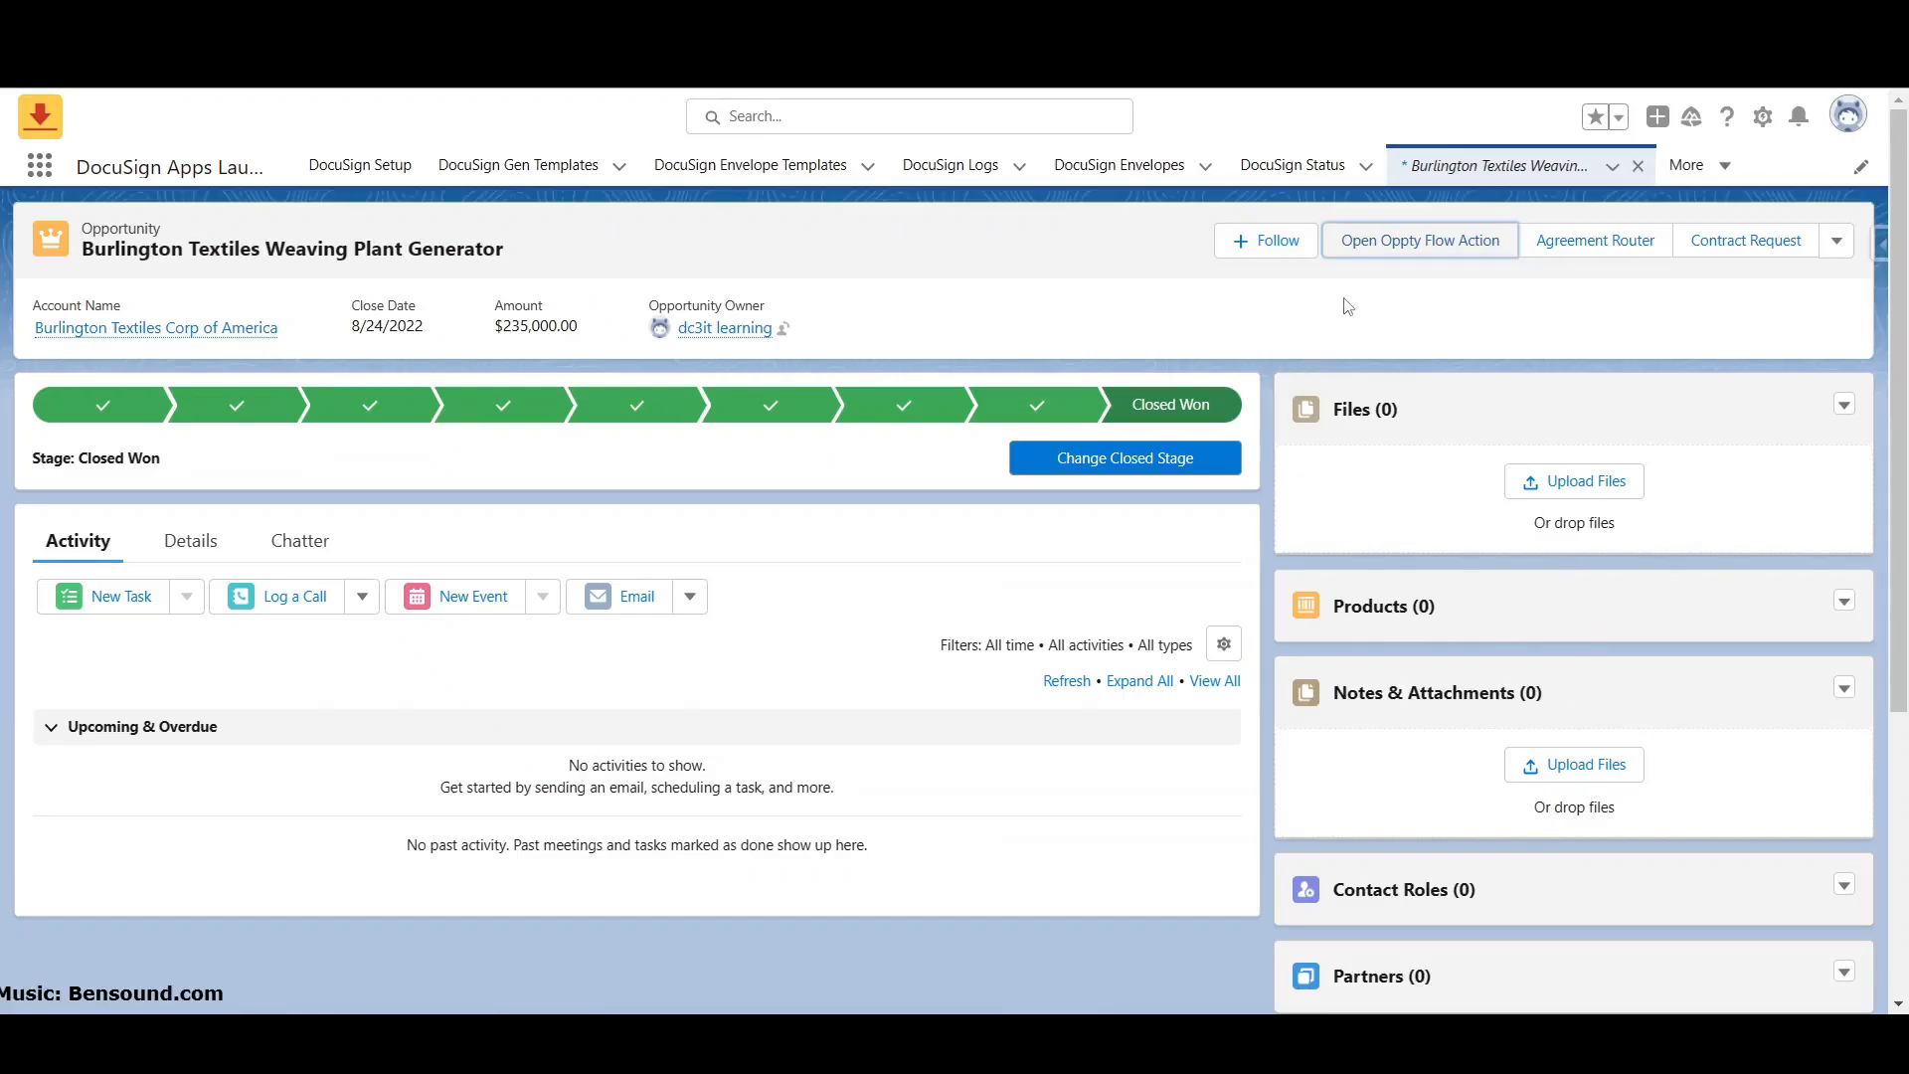
mouse_move(1354, 308)
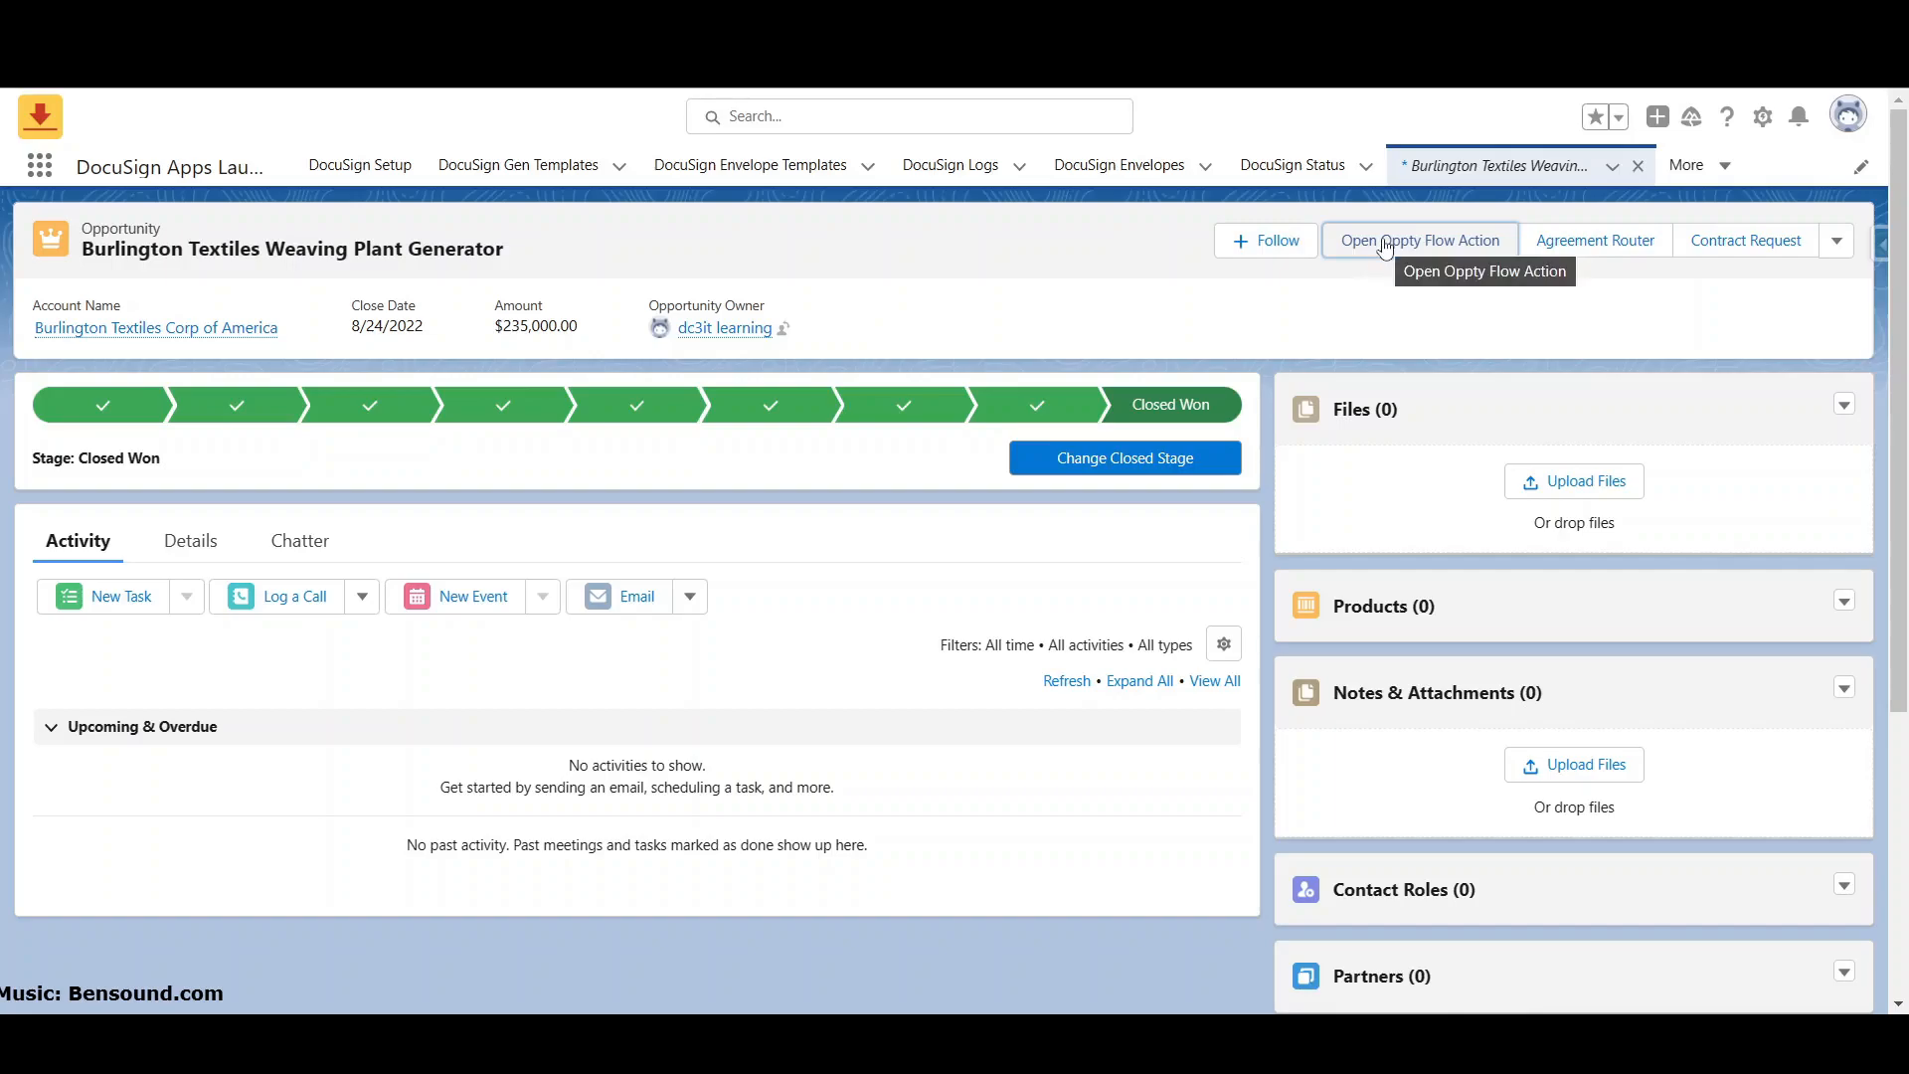
Step: Run the Open Oppty Flow Action on the opportunity to show PickListValues choices Go and No Go
left_click(1420, 241)
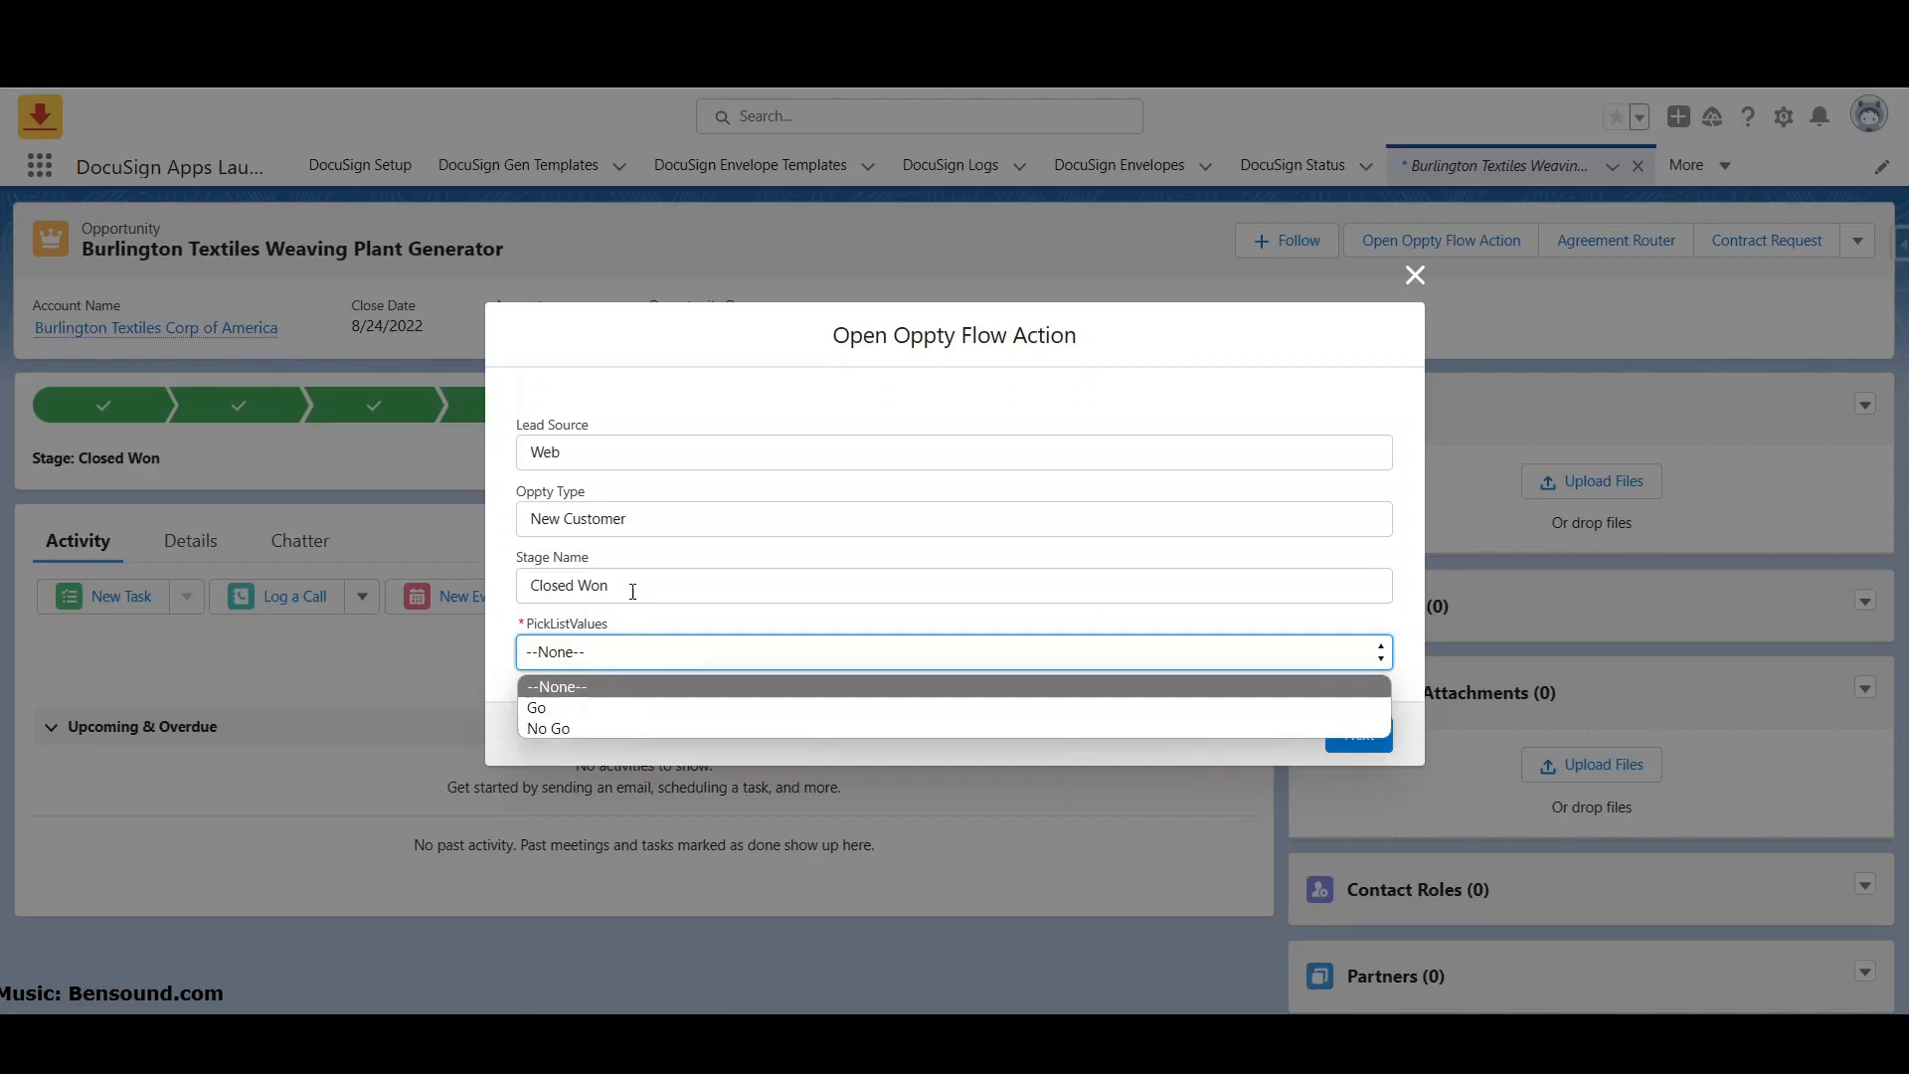
mouse_move(672, 734)
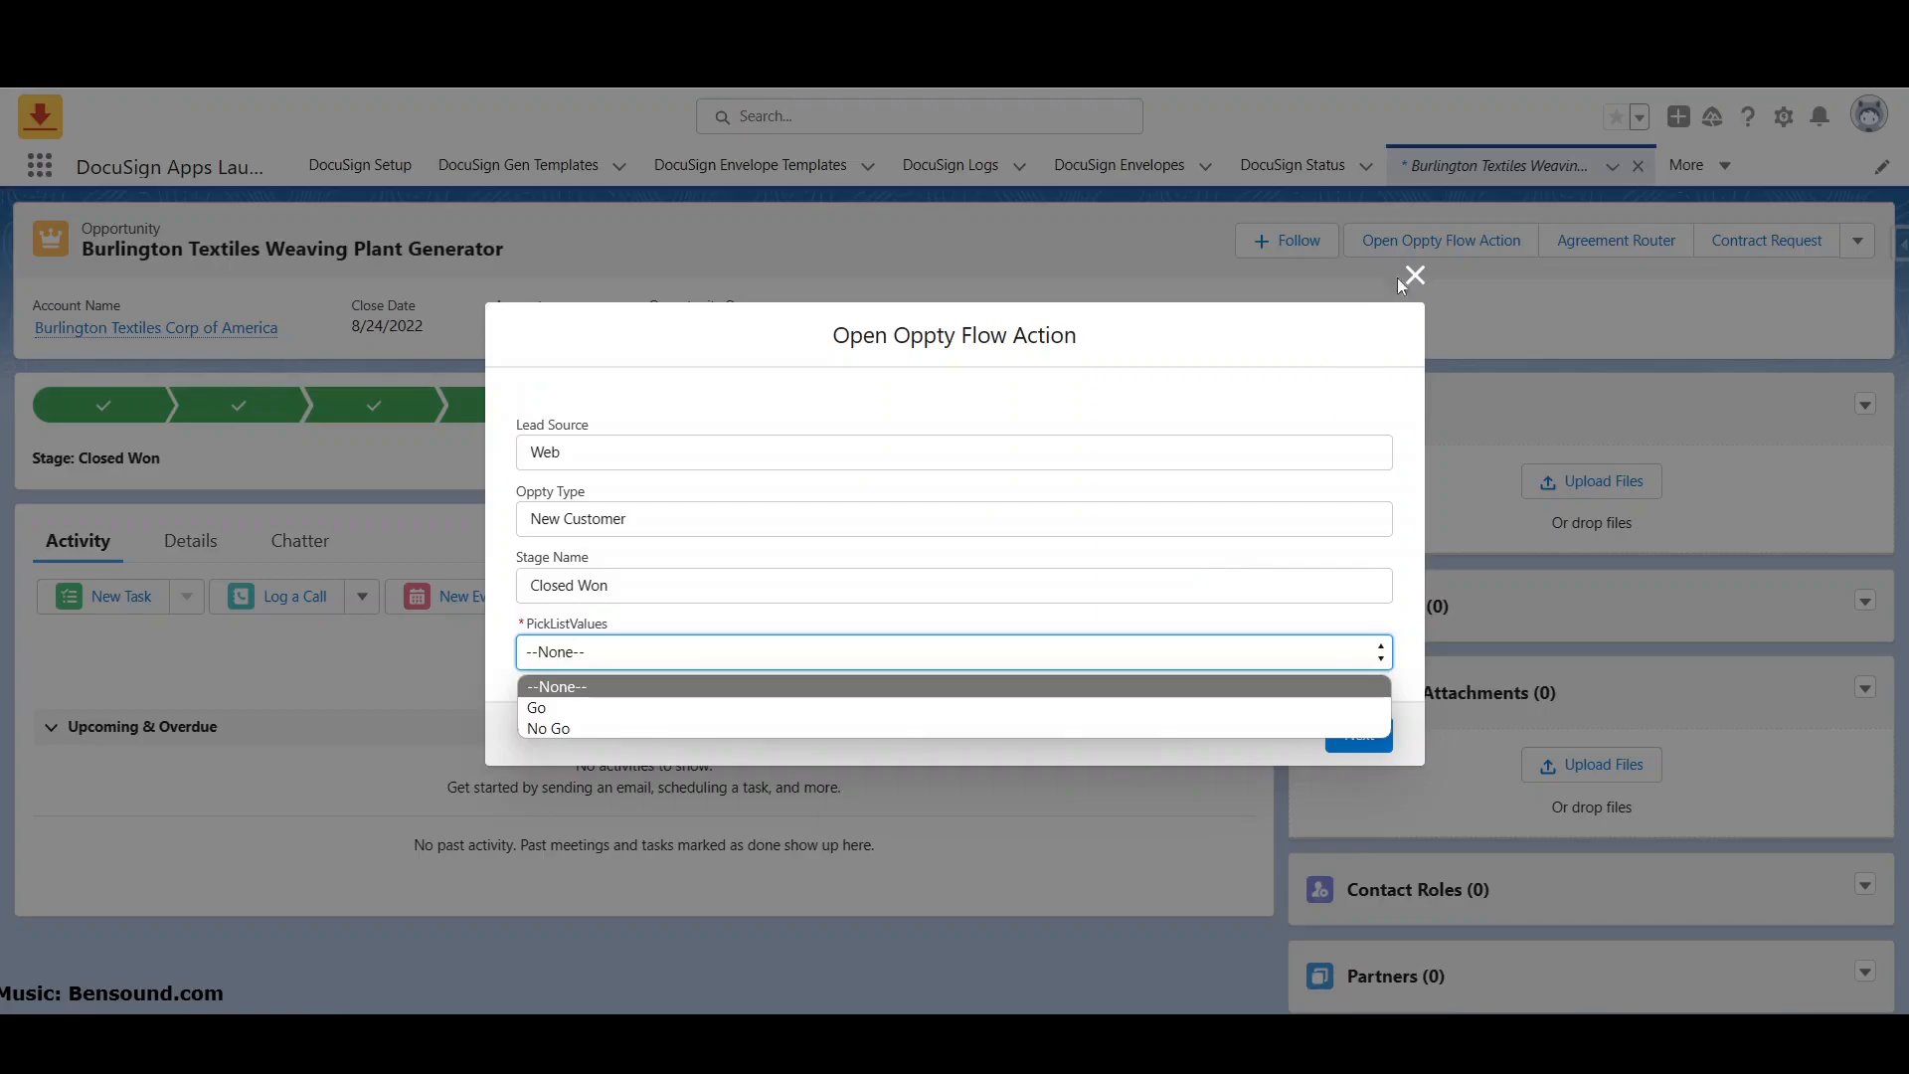
mouse_move(1413, 288)
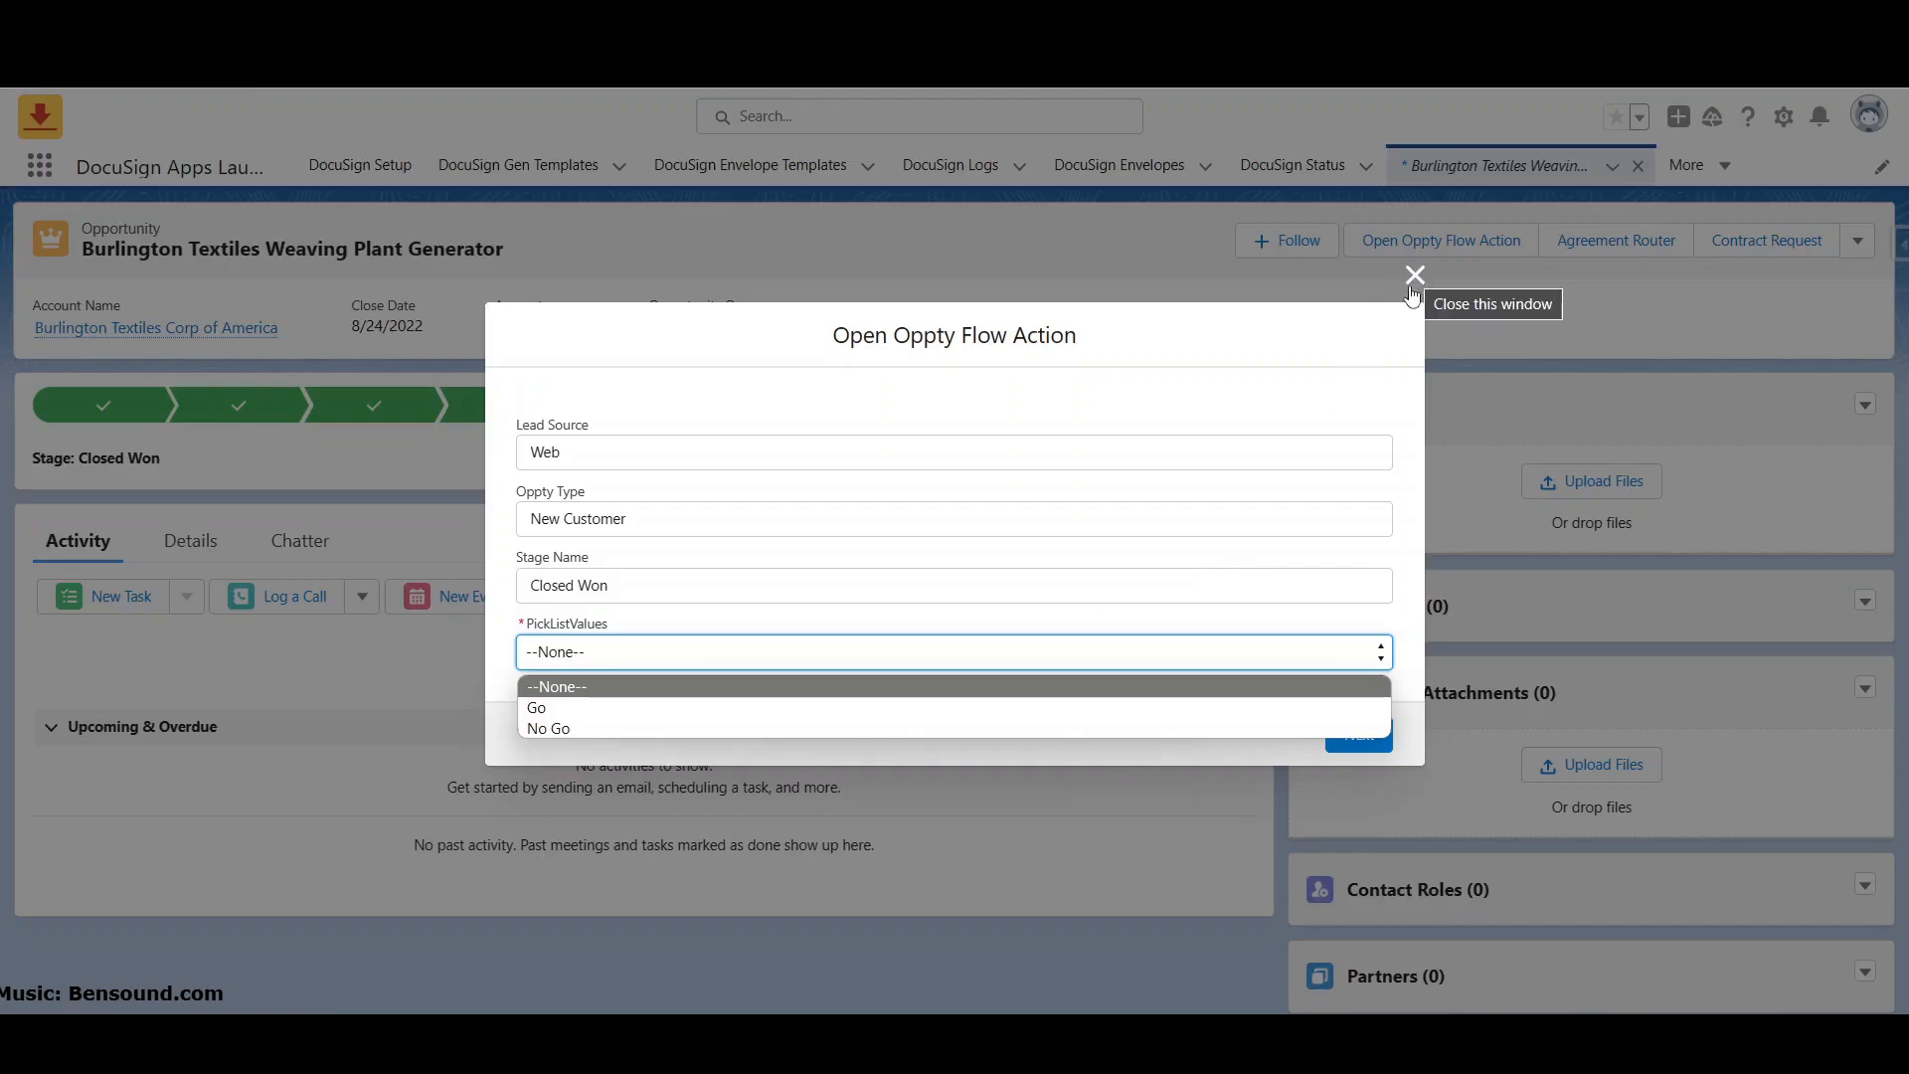
mouse_move(1414, 276)
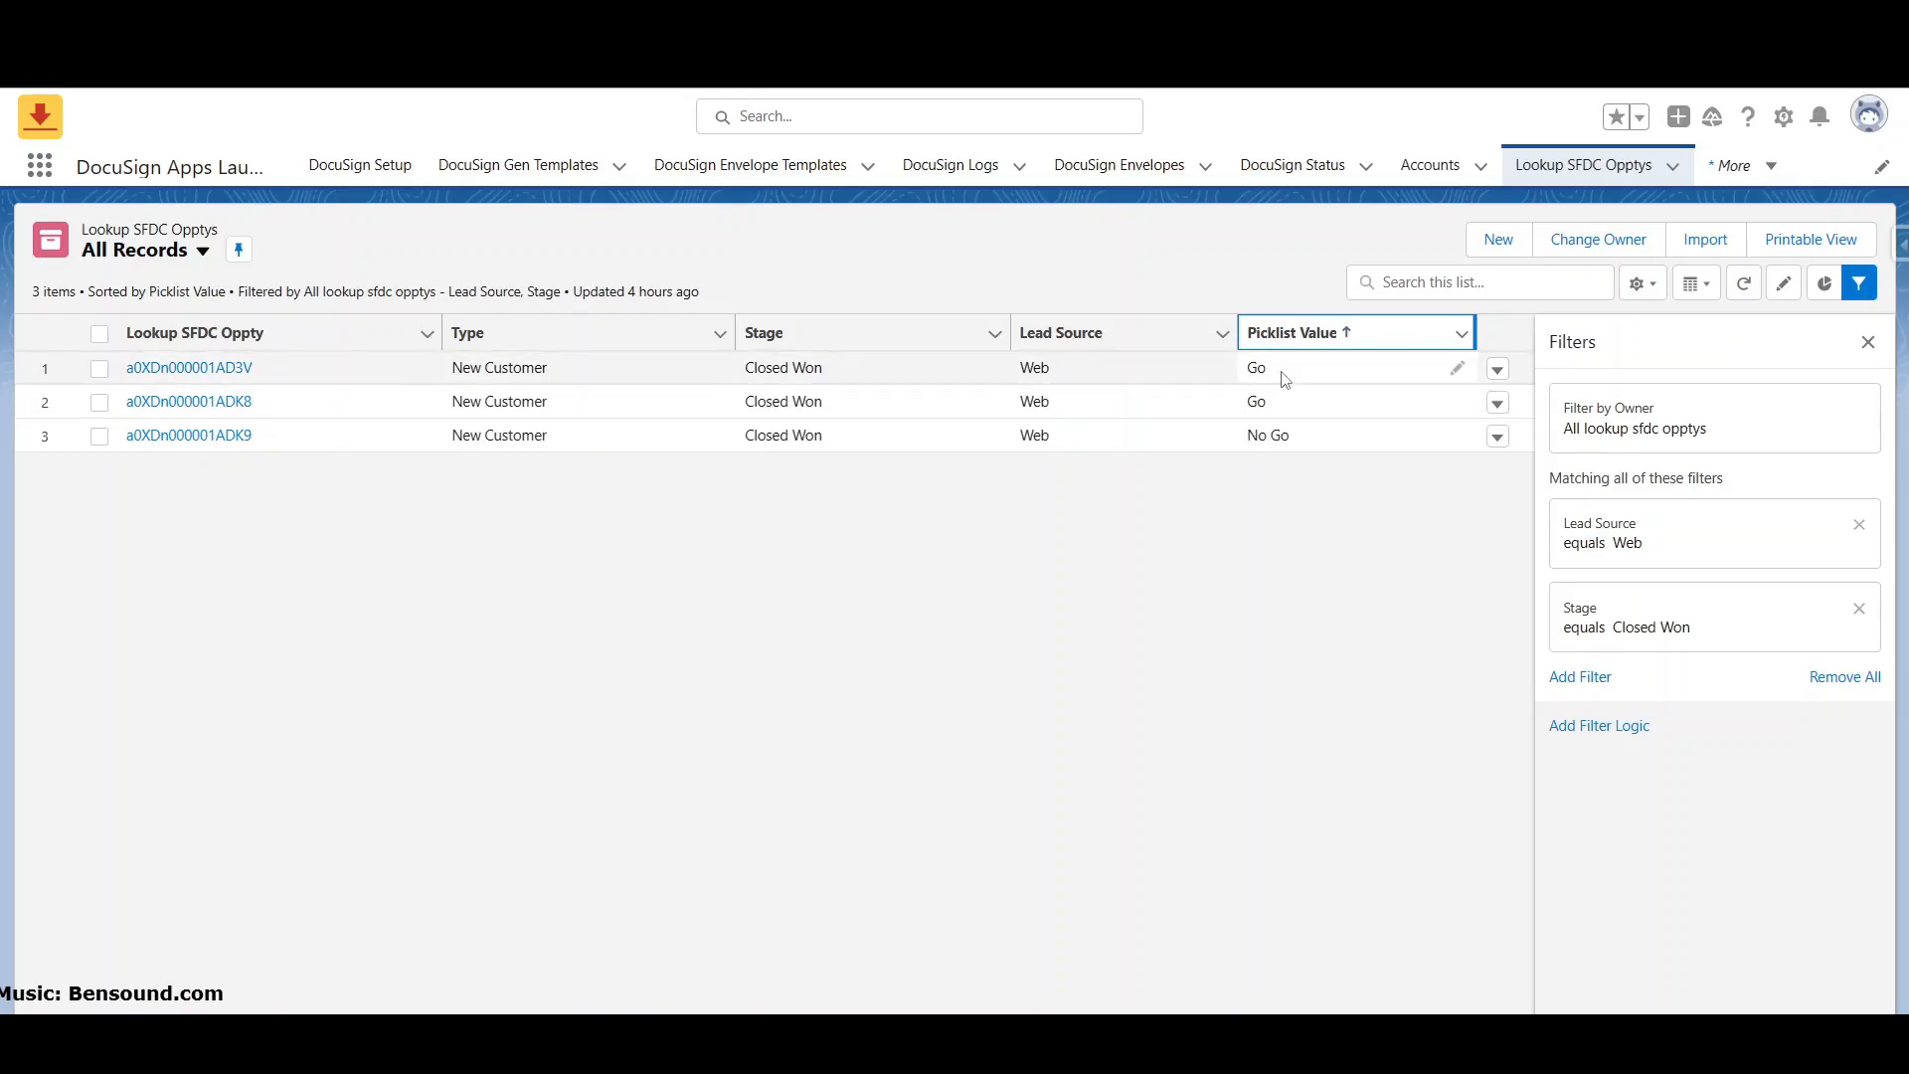
mouse_move(1275, 385)
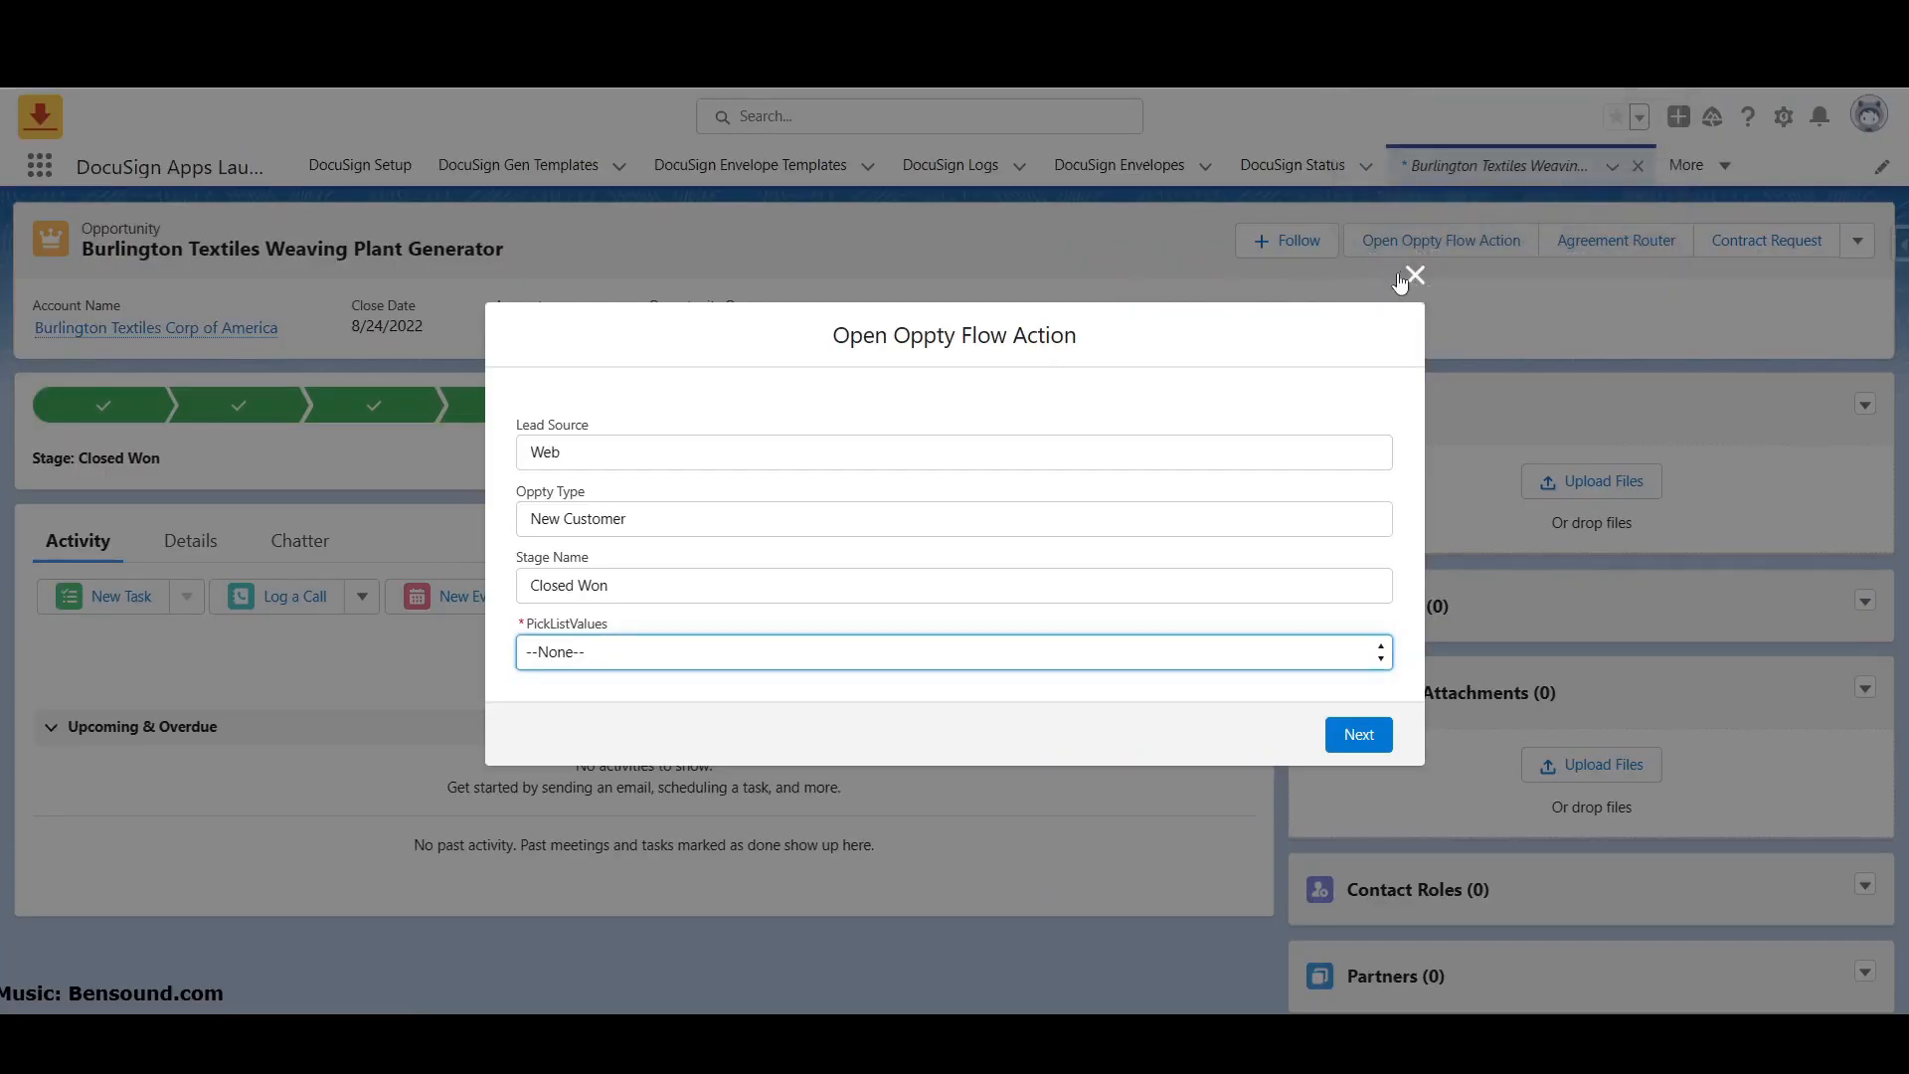
Step: Close the running flow and open 'Return Picklist Values - Opptys' from Setup Flows
left_click(1420, 274)
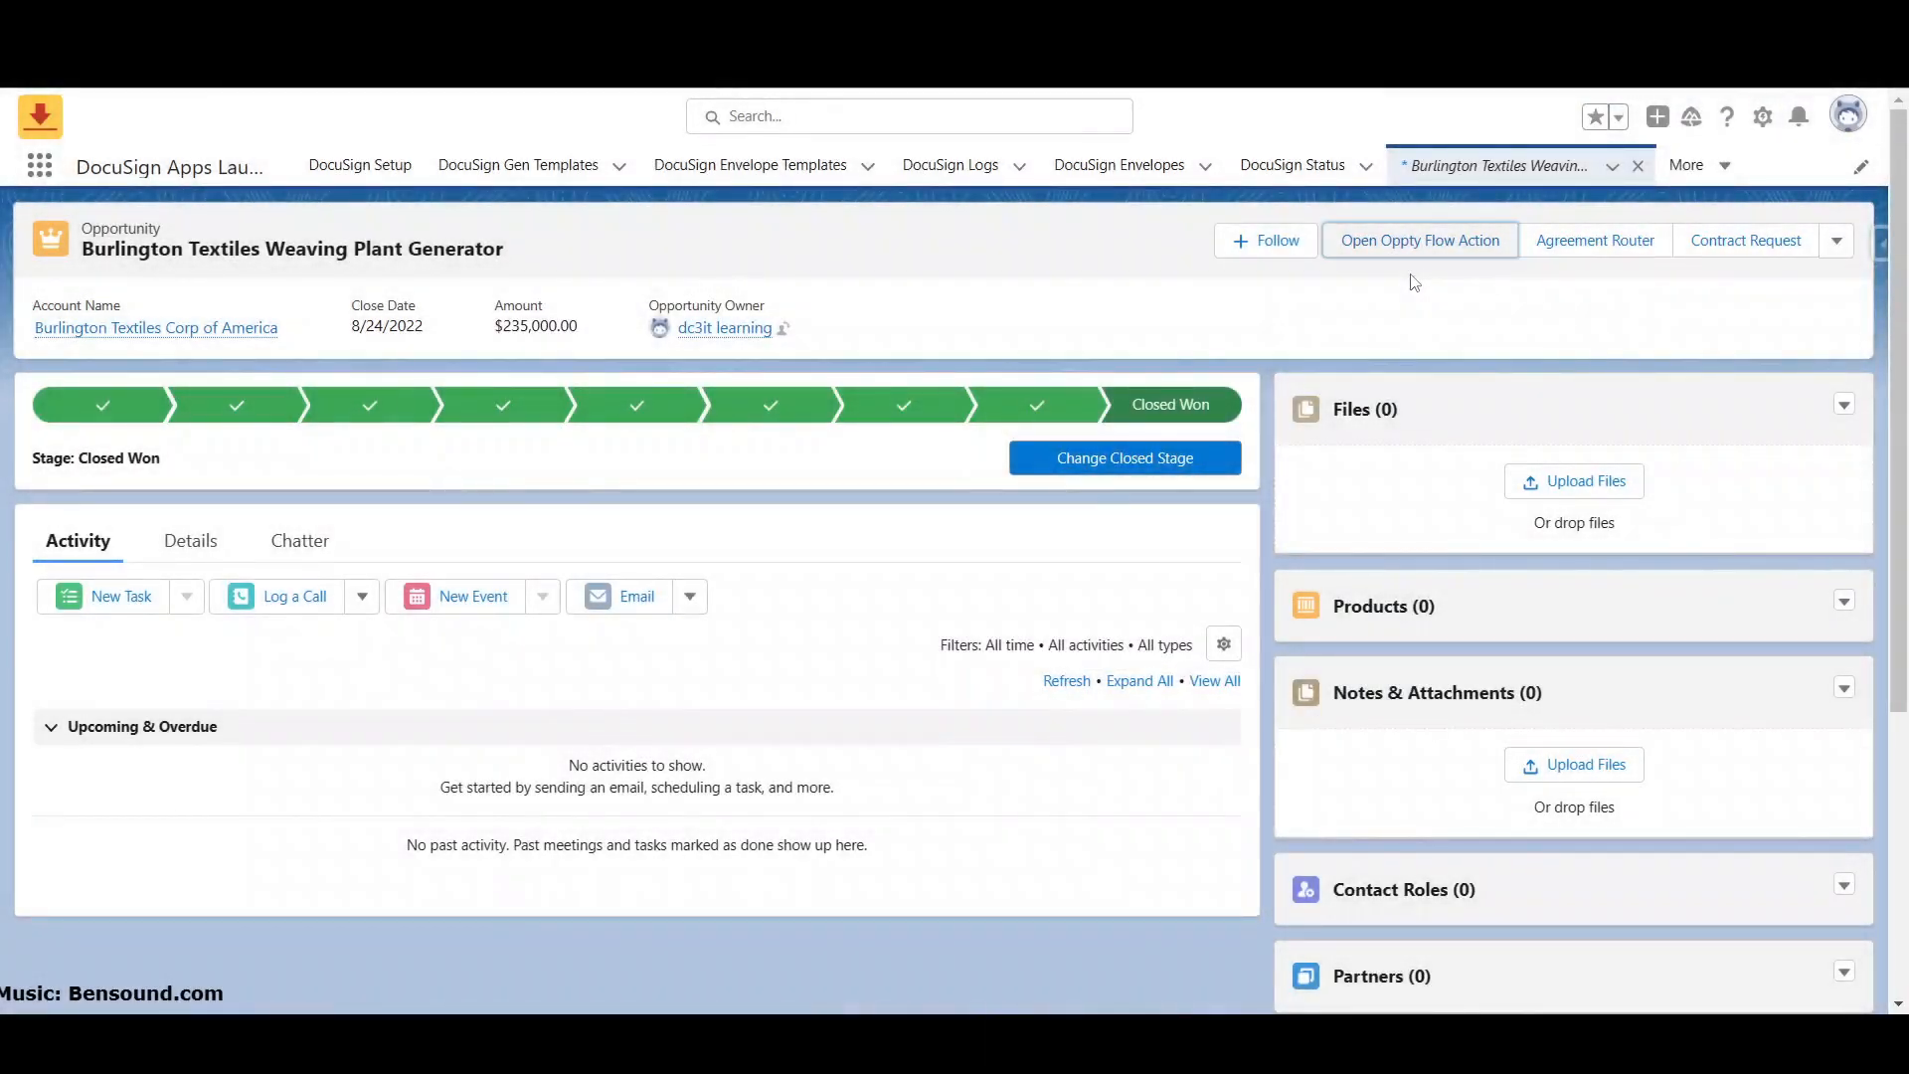
left_click(1763, 116)
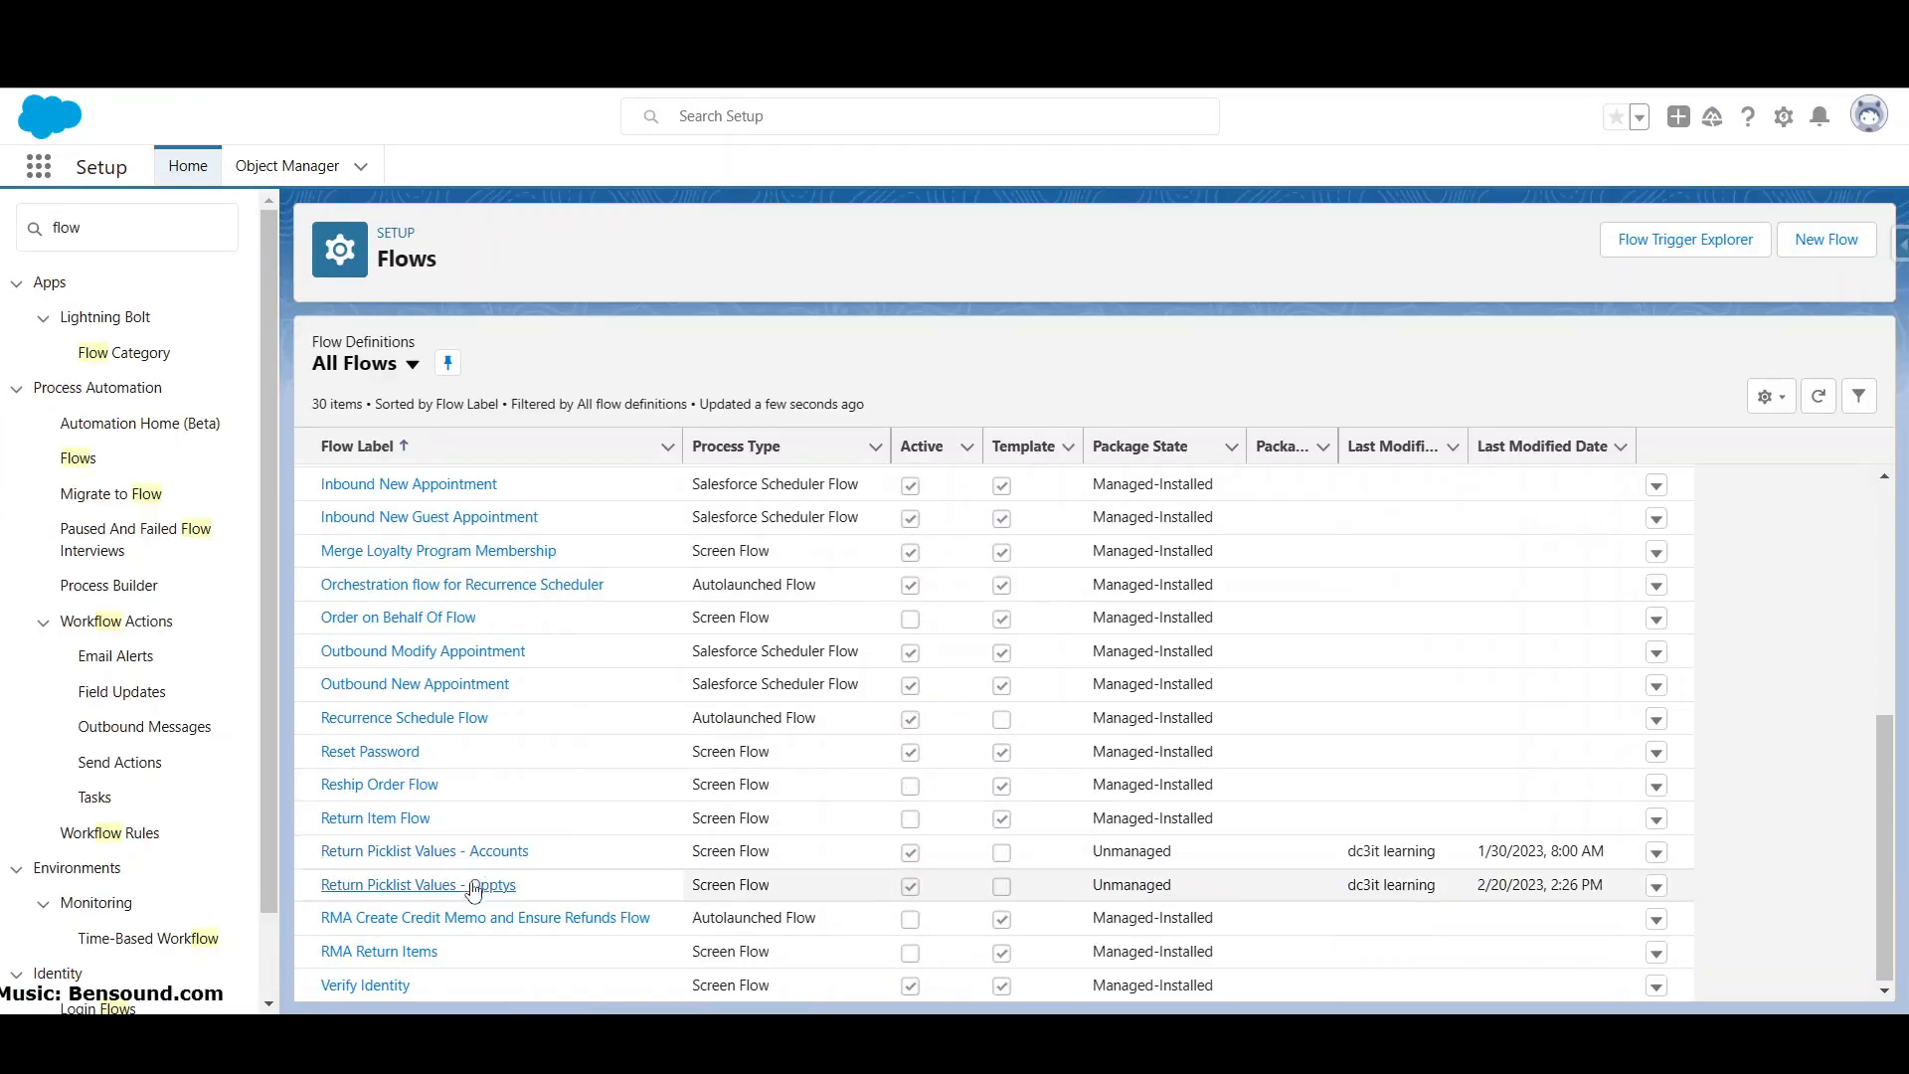
left_click(403, 885)
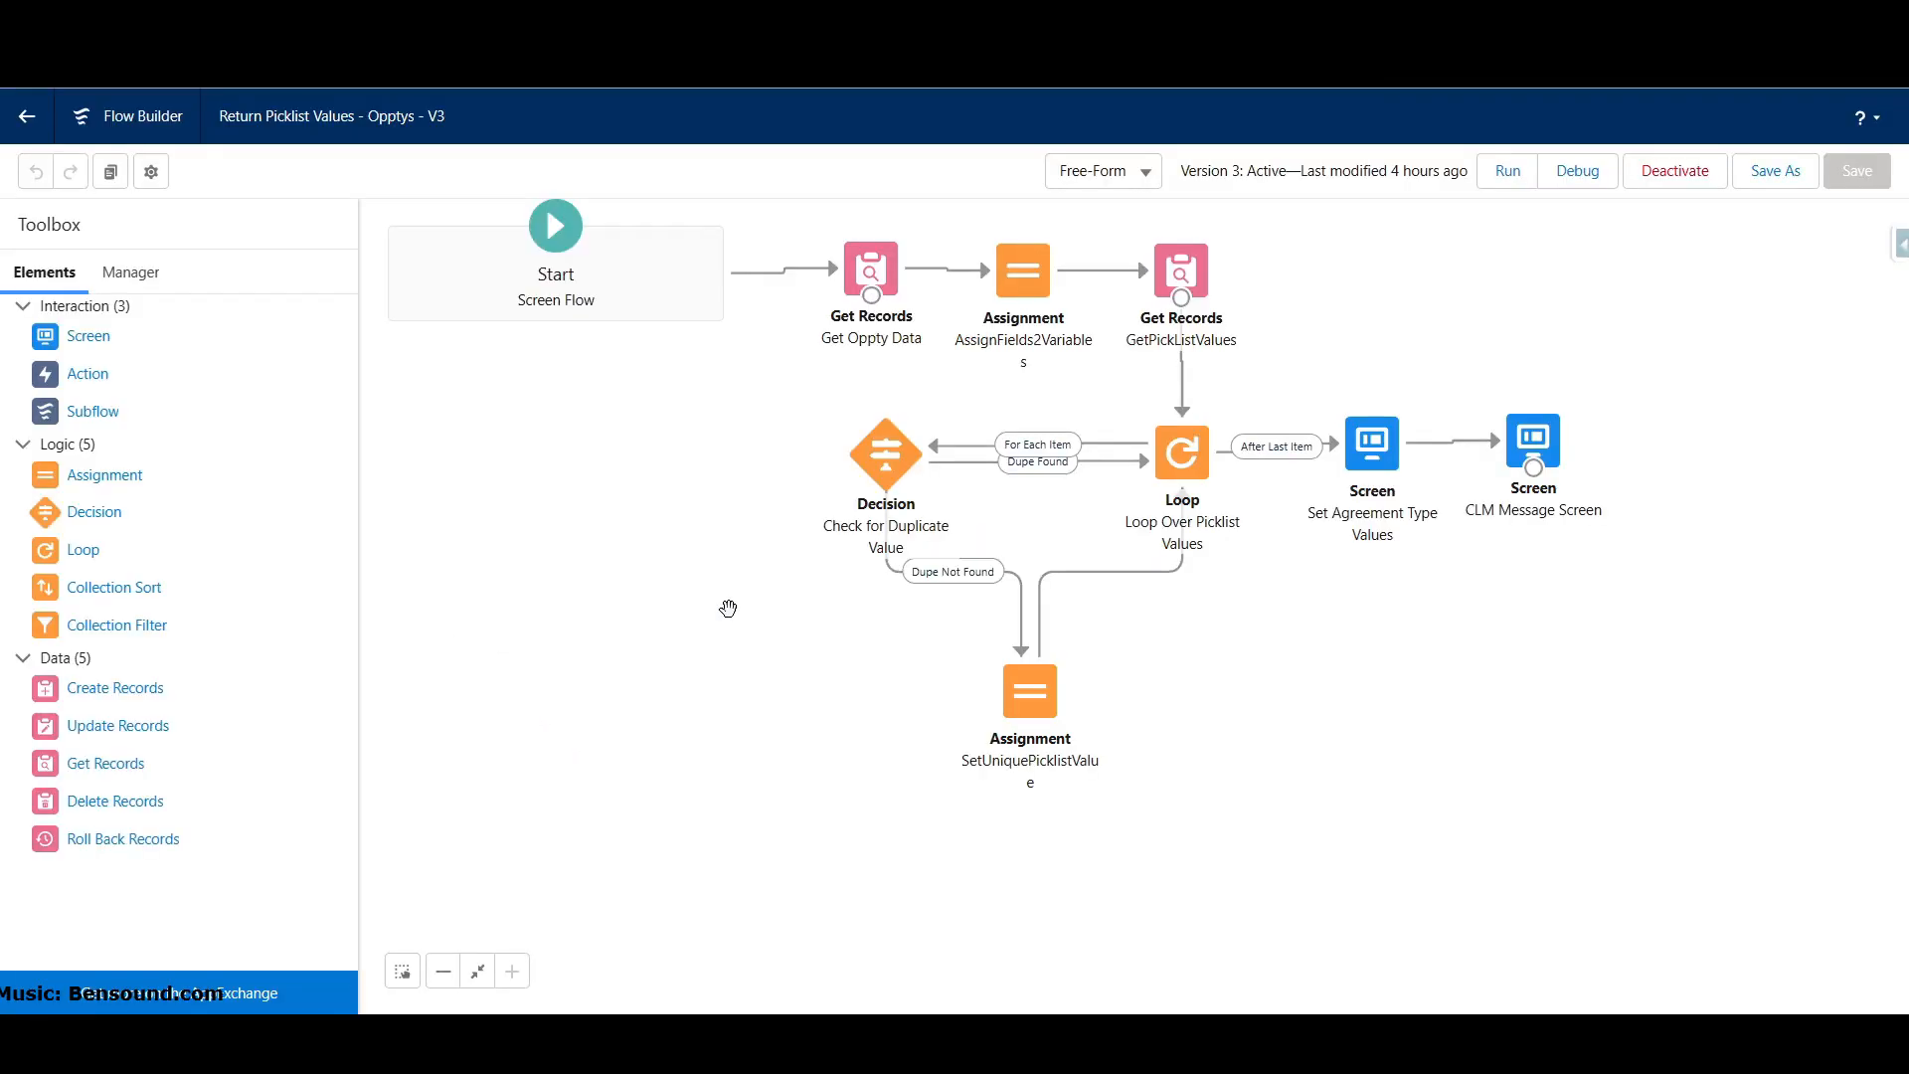
mouse_move(1141, 621)
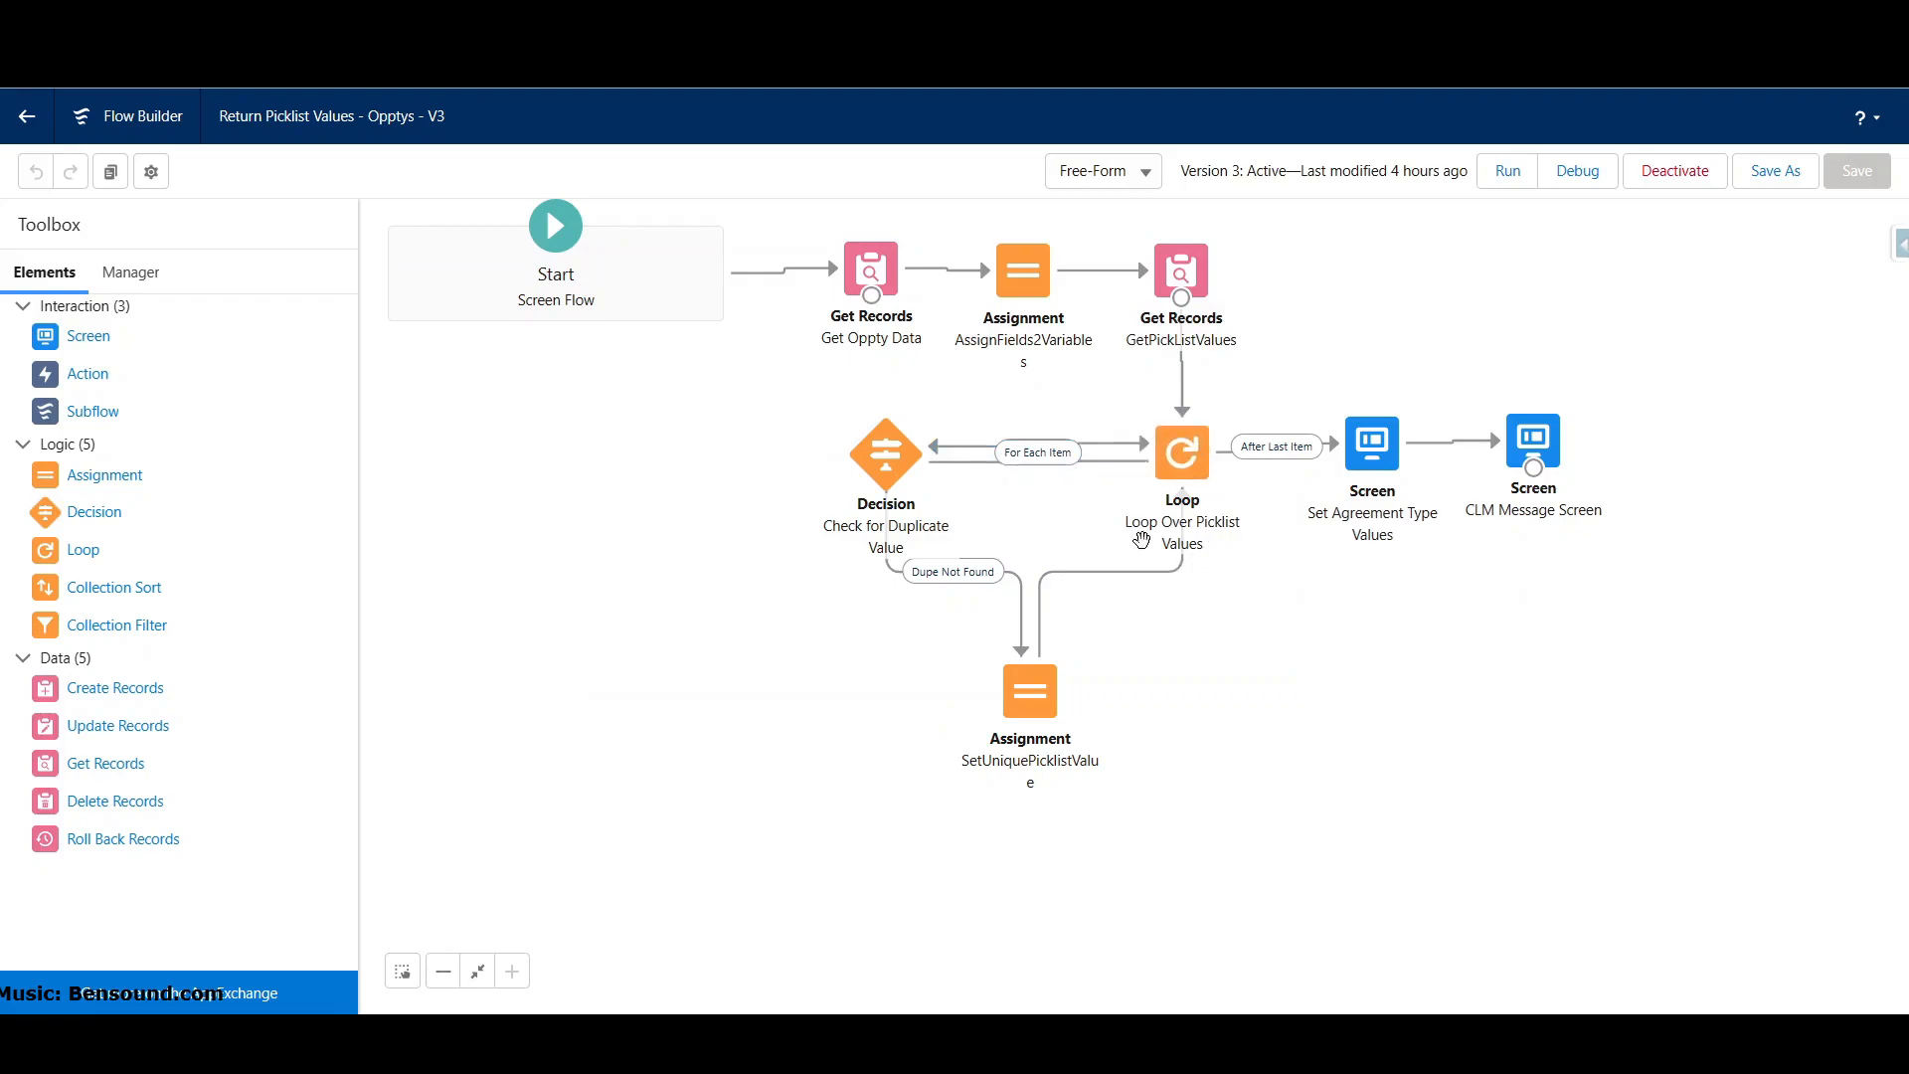
mouse_move(928, 297)
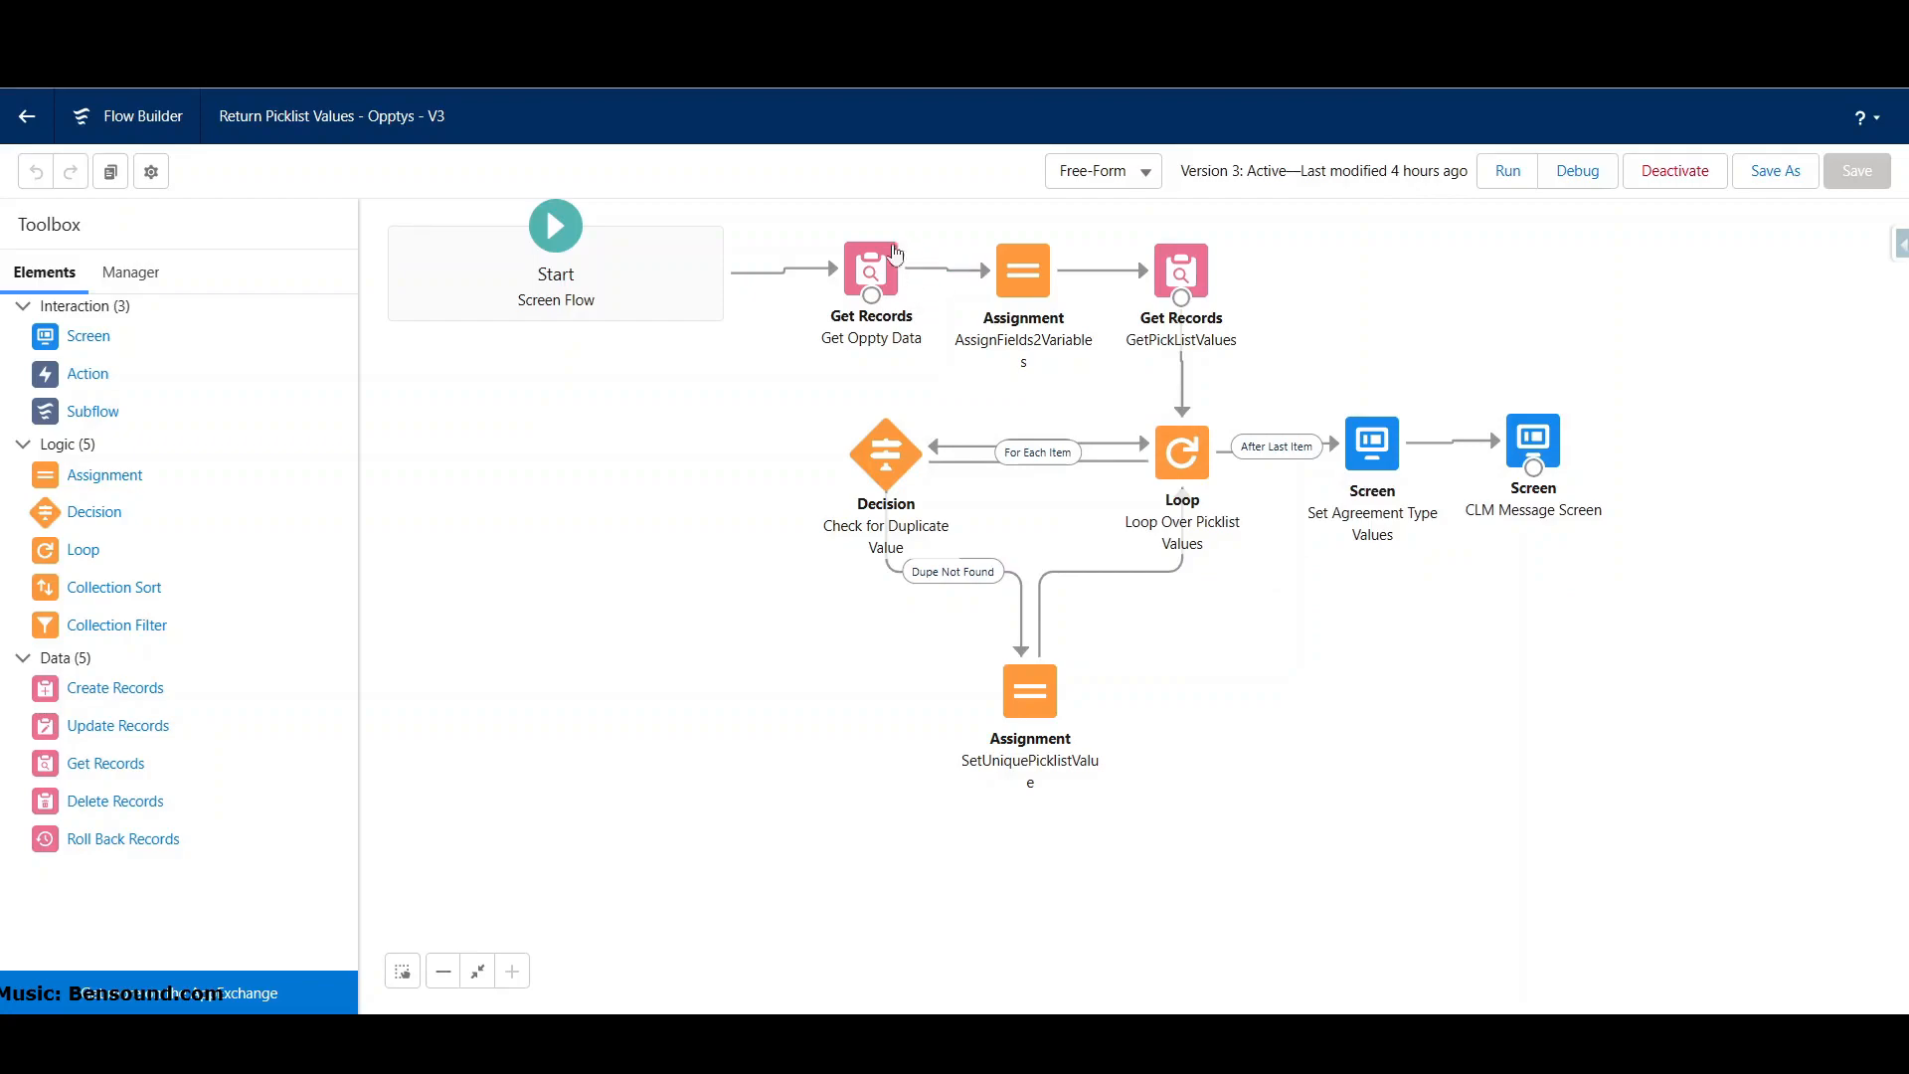
mouse_move(871, 268)
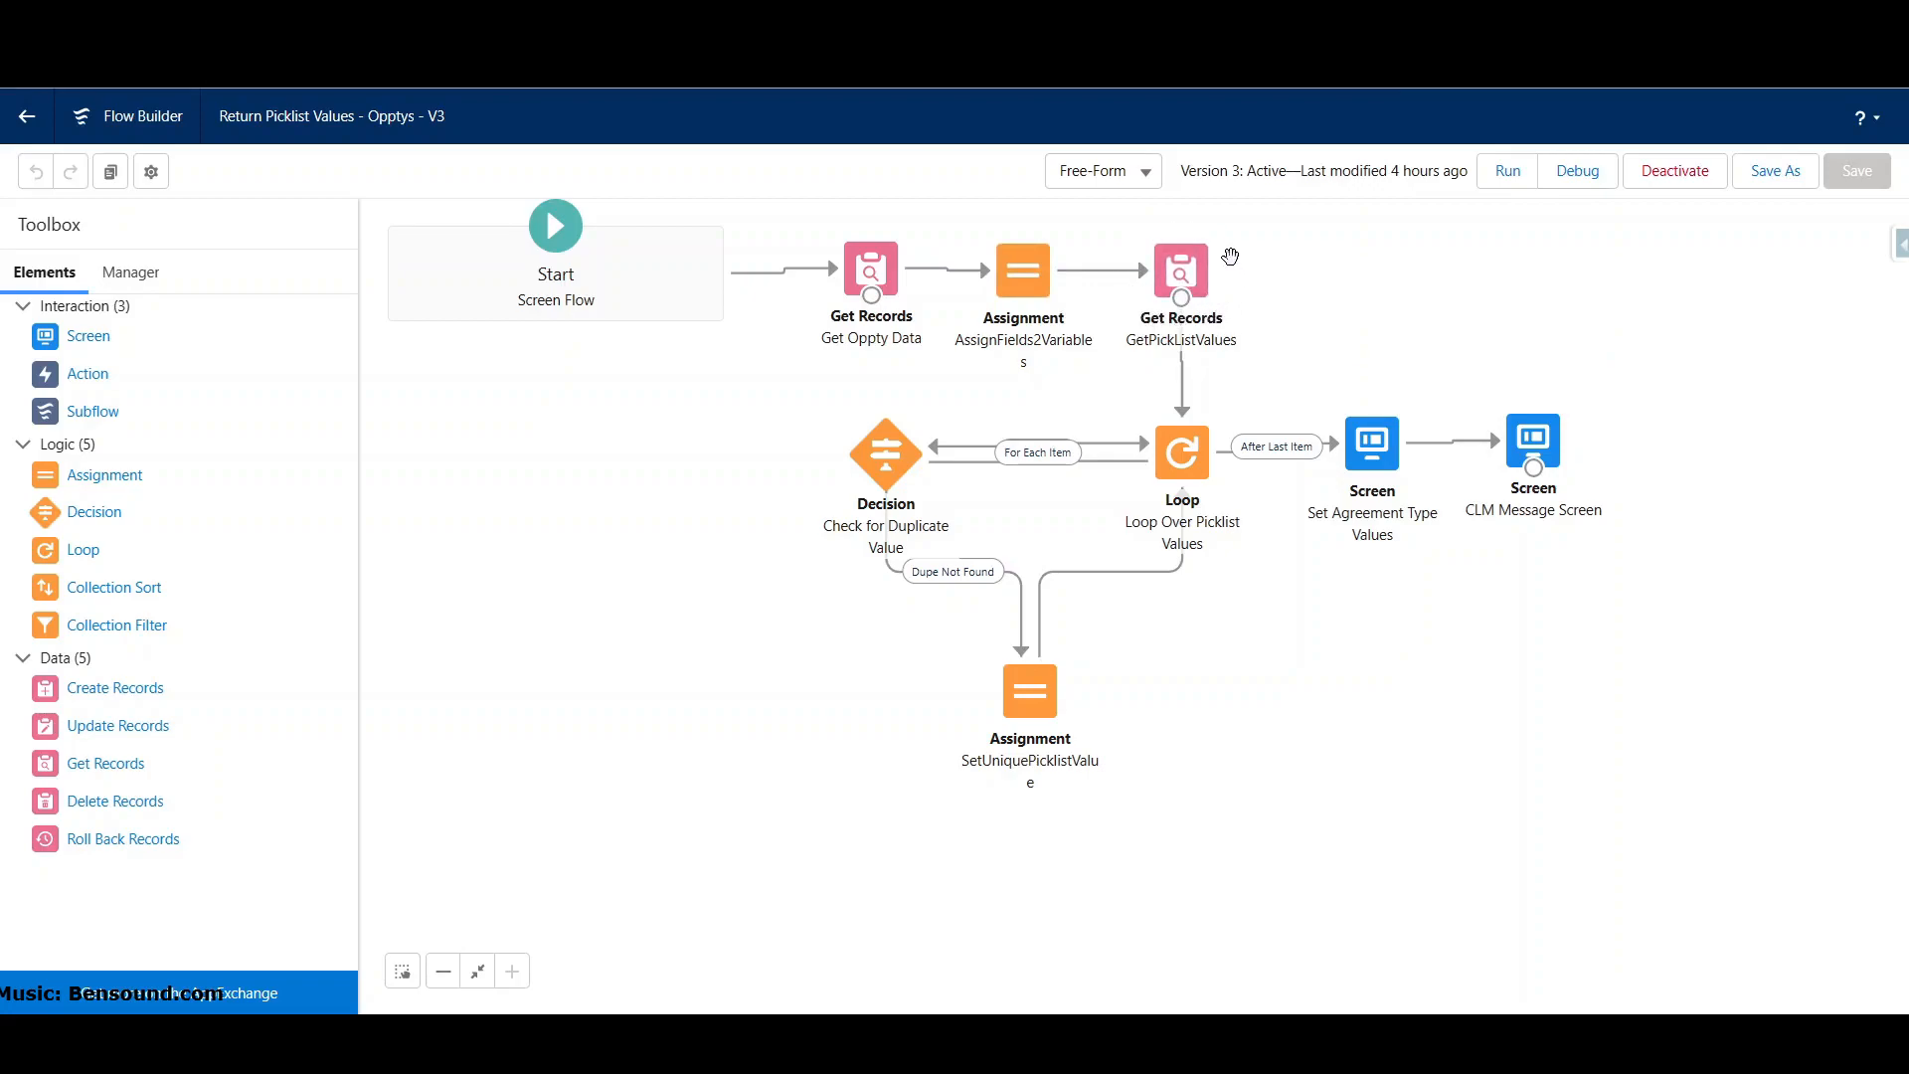
mouse_move(1201, 284)
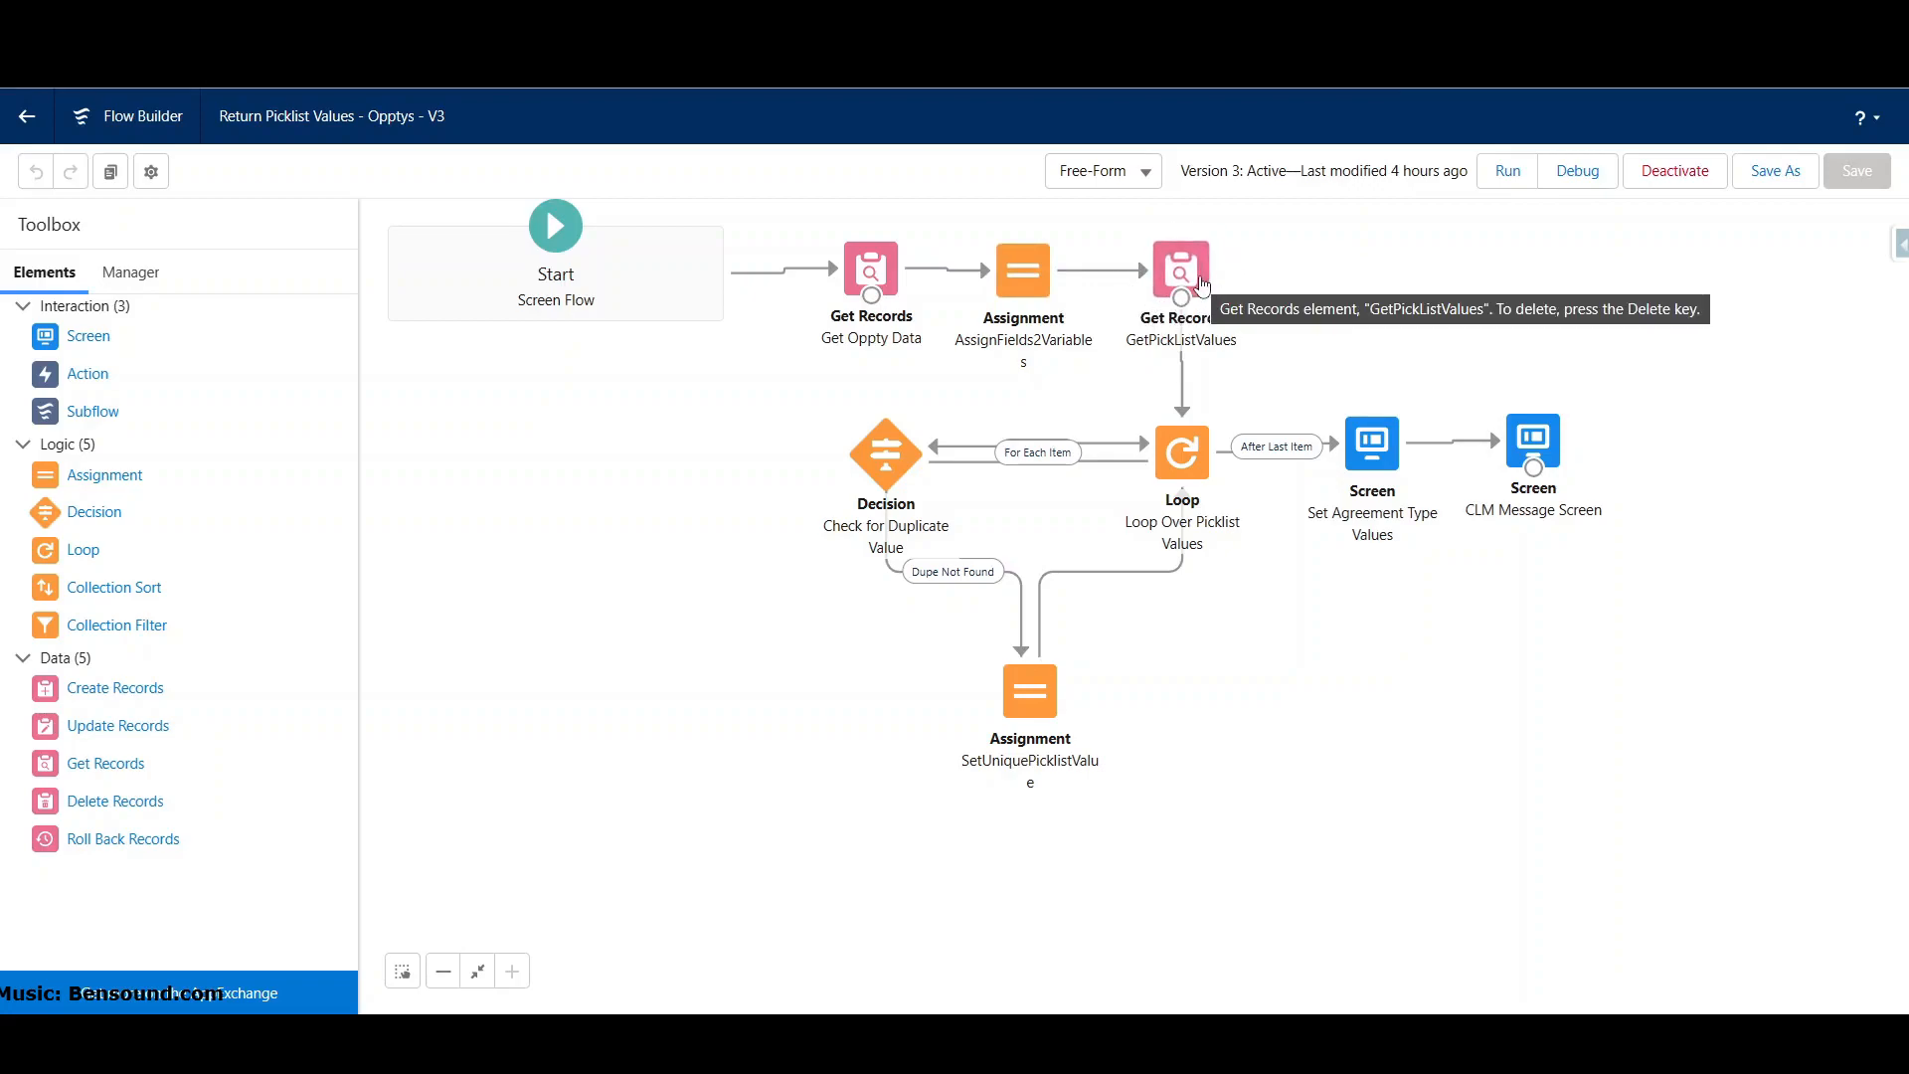
mouse_move(1019, 283)
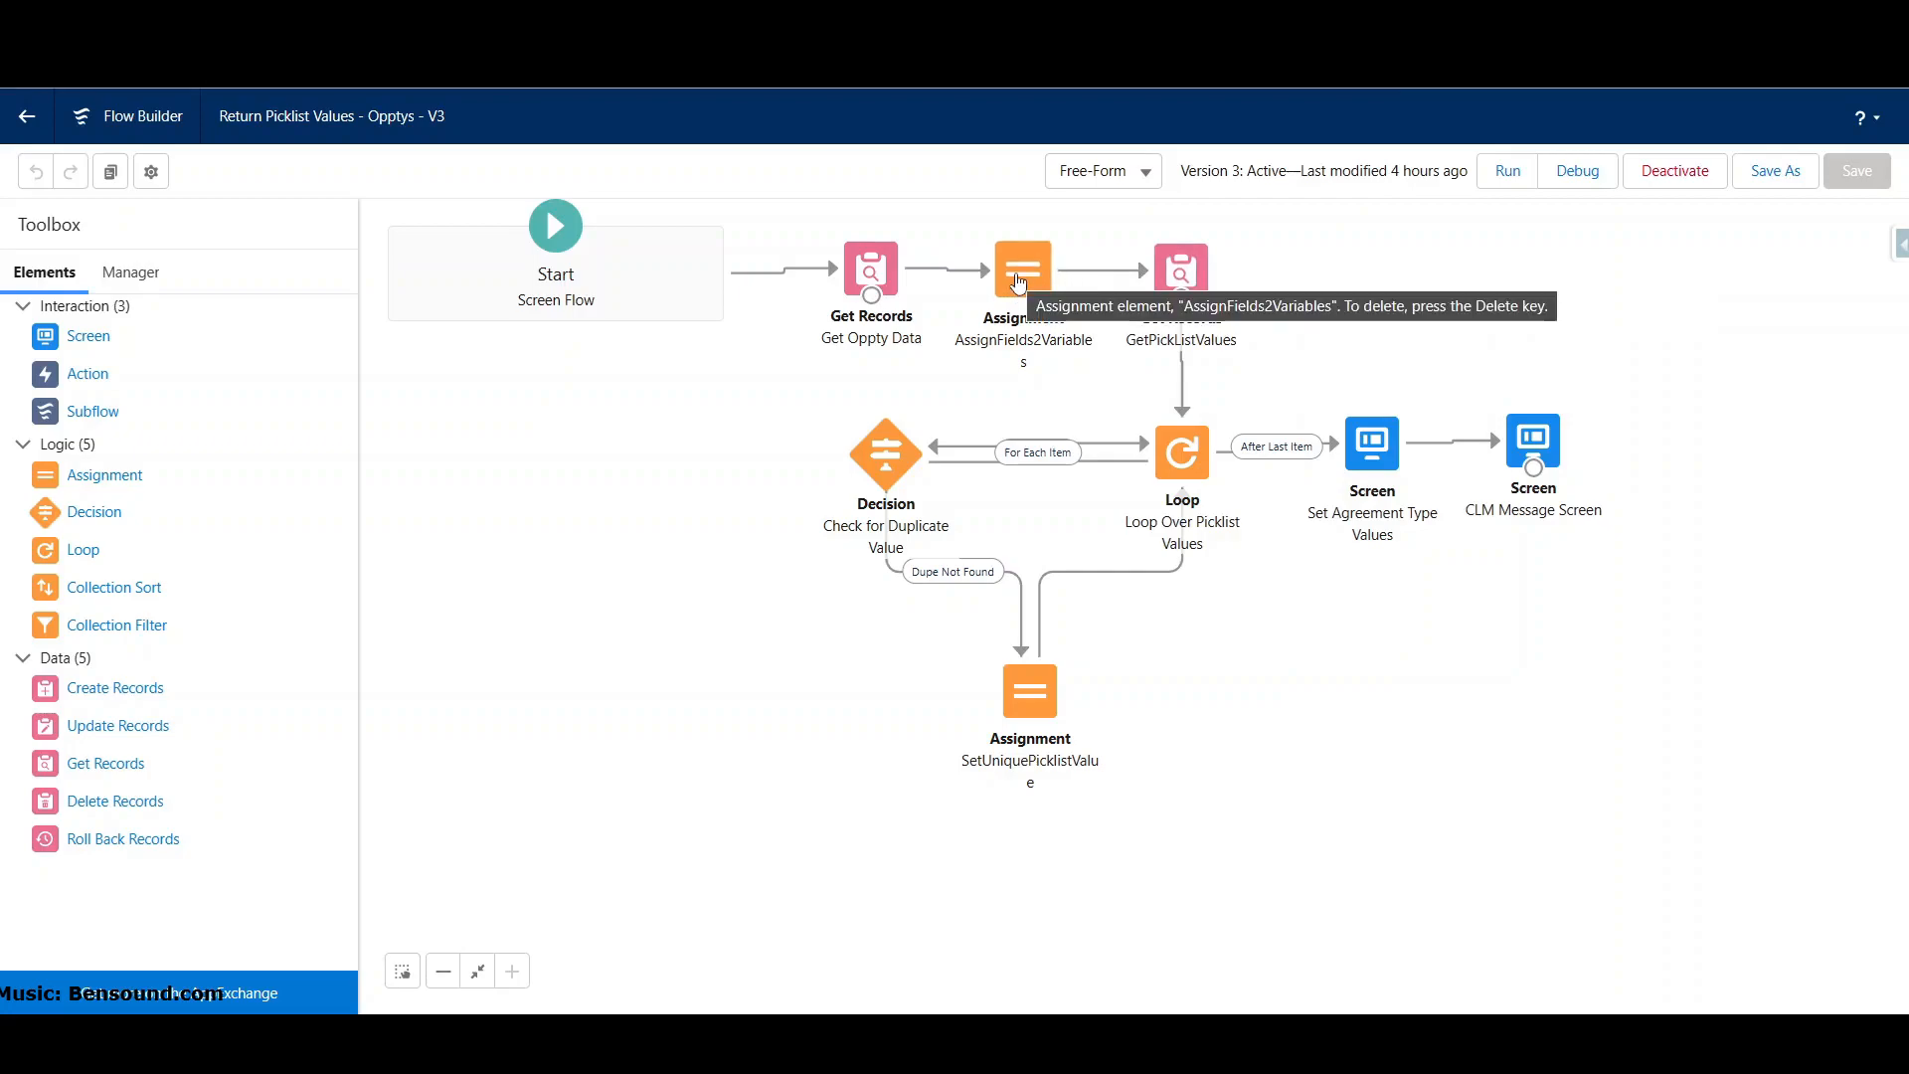
mouse_move(890, 275)
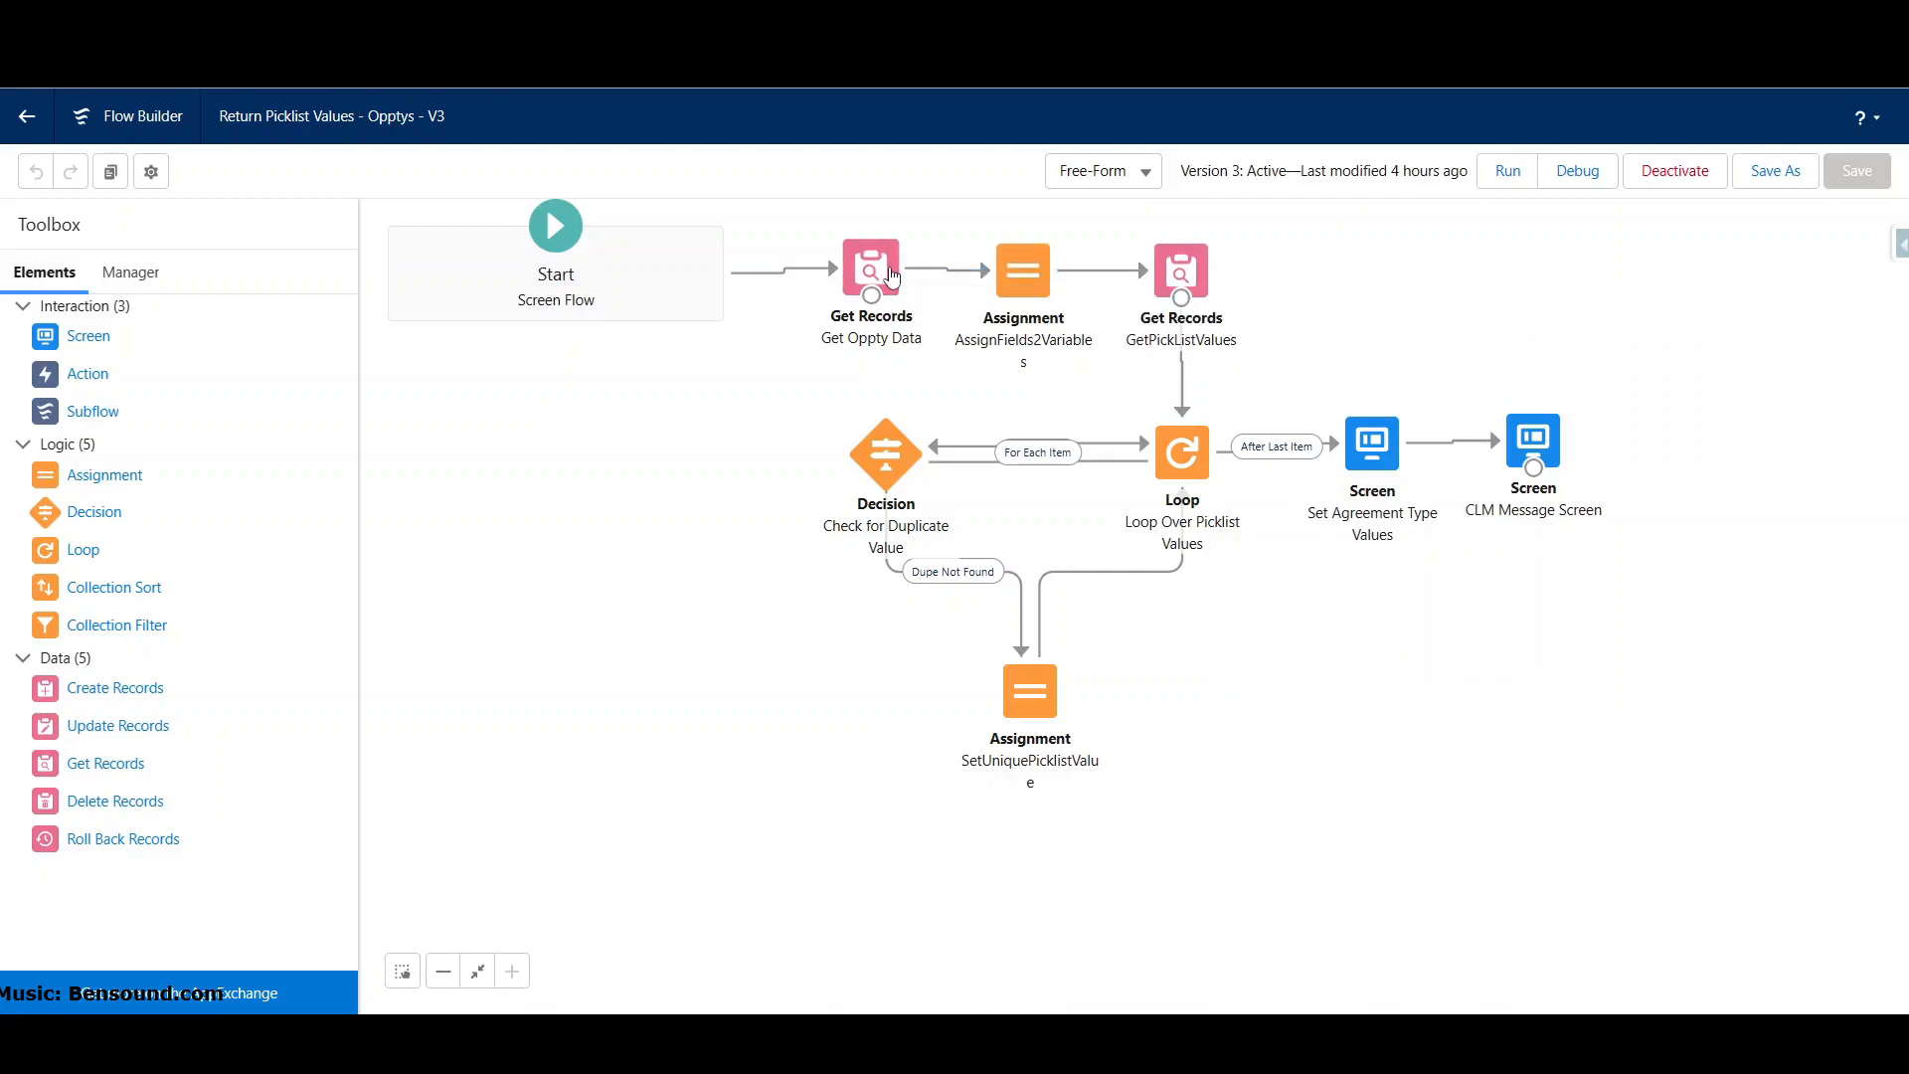
mouse_move(1187, 279)
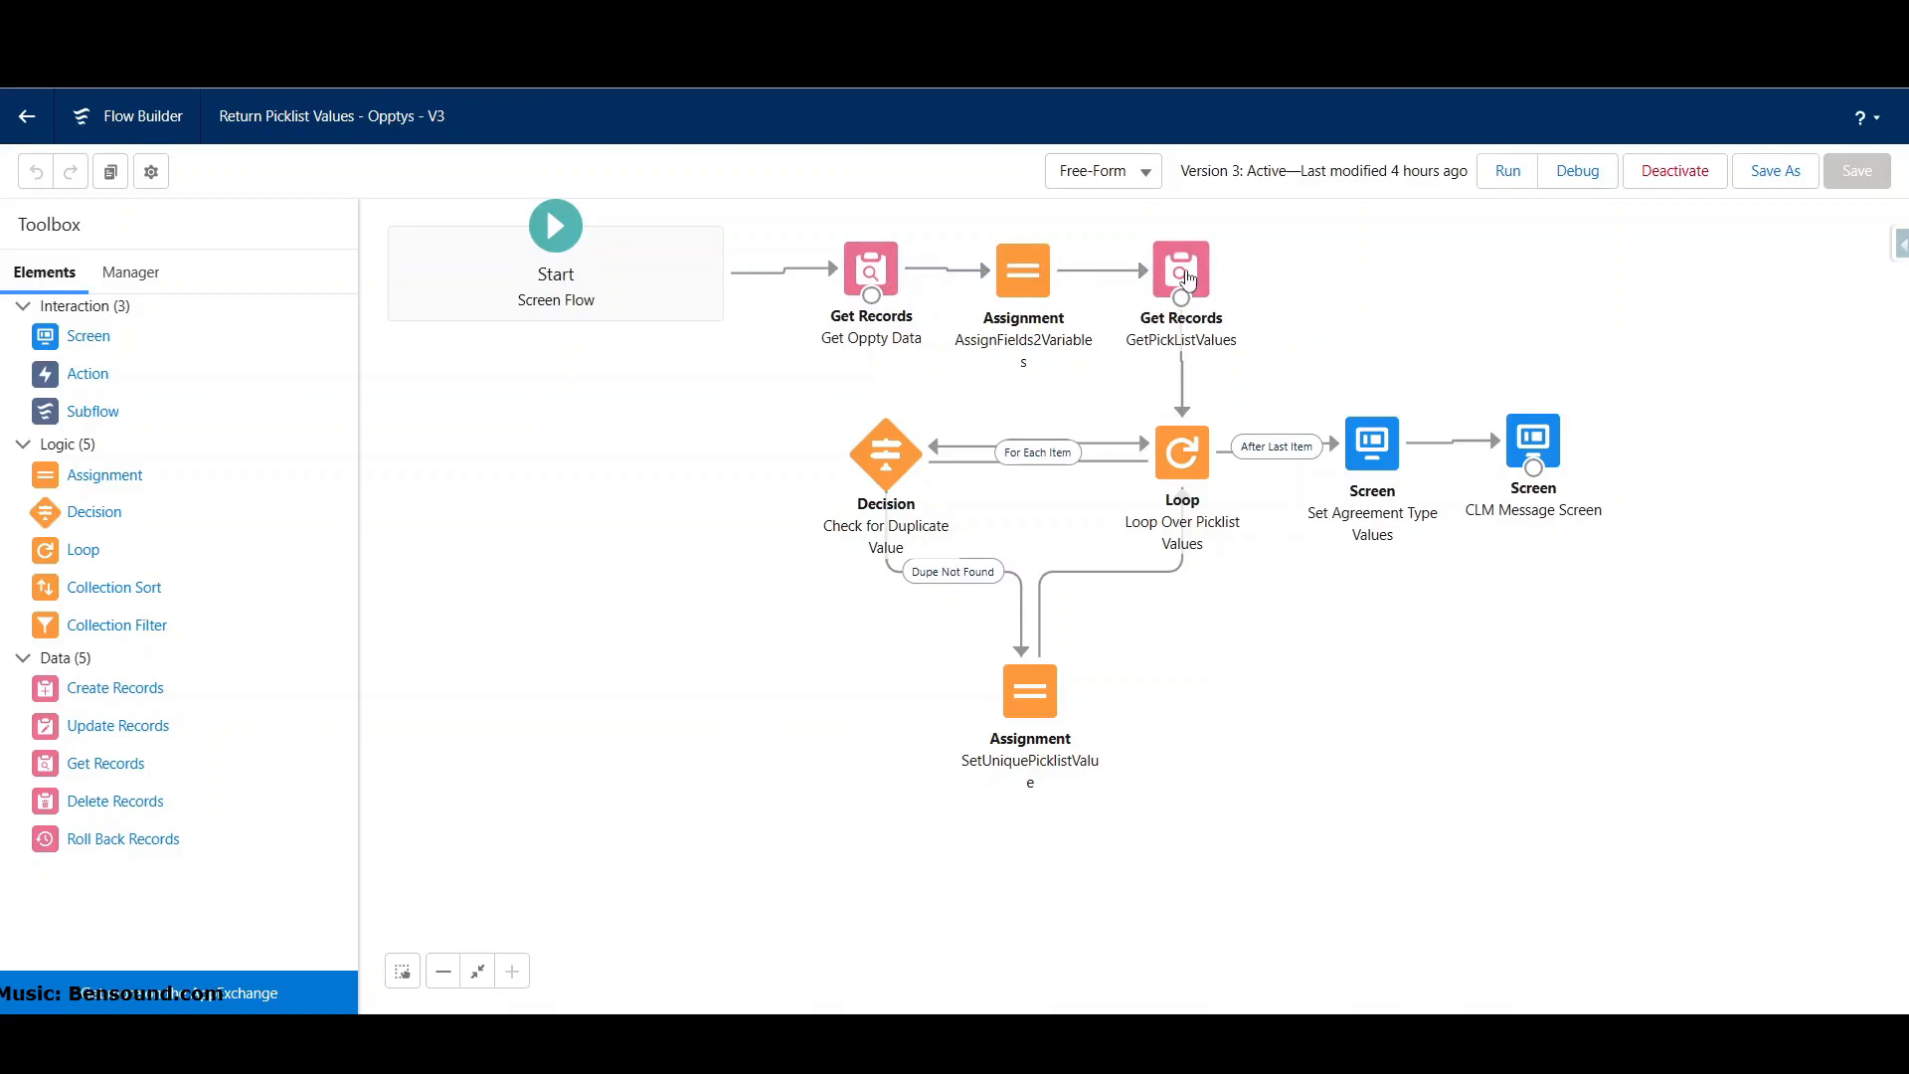
mouse_move(1181, 277)
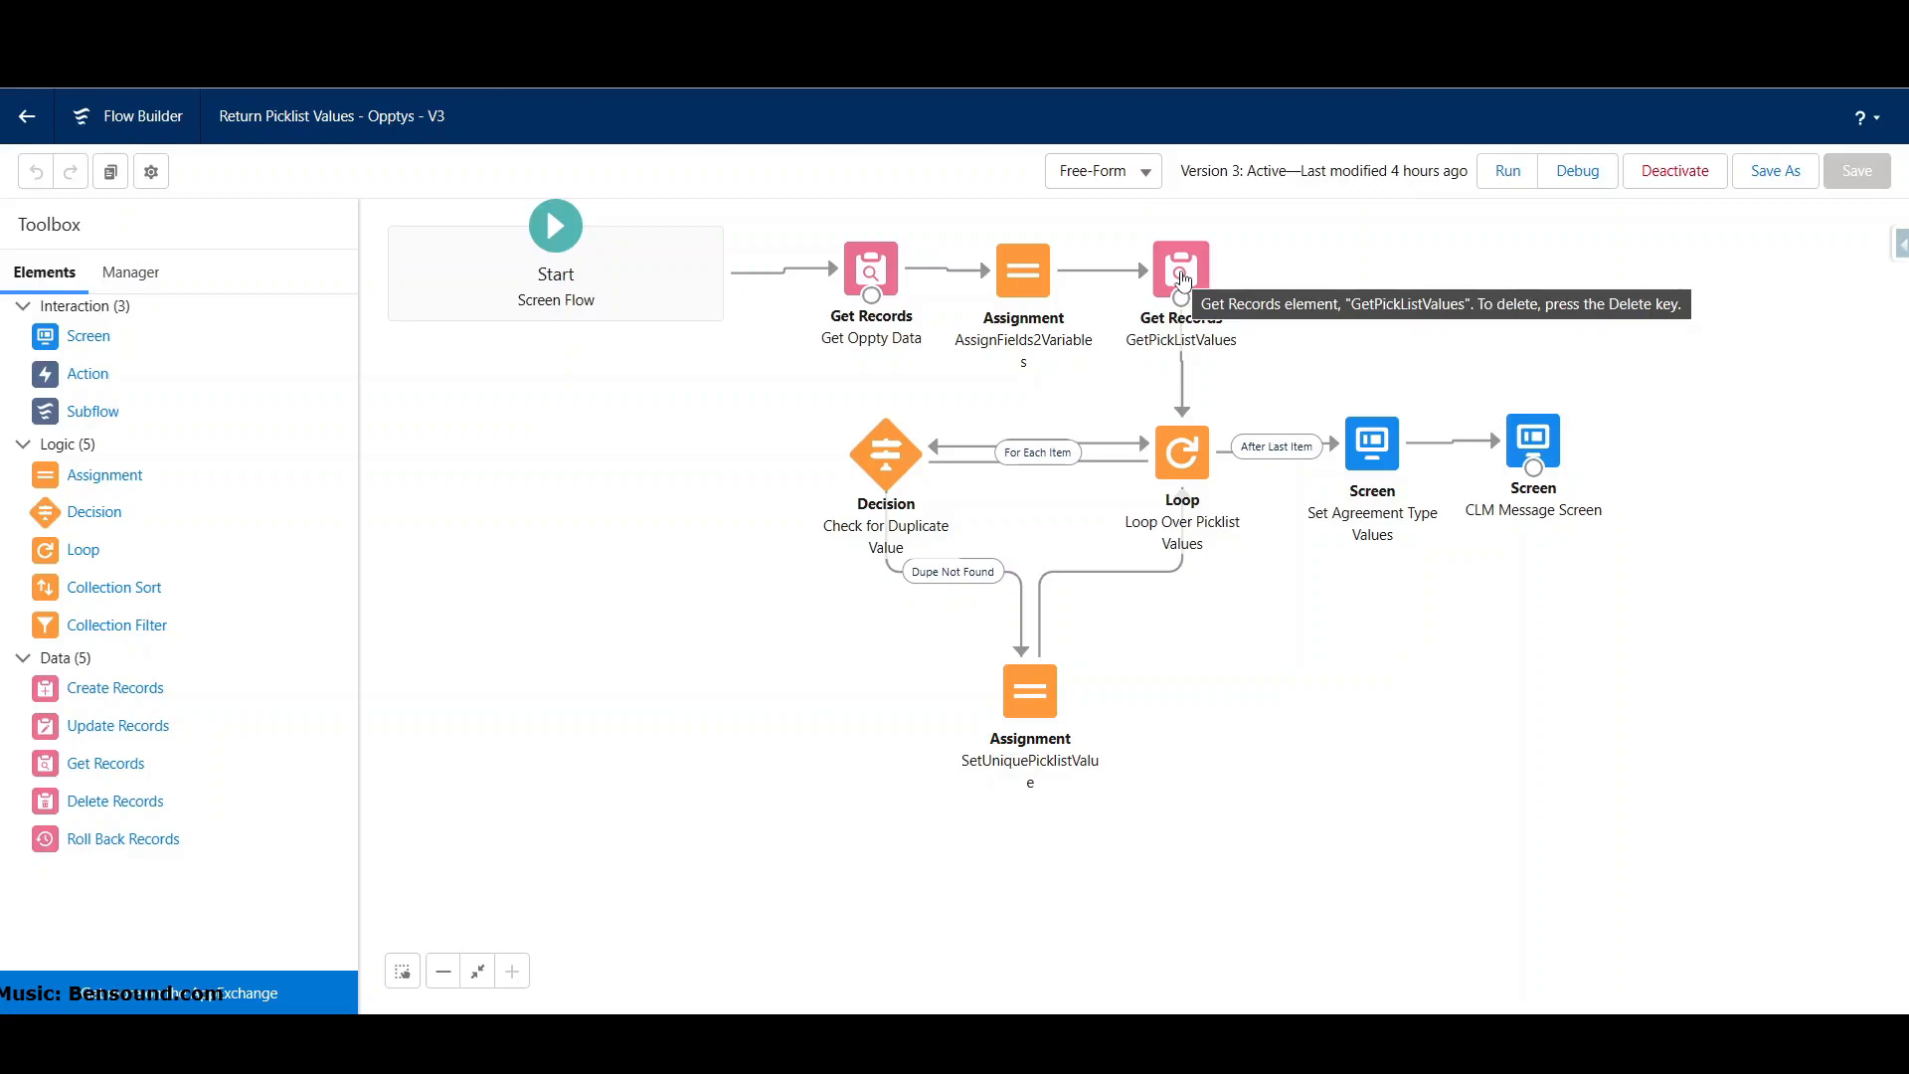
mouse_move(1184, 291)
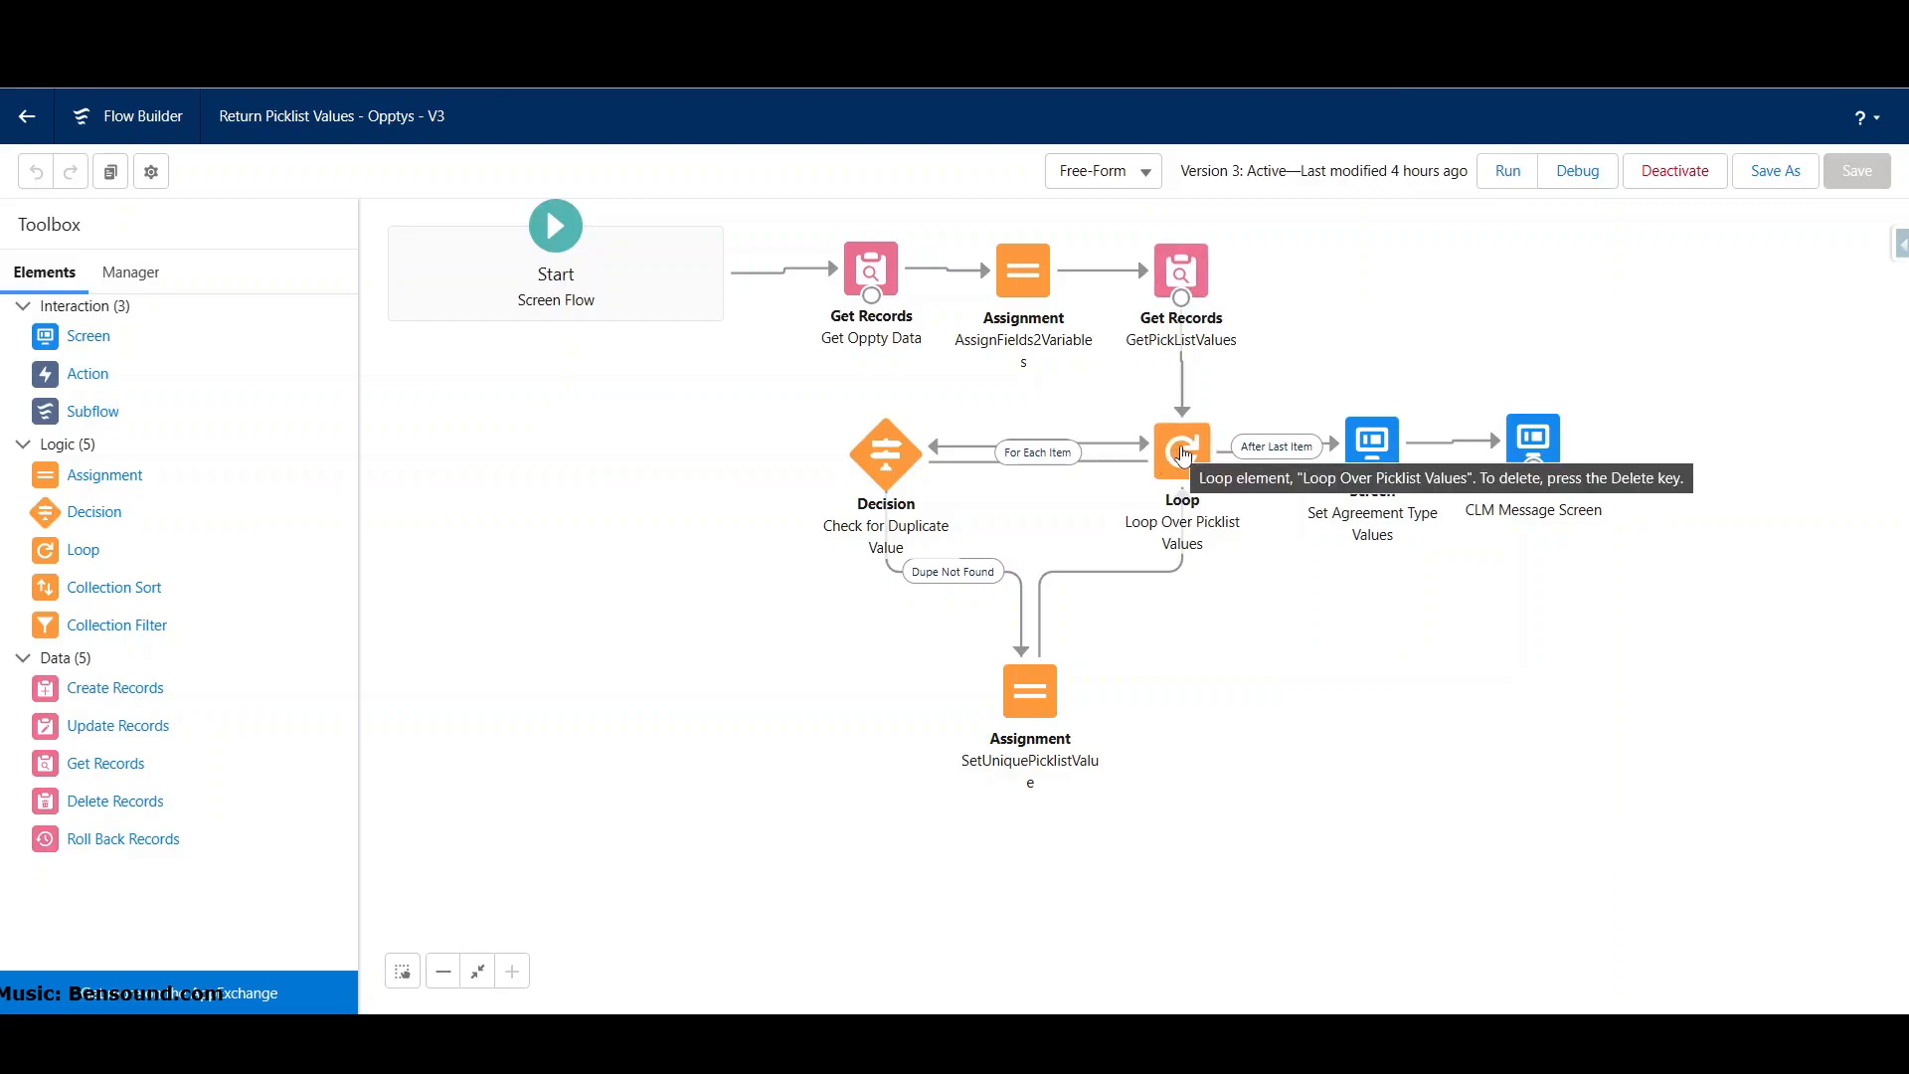
double_click(1182, 446)
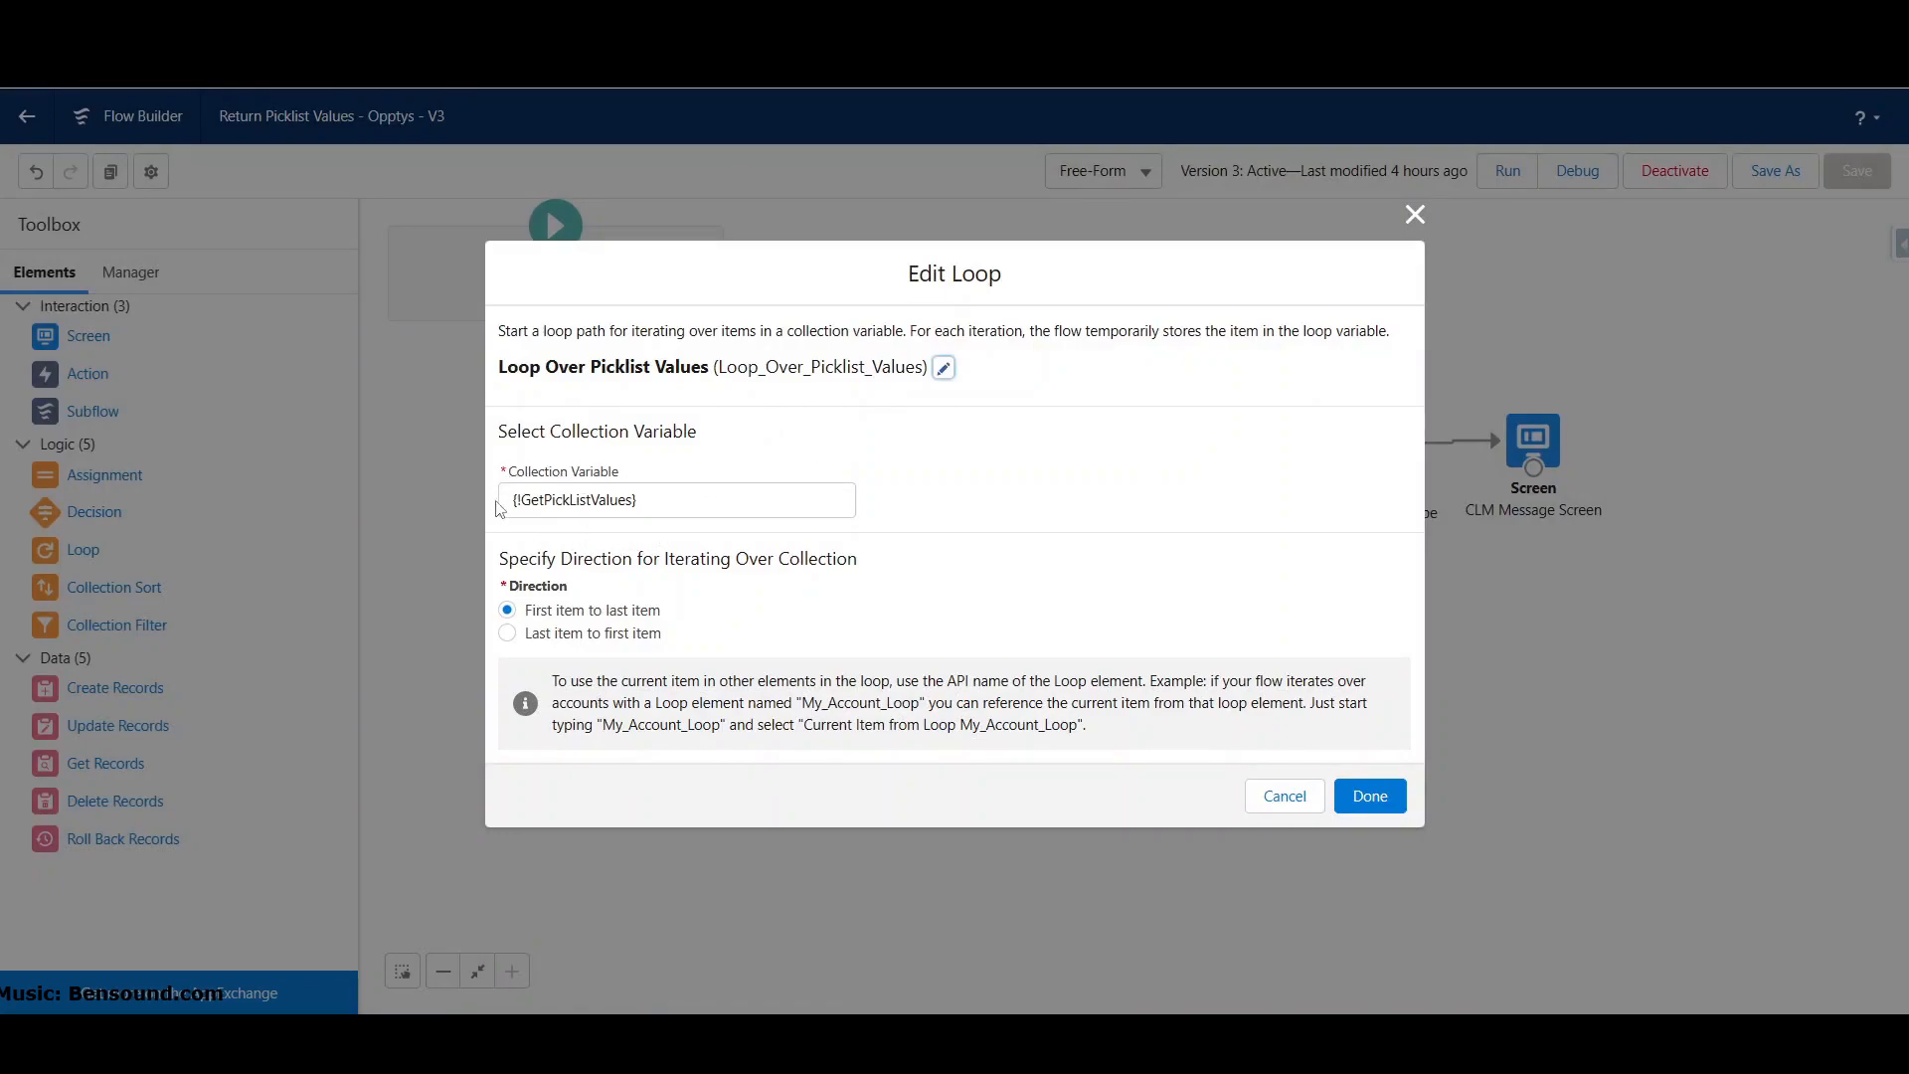
left_click(665, 500)
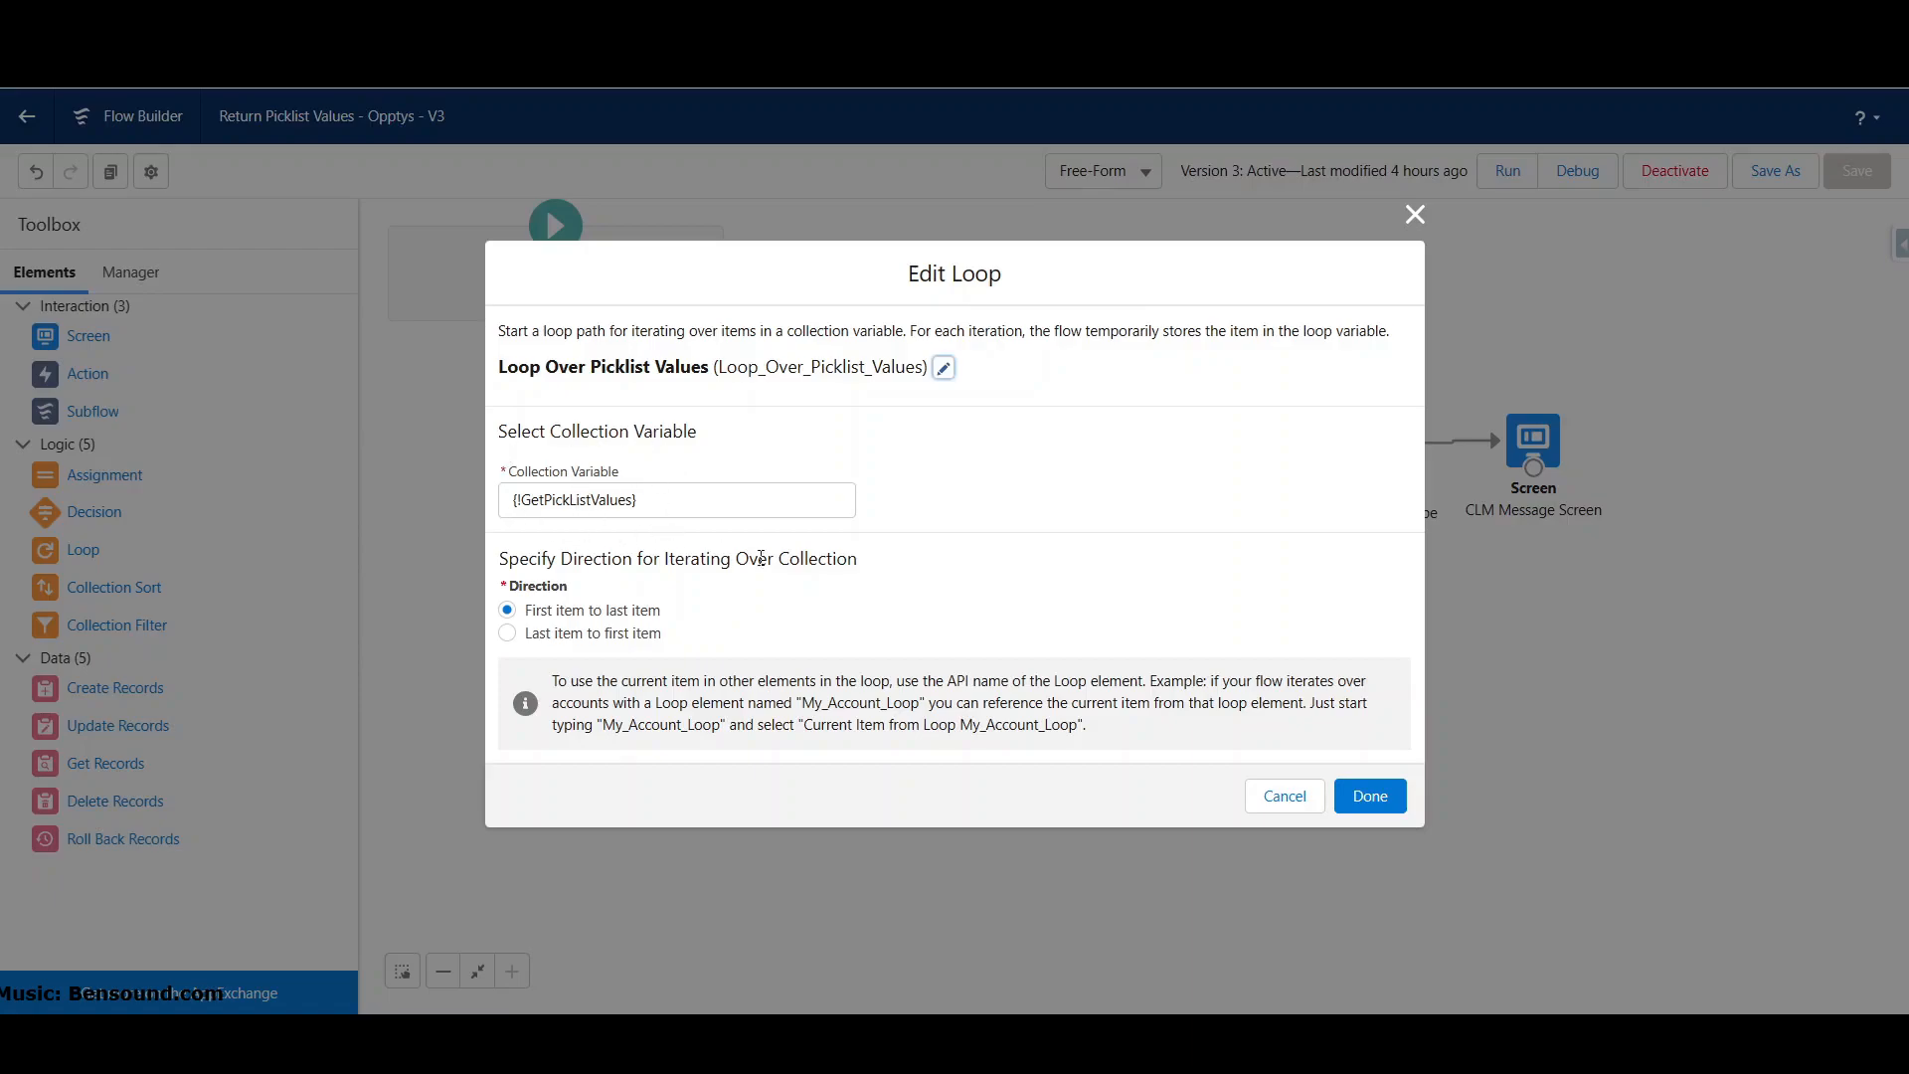
left_click(1369, 795)
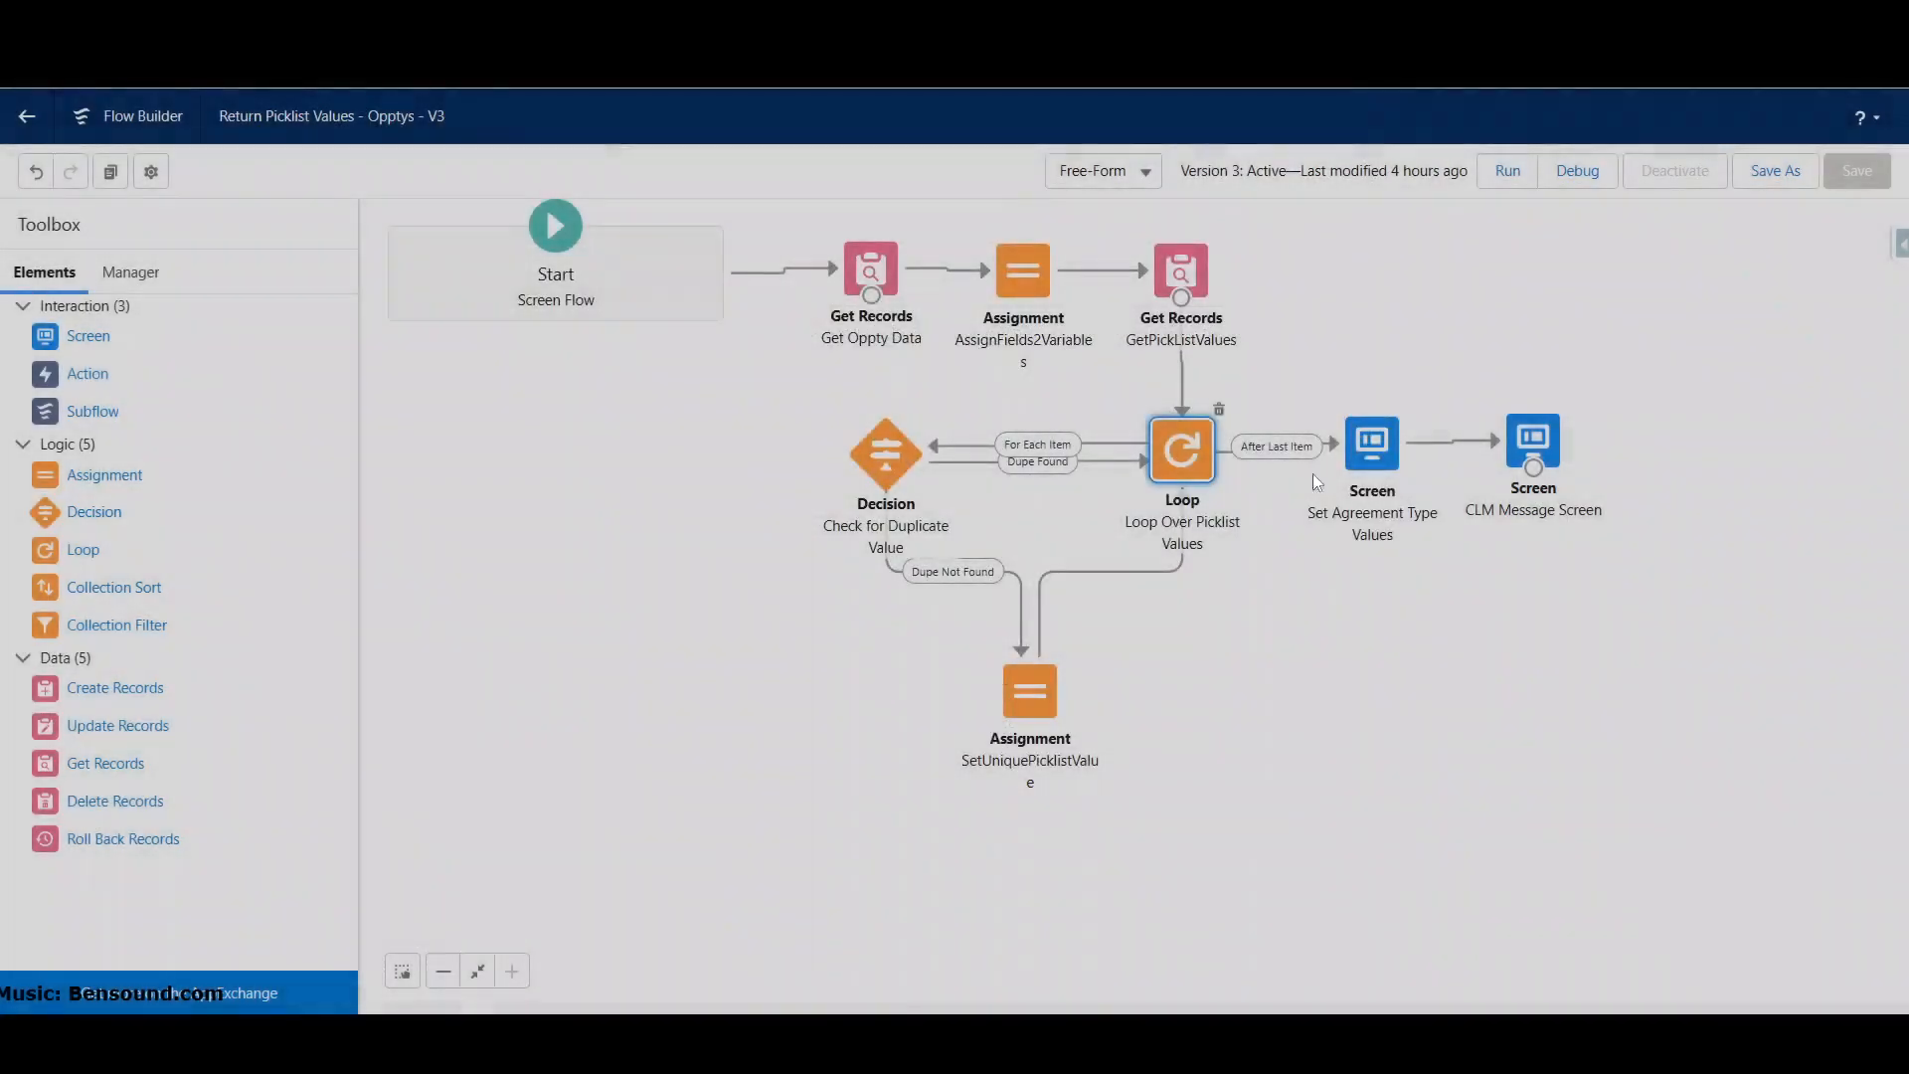
mouse_move(1229, 343)
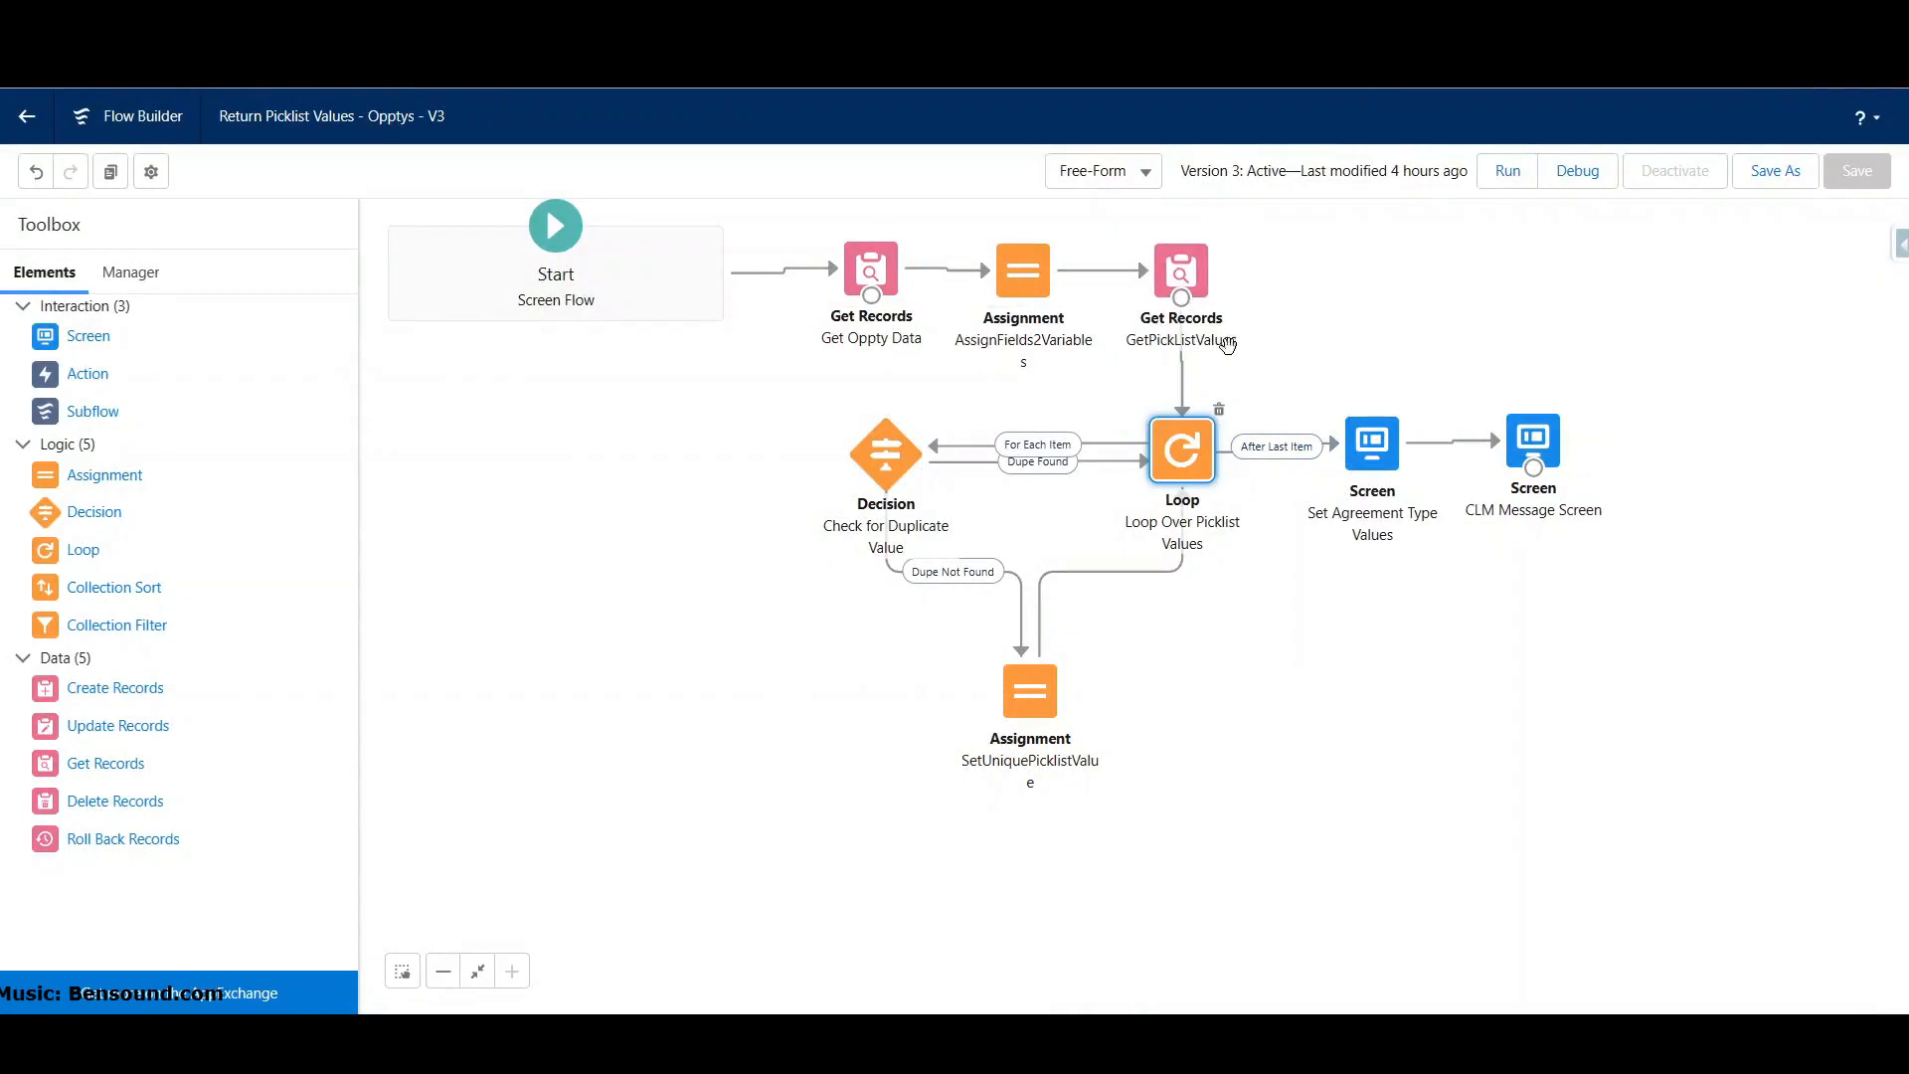
double_click(1180, 272)
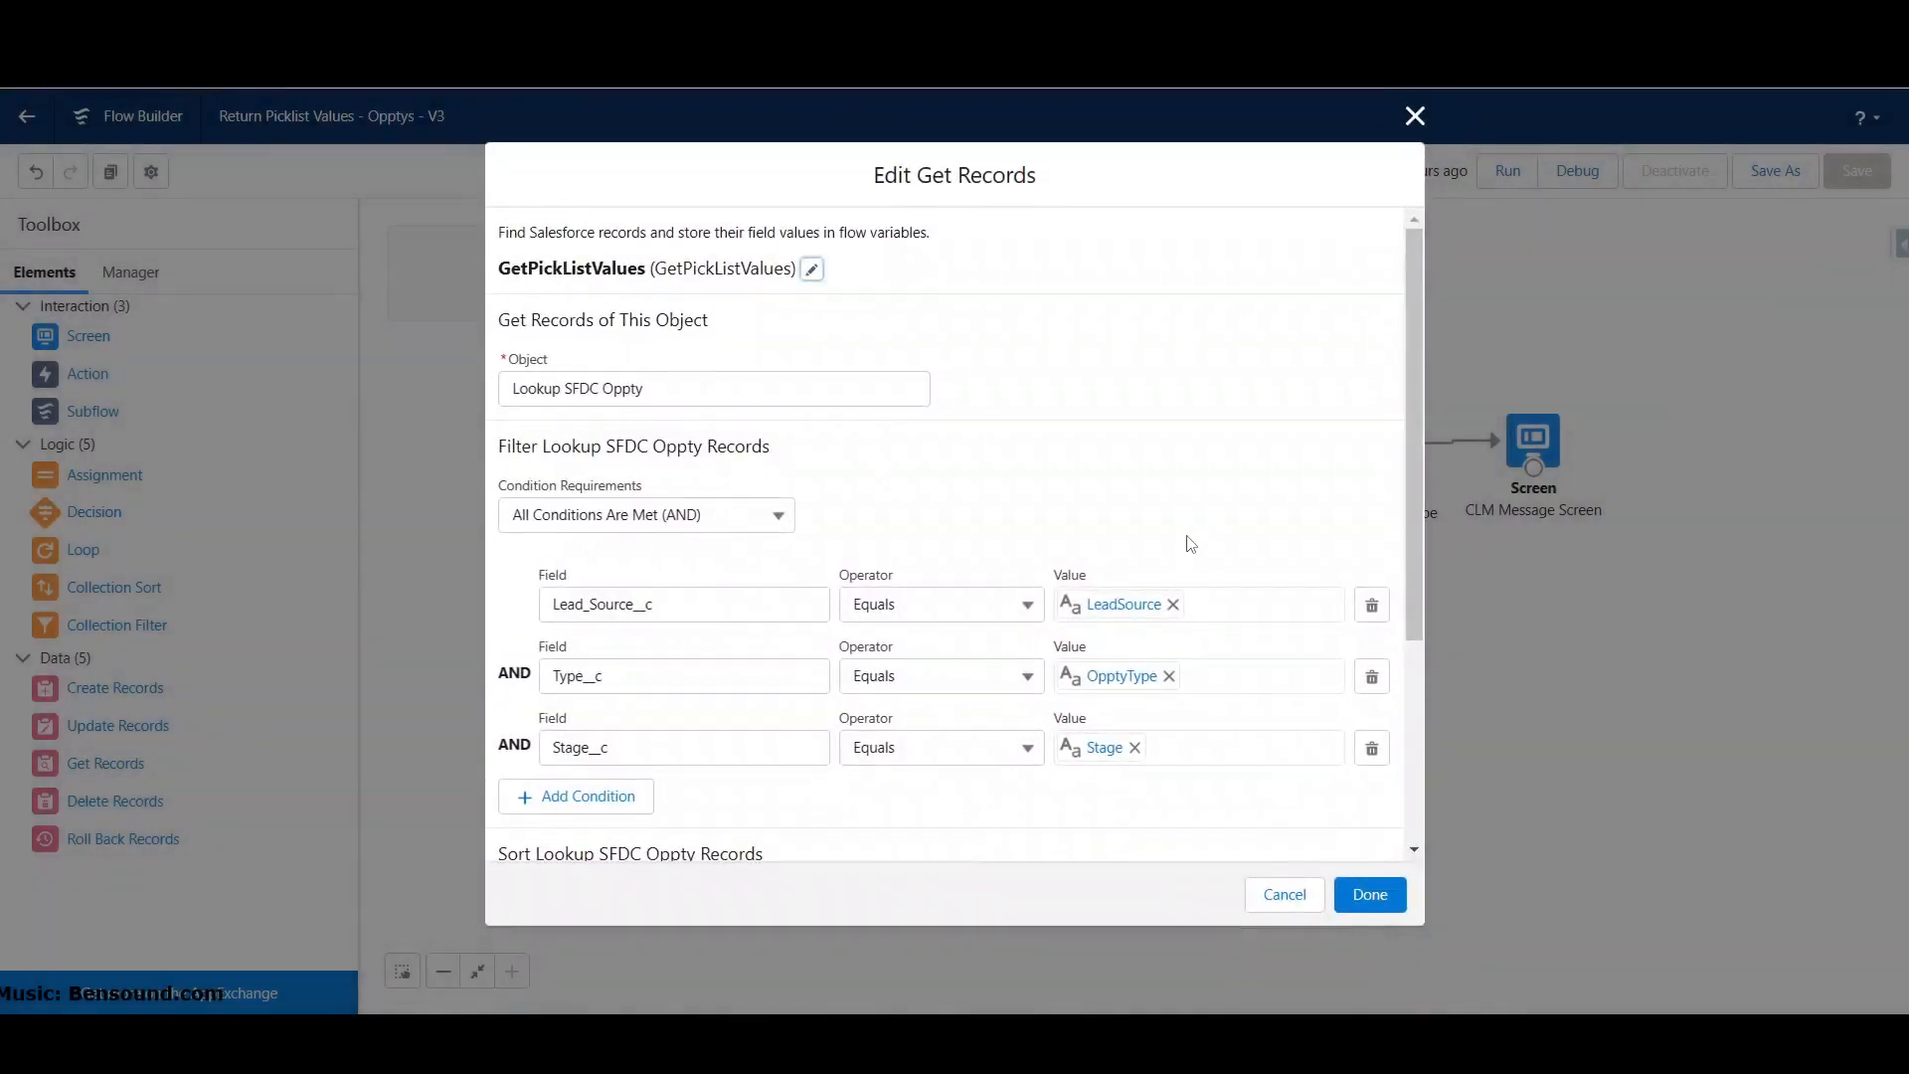
mouse_move(609, 423)
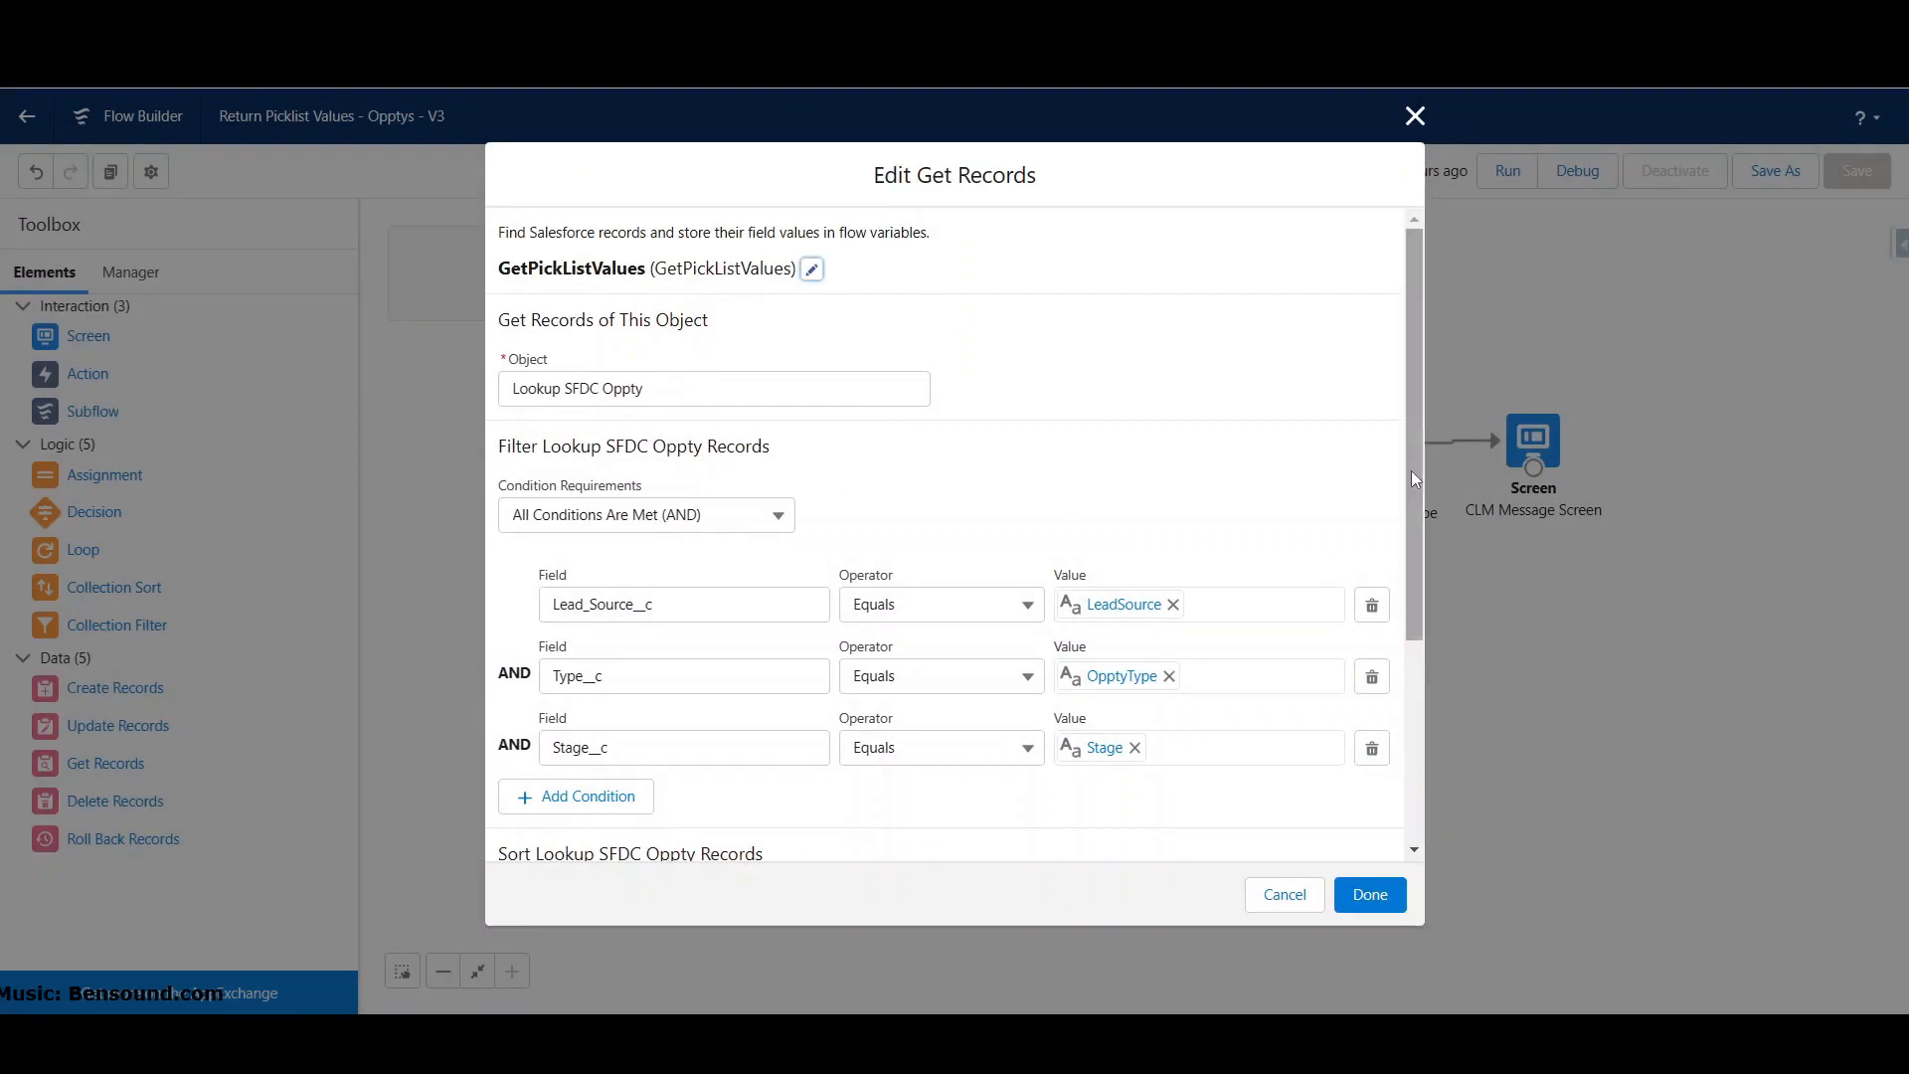
scroll("down", 3)
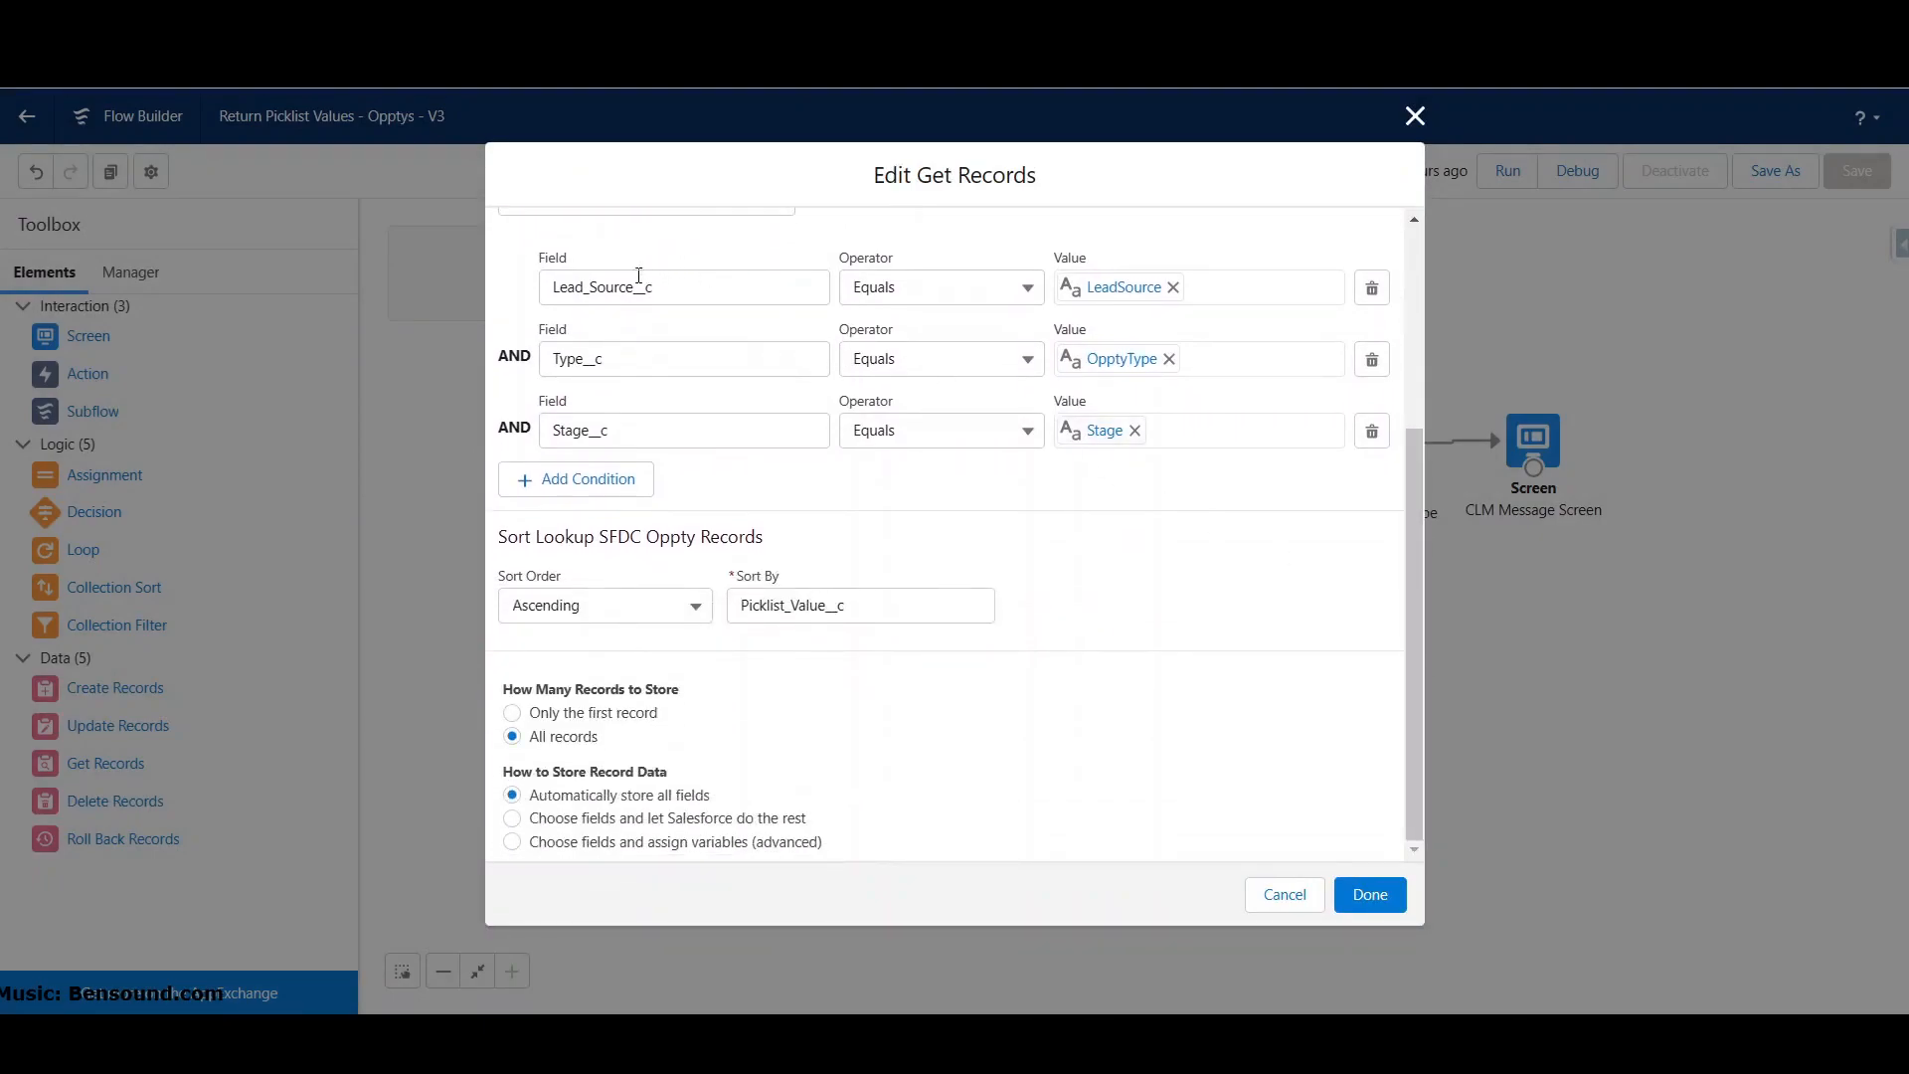
mouse_move(636, 391)
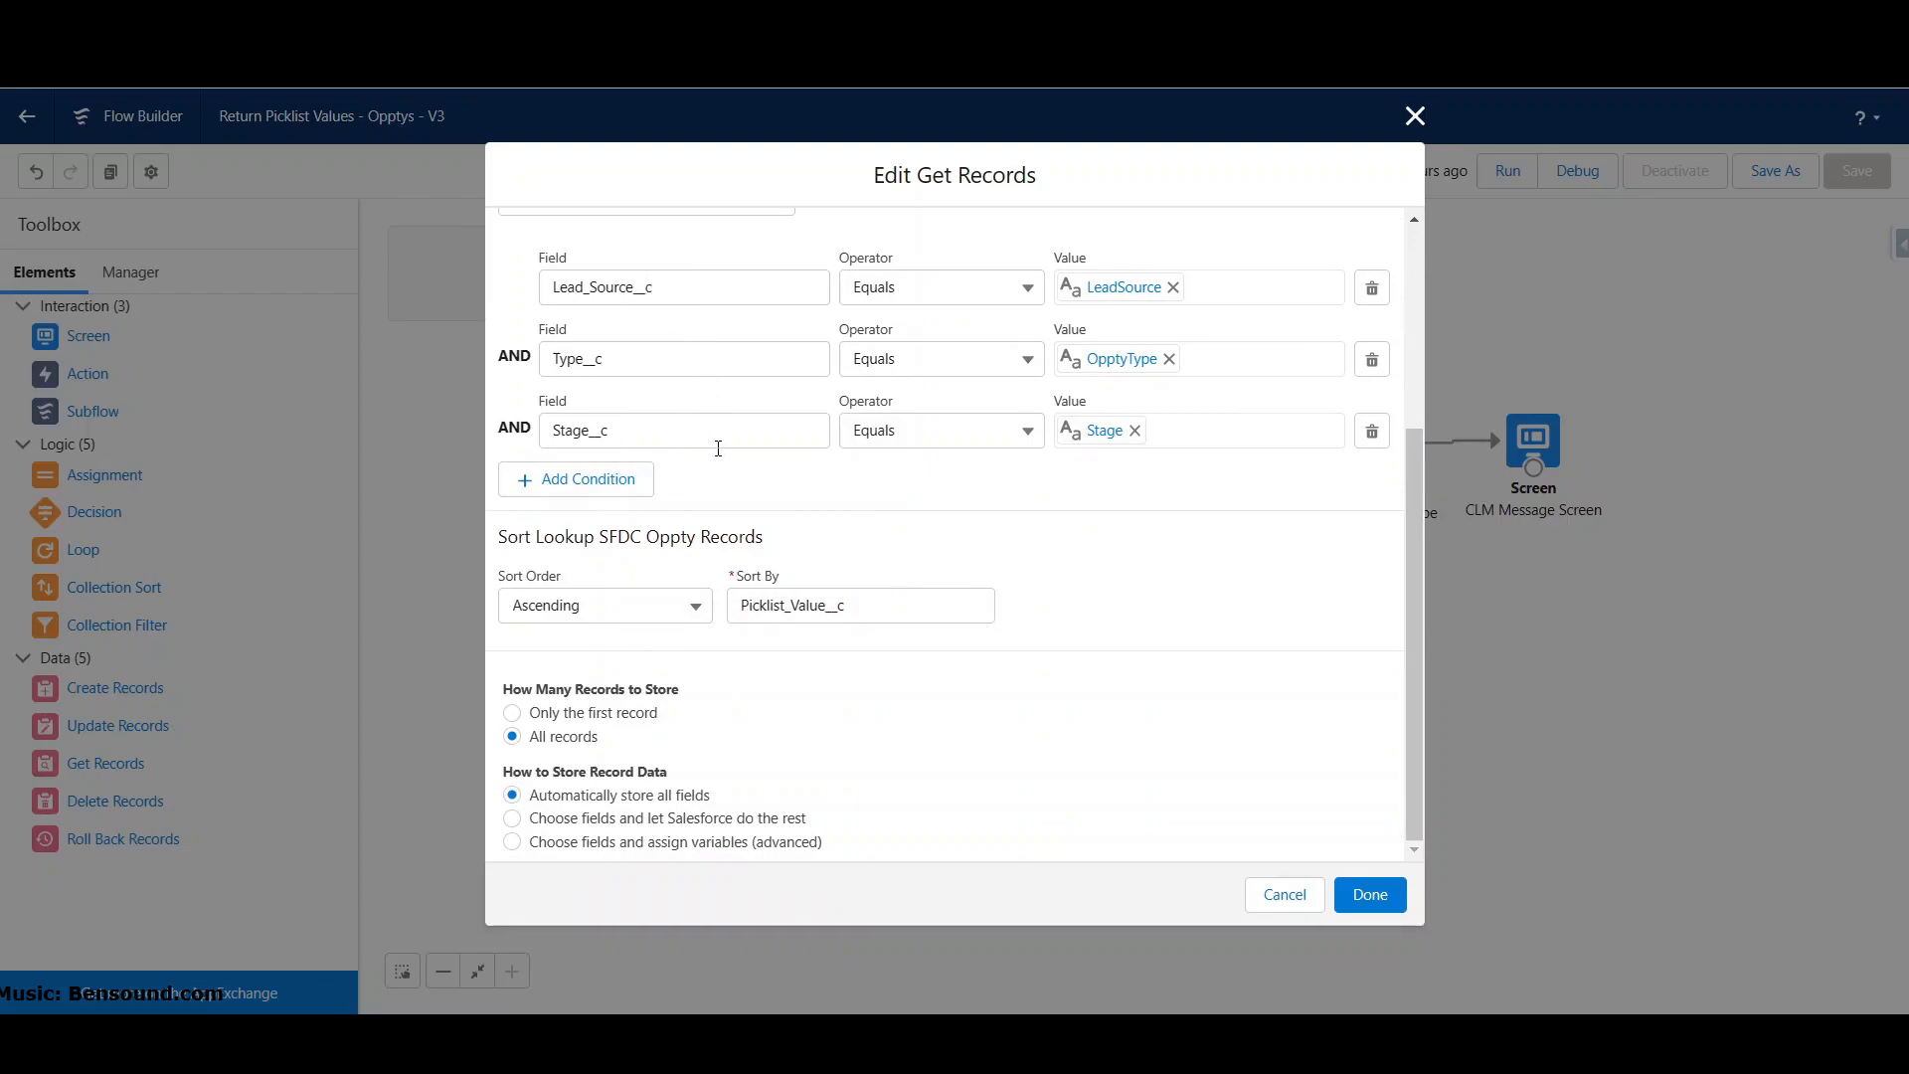
mouse_move(607, 744)
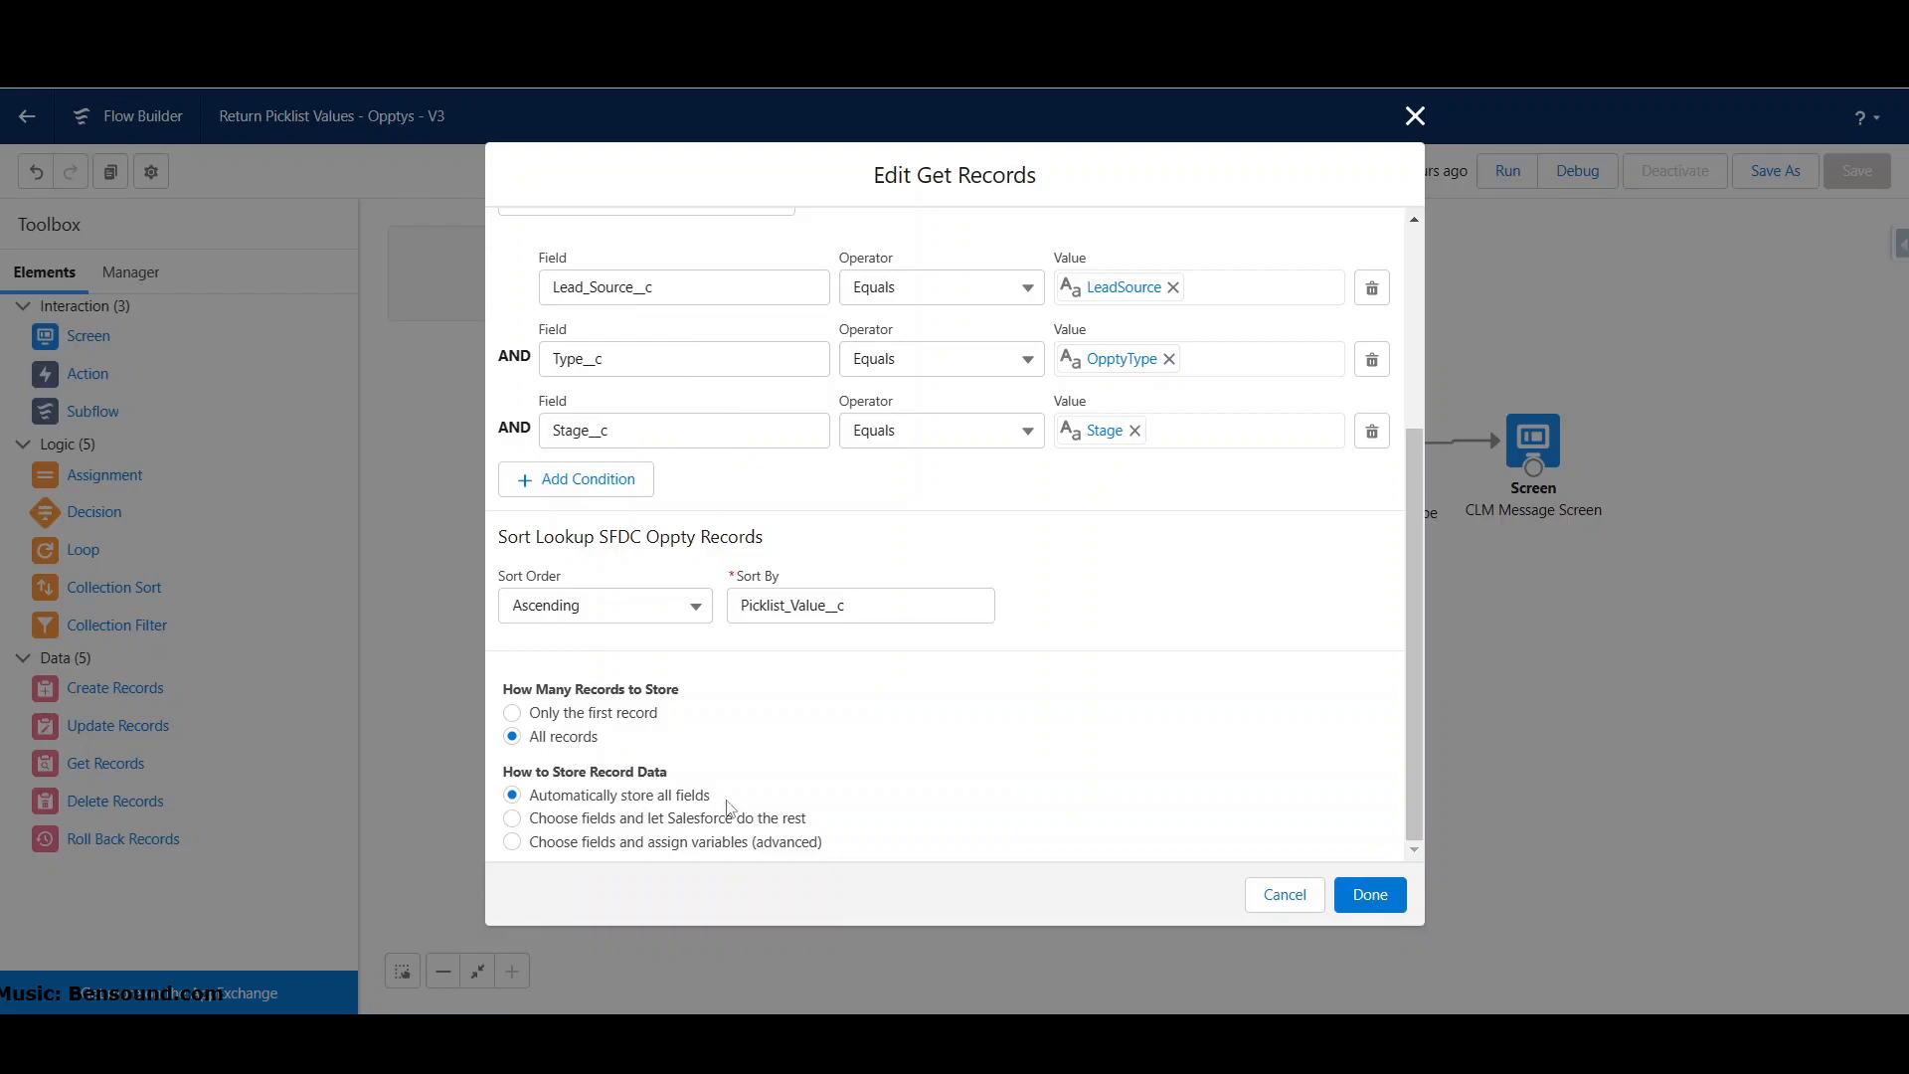
mouse_move(1418, 761)
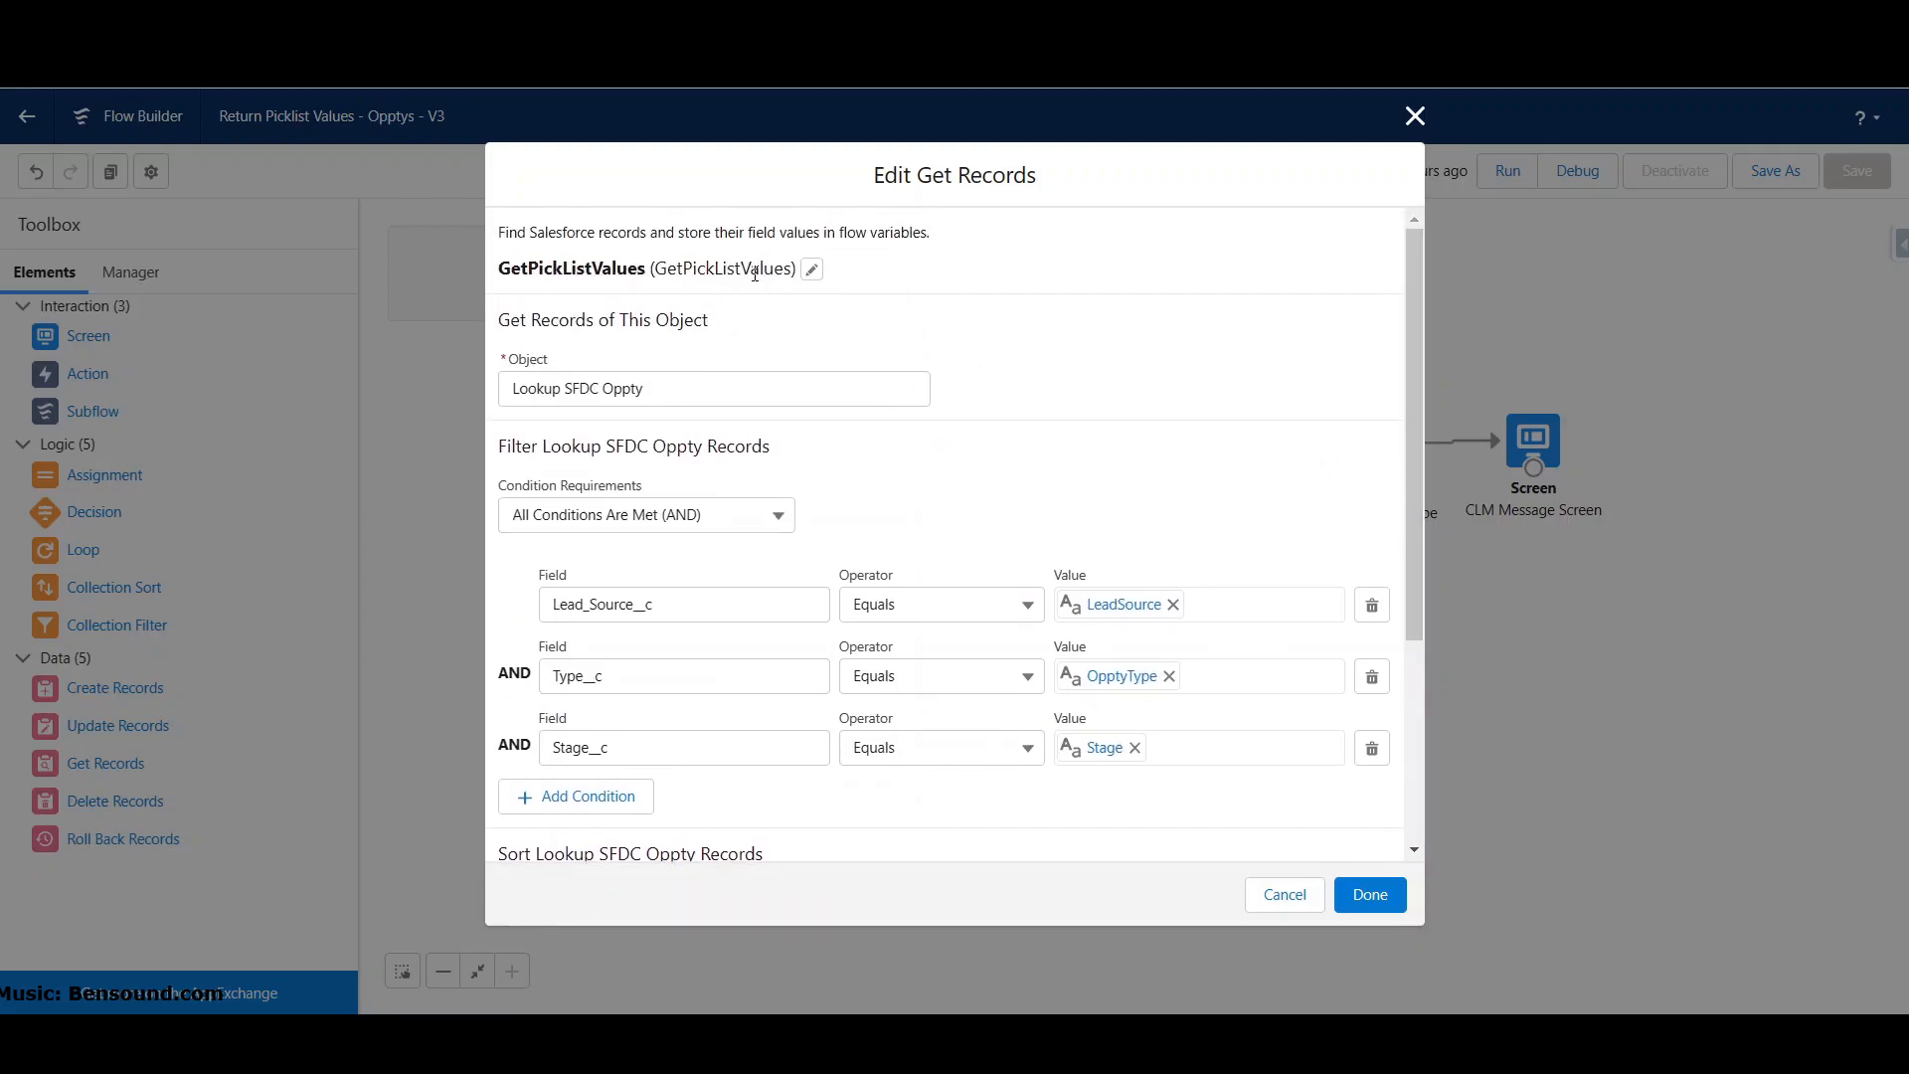
mouse_move(1288, 898)
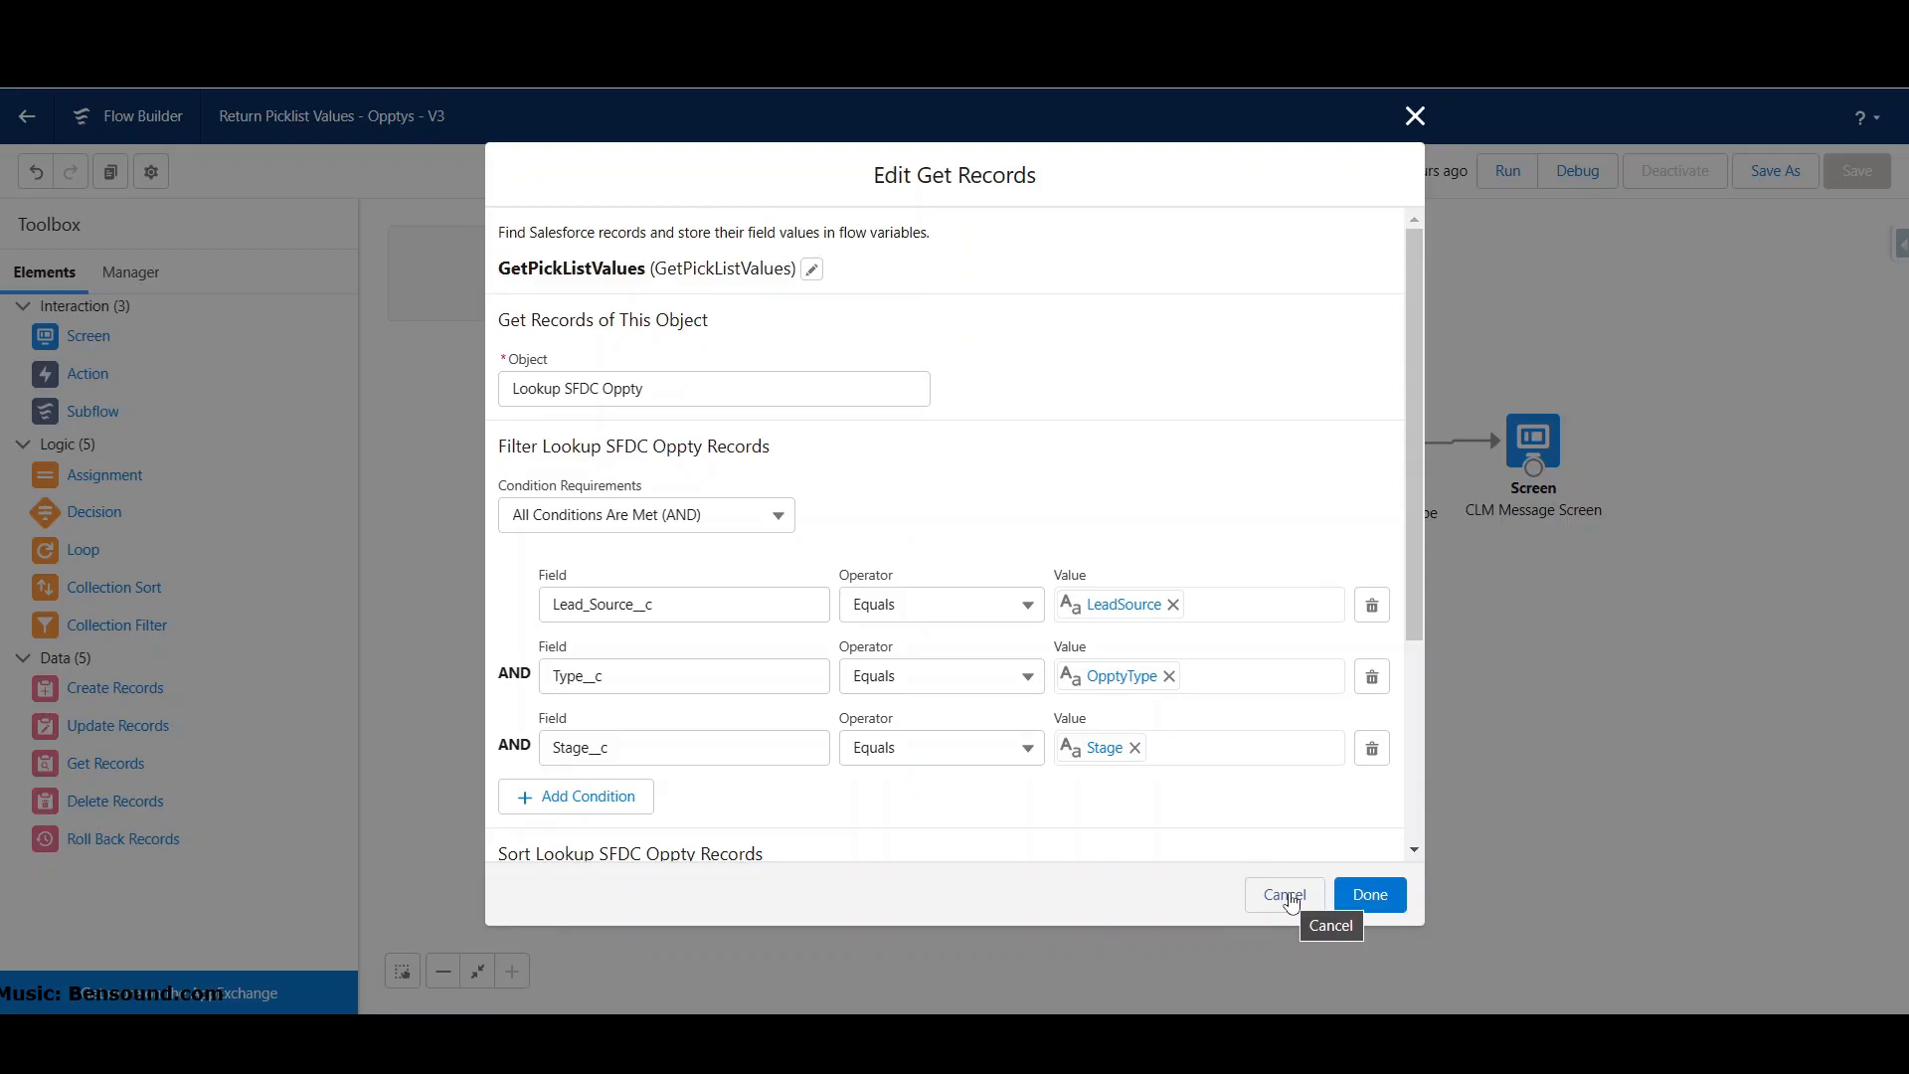
left_click(1285, 894)
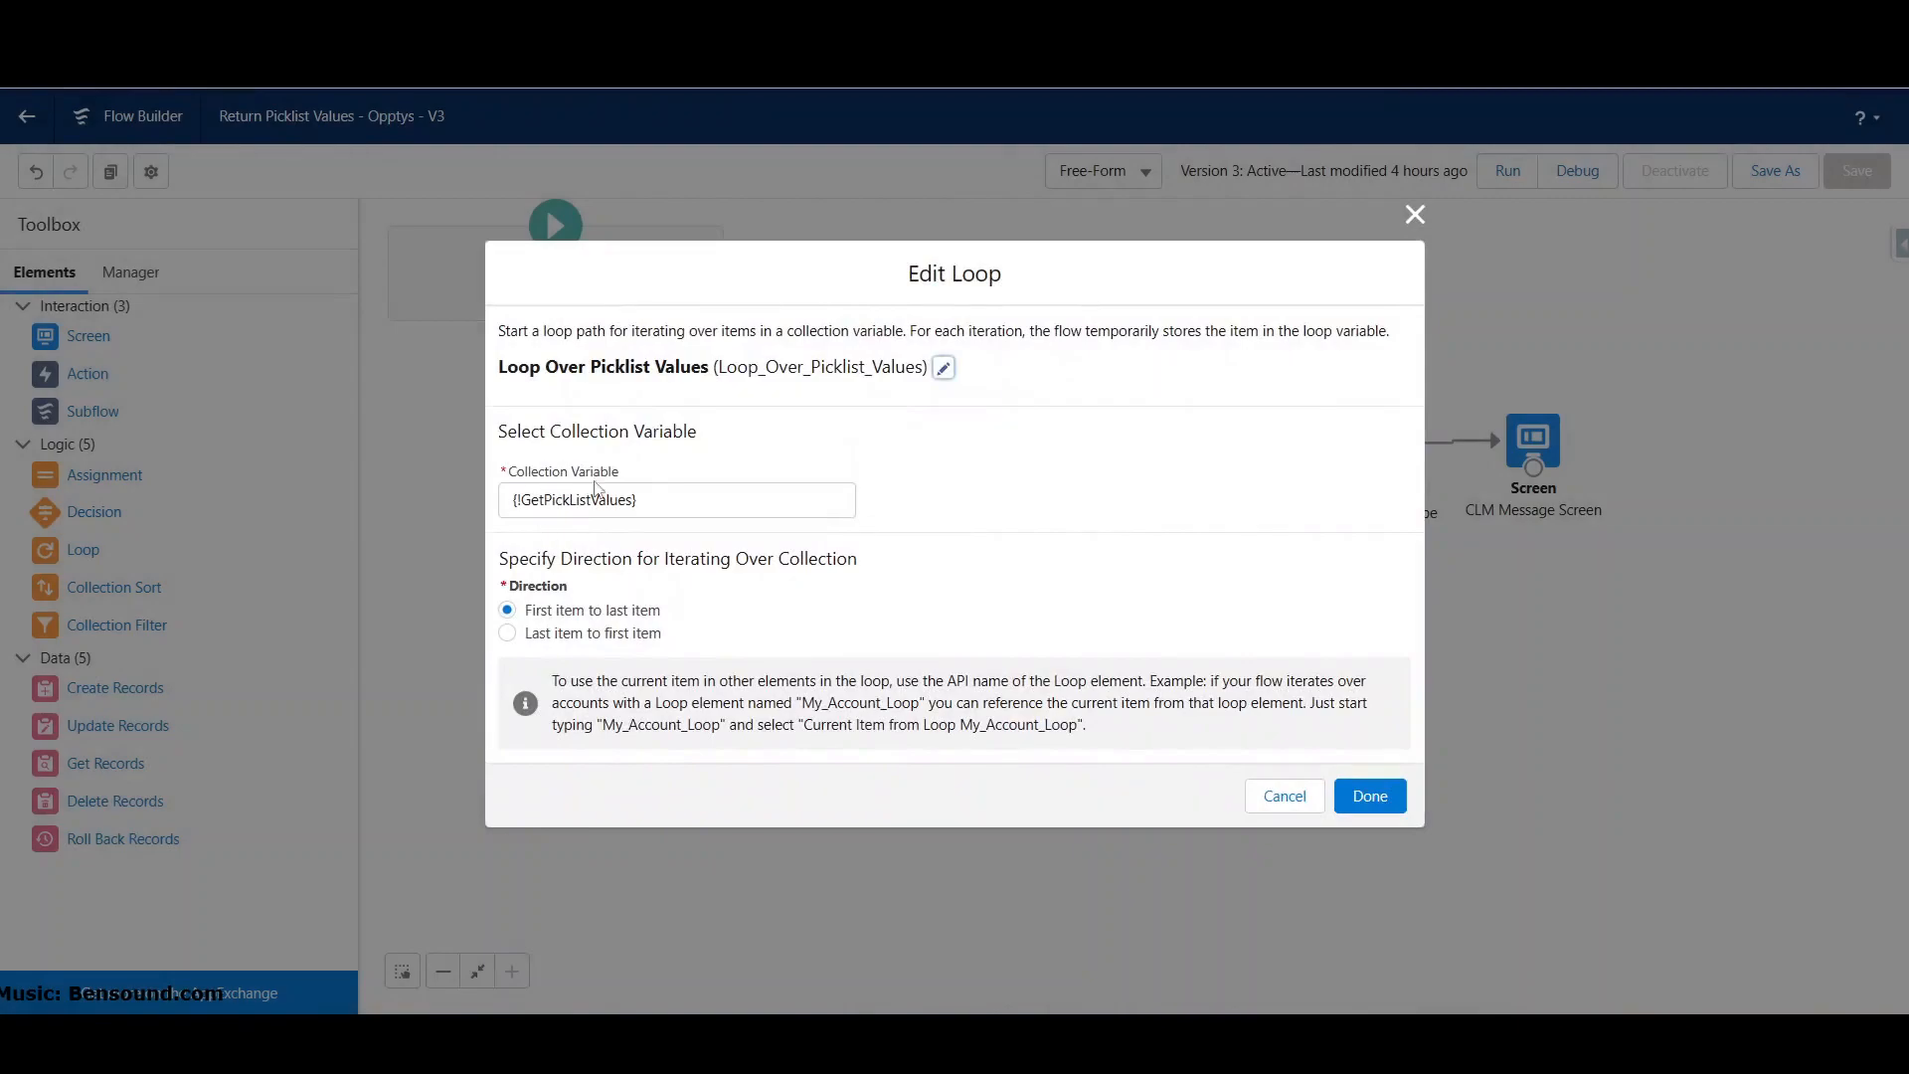
mouse_move(1425, 793)
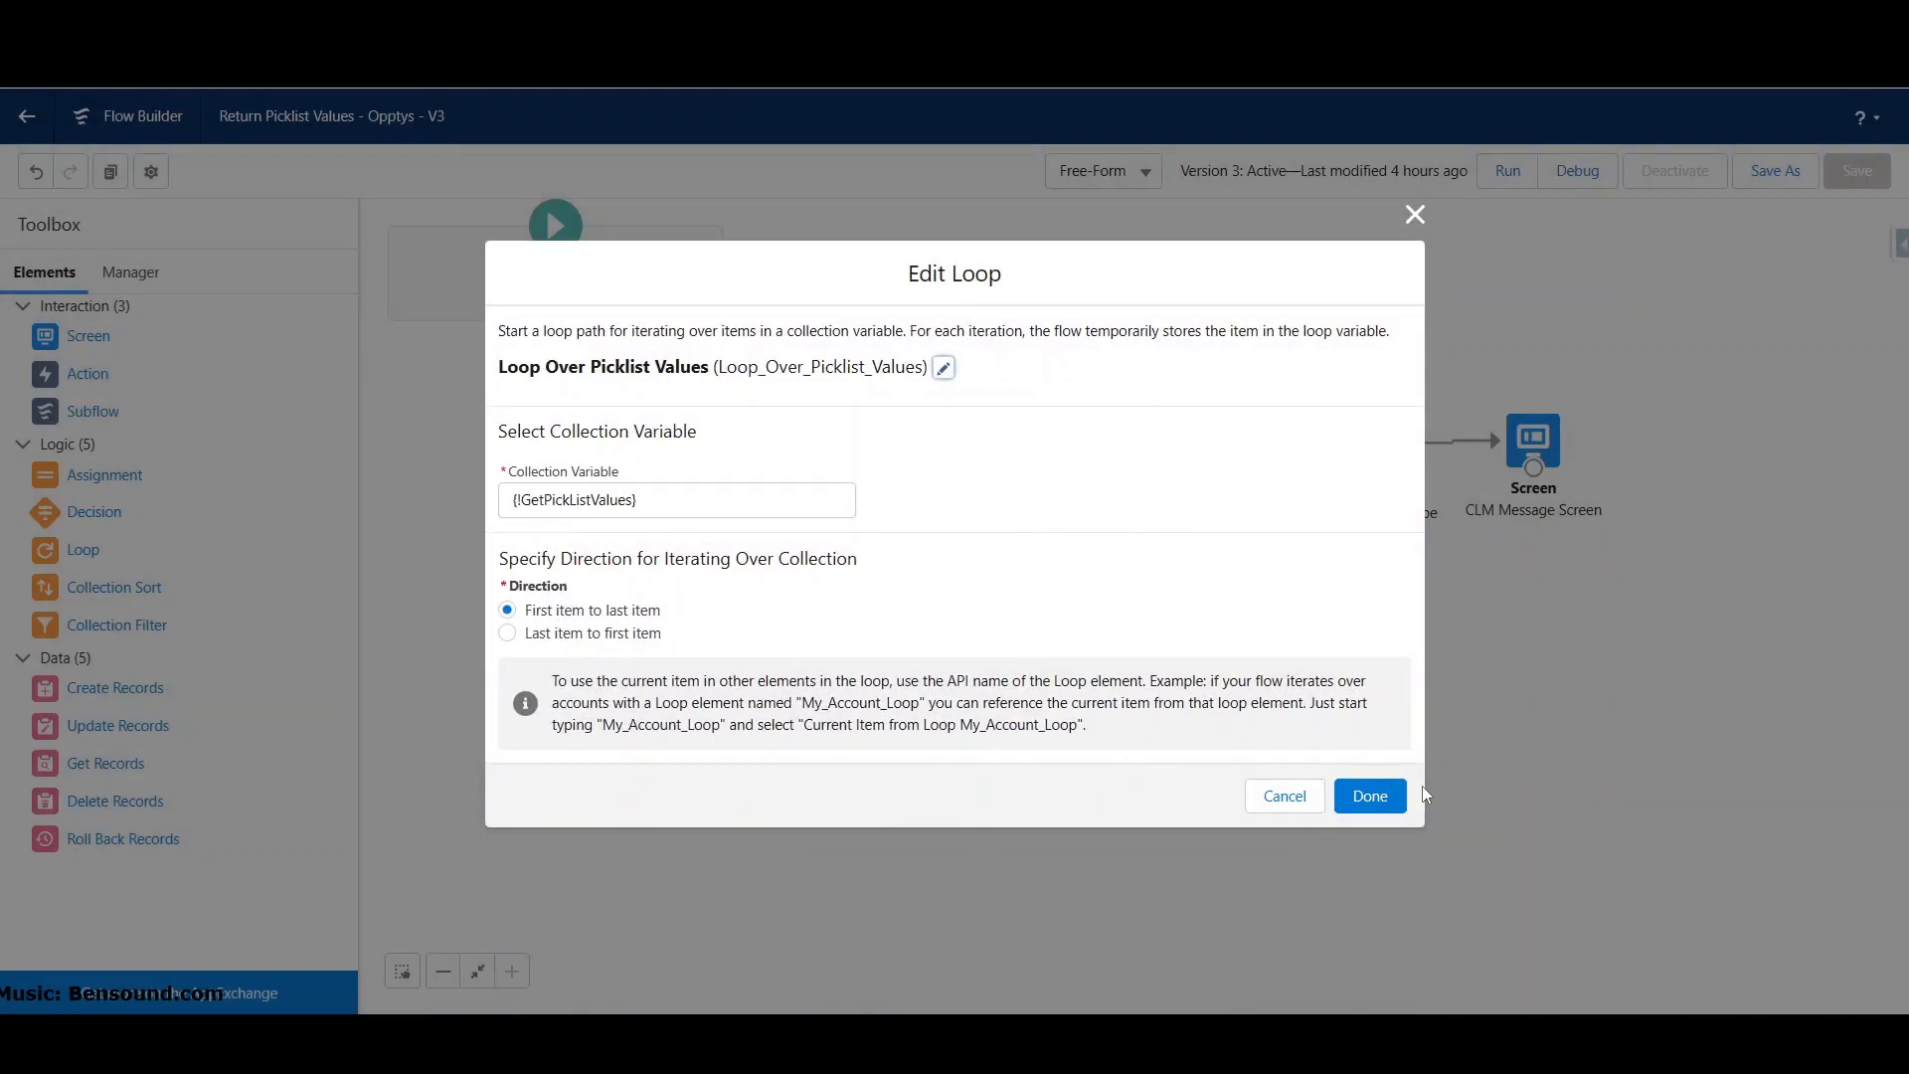
left_click(1370, 796)
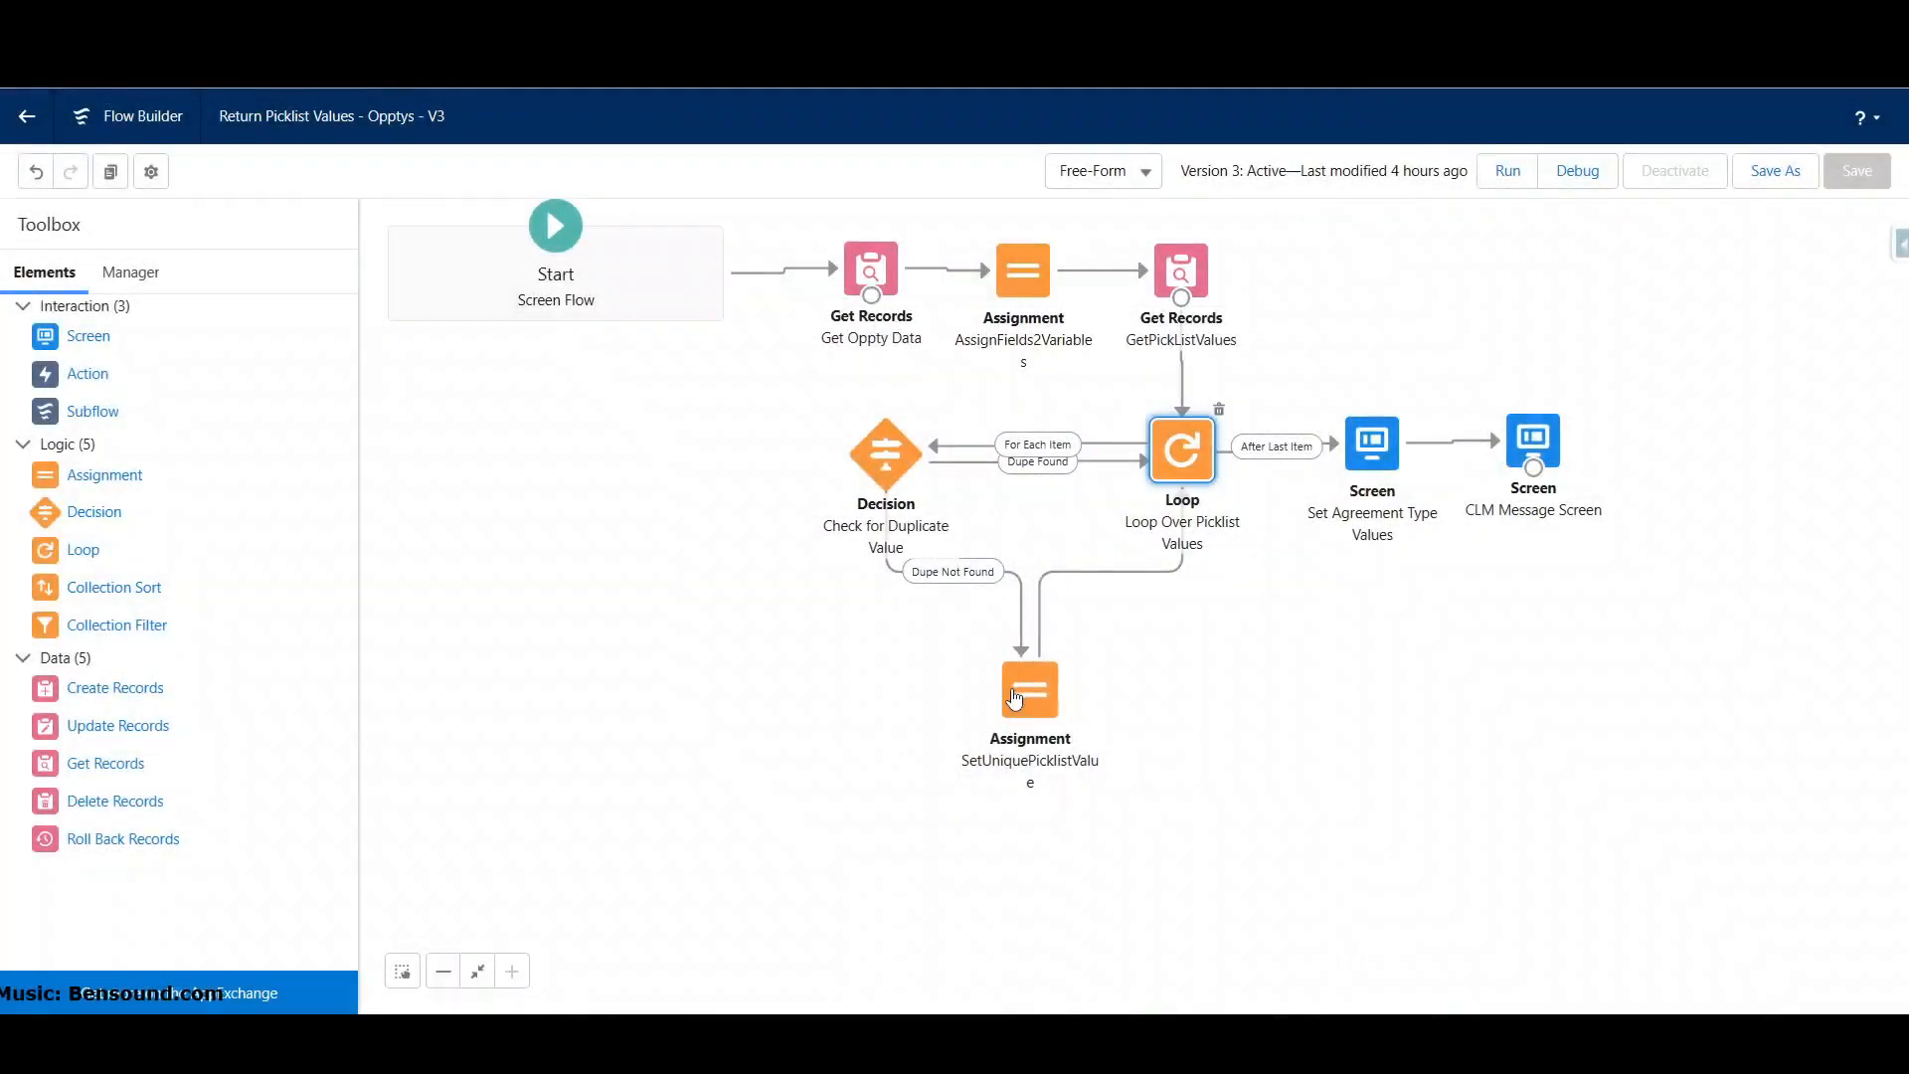
mouse_move(1007, 459)
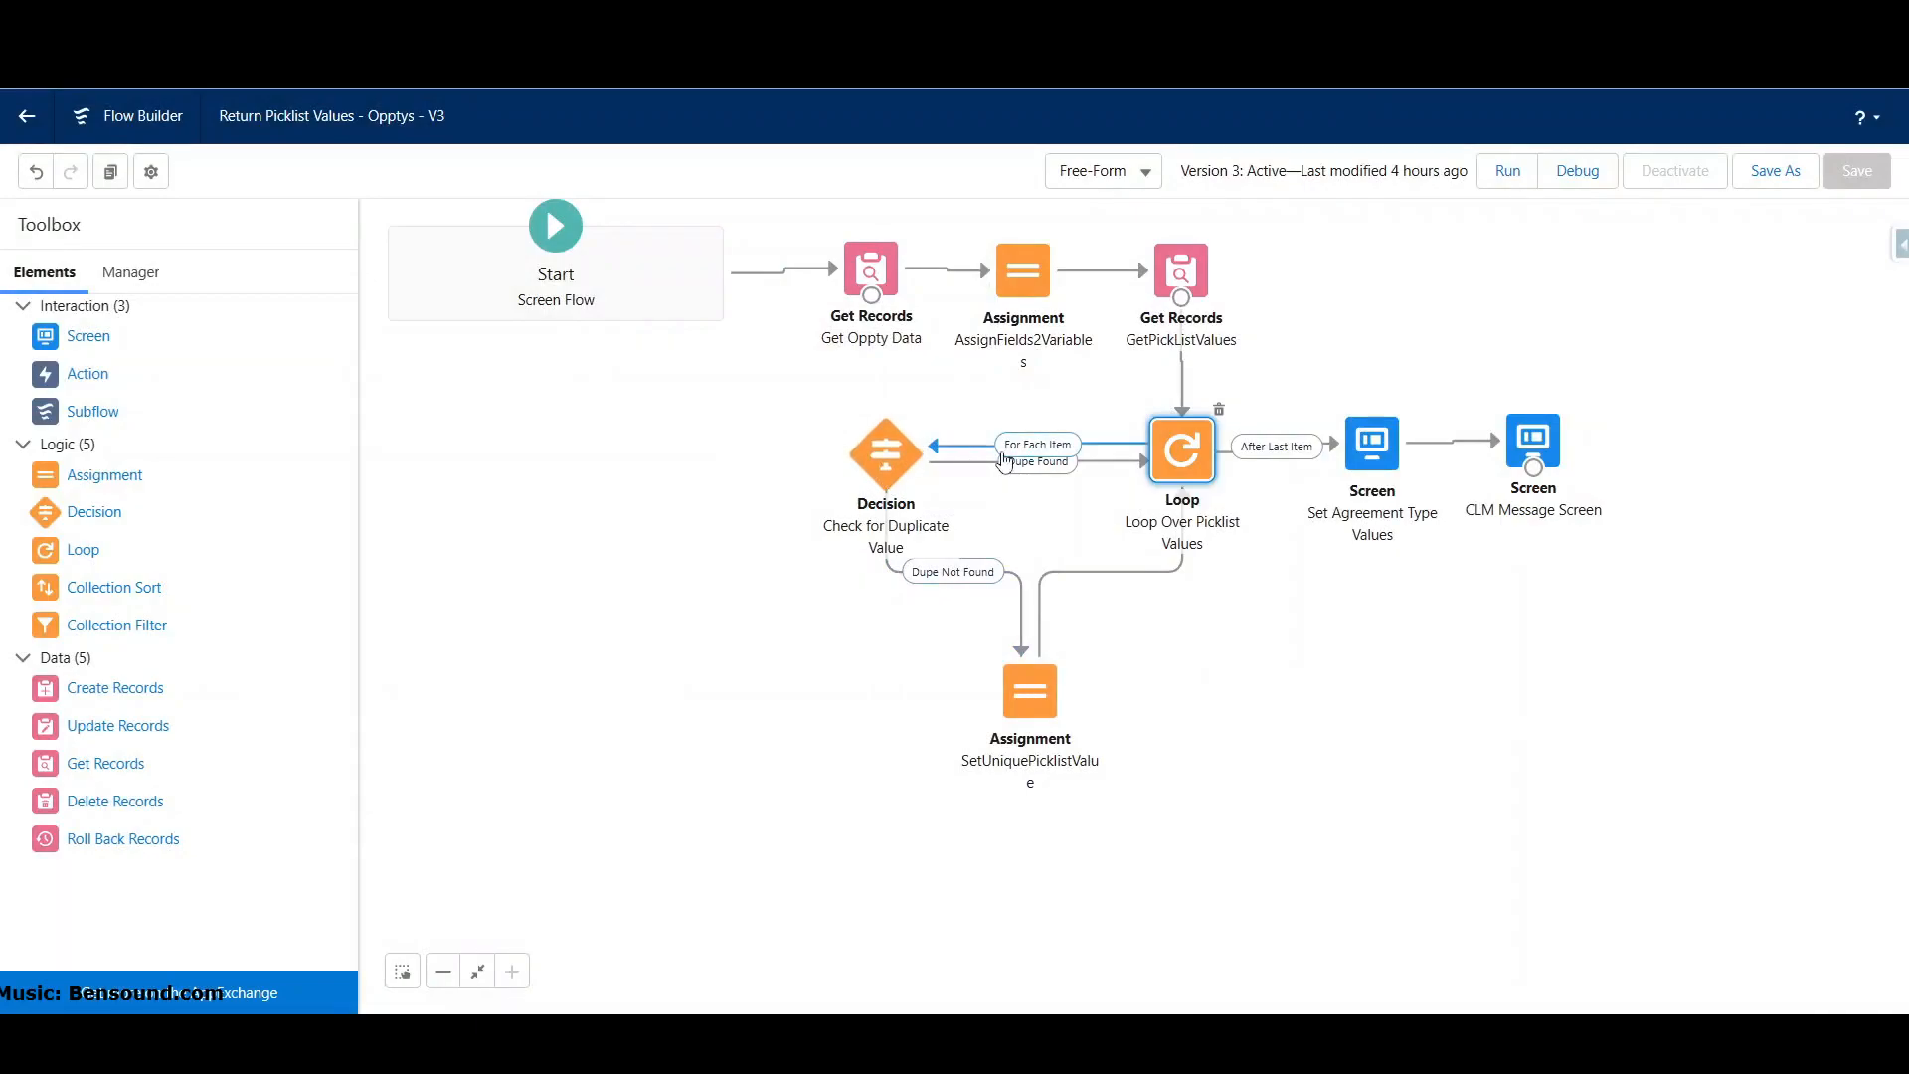
mouse_move(1015, 476)
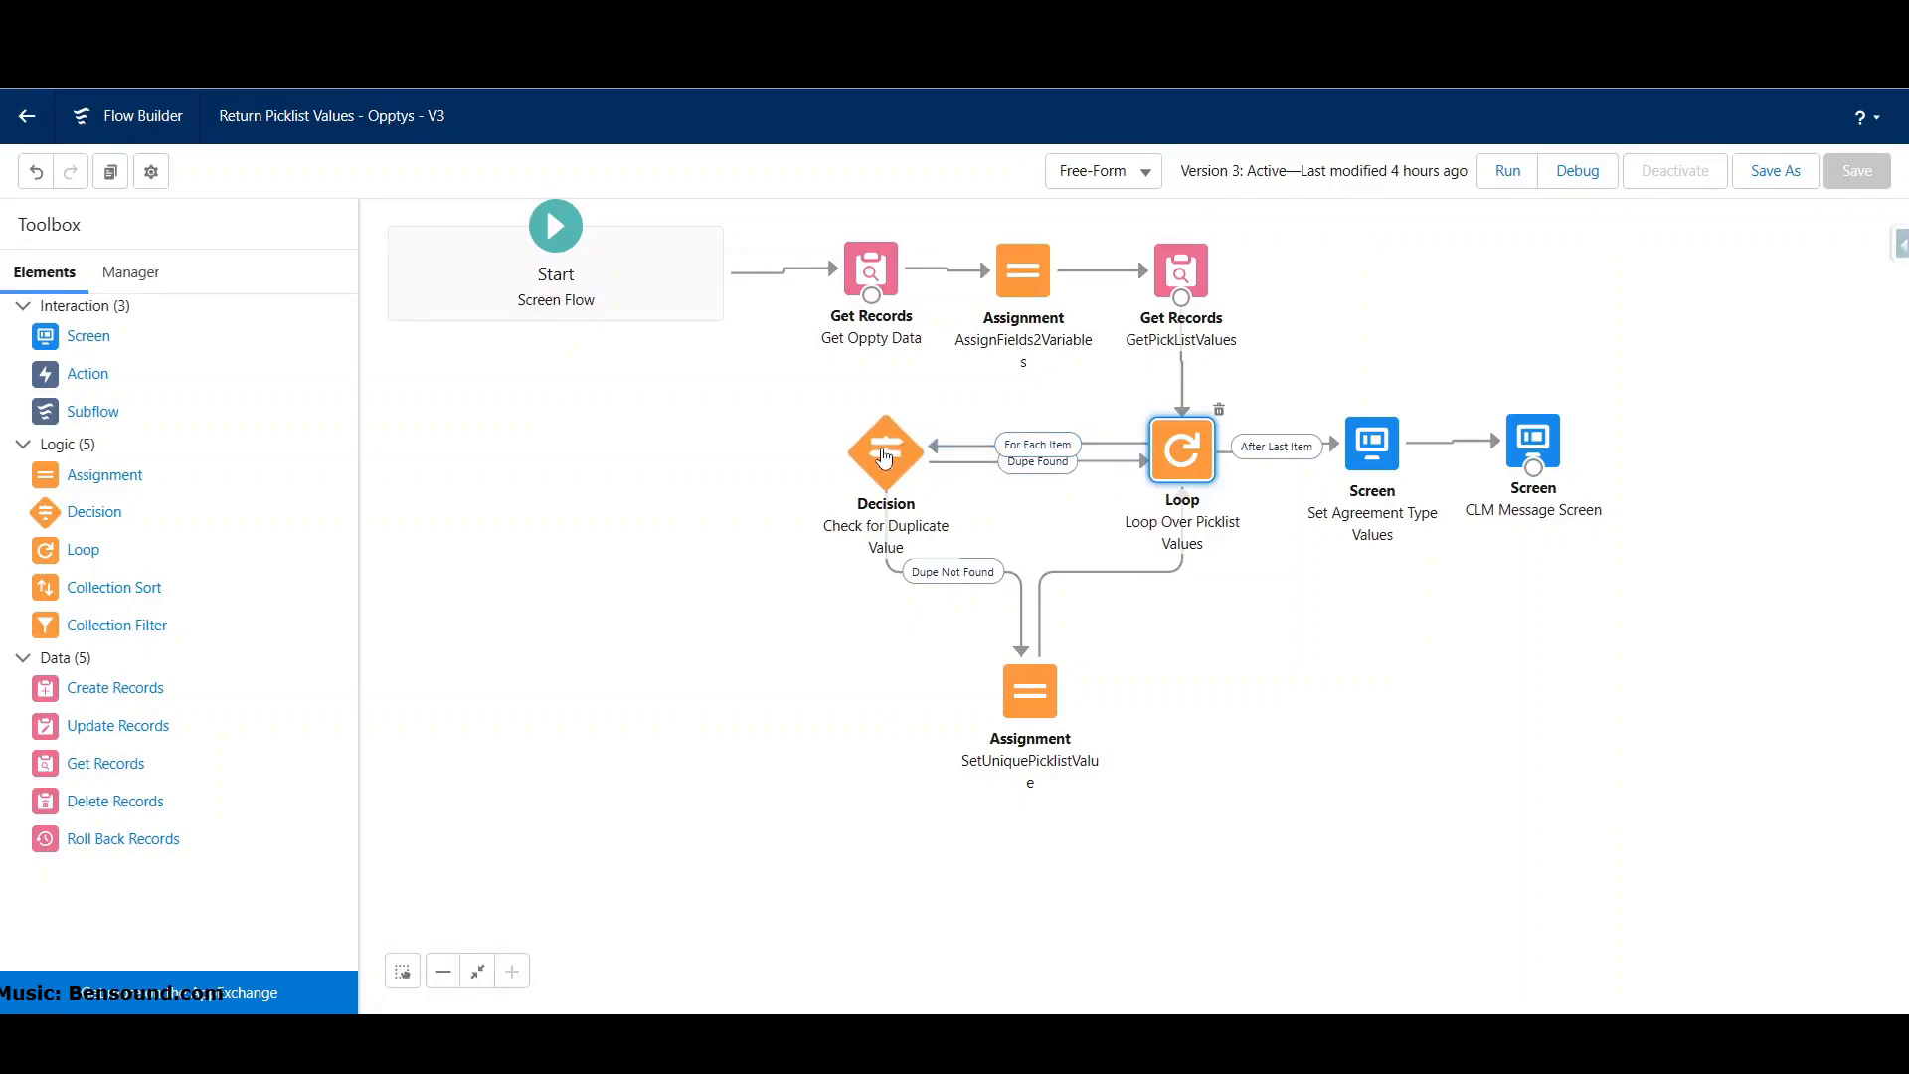
mouse_move(883, 455)
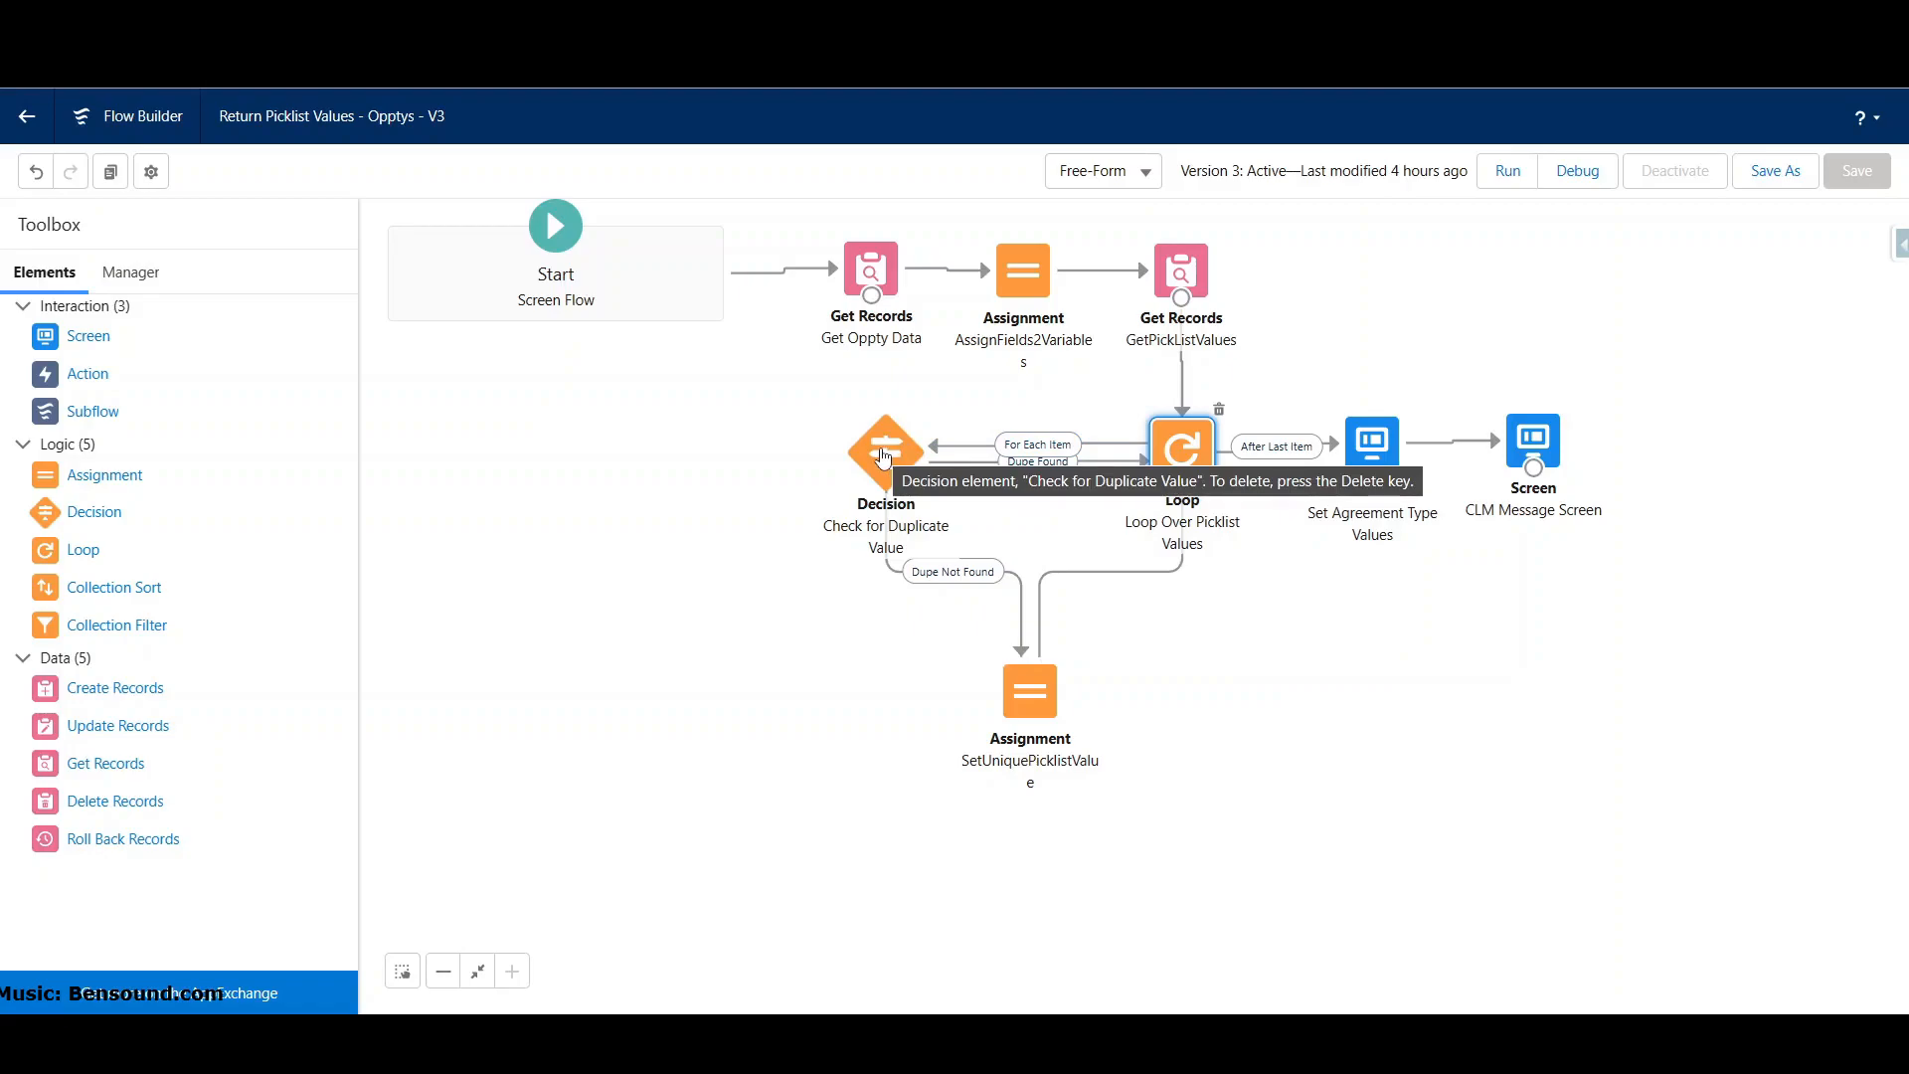
mouse_move(1181, 276)
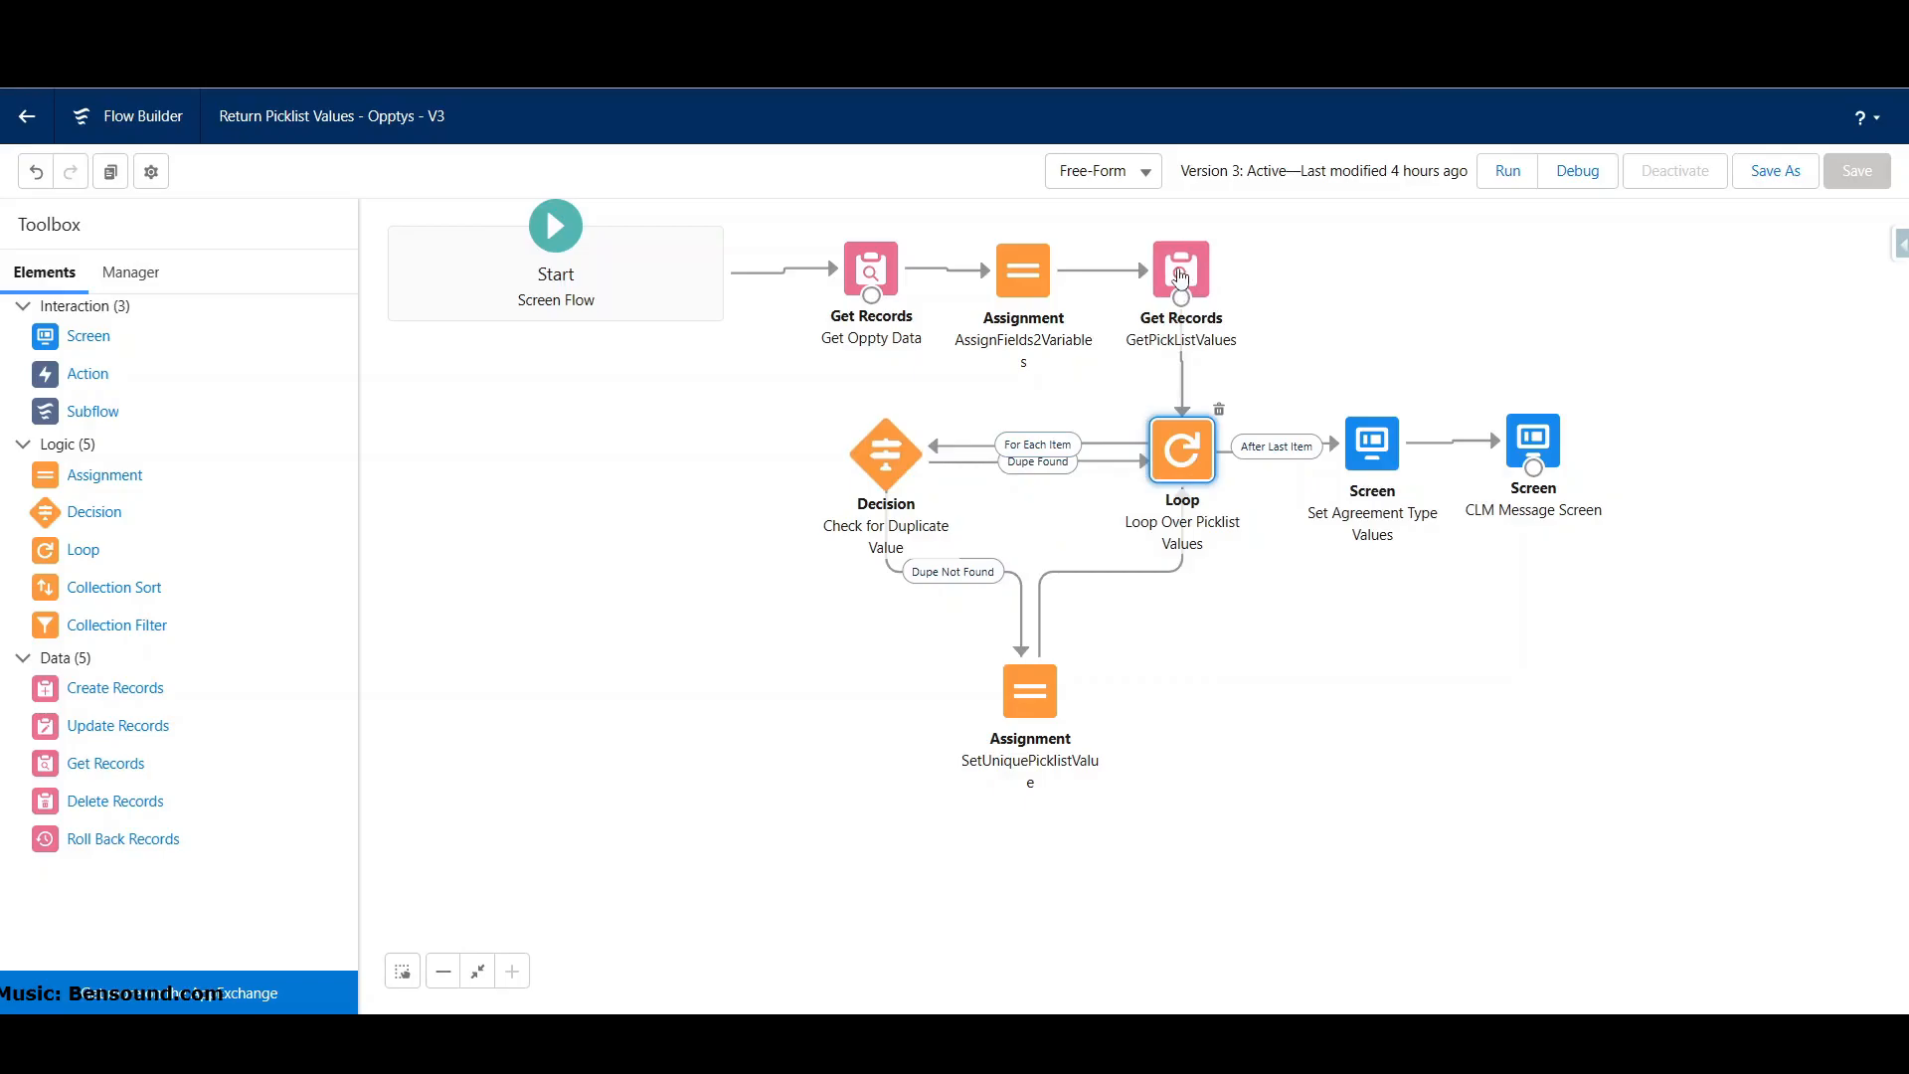
double_click(1180, 270)
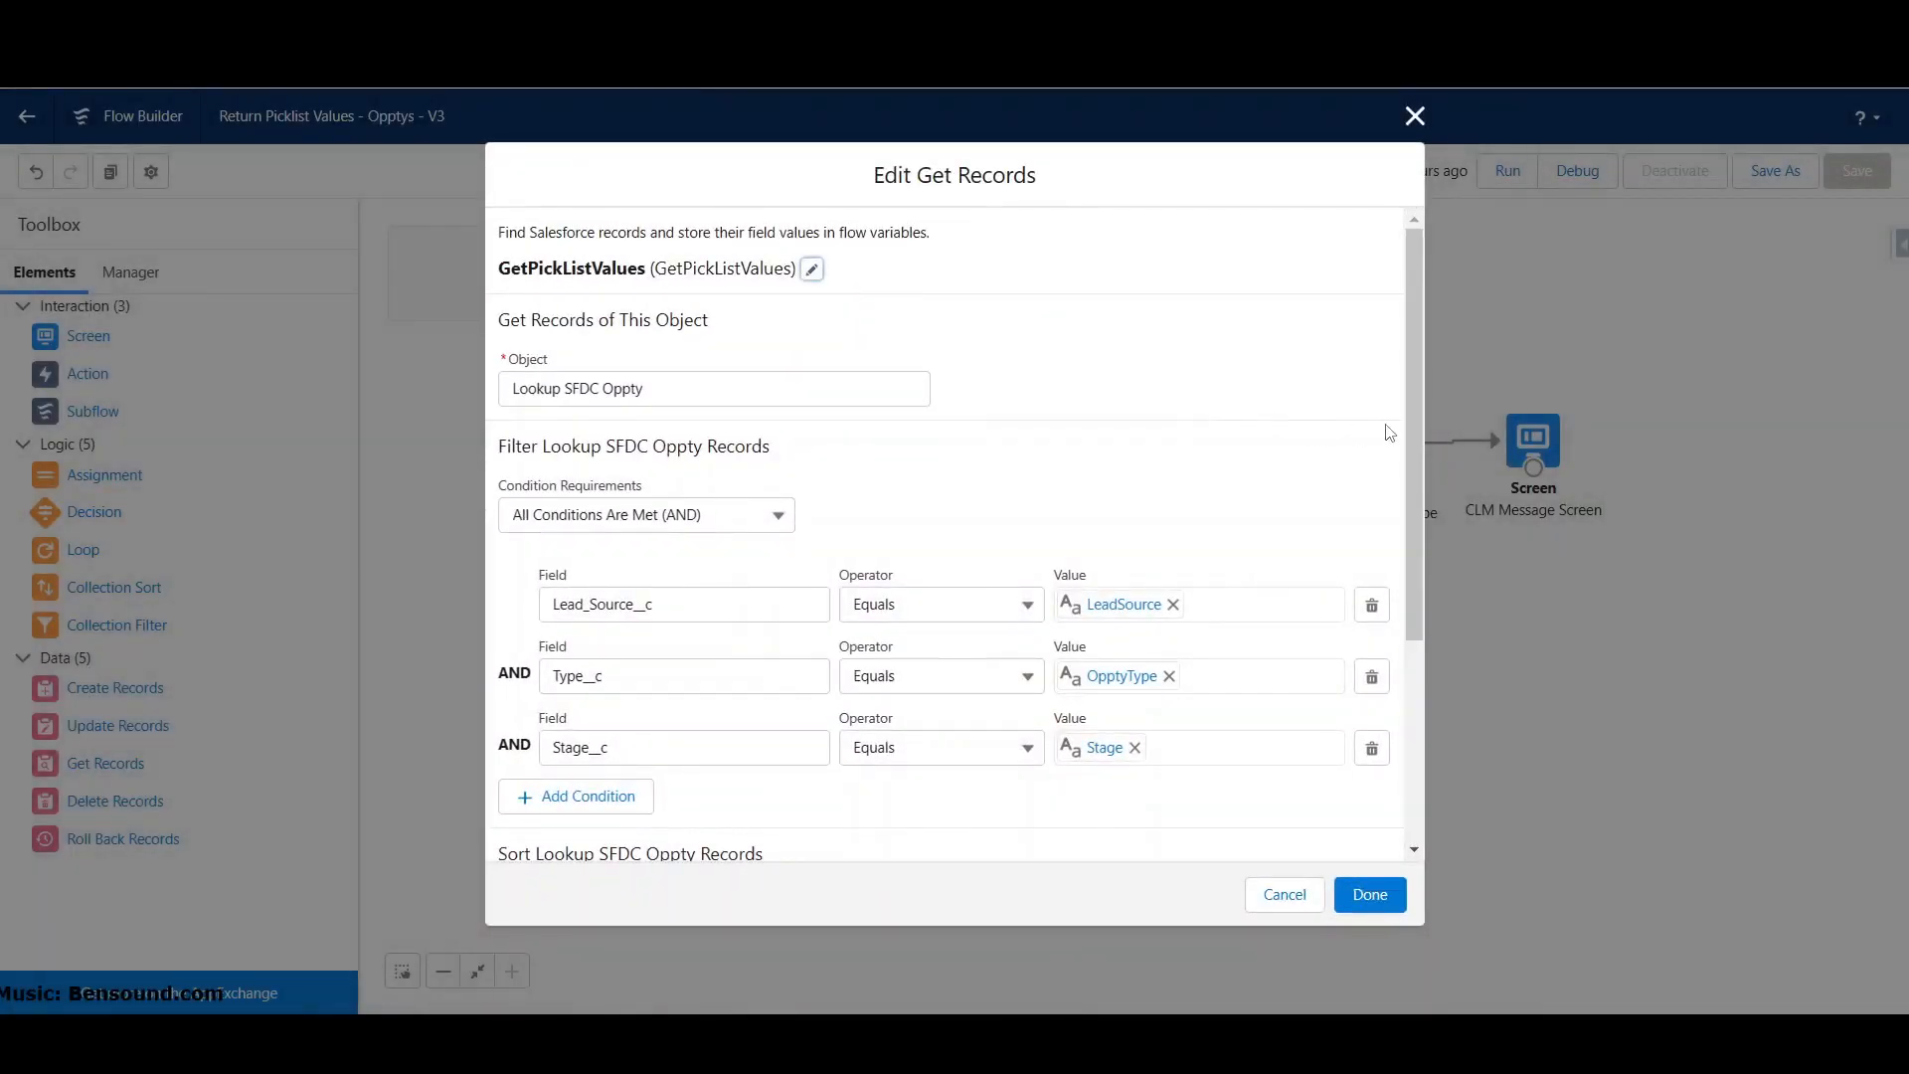
scroll("down", 3)
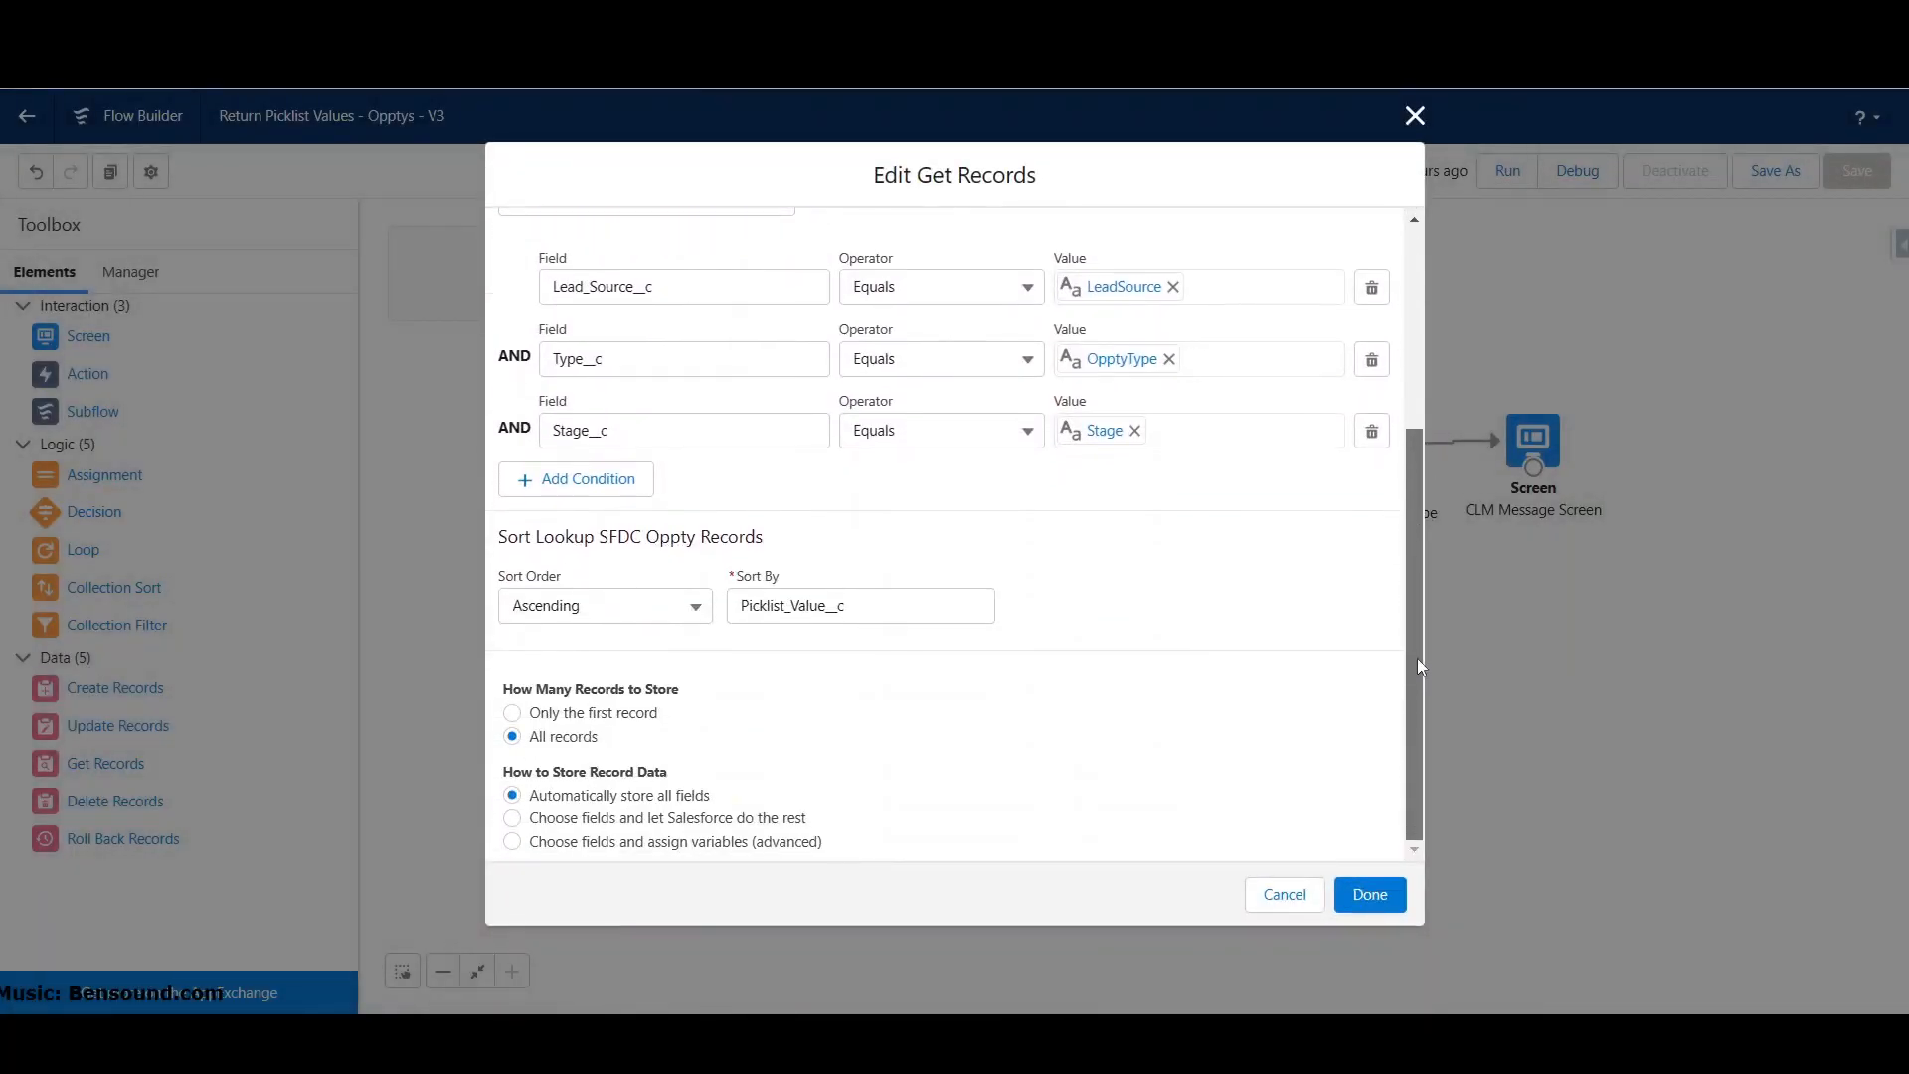
mouse_move(563, 584)
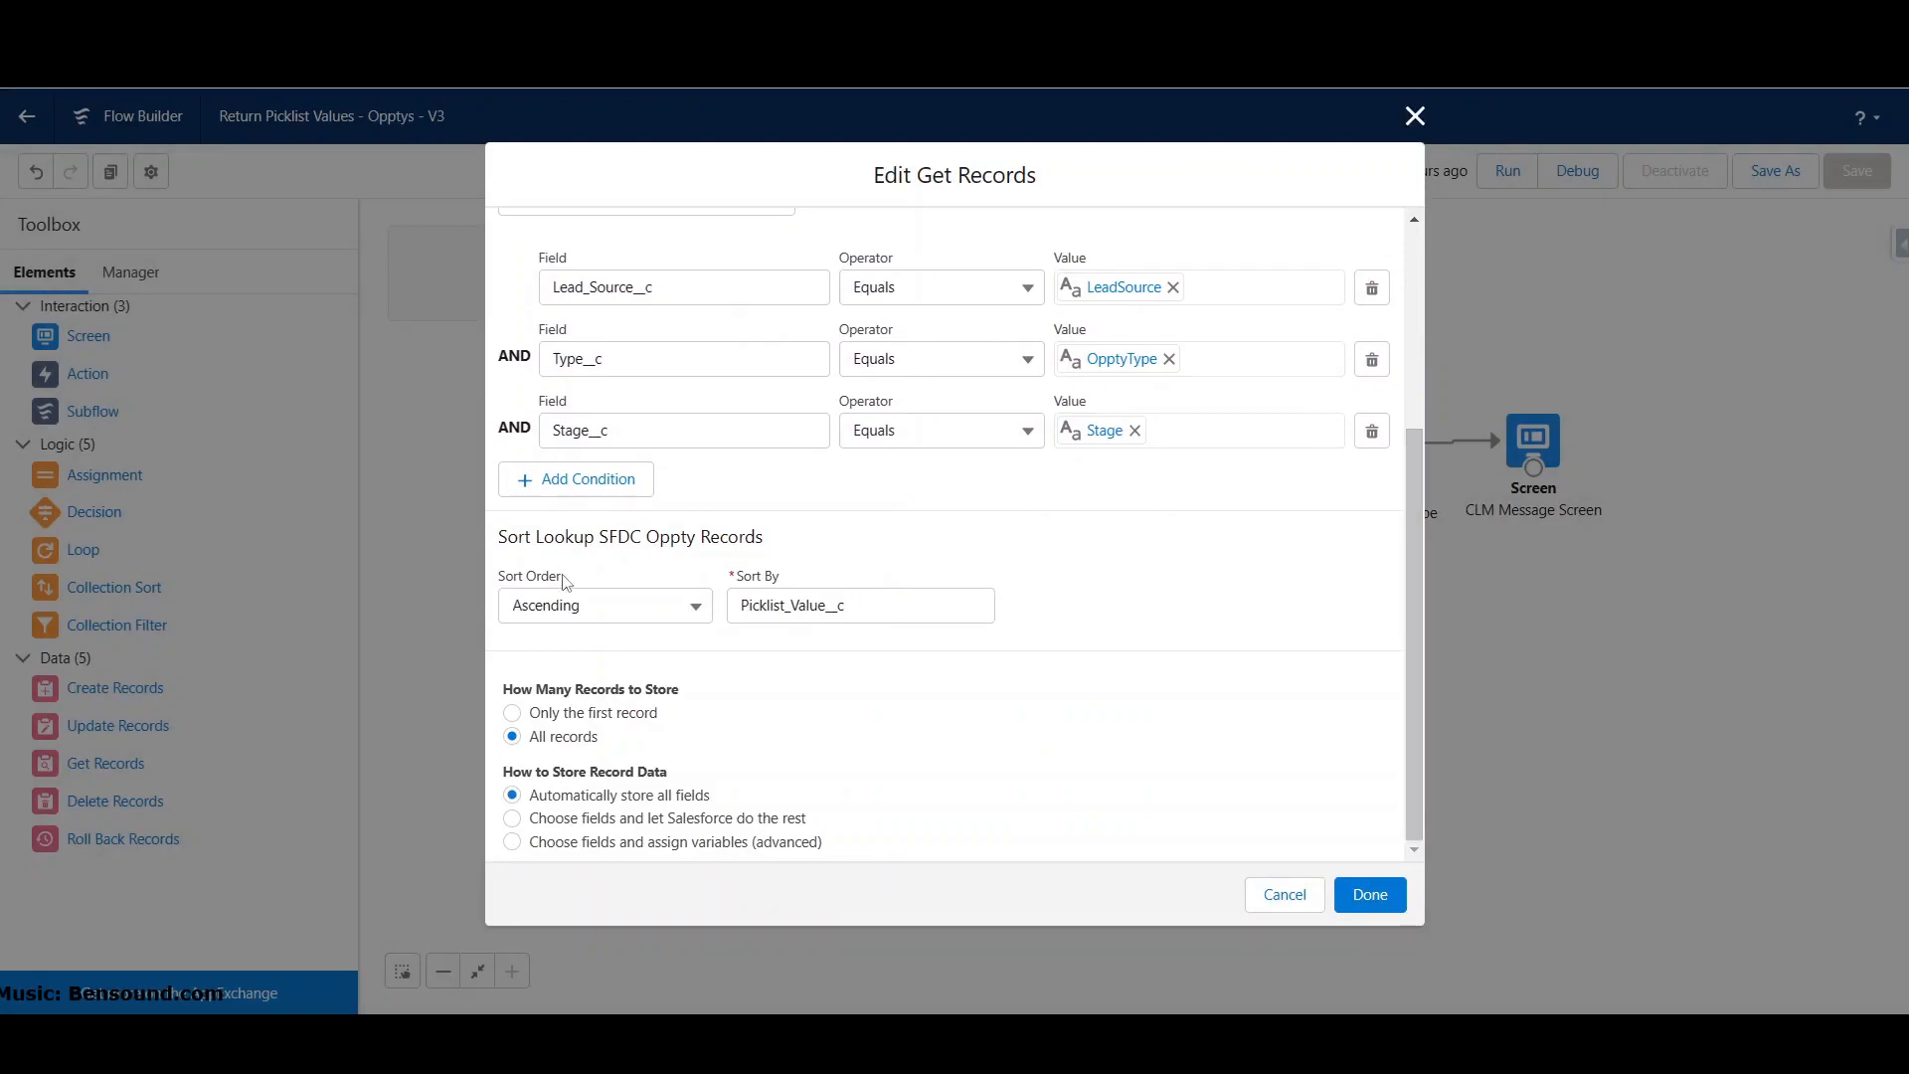
mouse_move(578, 609)
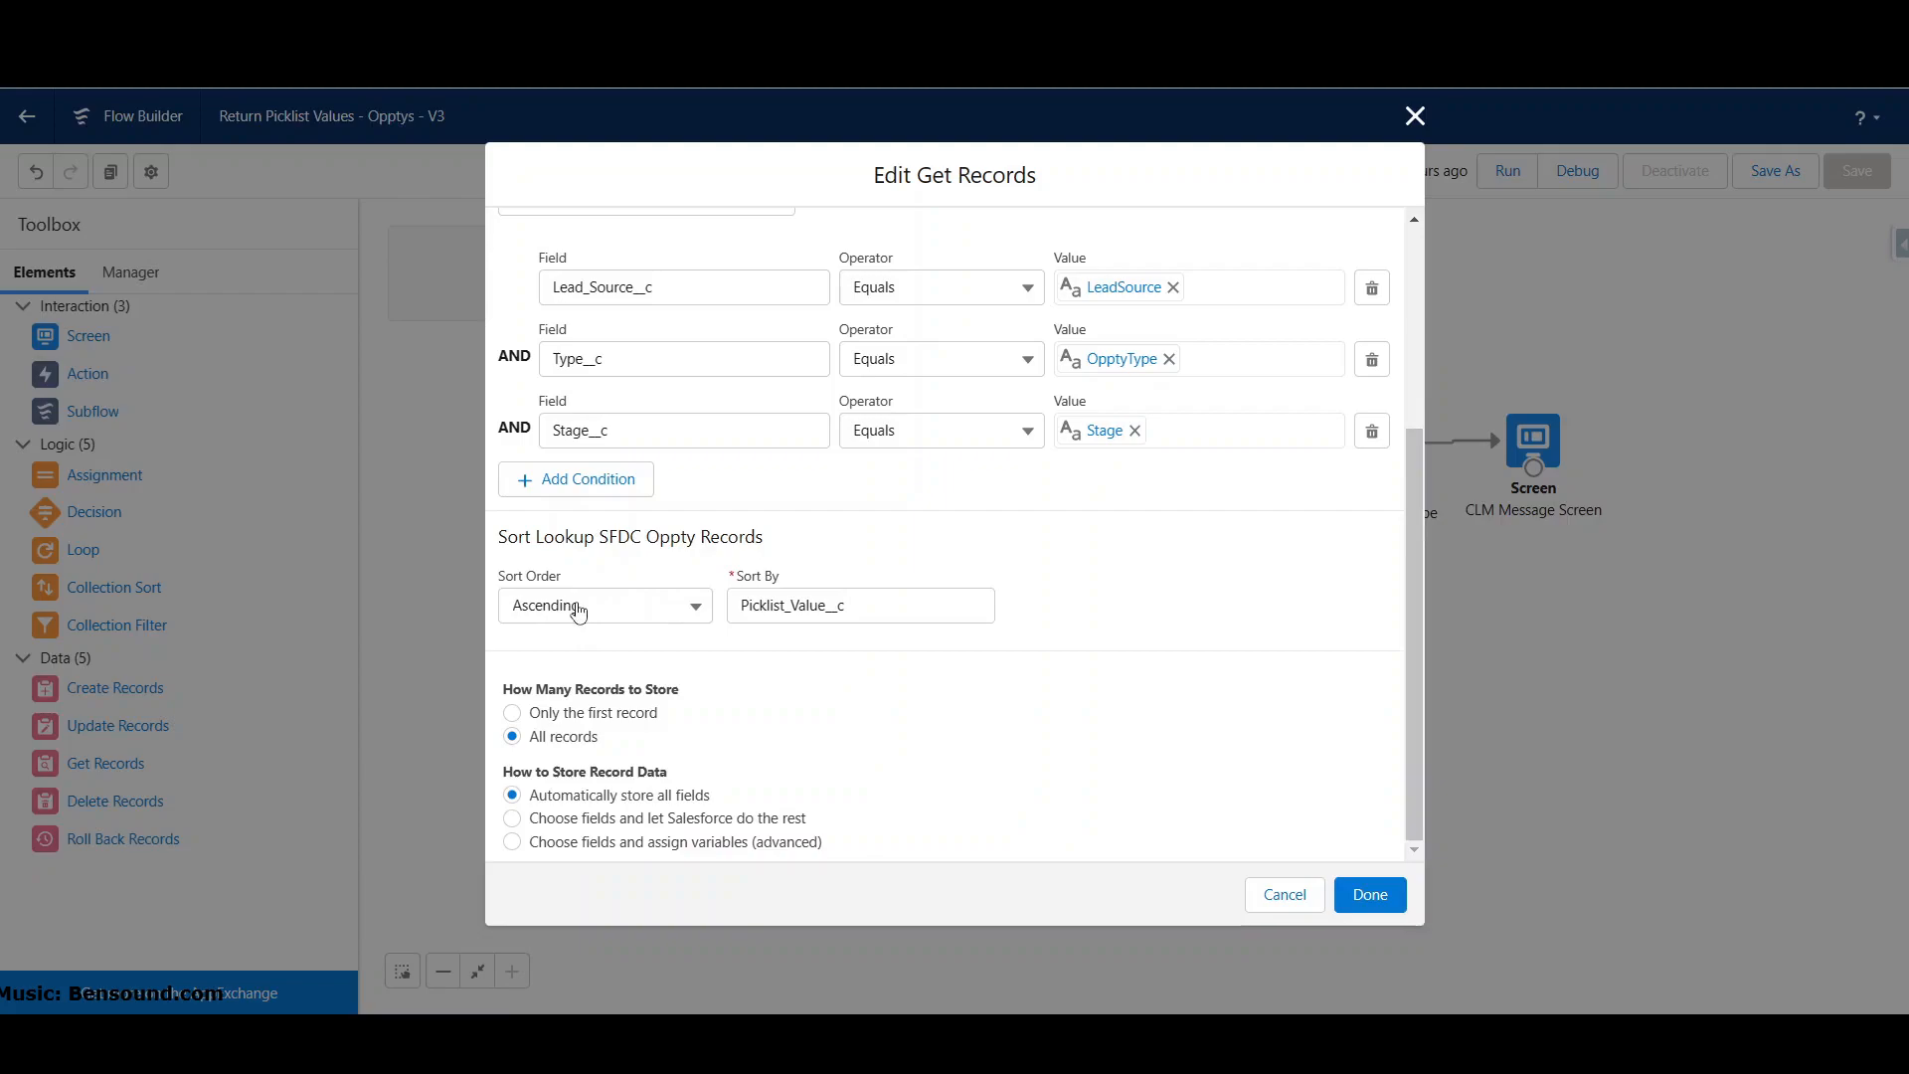
mouse_move(593, 605)
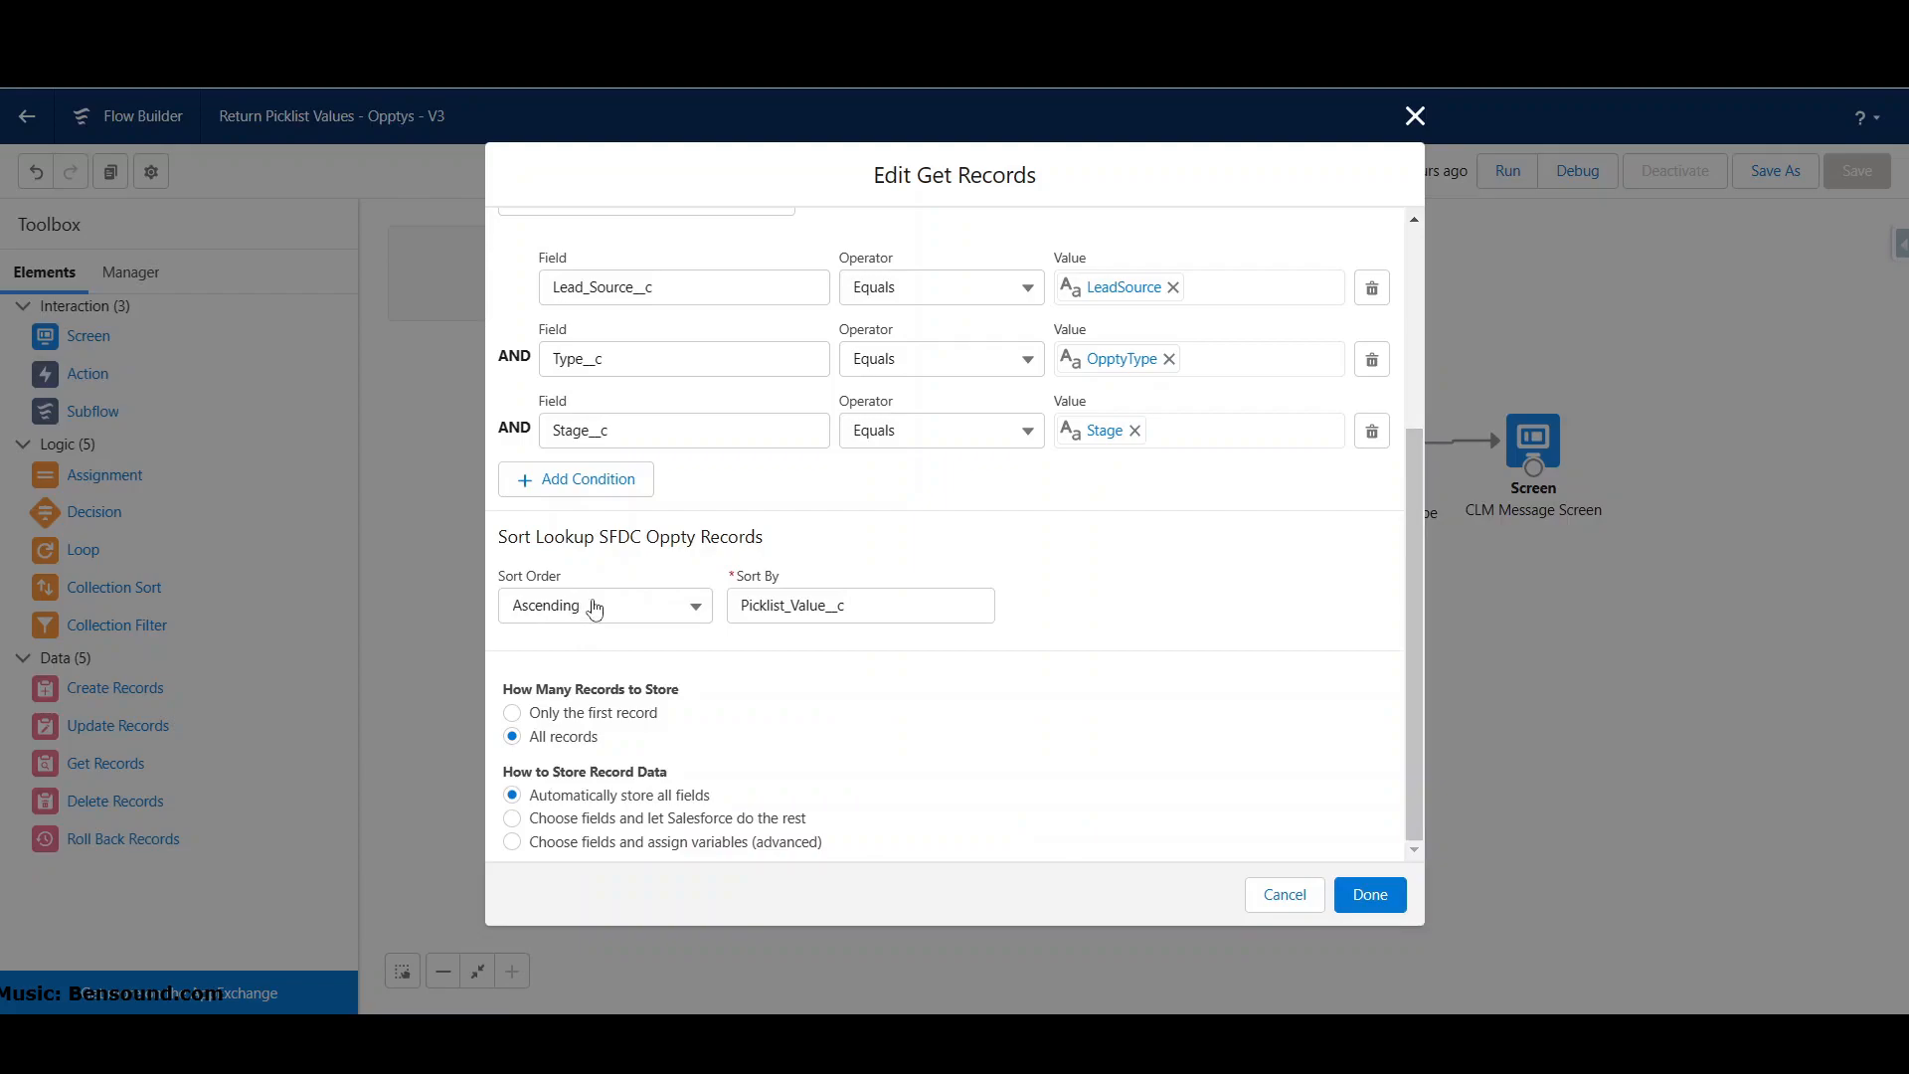
mouse_move(709, 615)
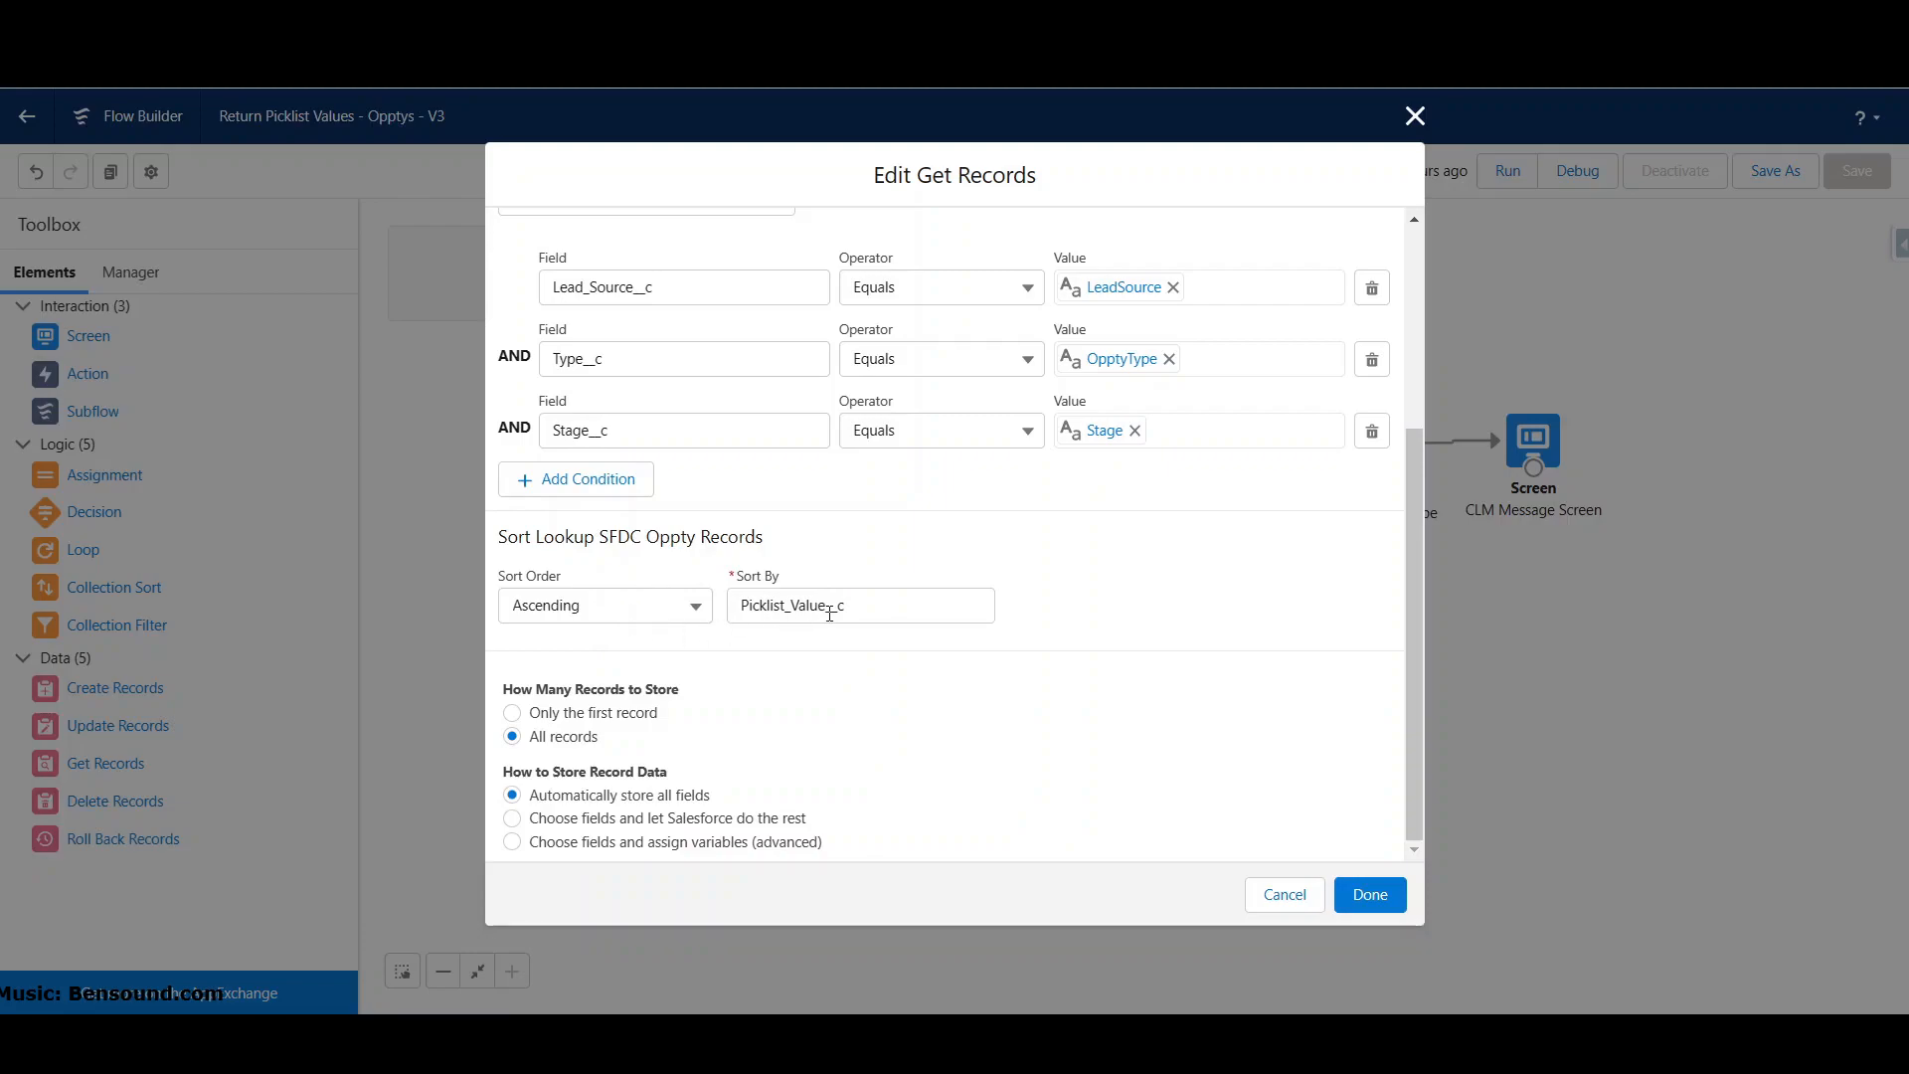
mouse_move(842, 586)
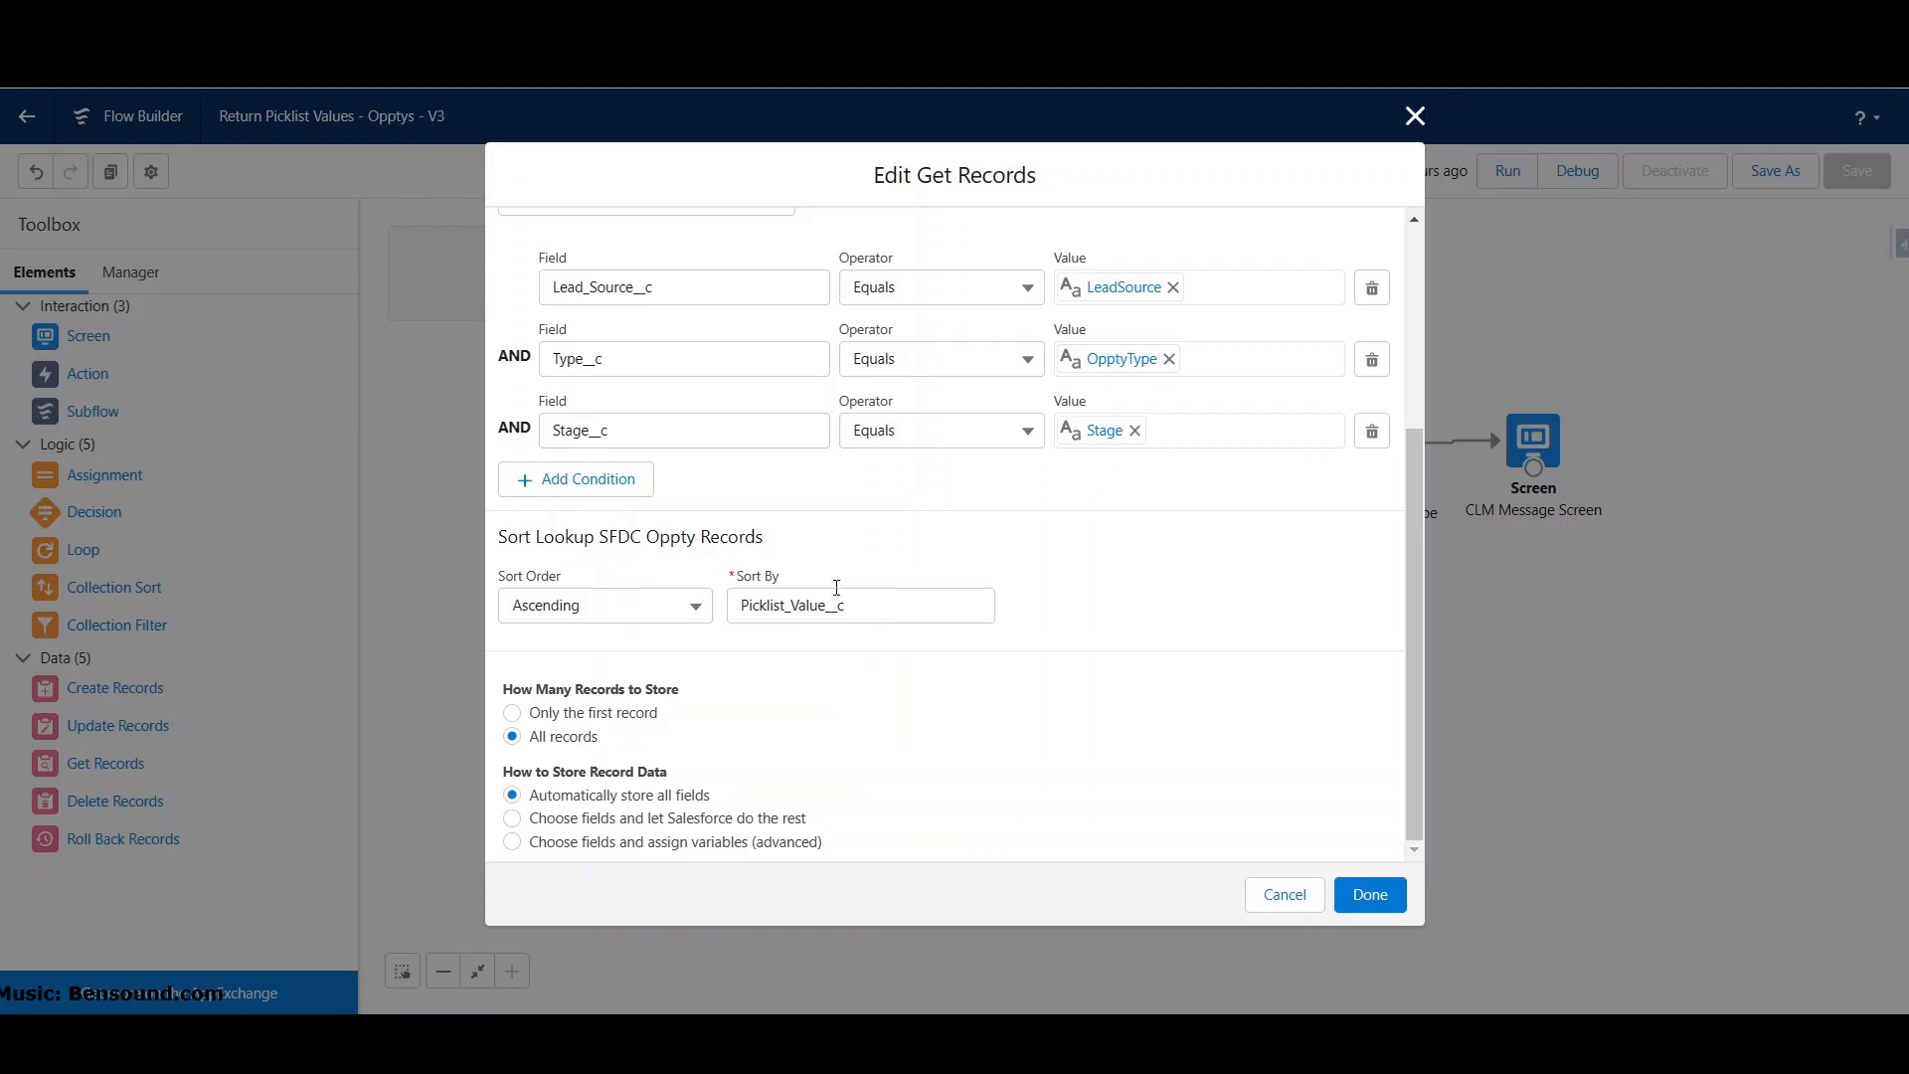
mouse_move(846, 642)
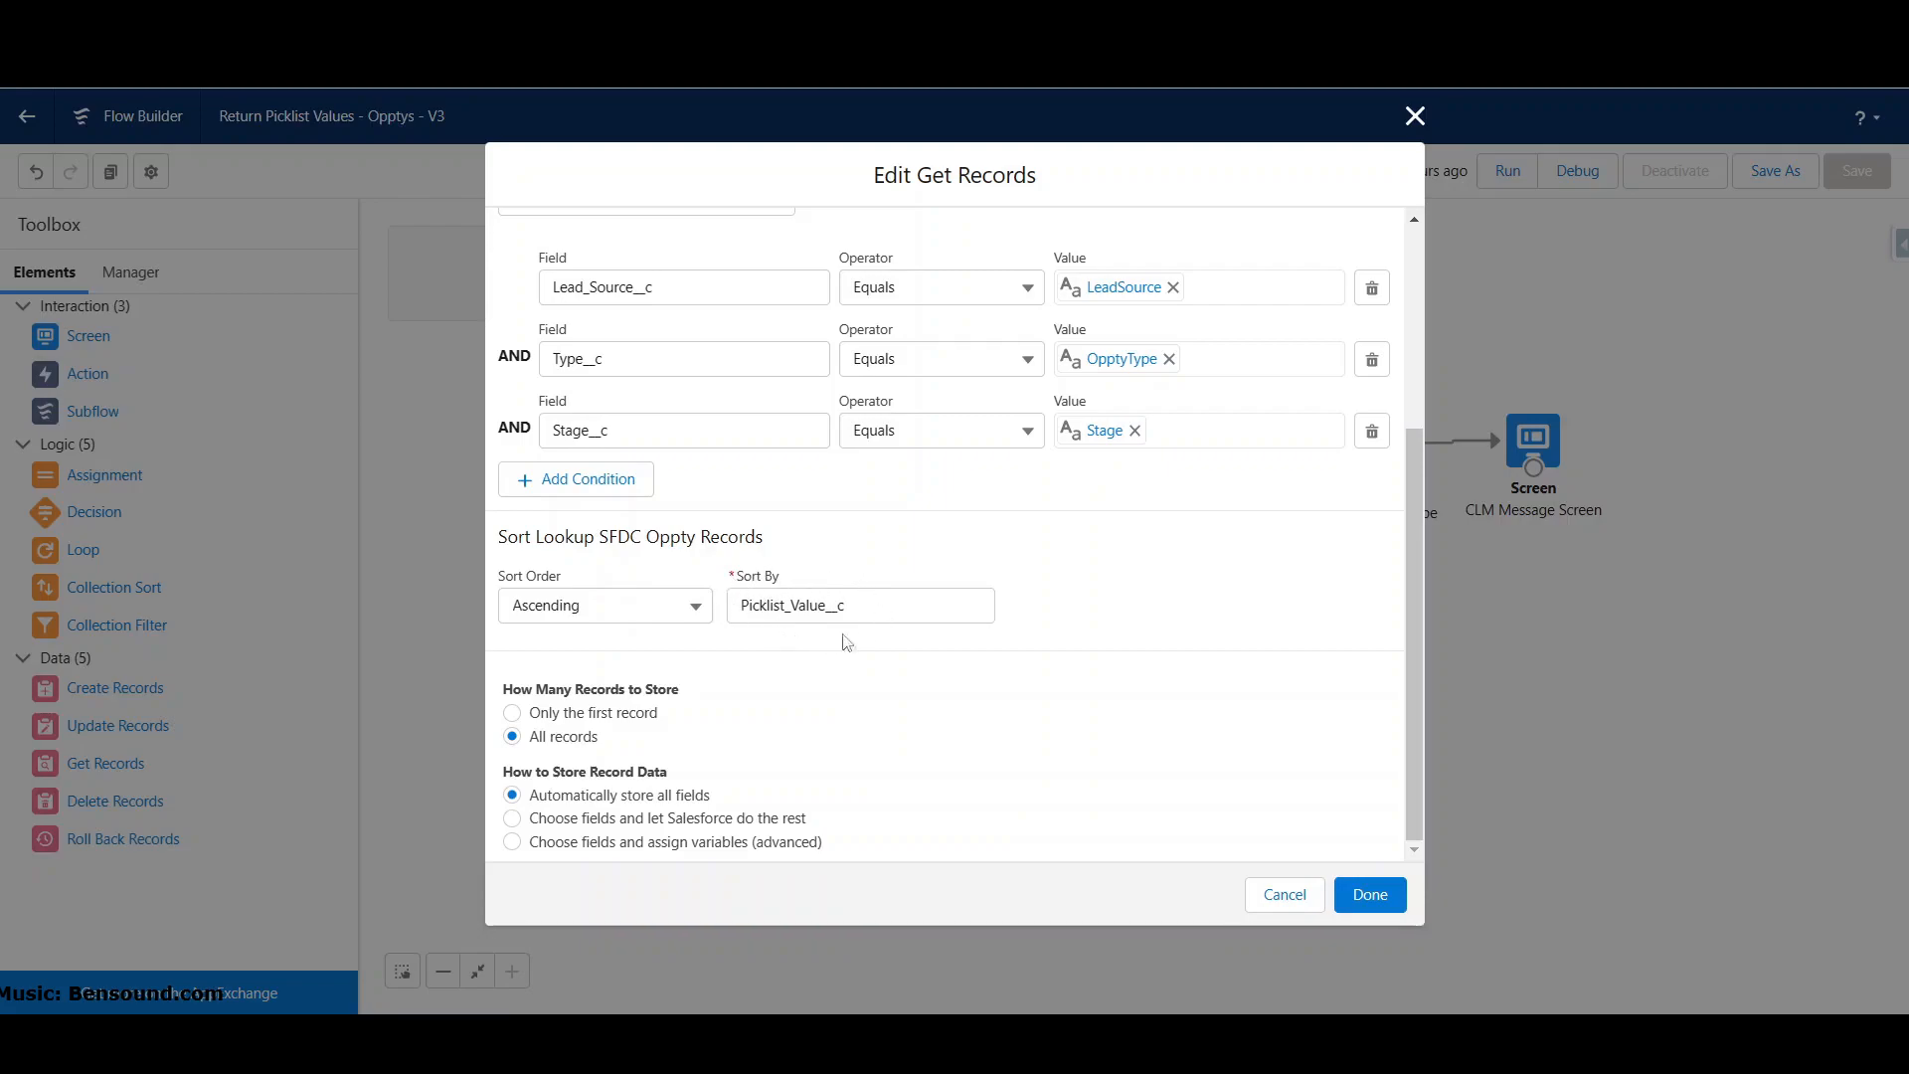
mouse_move(880, 641)
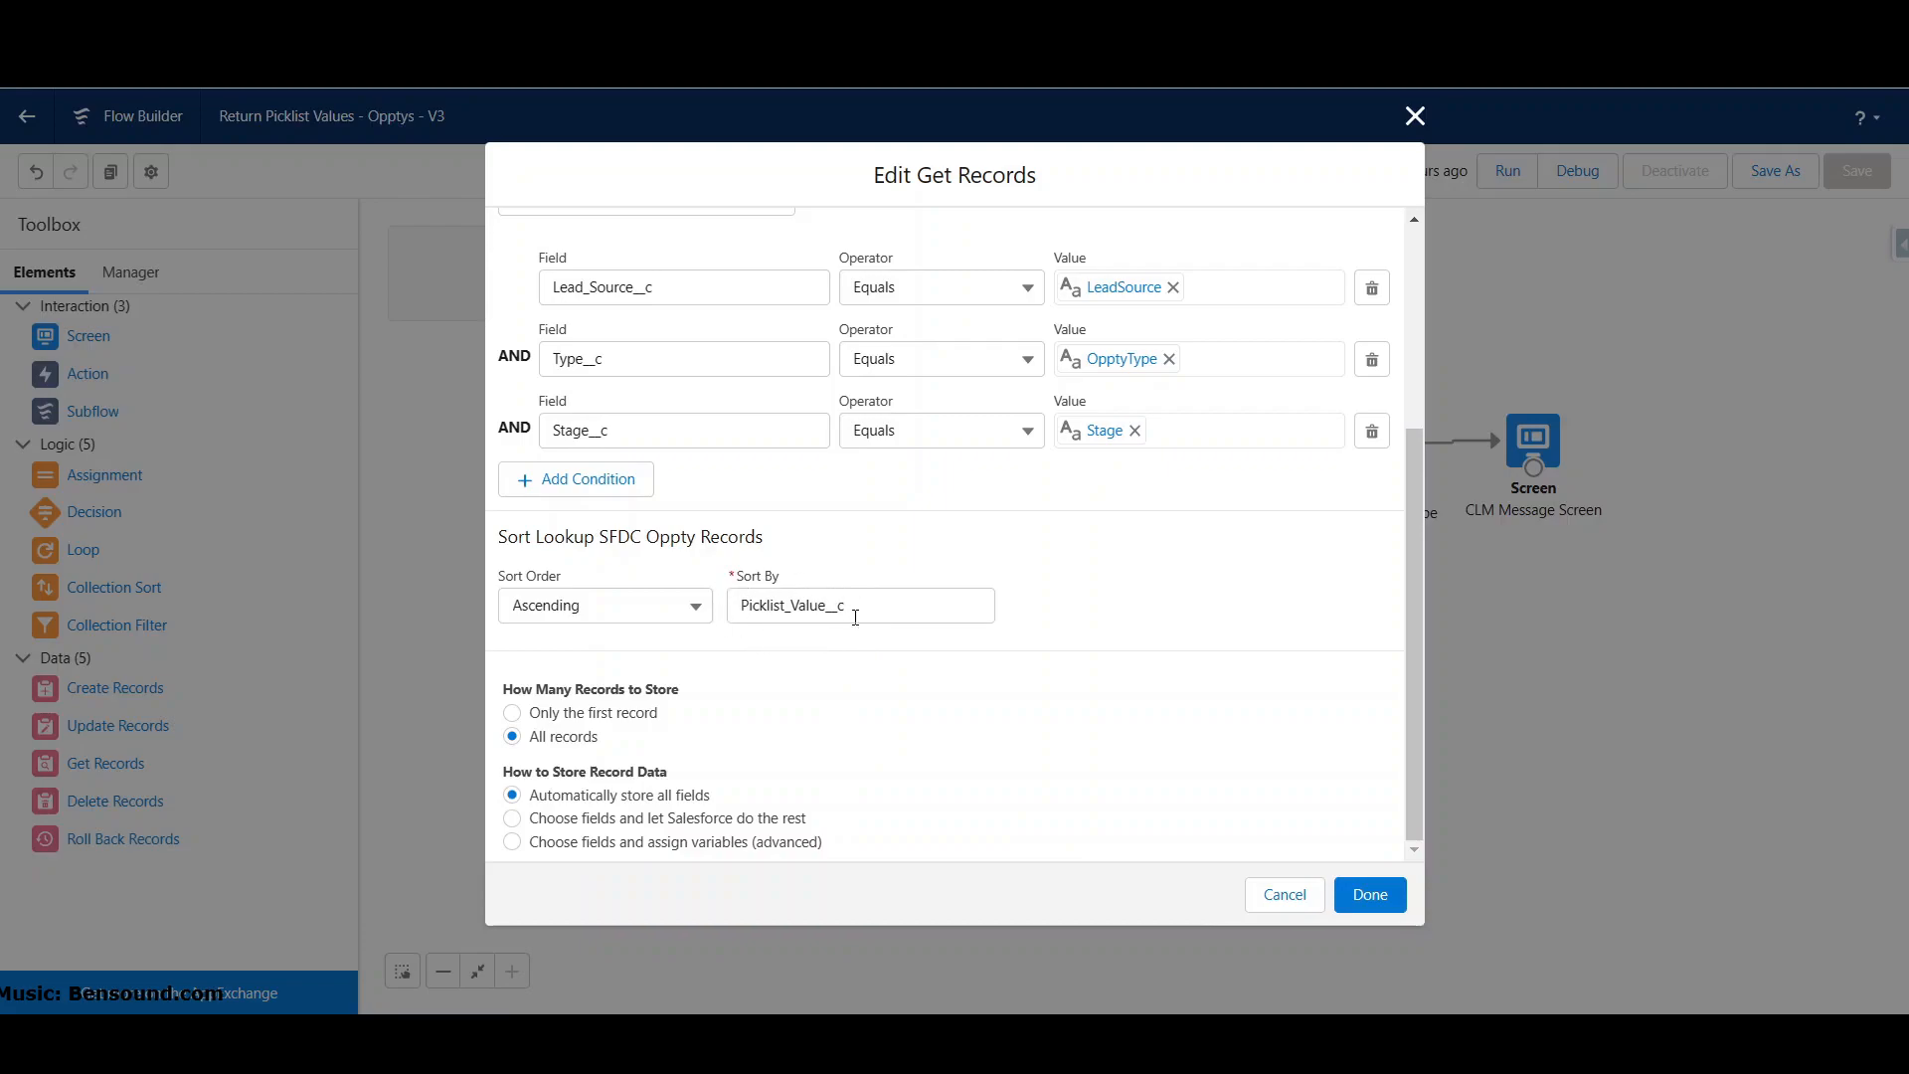
mouse_move(856, 634)
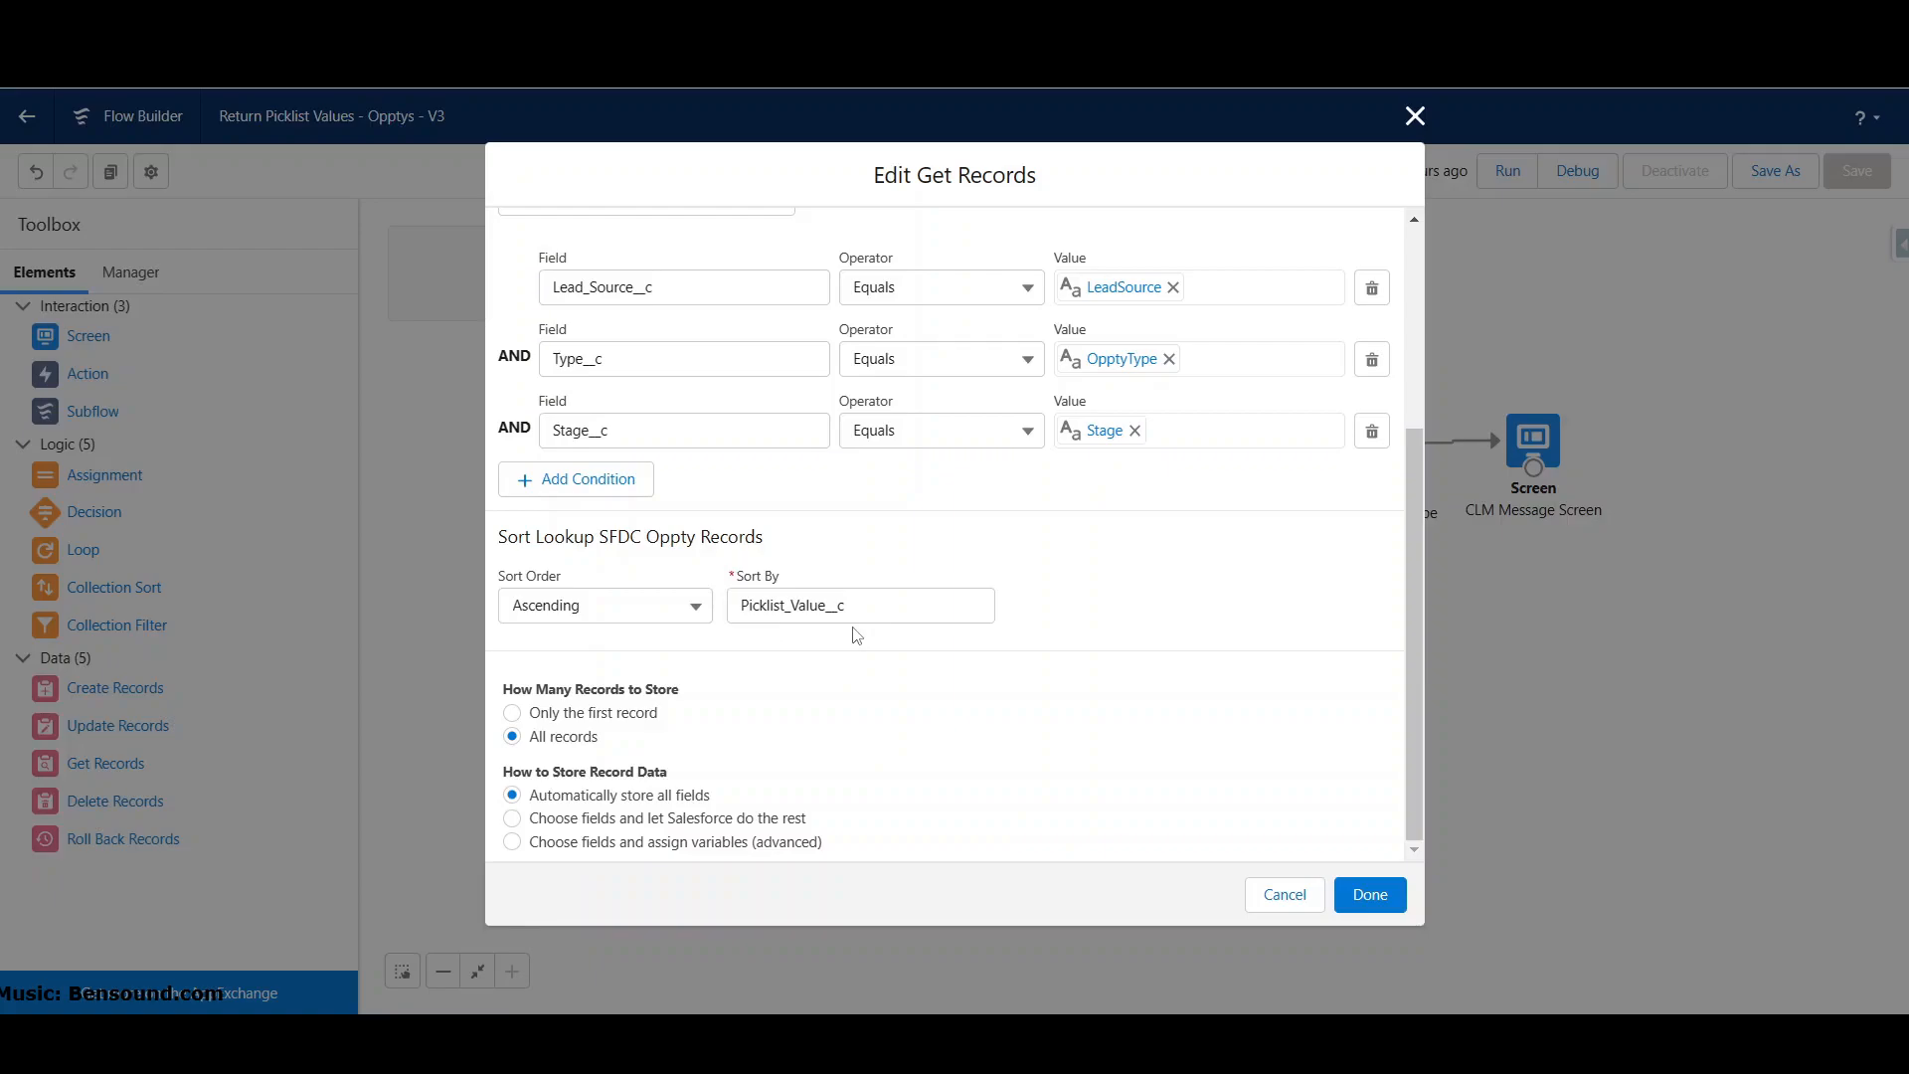
left_click(958, 606)
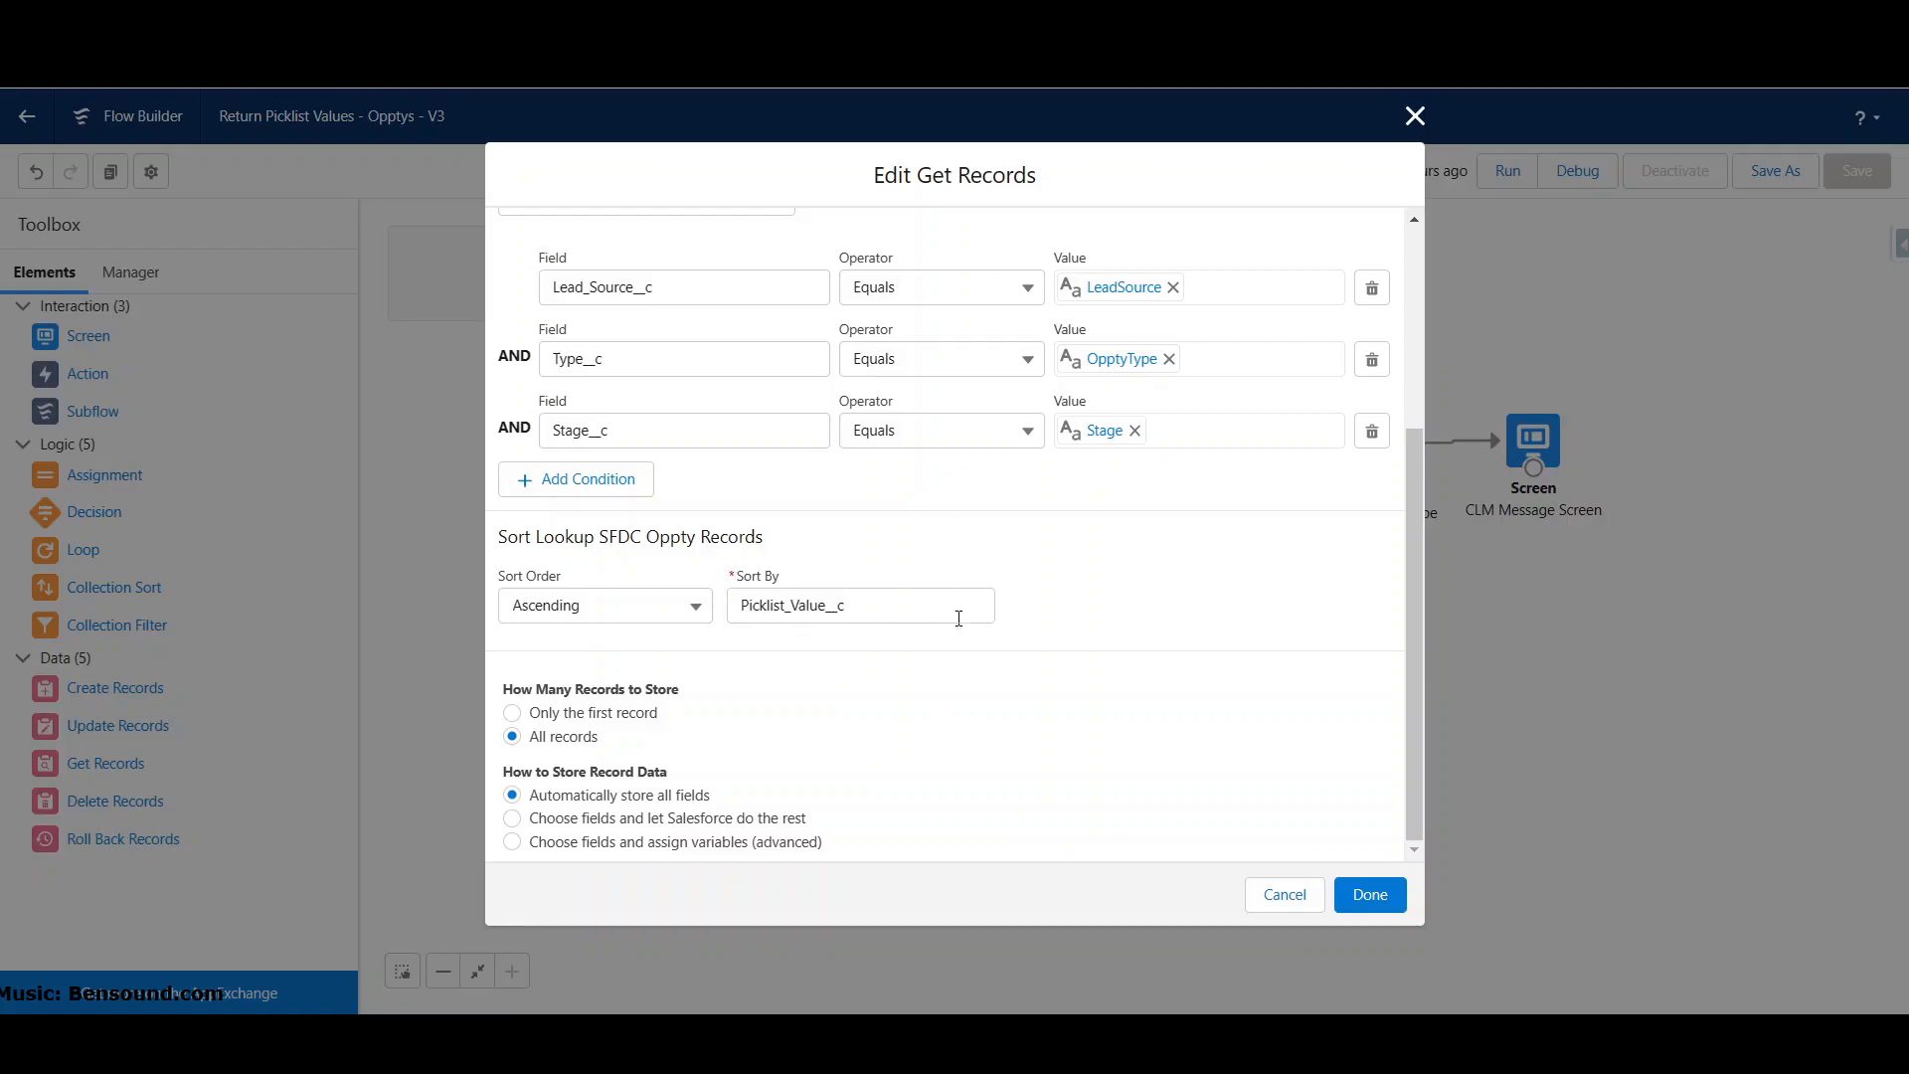
mouse_move(1413, 117)
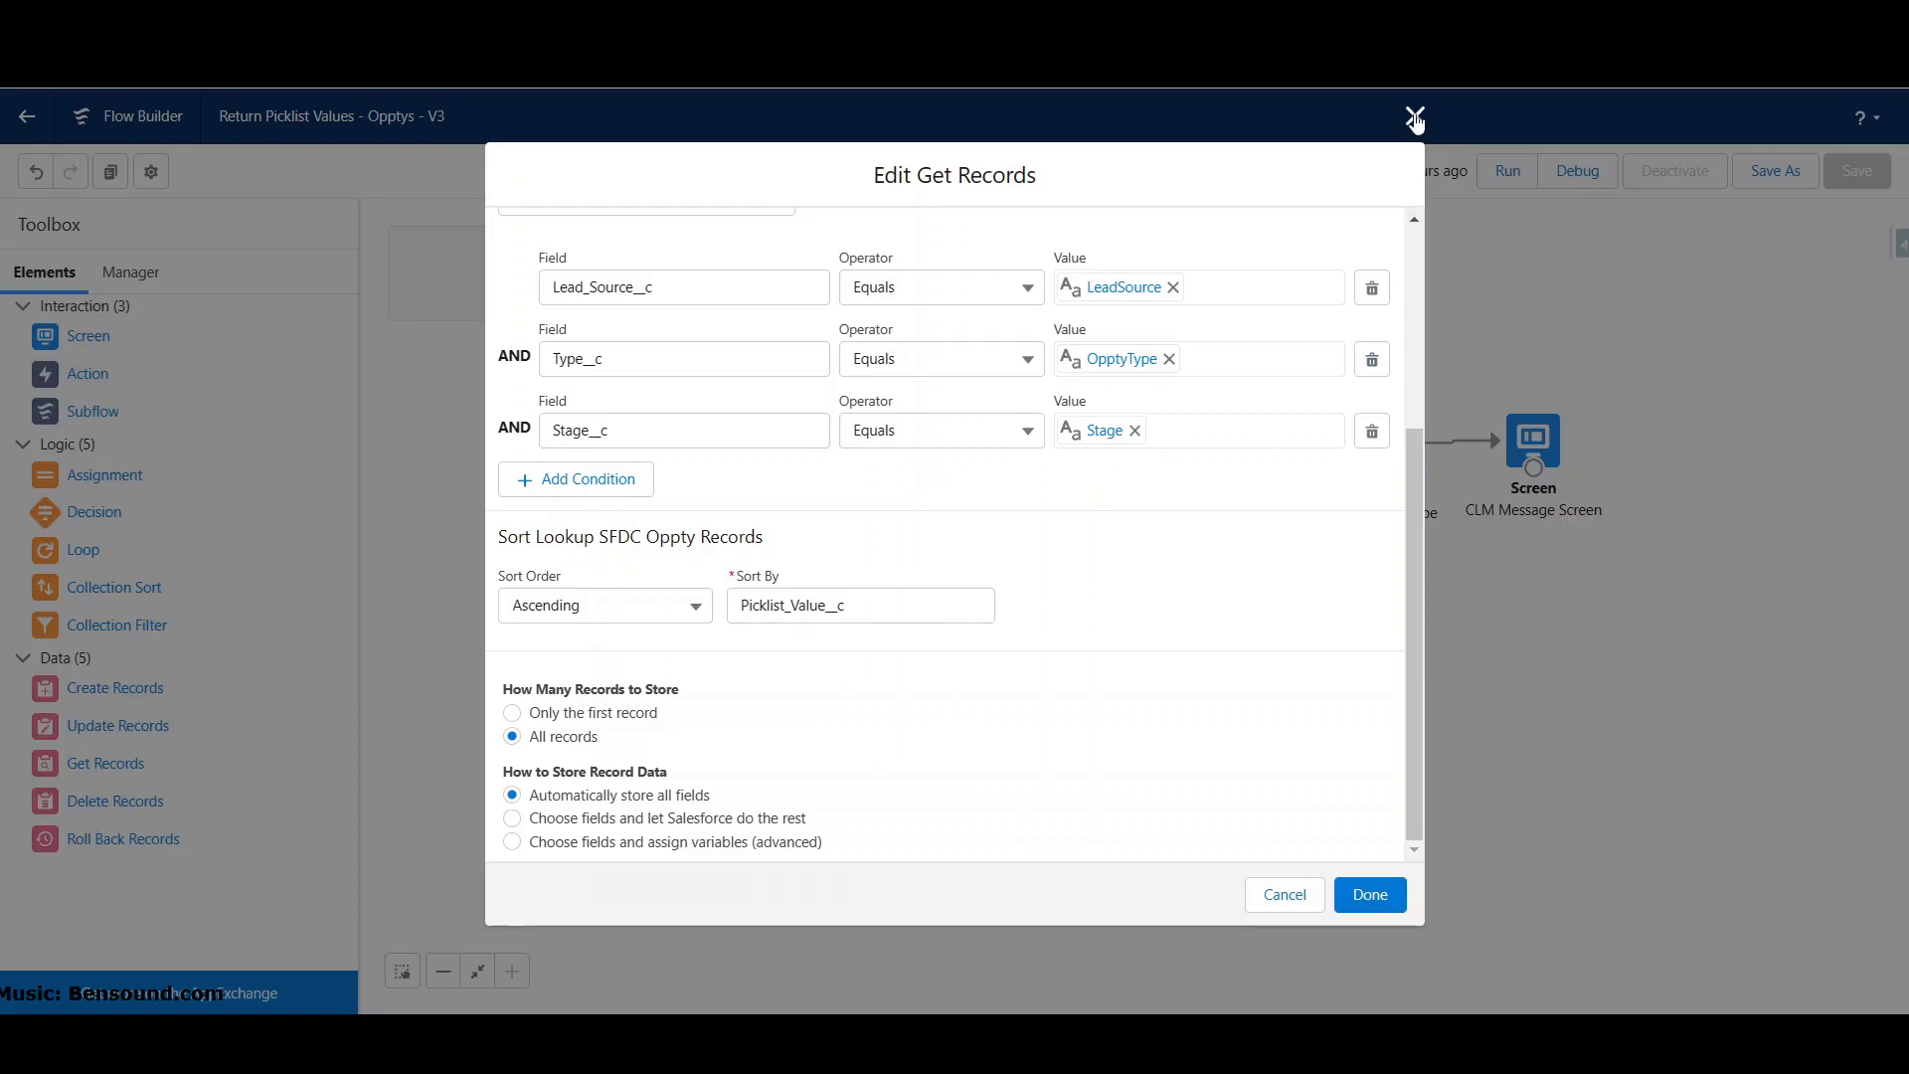
left_click(1415, 116)
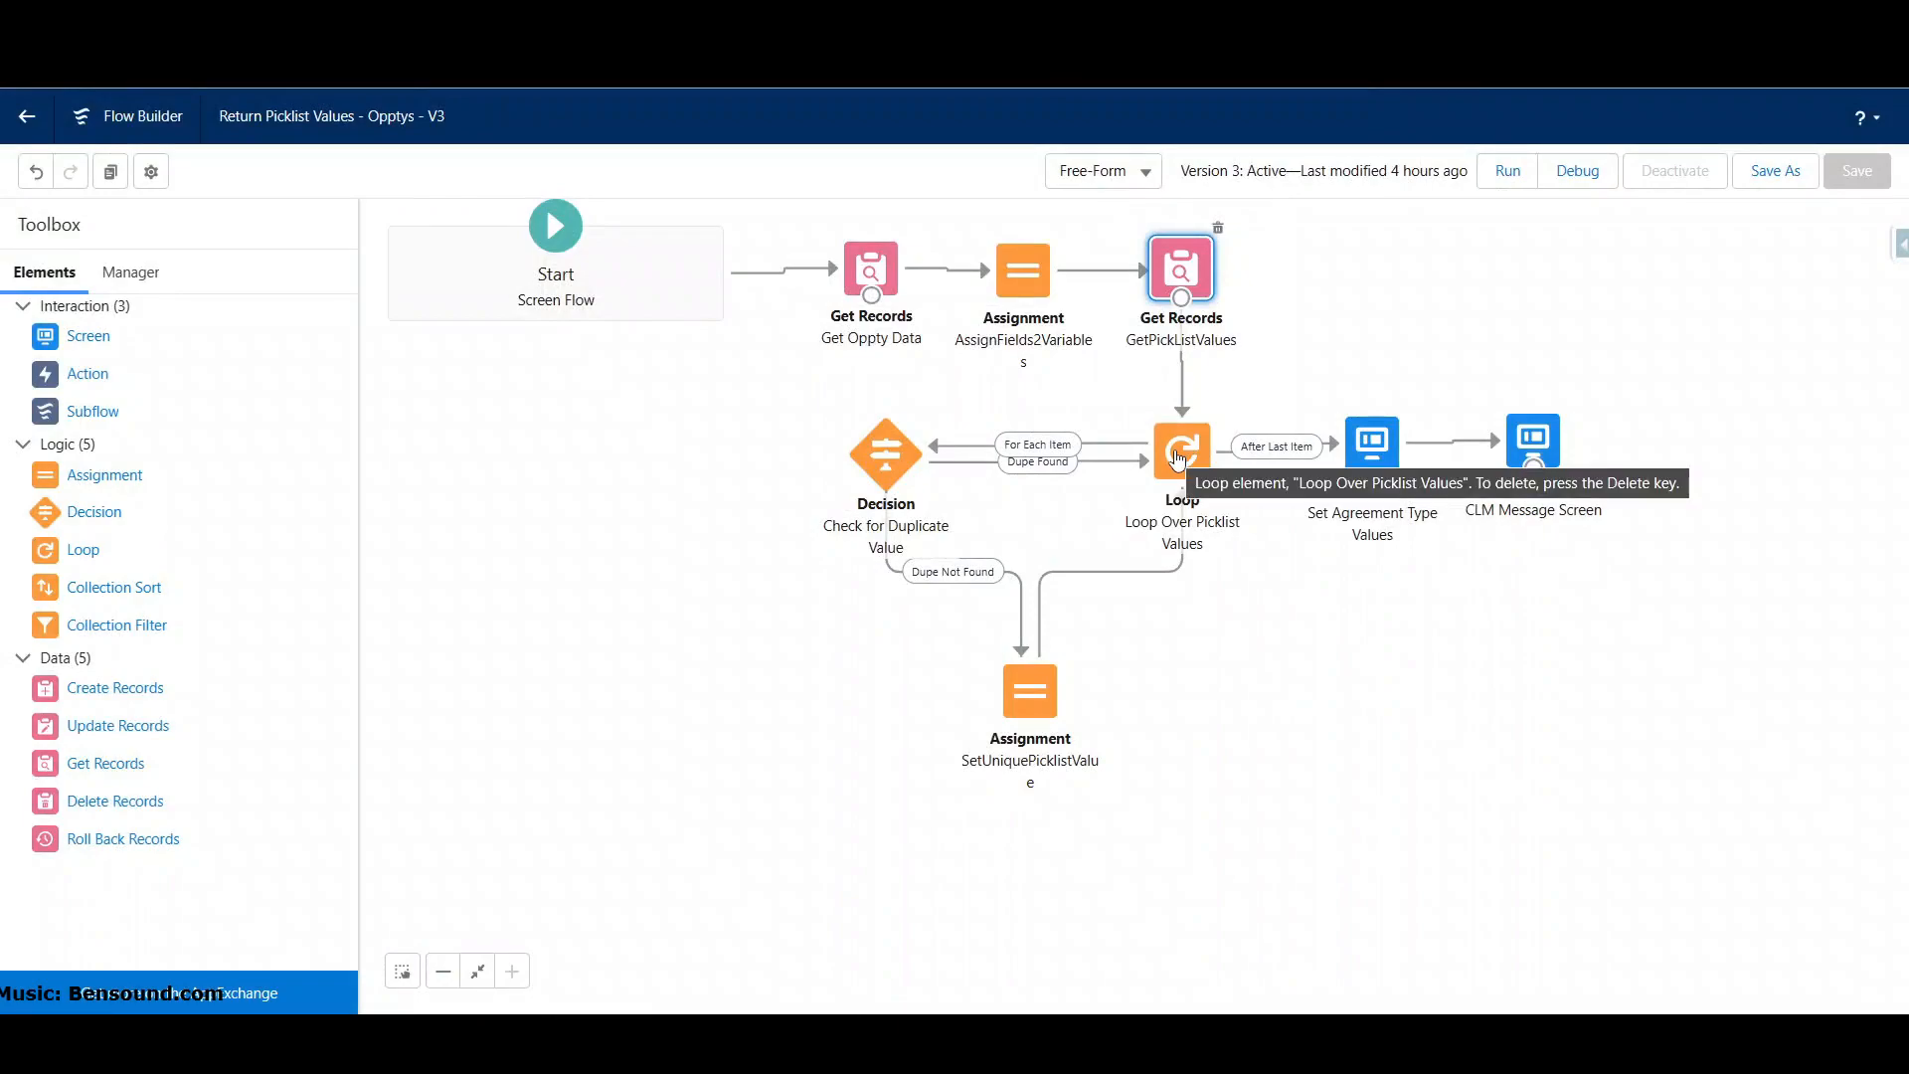
mouse_move(884, 455)
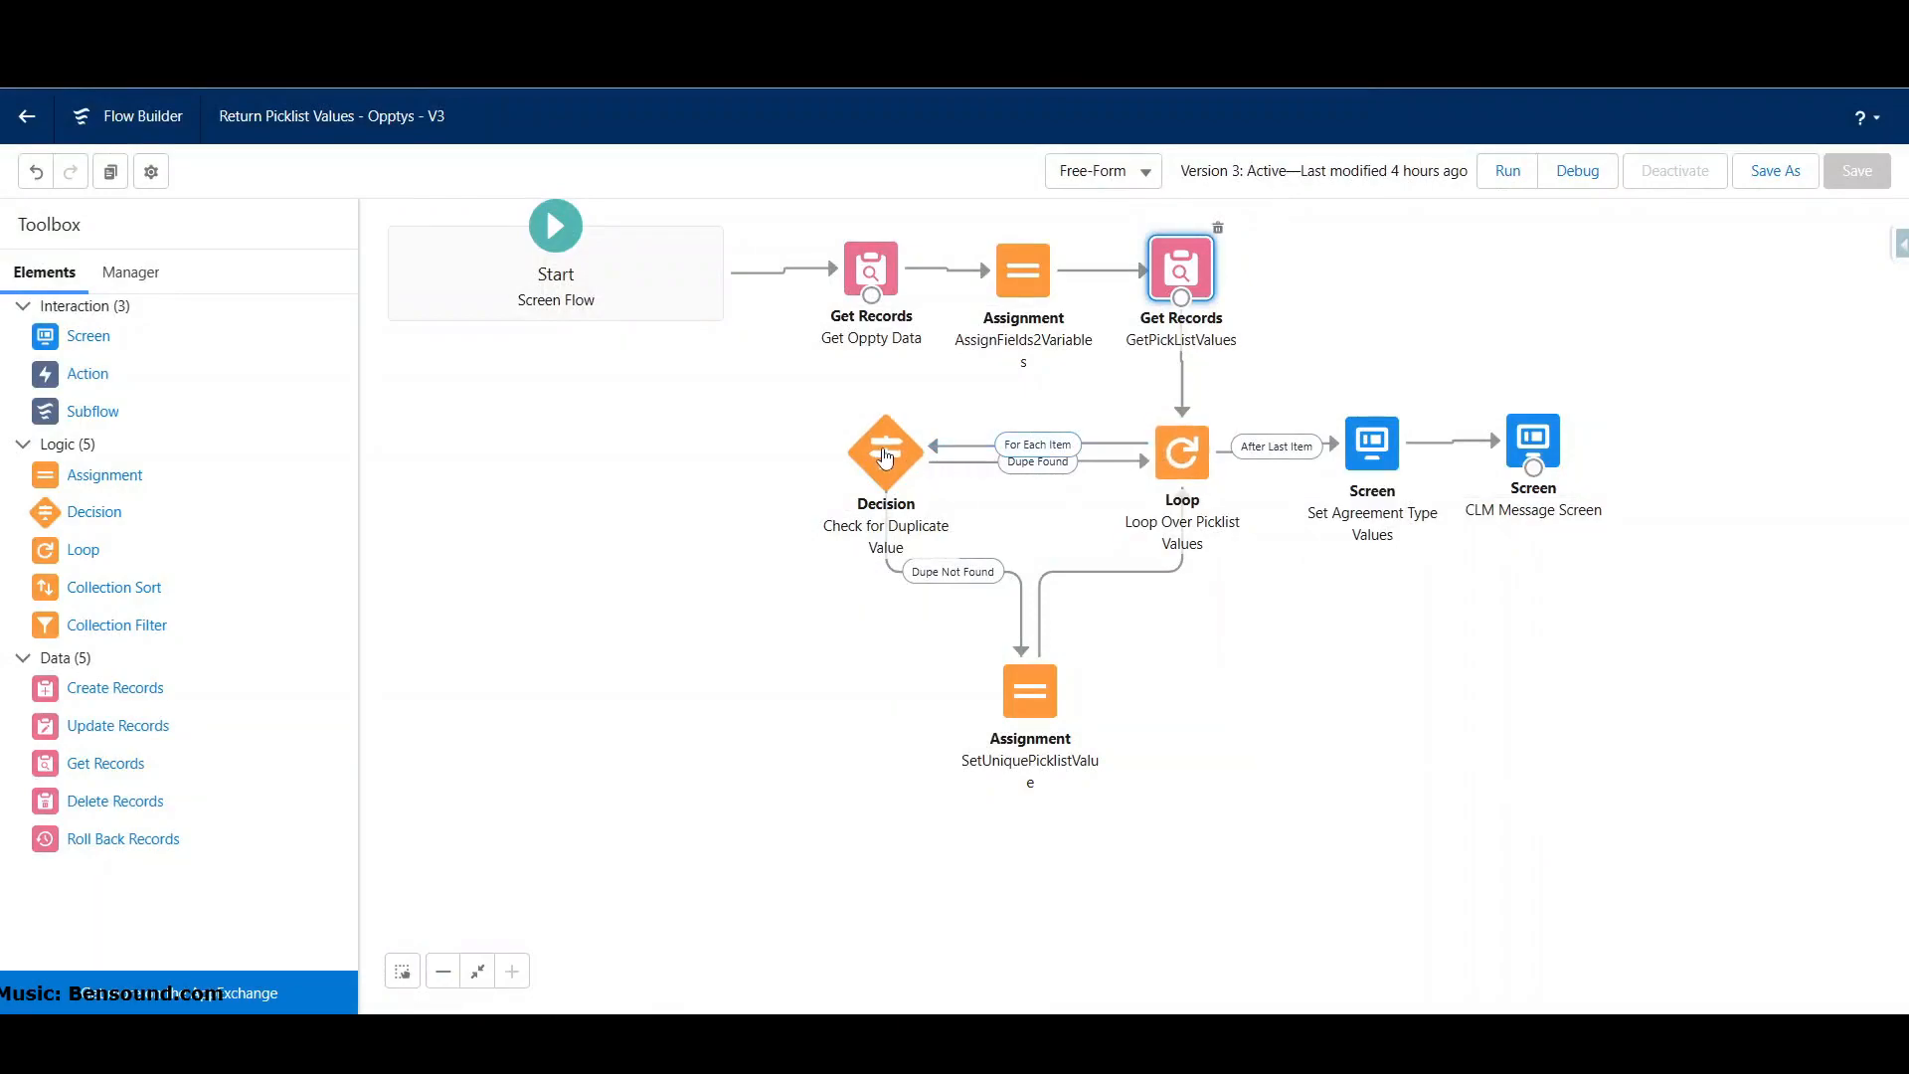
Step: Review the Check for Duplicate Value decision's Dupe Not Found and Dupe Found outcomes
double_click(884, 449)
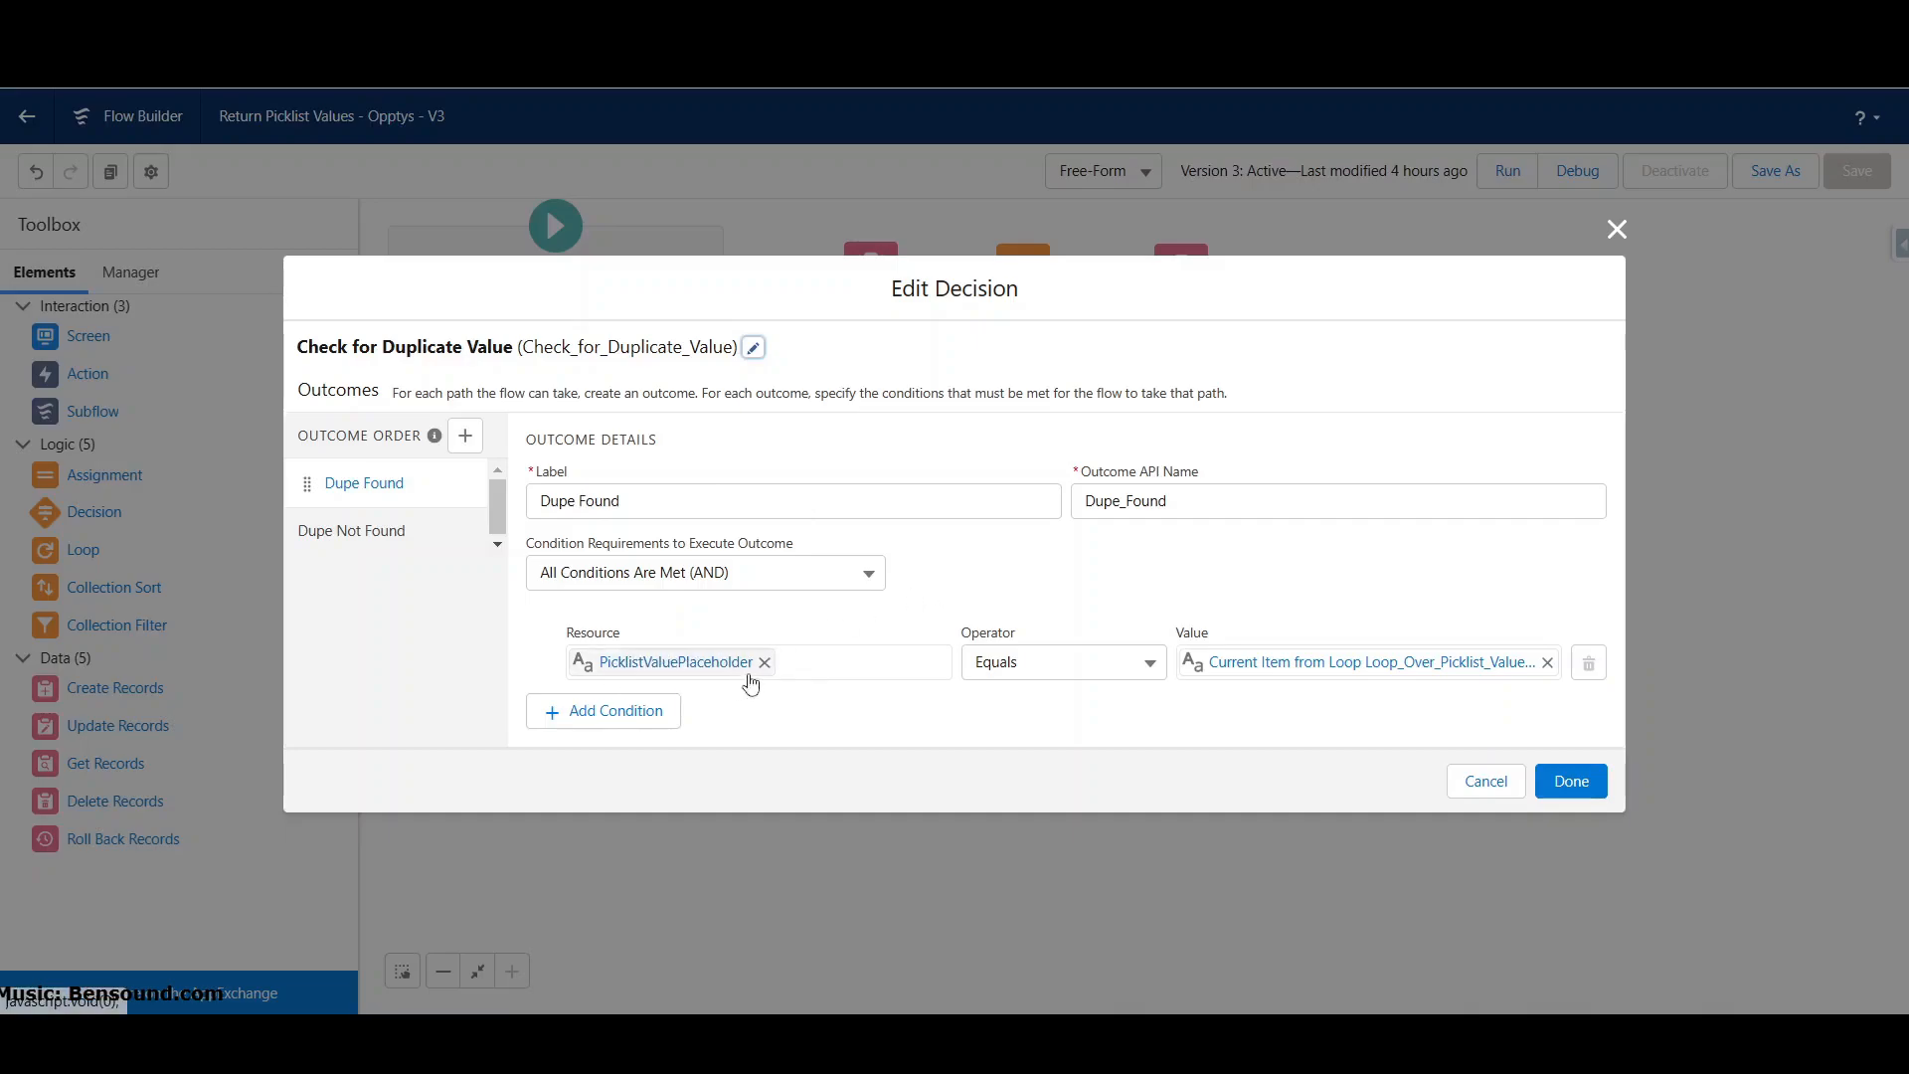
mouse_move(733, 662)
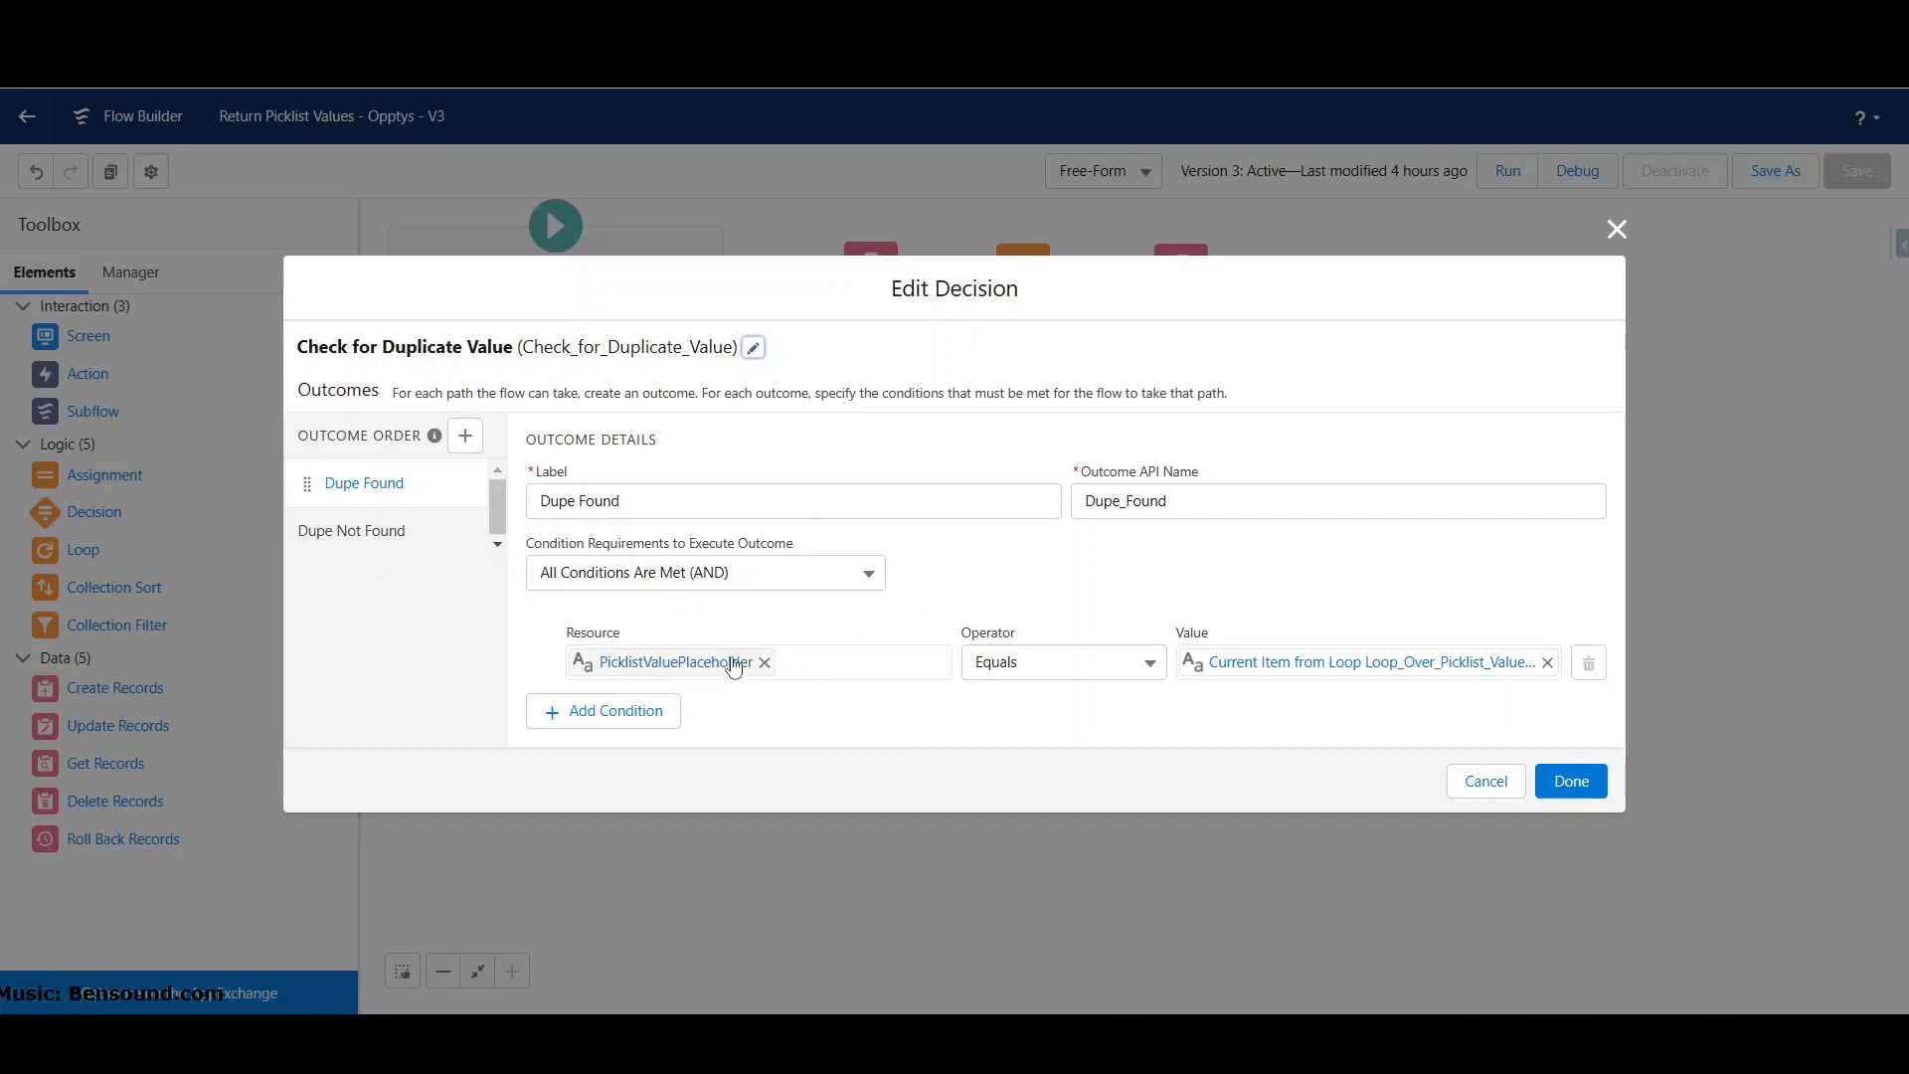
mouse_move(986, 662)
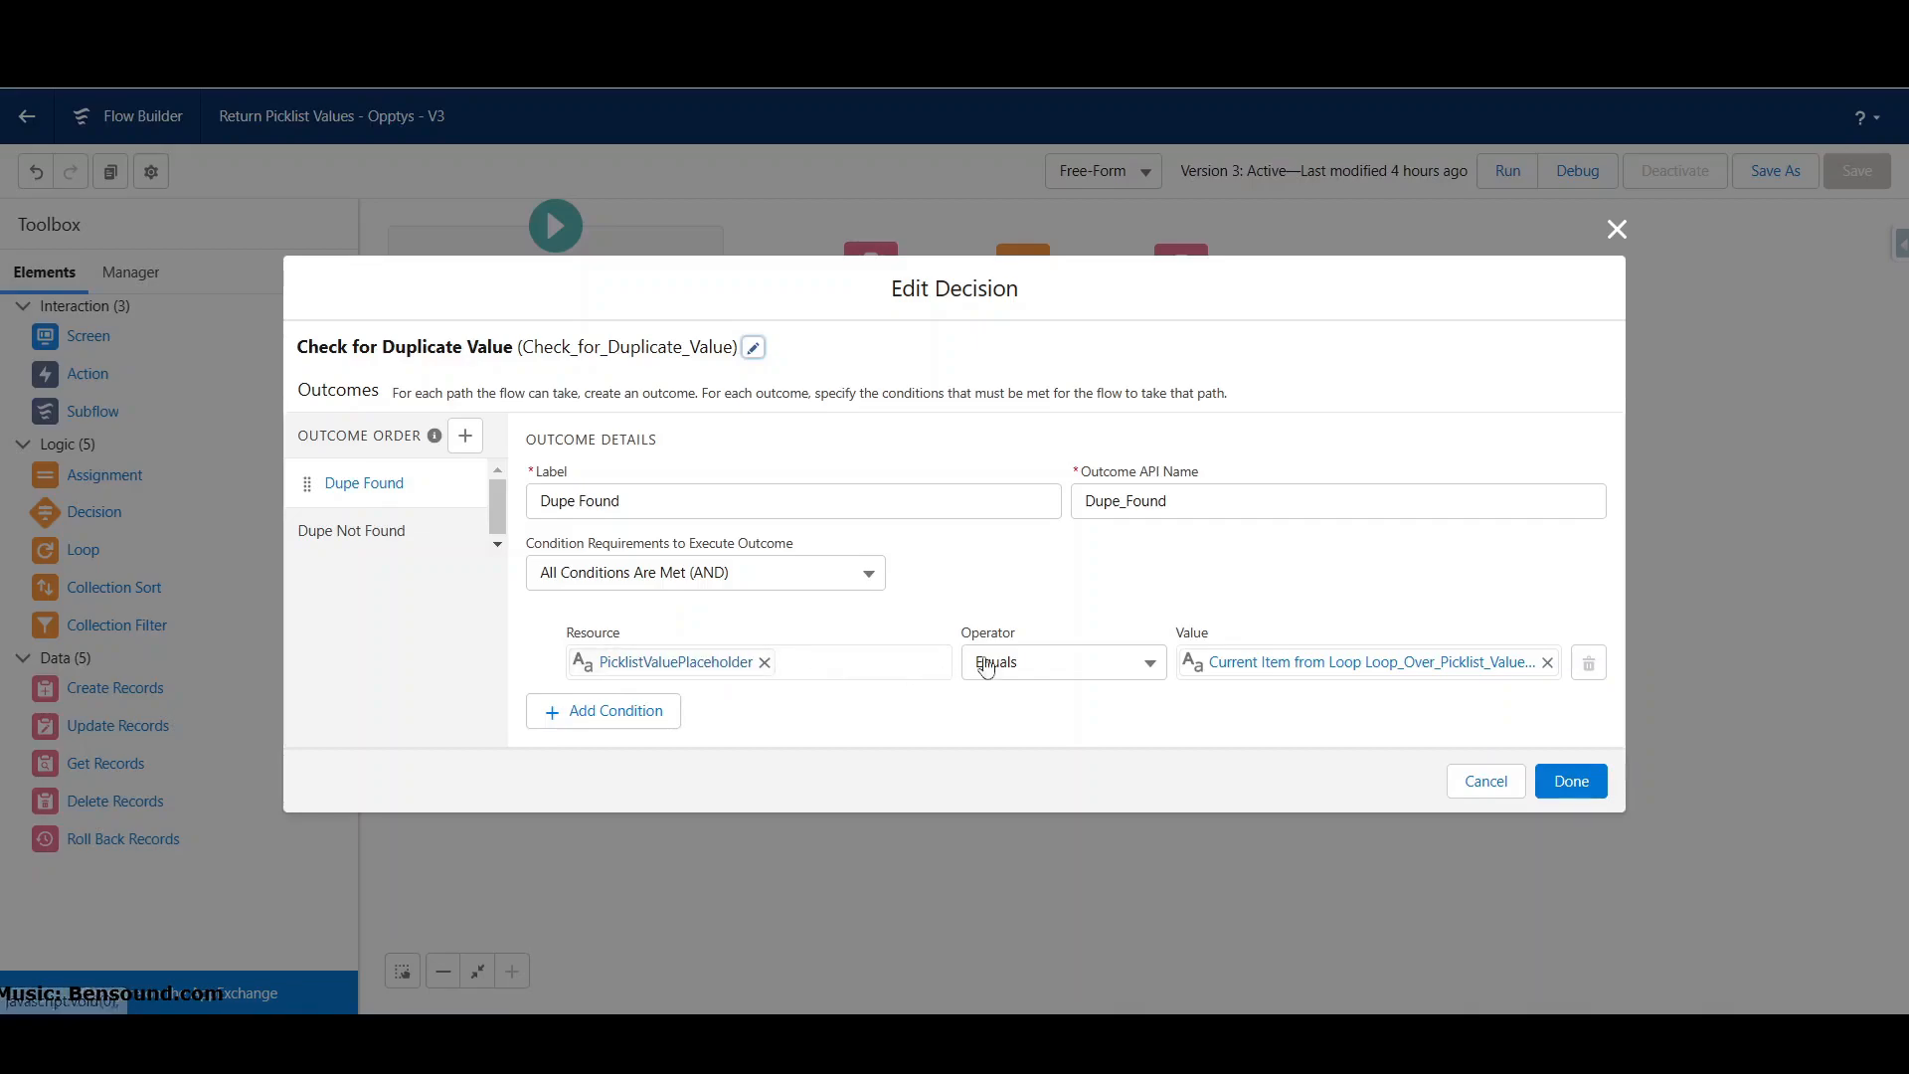
mouse_move(1306, 668)
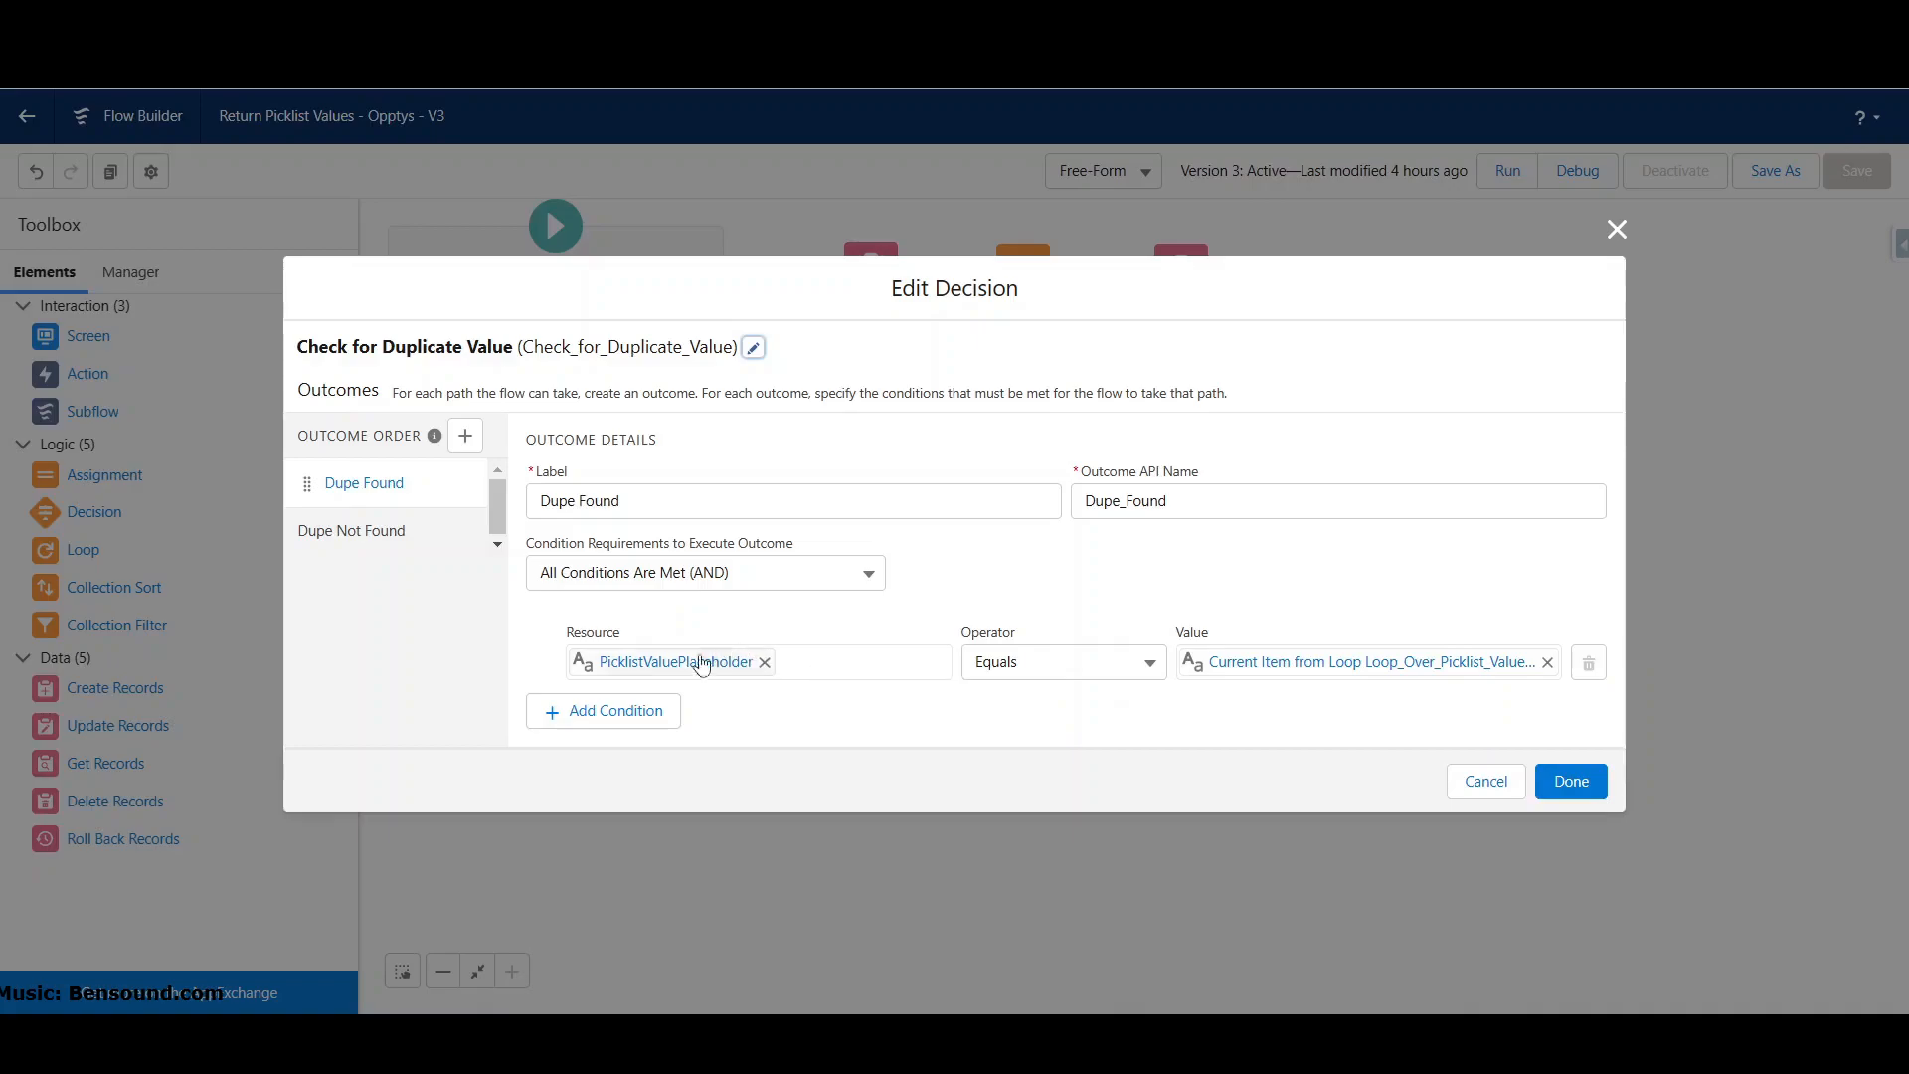
mouse_move(1031, 662)
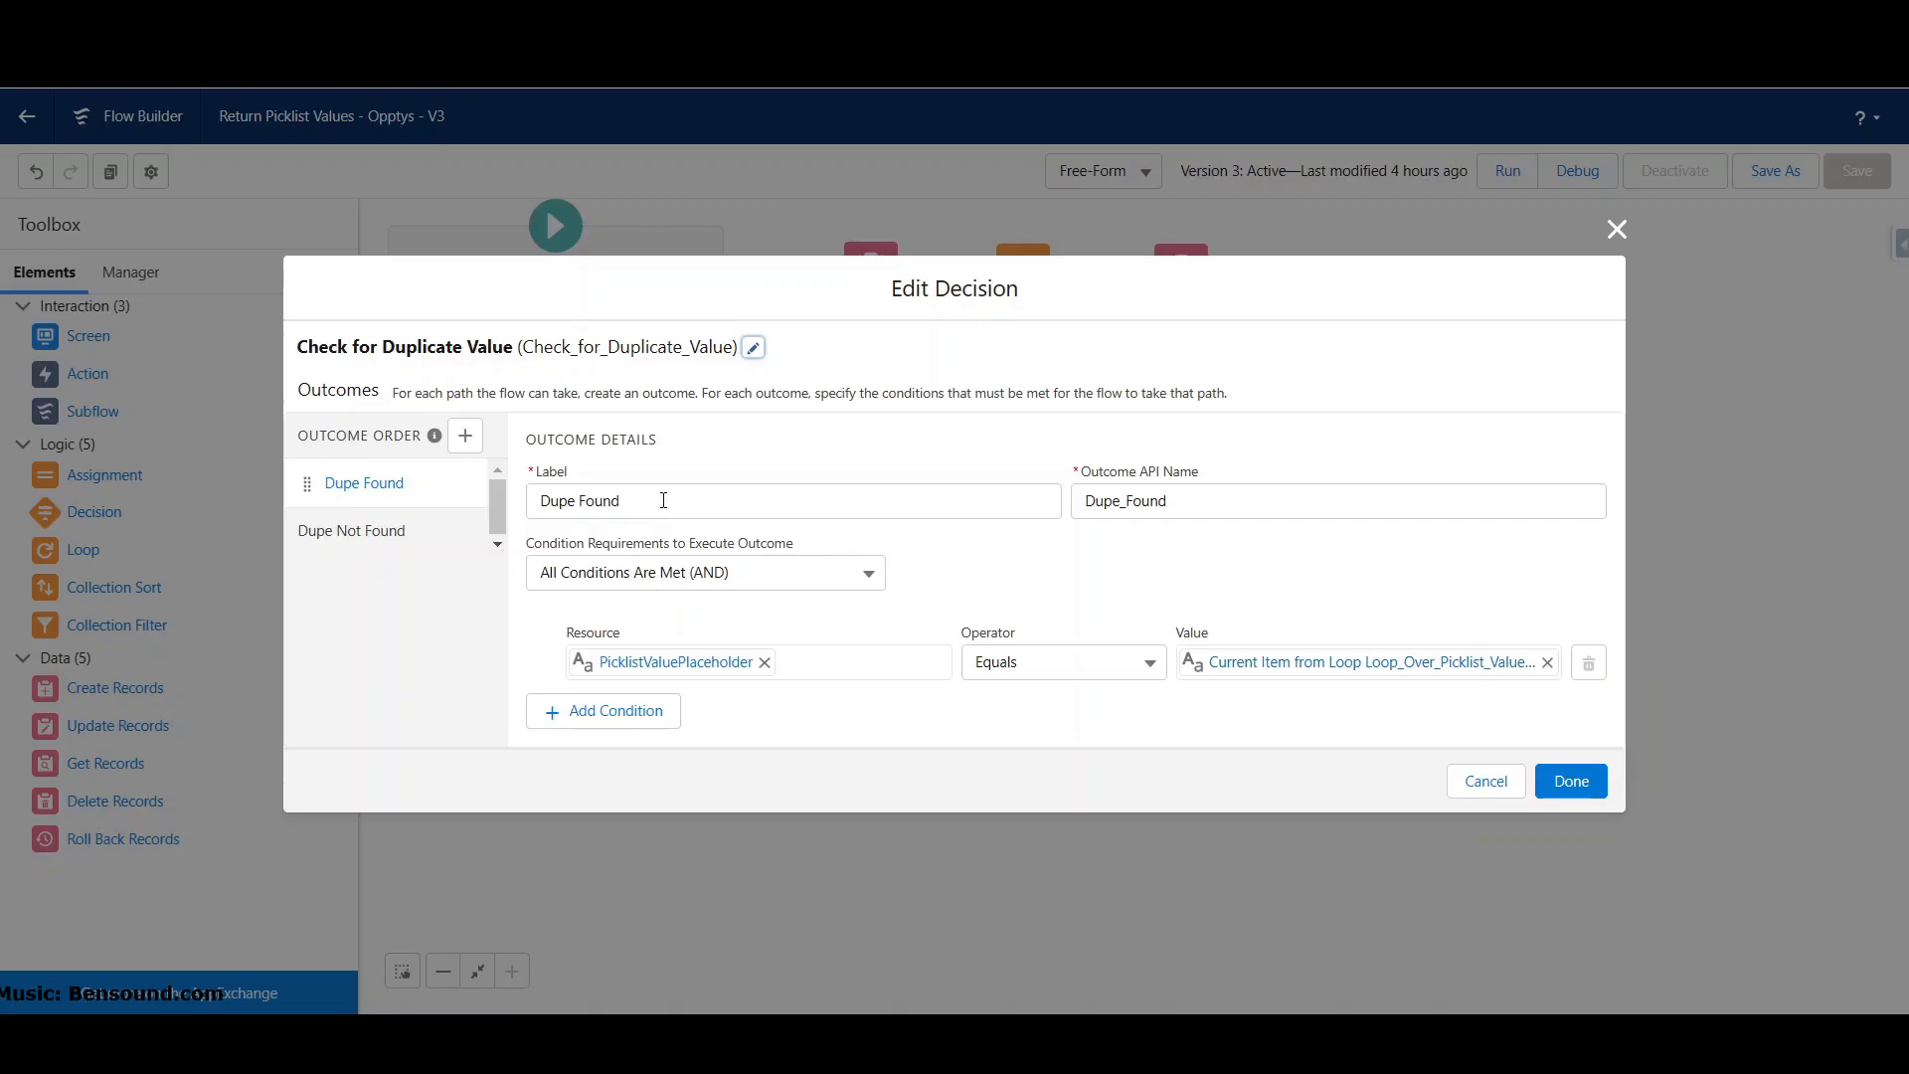
left_click(351, 530)
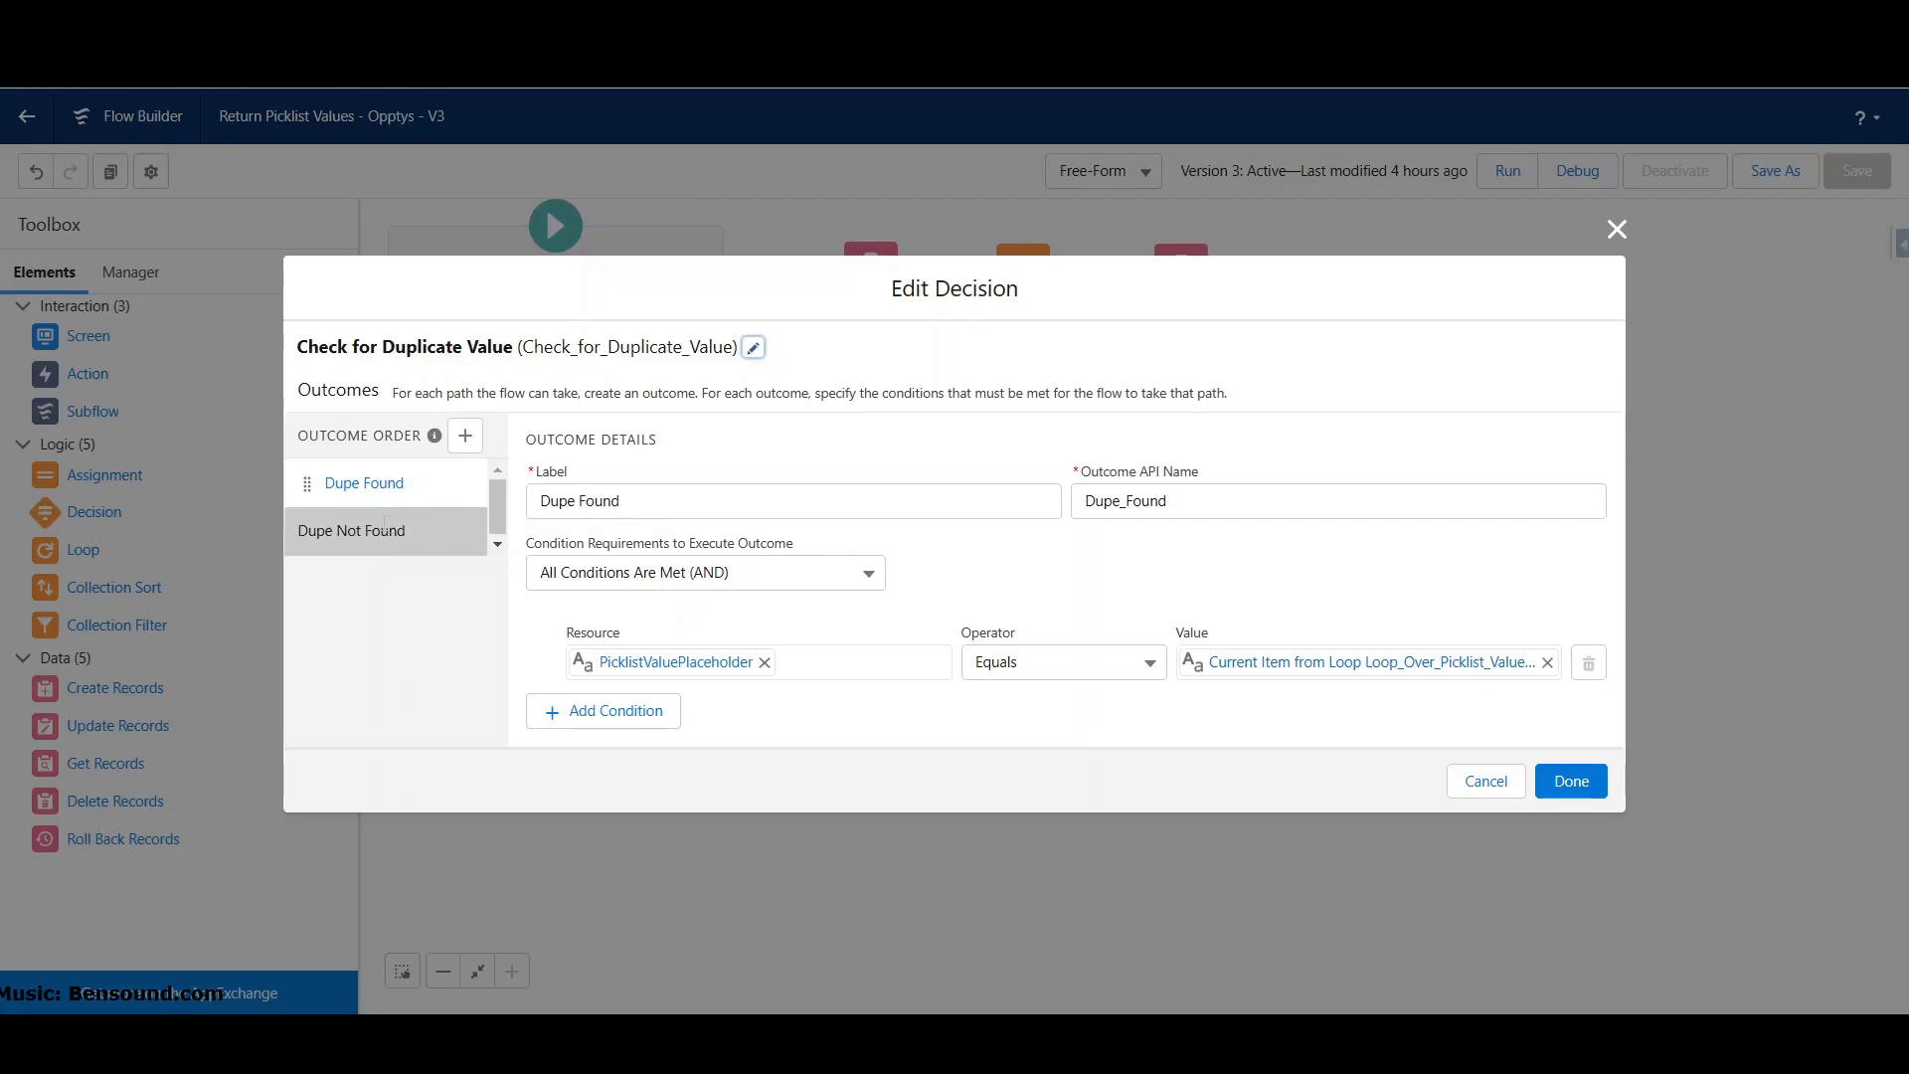
left_click(351, 530)
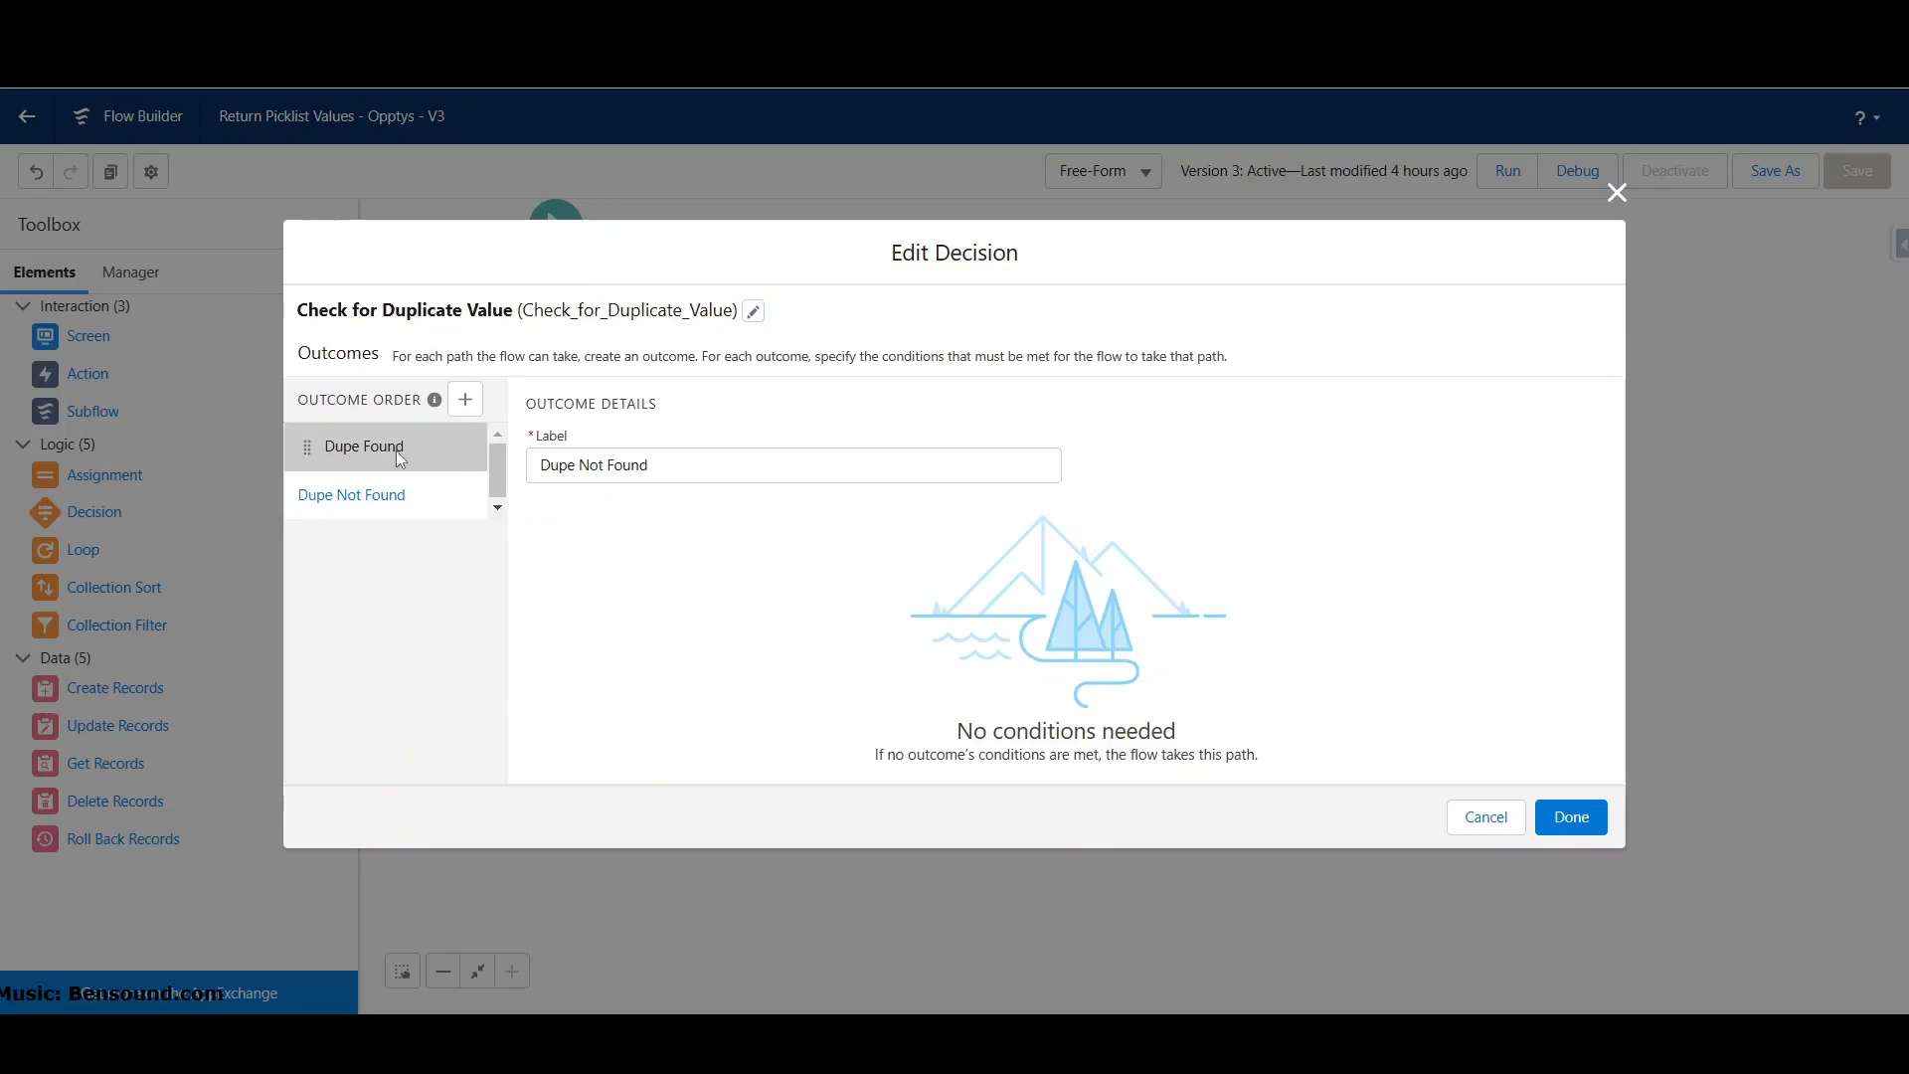
left_click(363, 447)
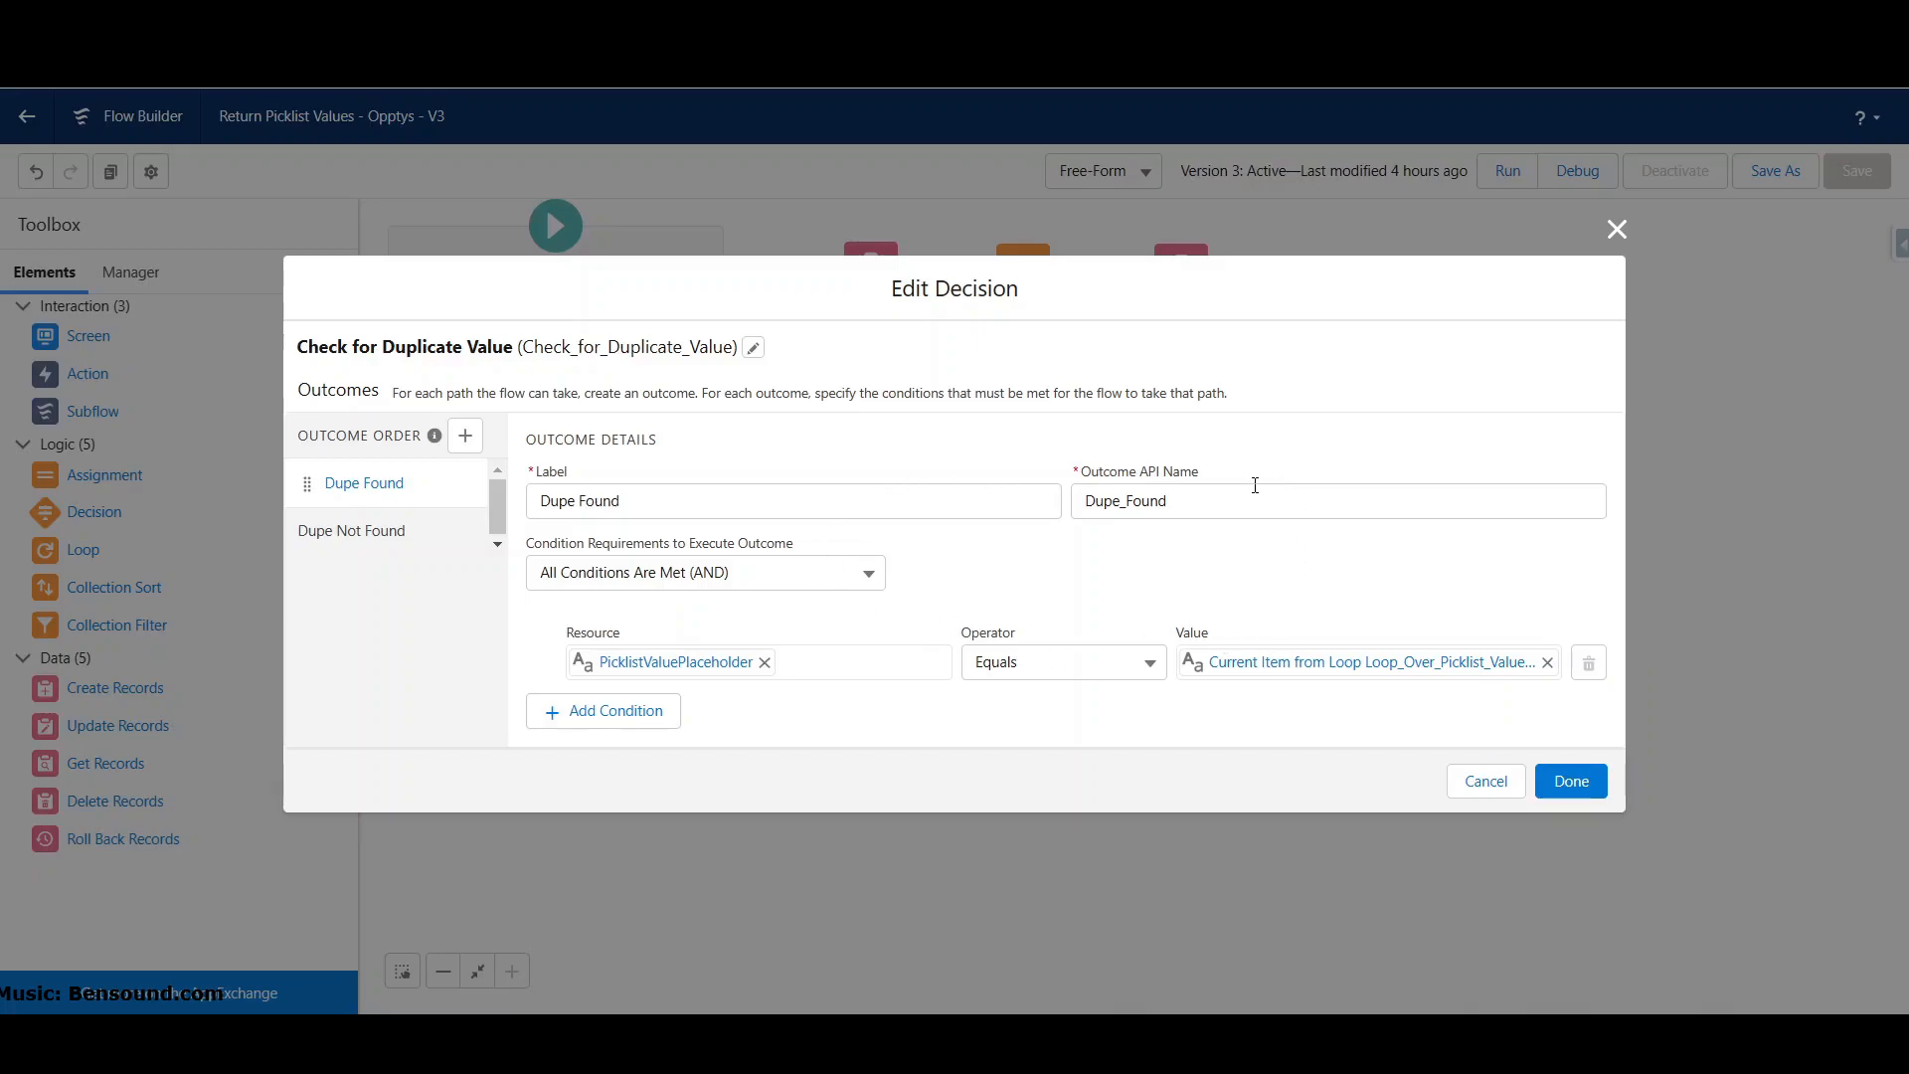
mouse_move(1085, 591)
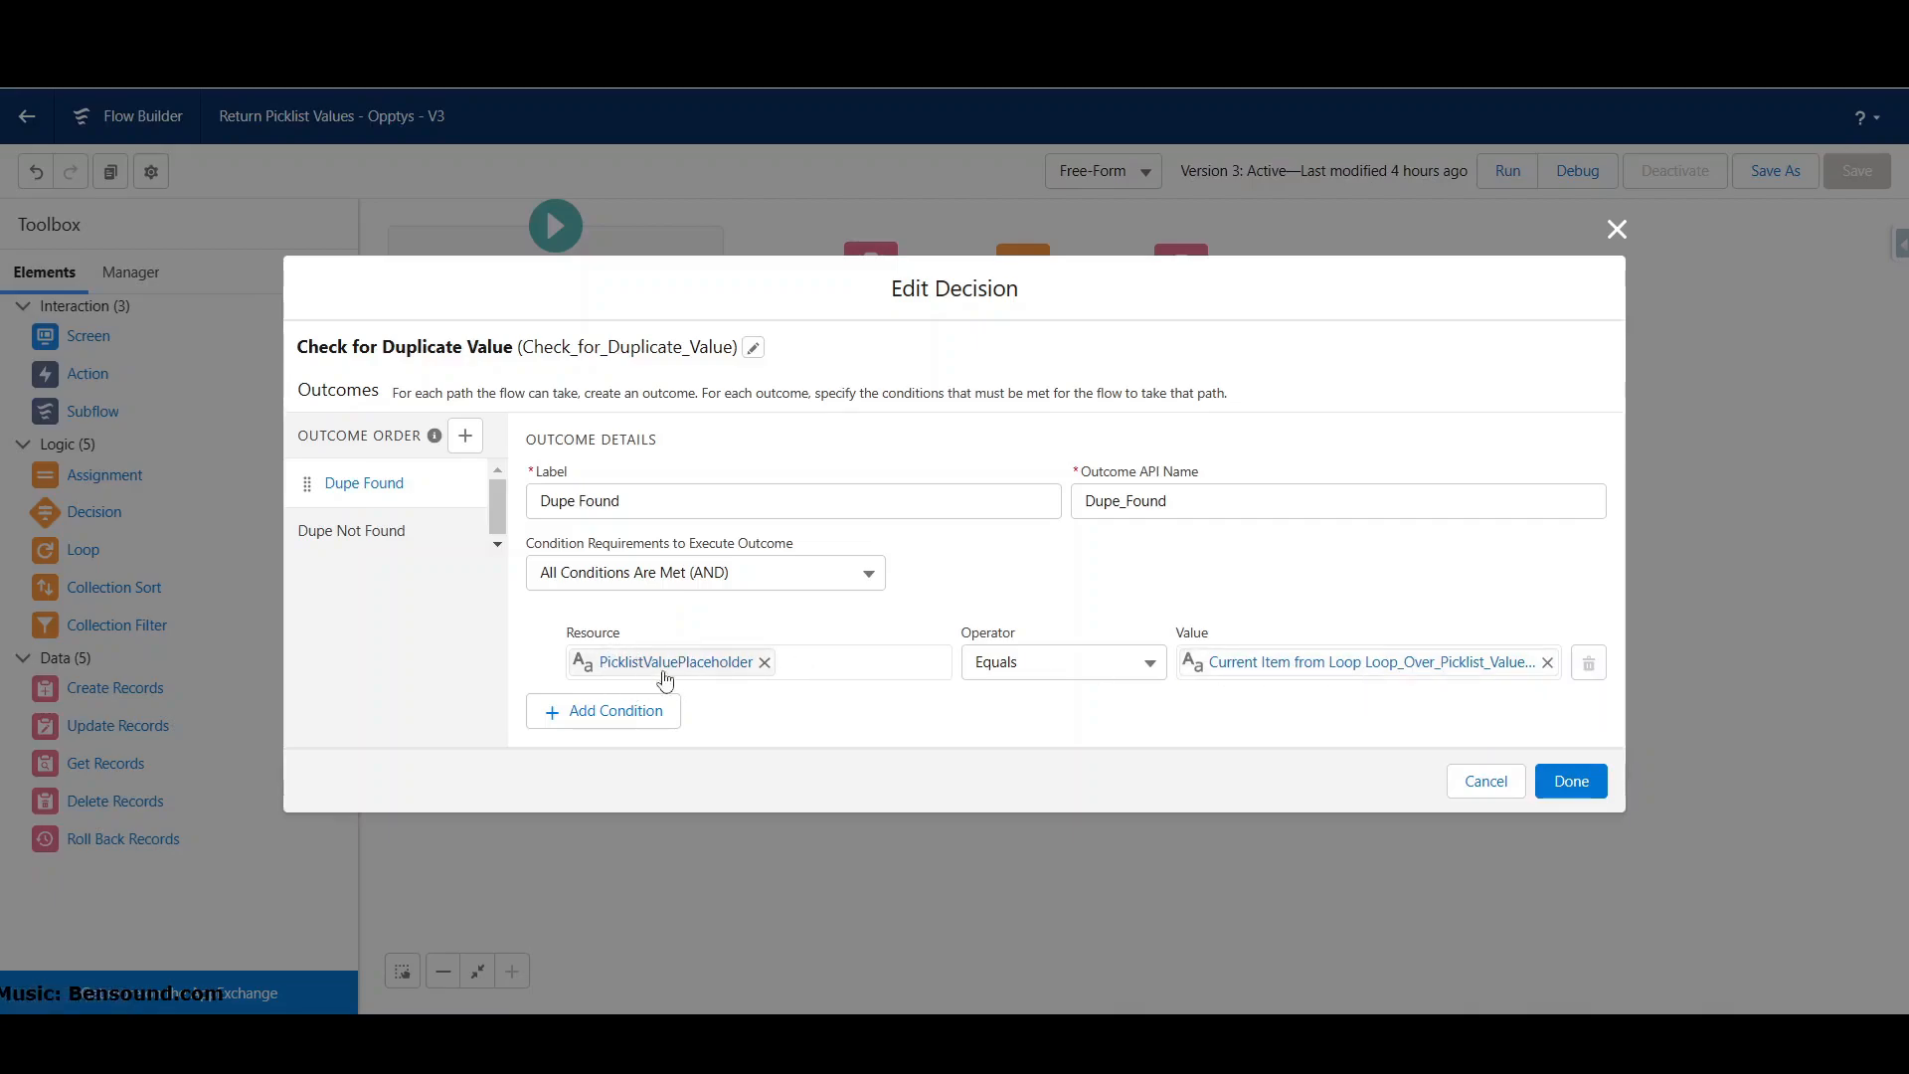
mouse_move(1495, 783)
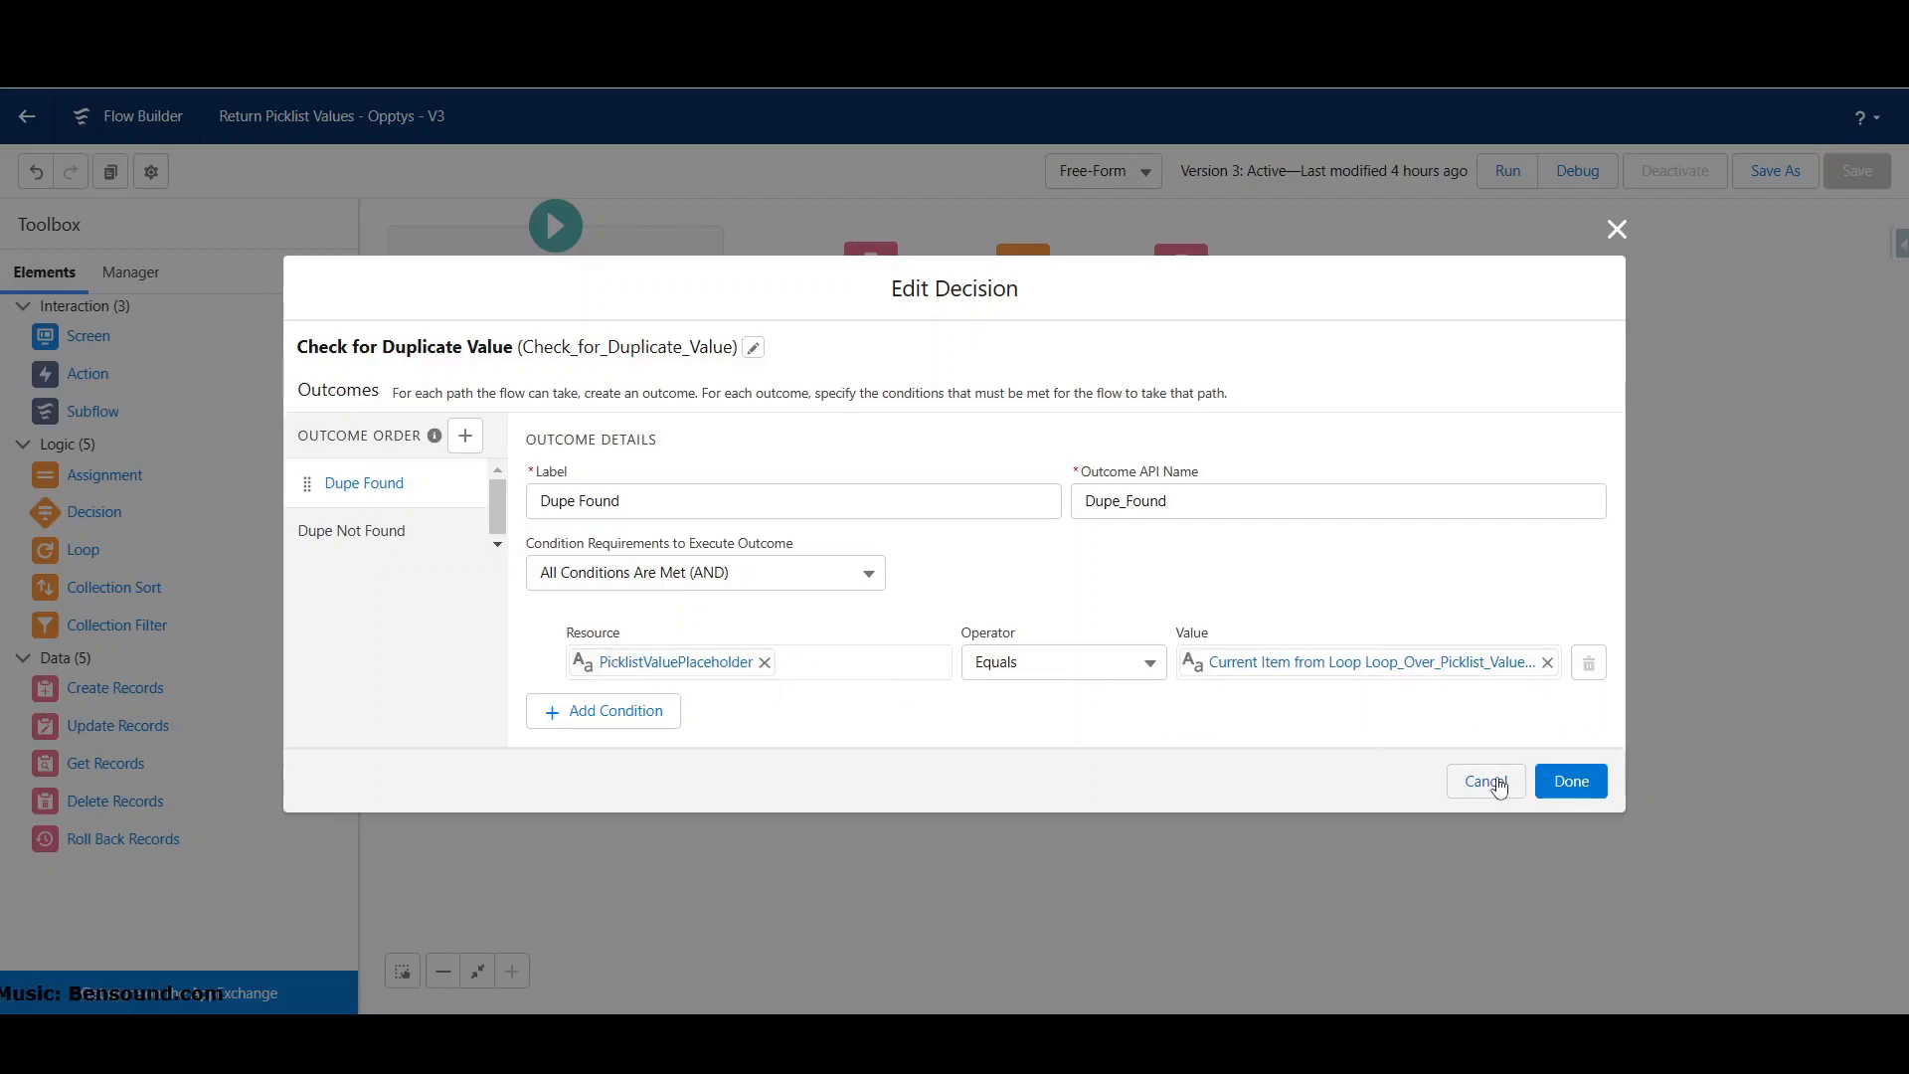
left_click(1486, 781)
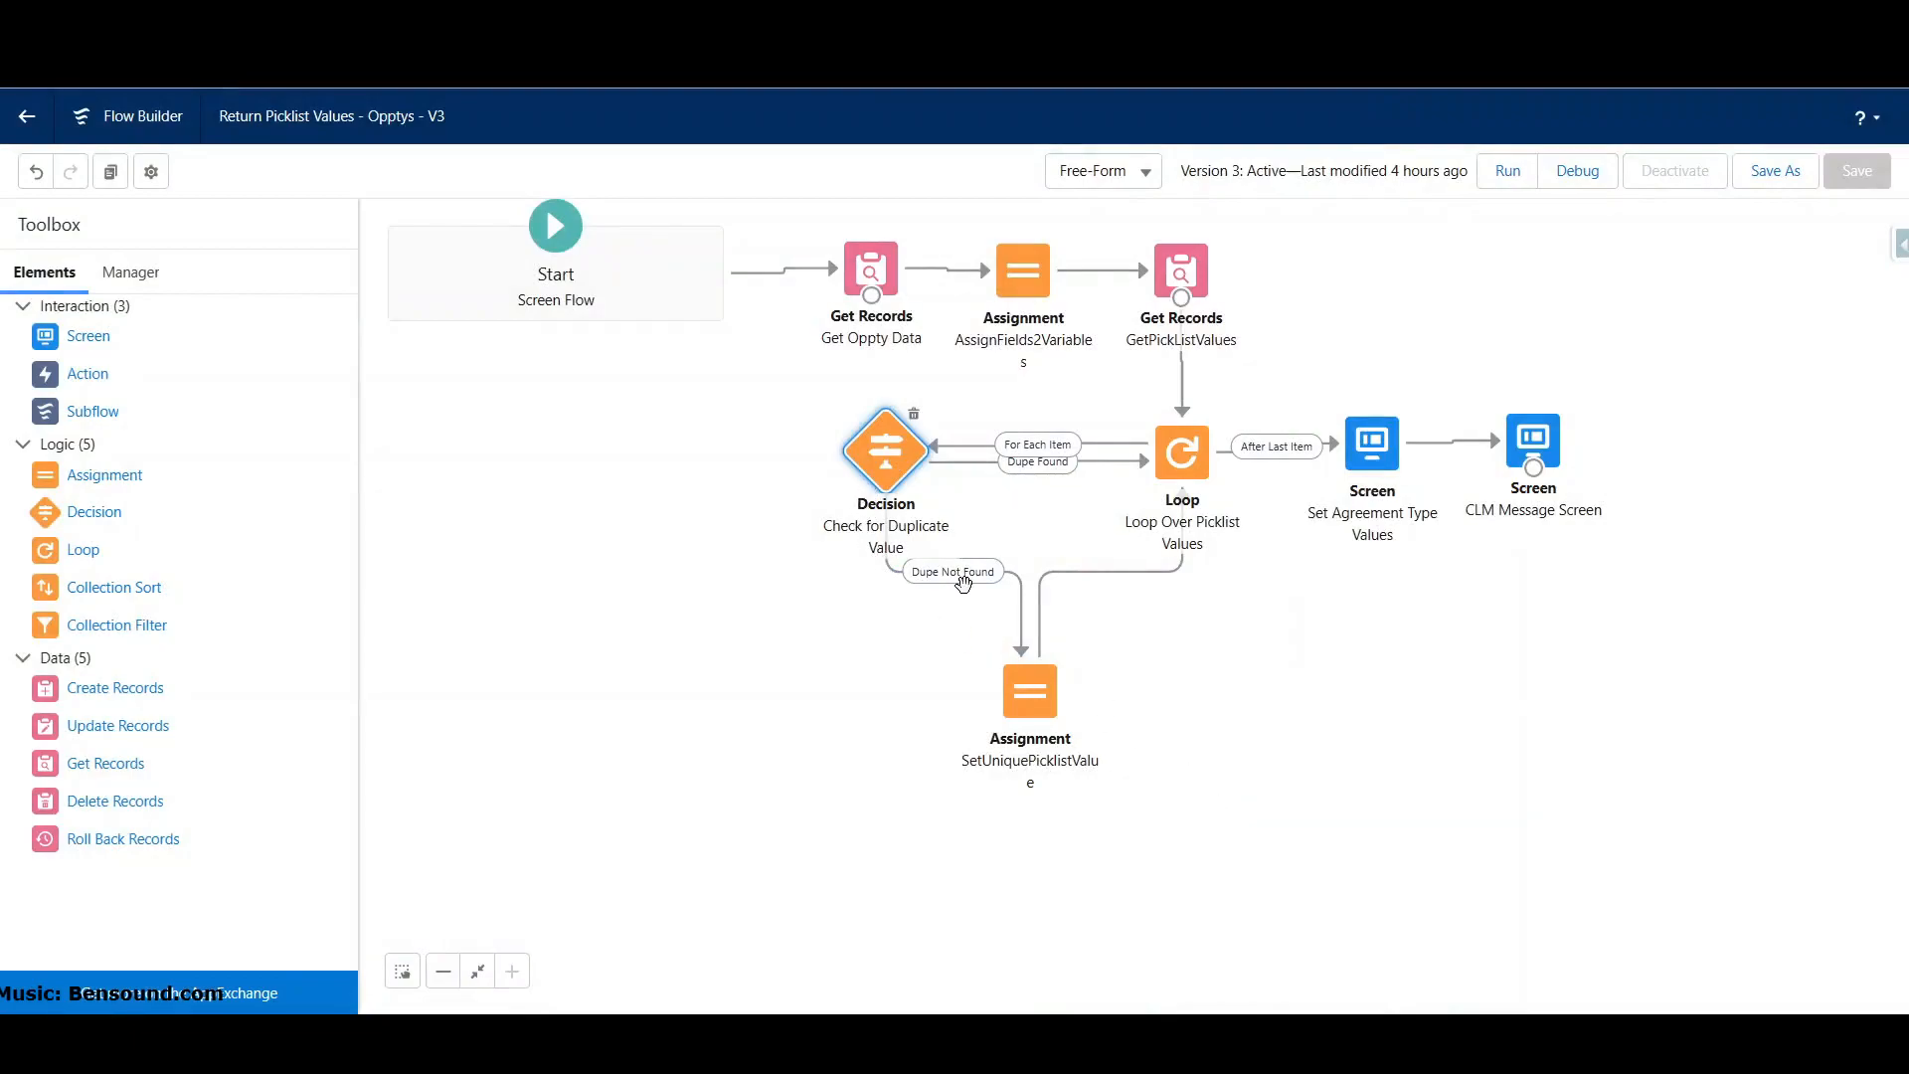
mouse_move(1029, 691)
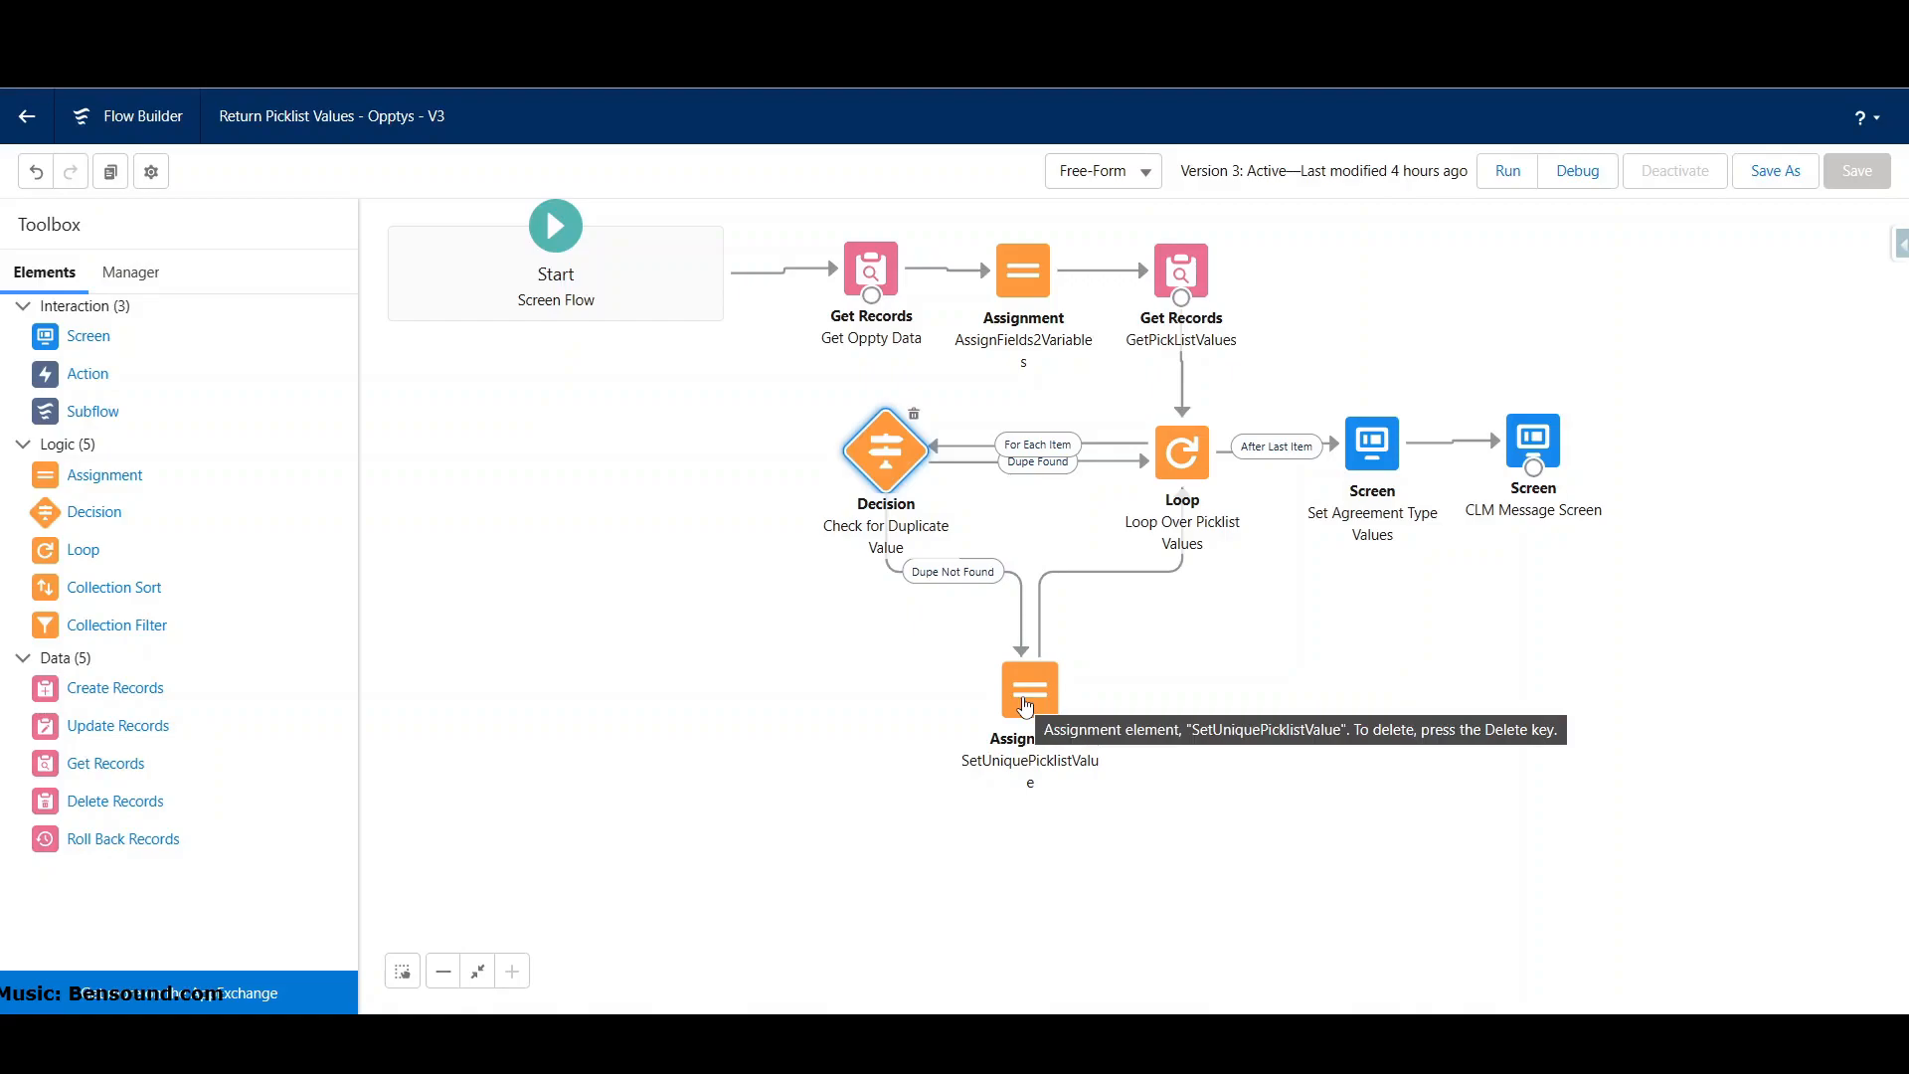
mouse_move(1042, 482)
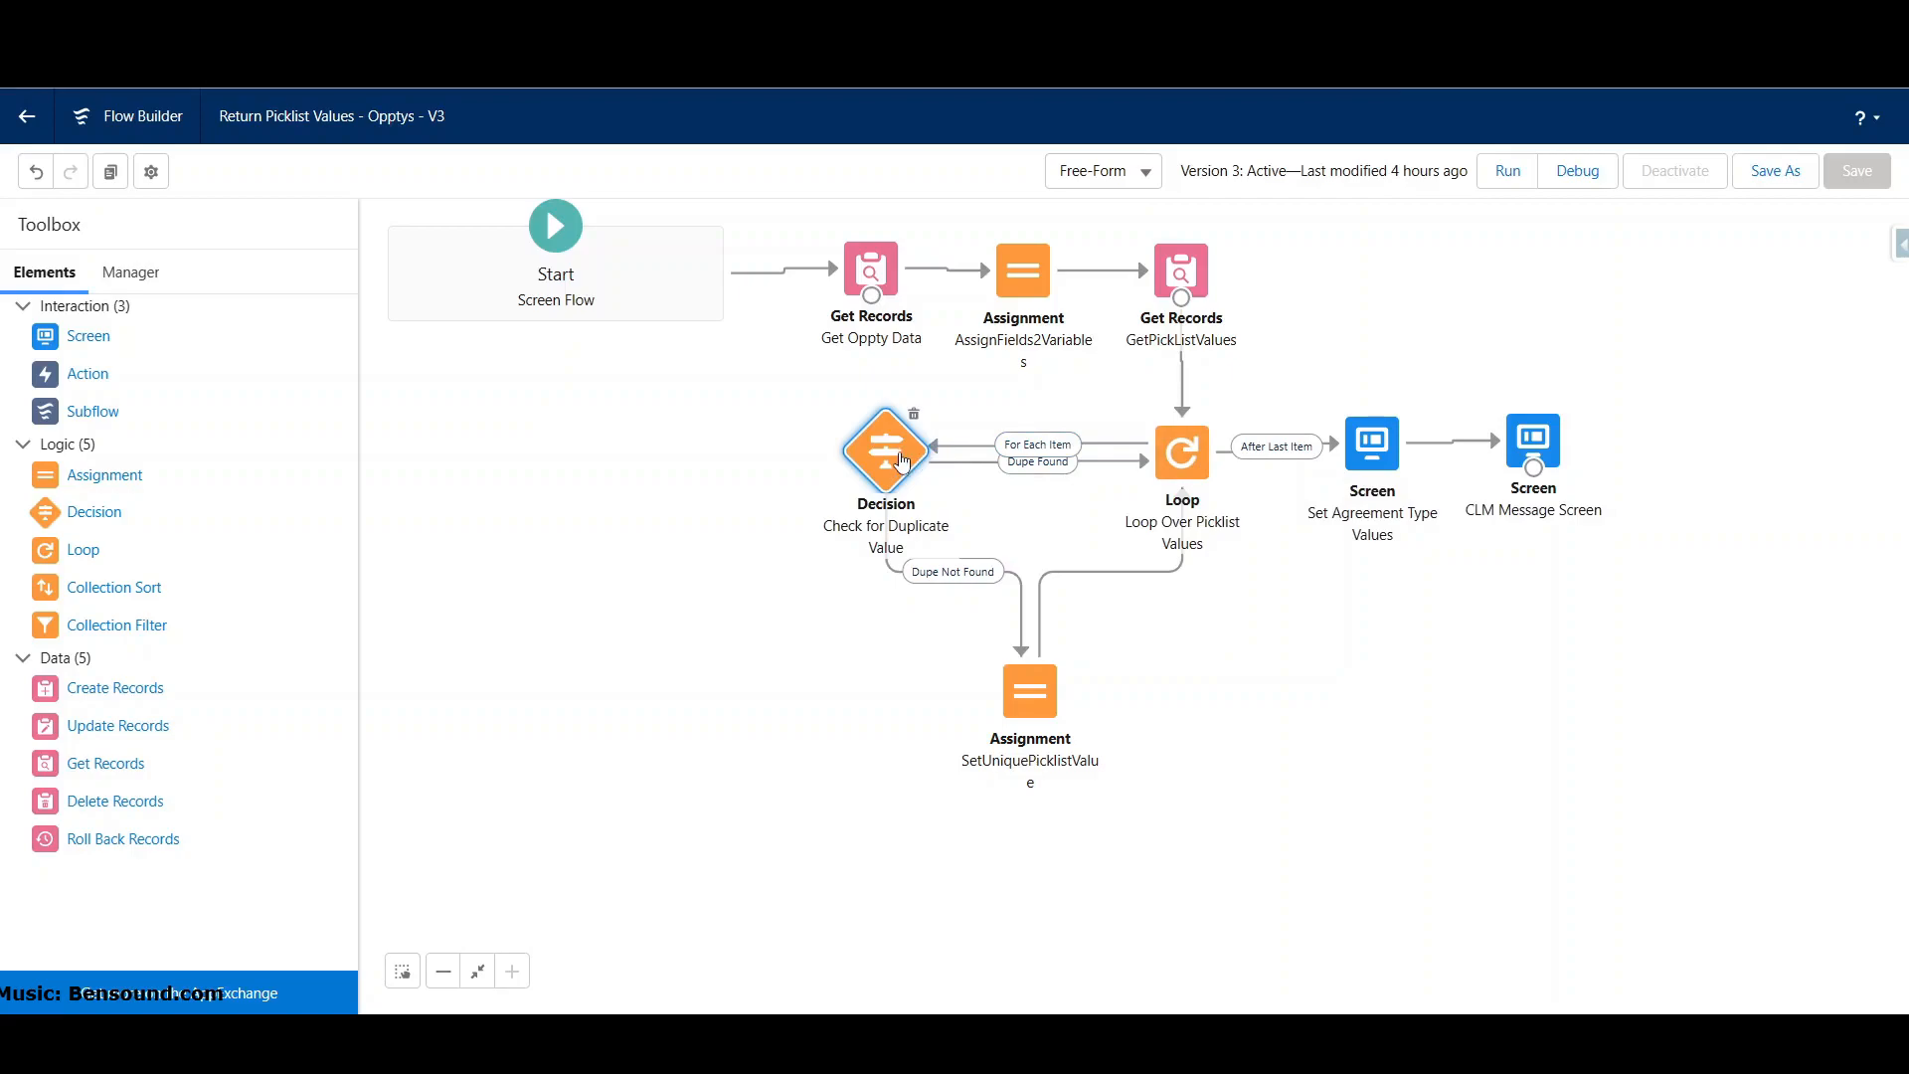
mouse_move(948, 571)
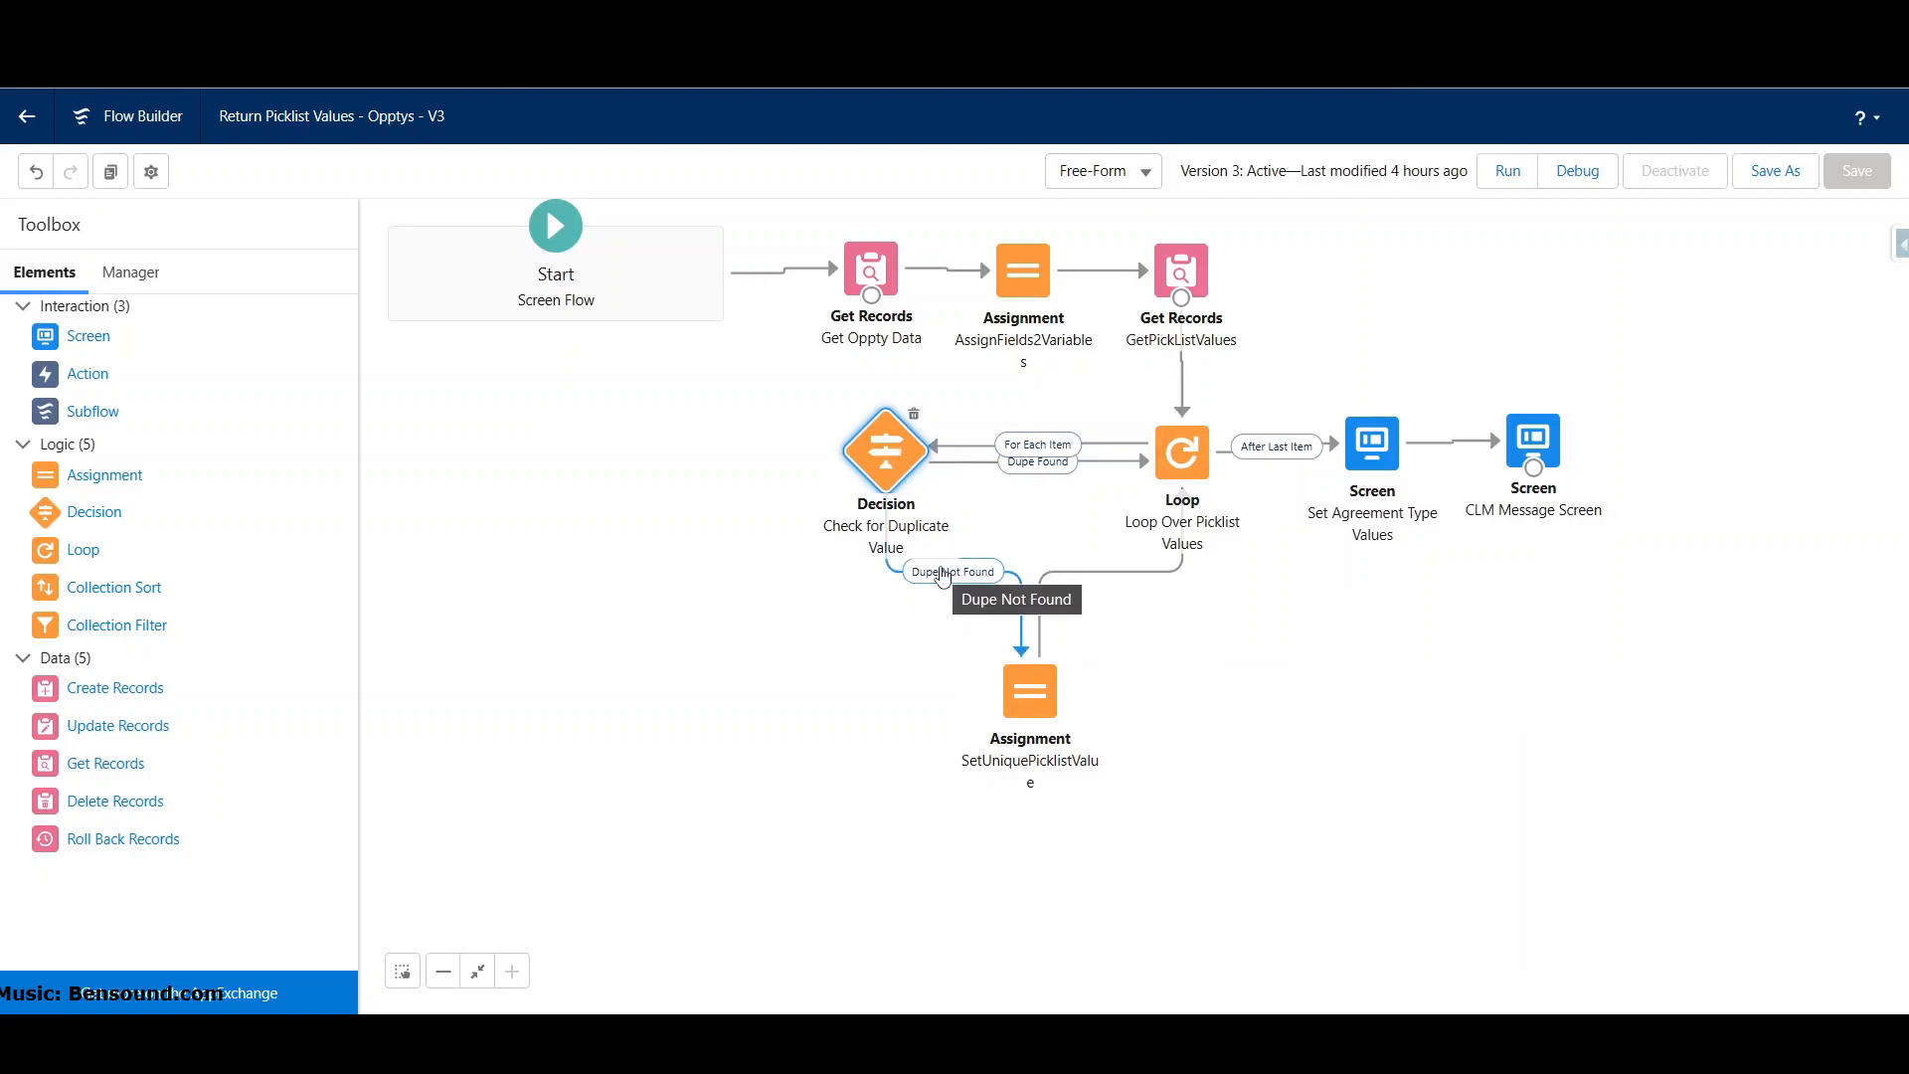
mouse_move(962, 463)
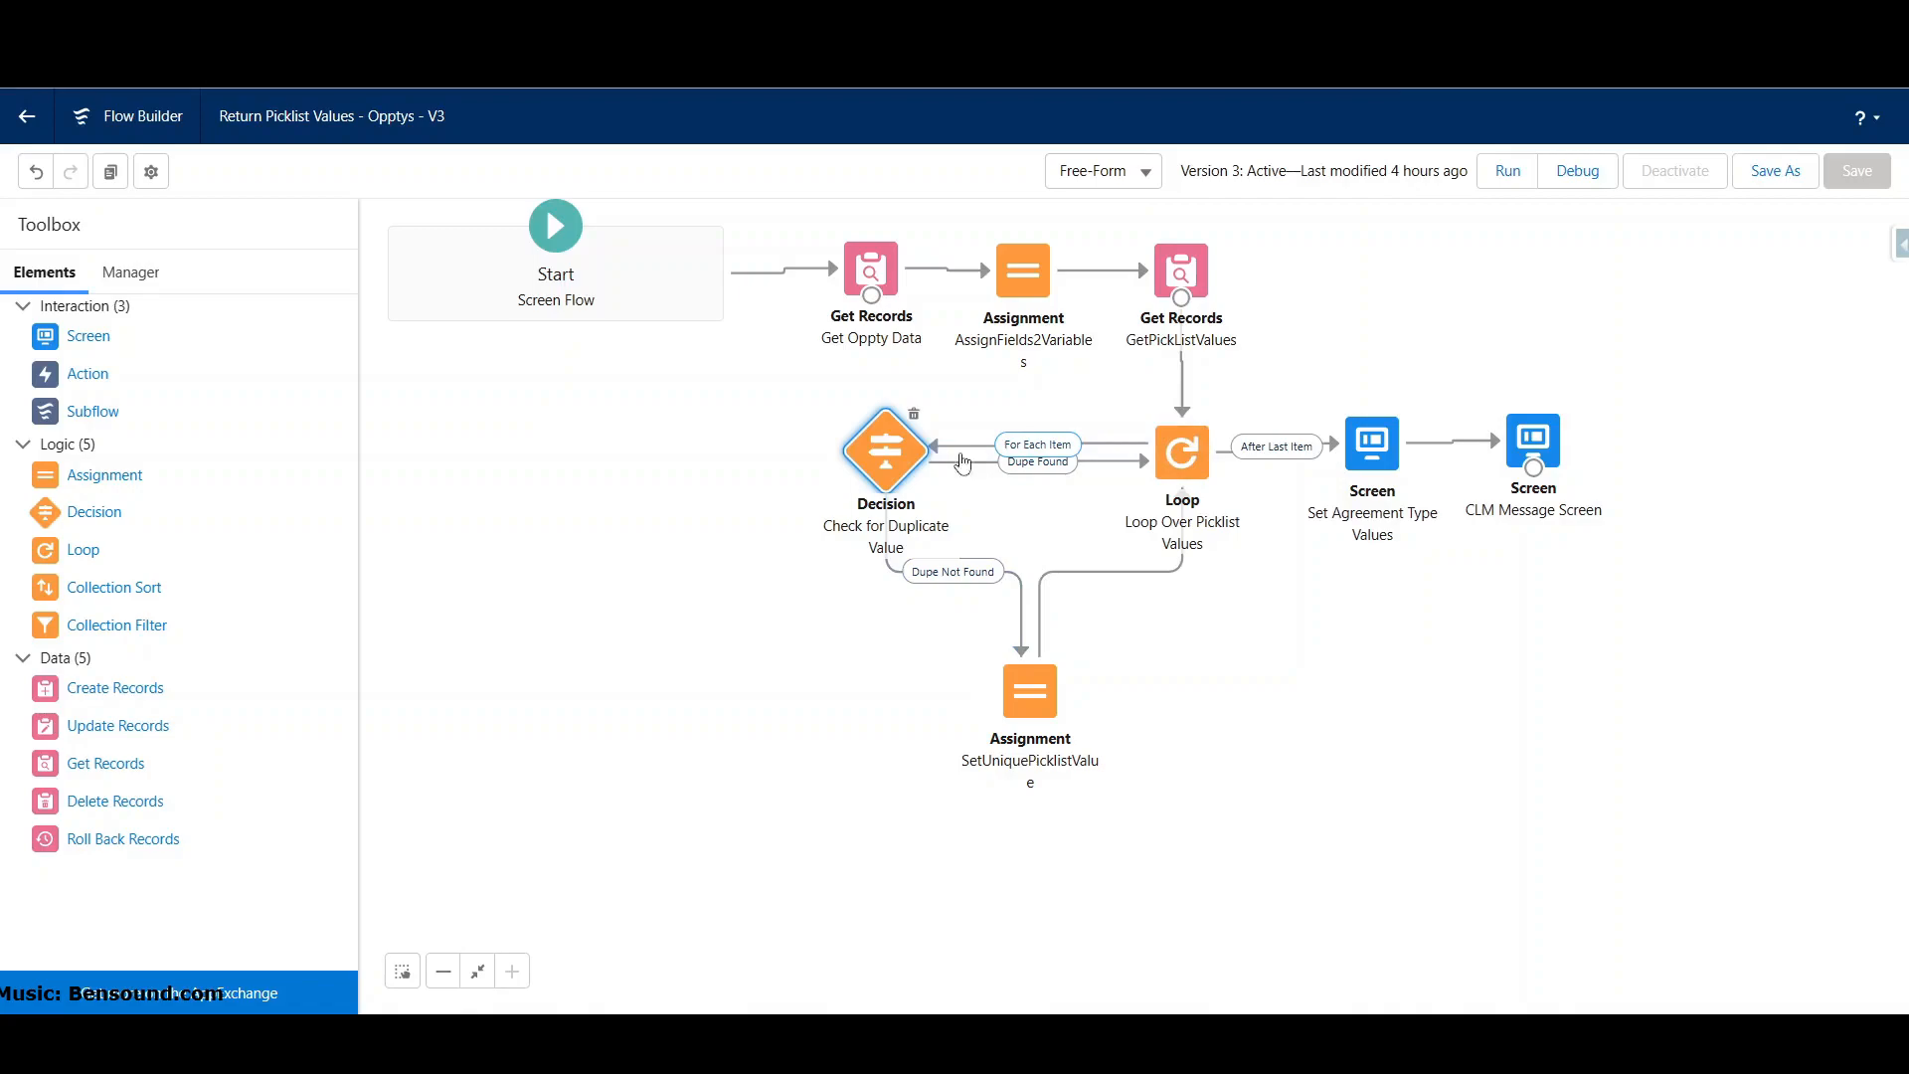
mouse_move(888, 453)
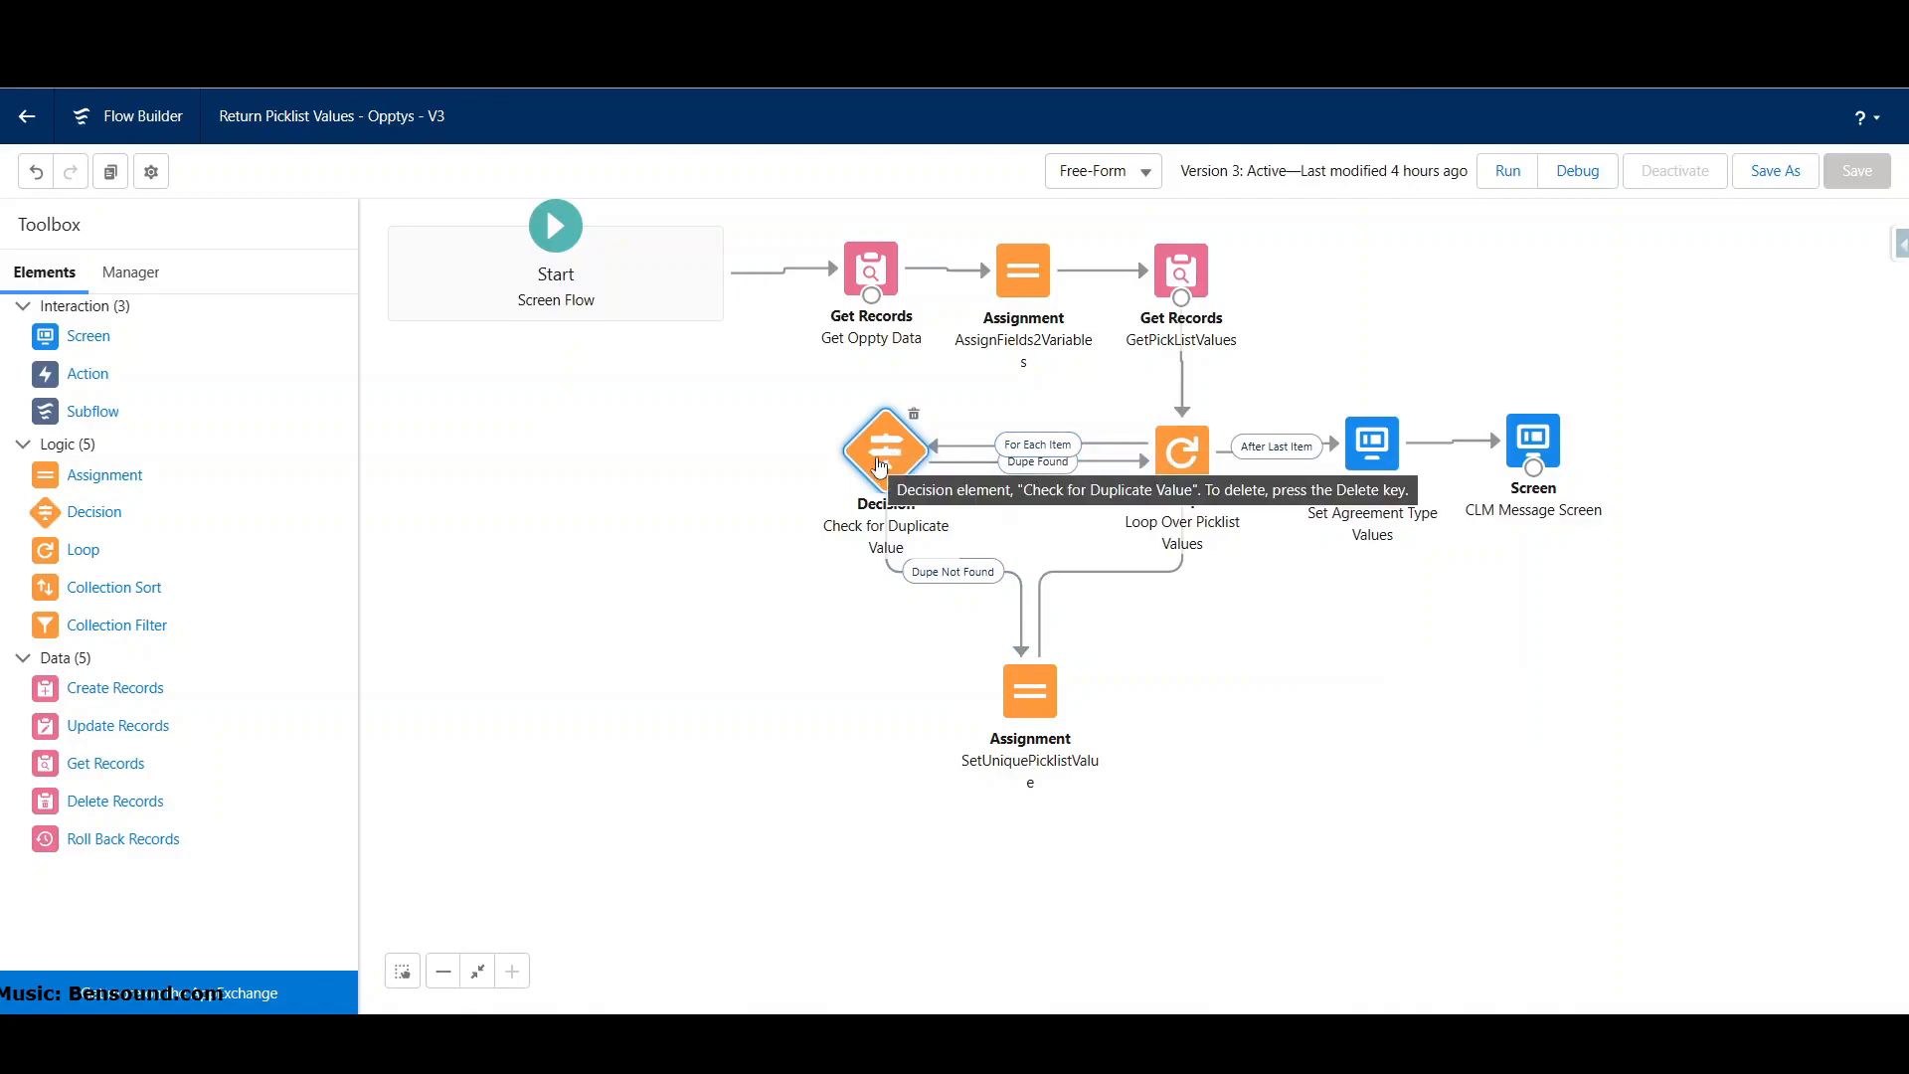
mouse_move(943, 580)
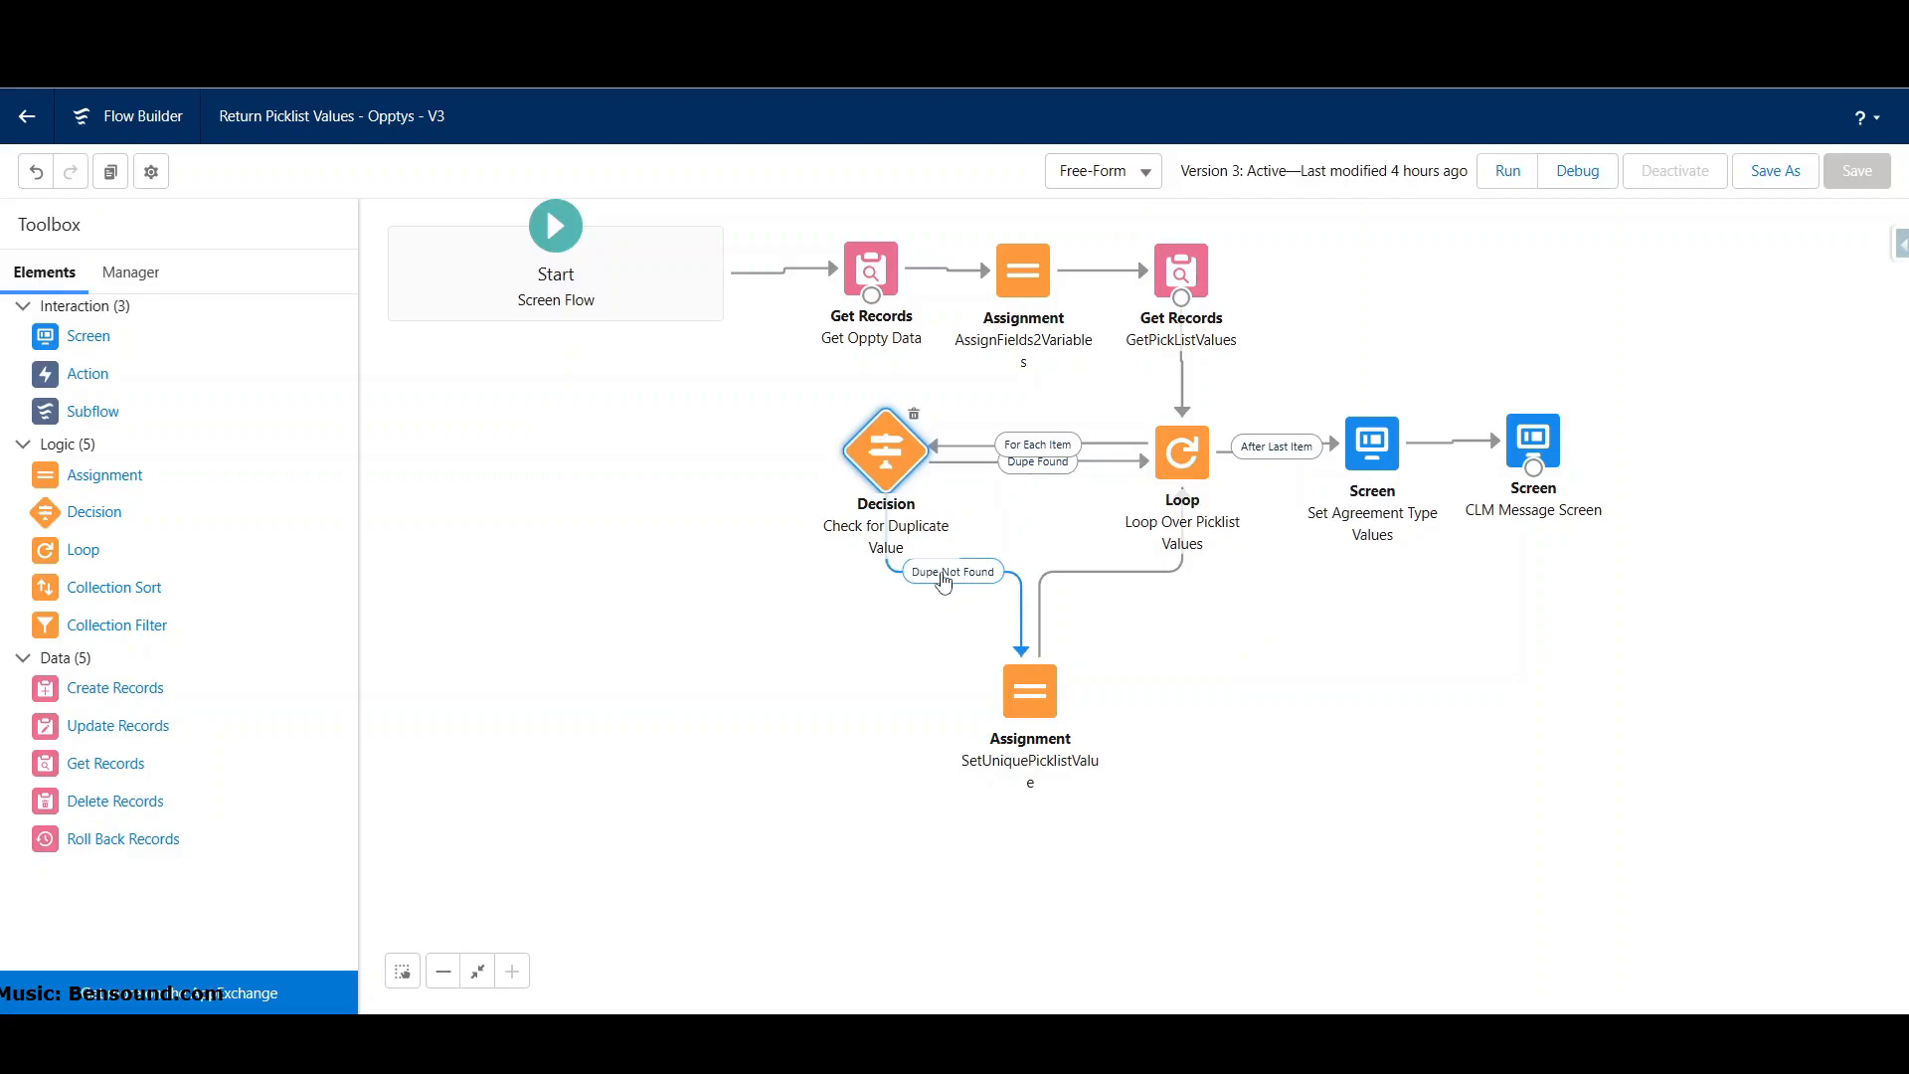
mouse_move(960, 592)
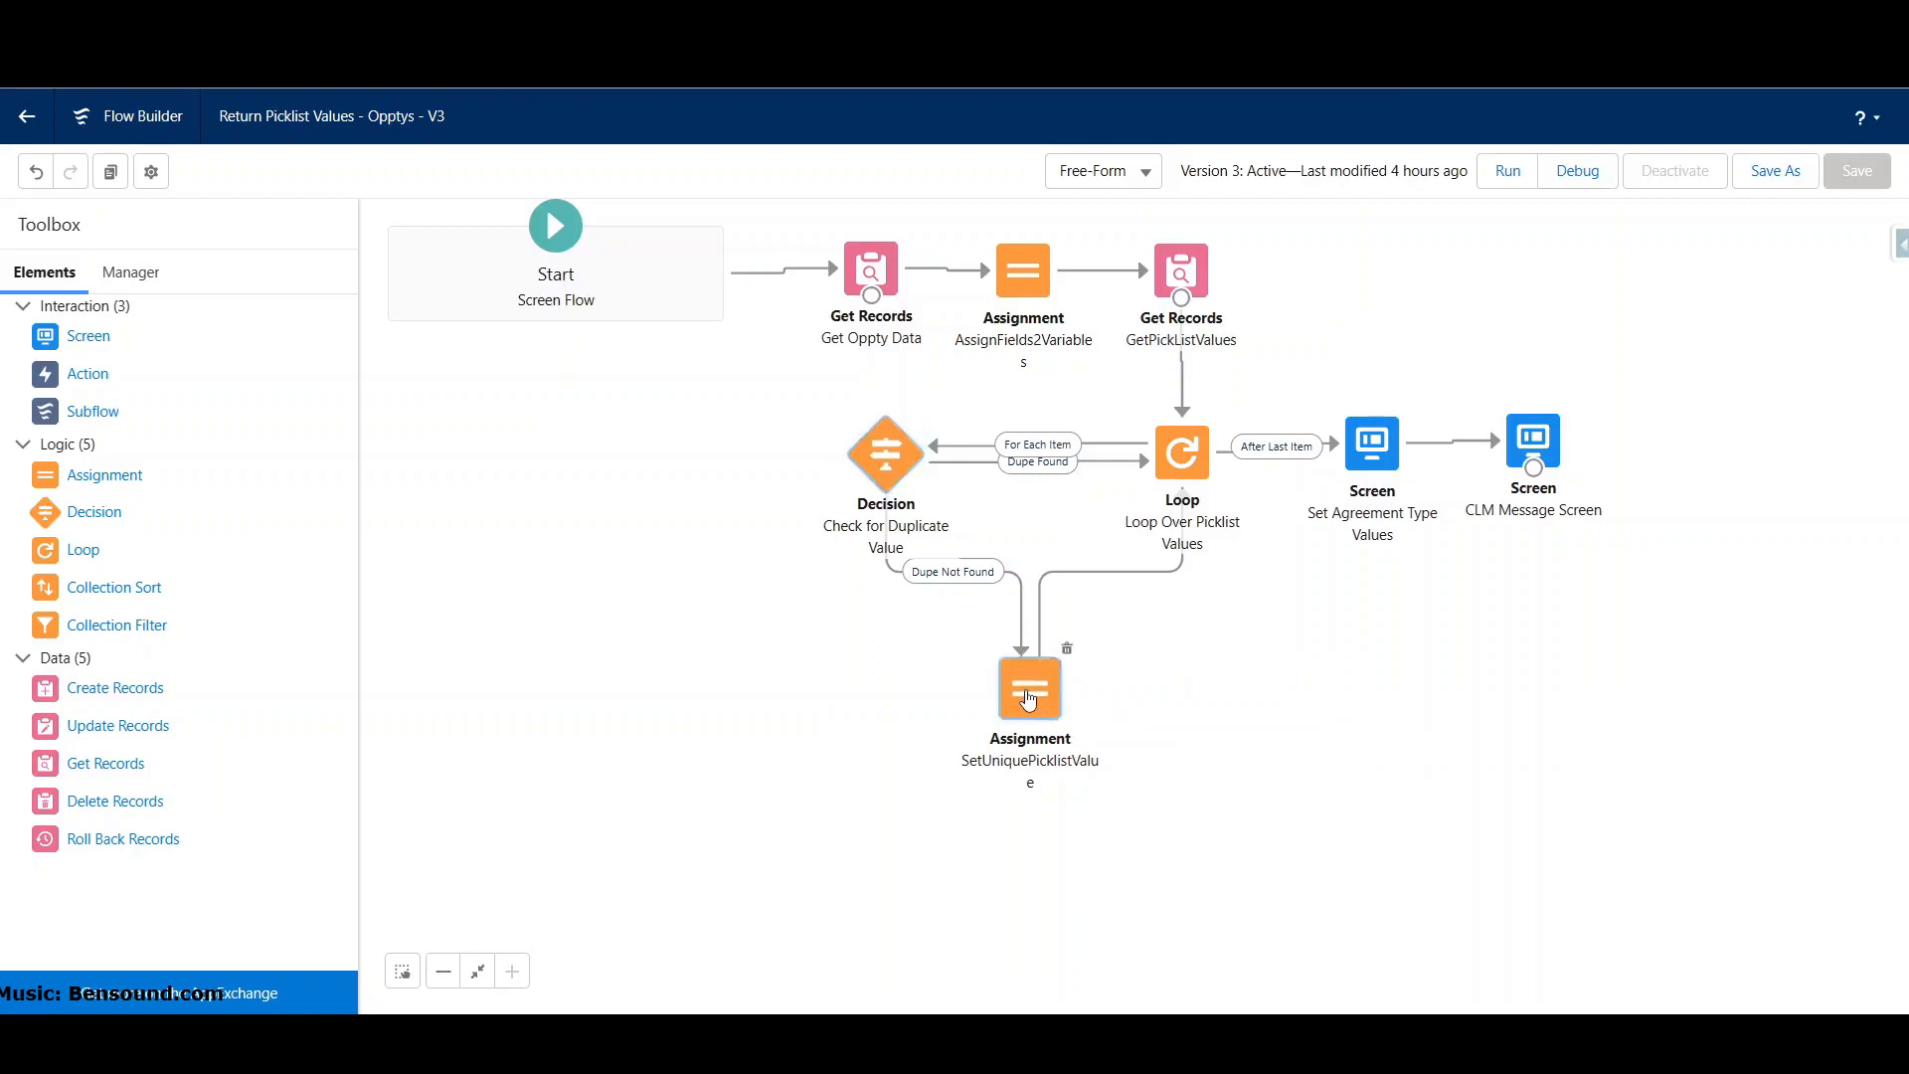
Step: Review the SetUniquePicklistValue assignment, then list the flow's resources in the Manager tab
double_click(1029, 688)
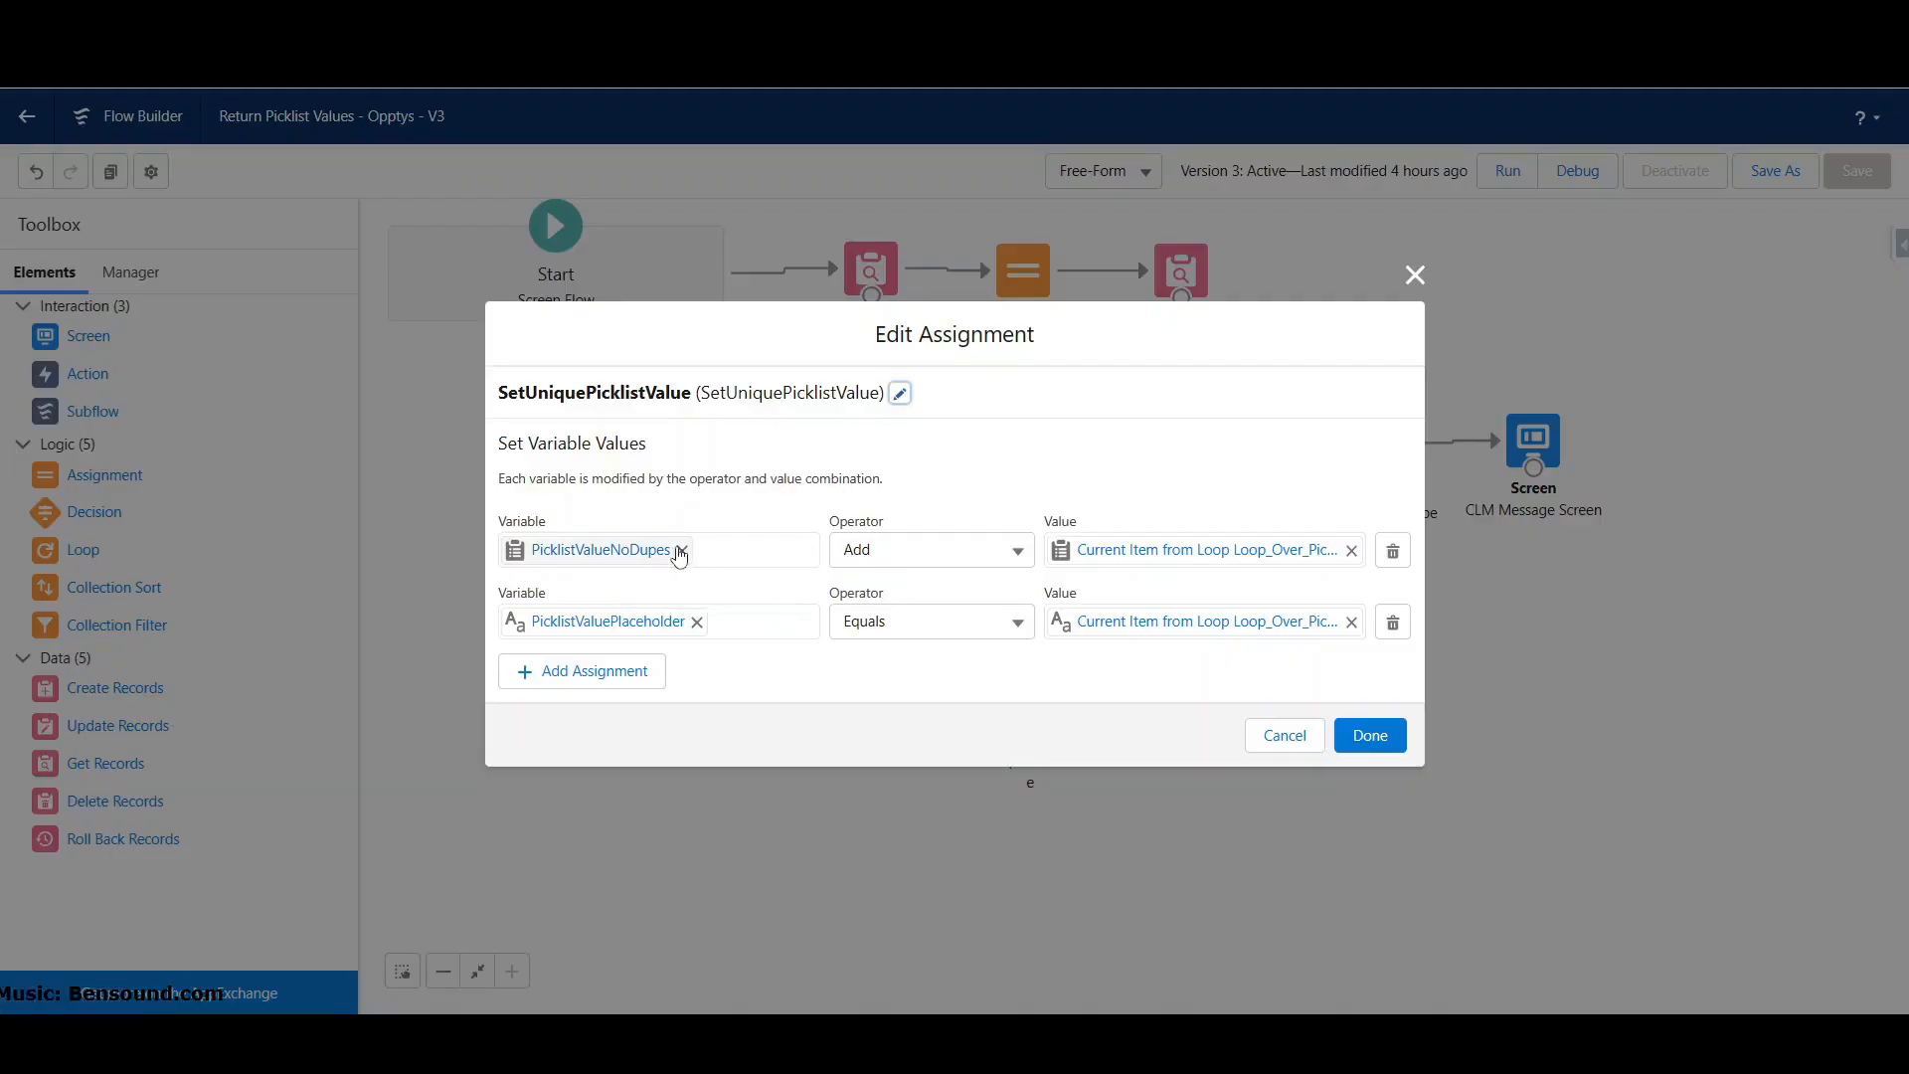
mouse_move(627, 553)
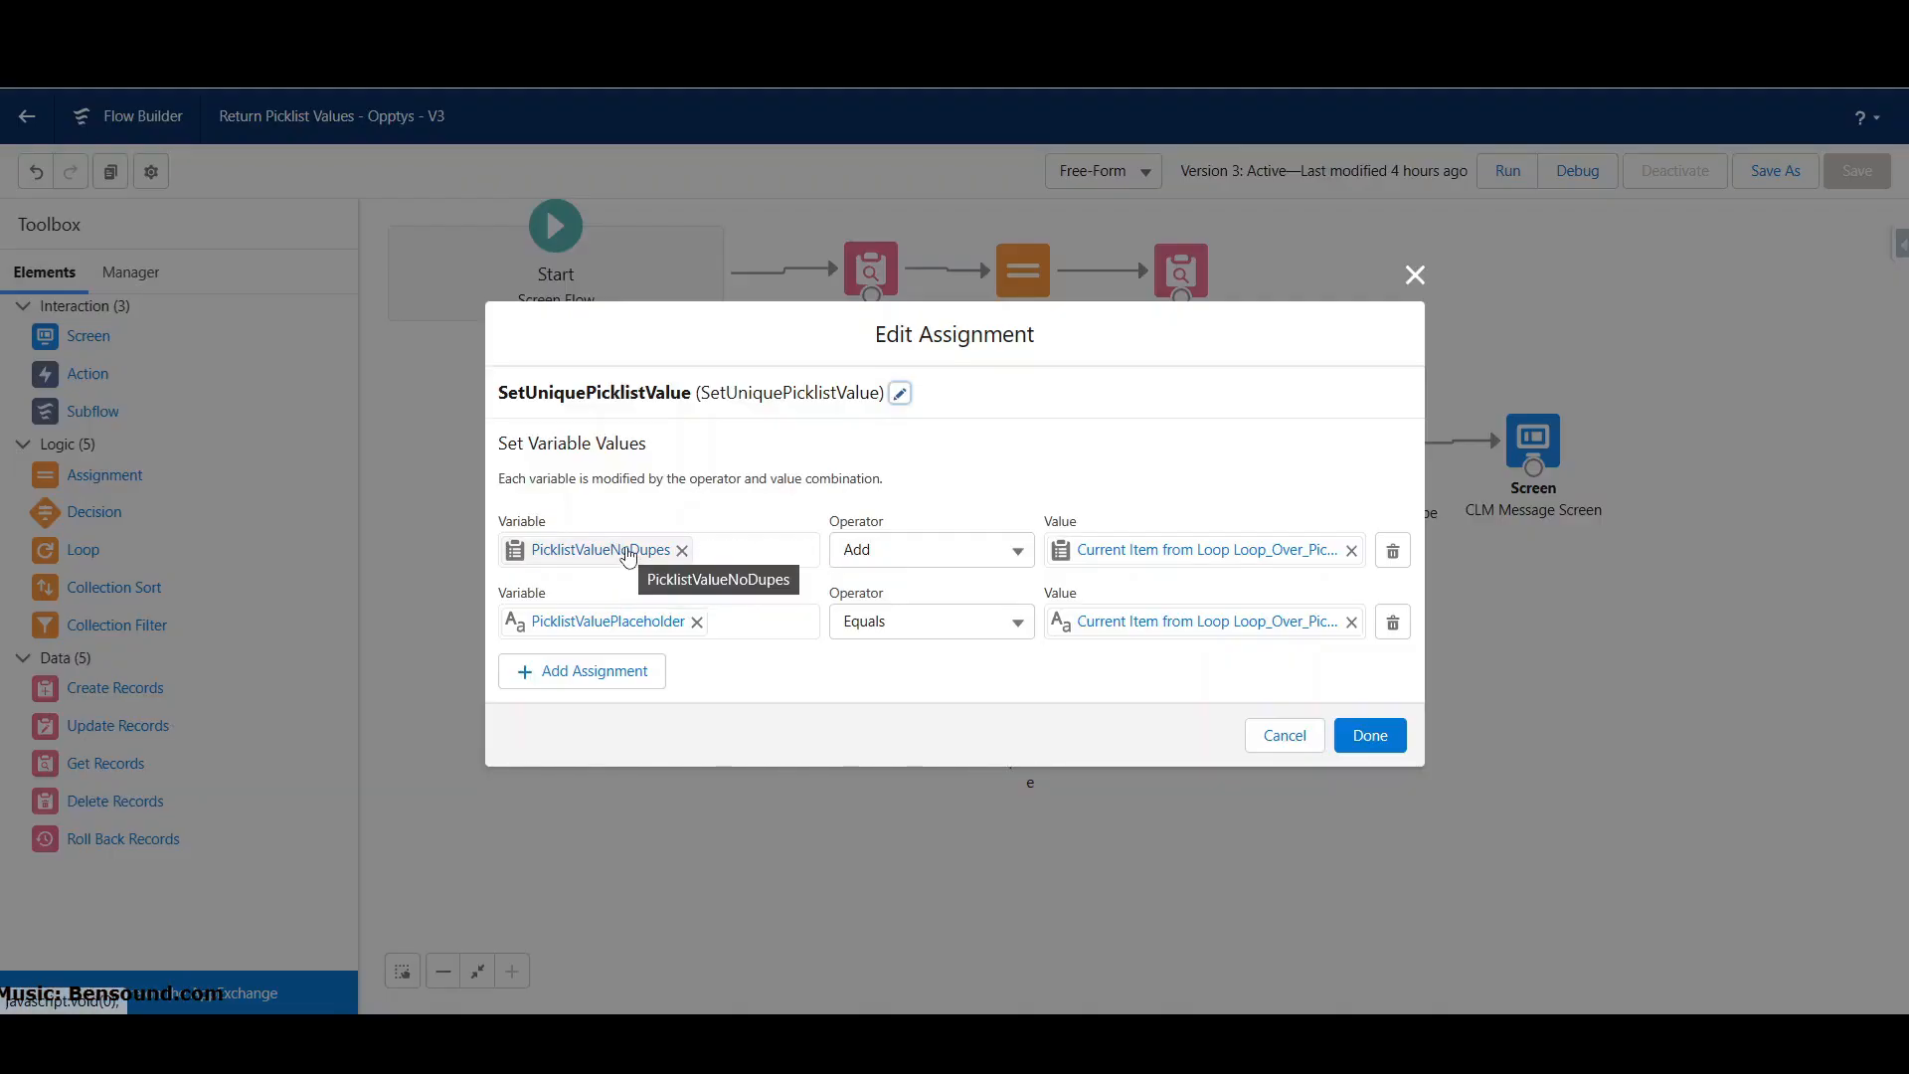
mouse_move(1153, 550)
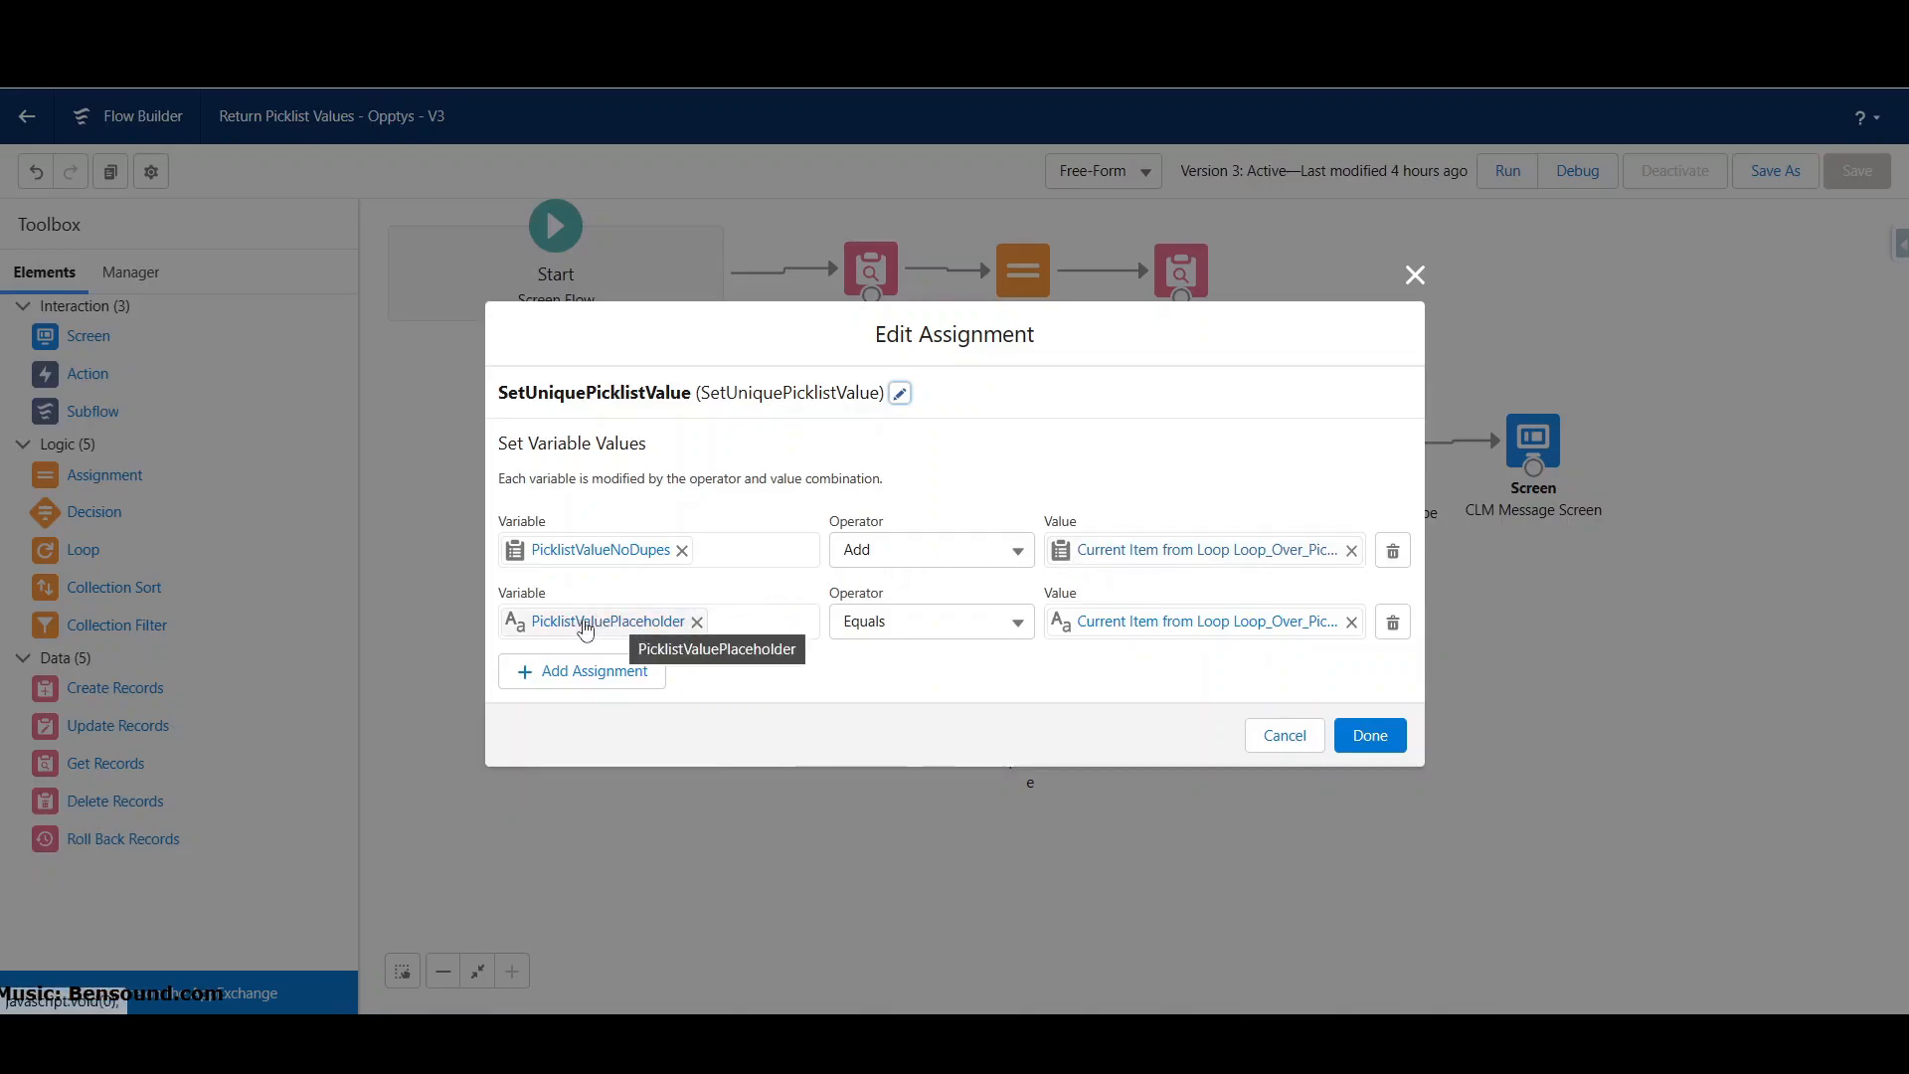
mouse_move(614, 623)
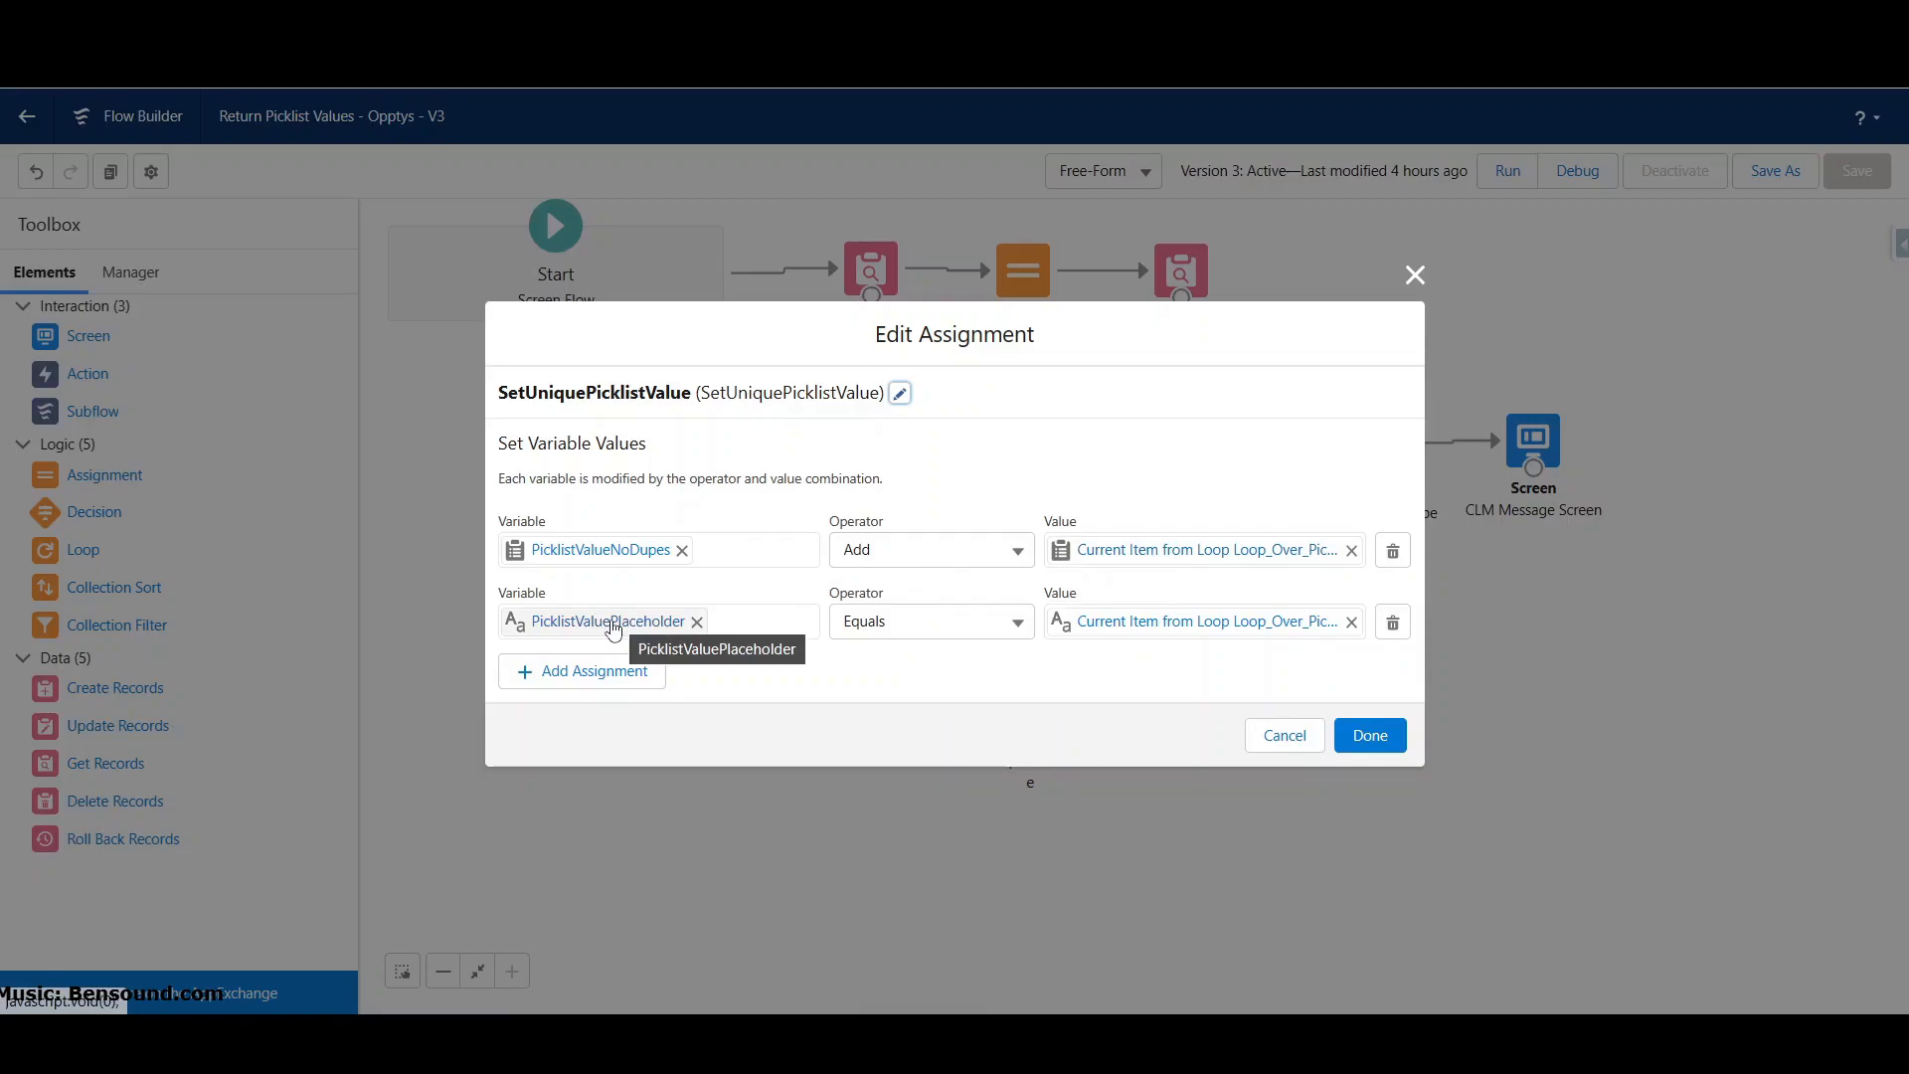
mouse_move(874, 634)
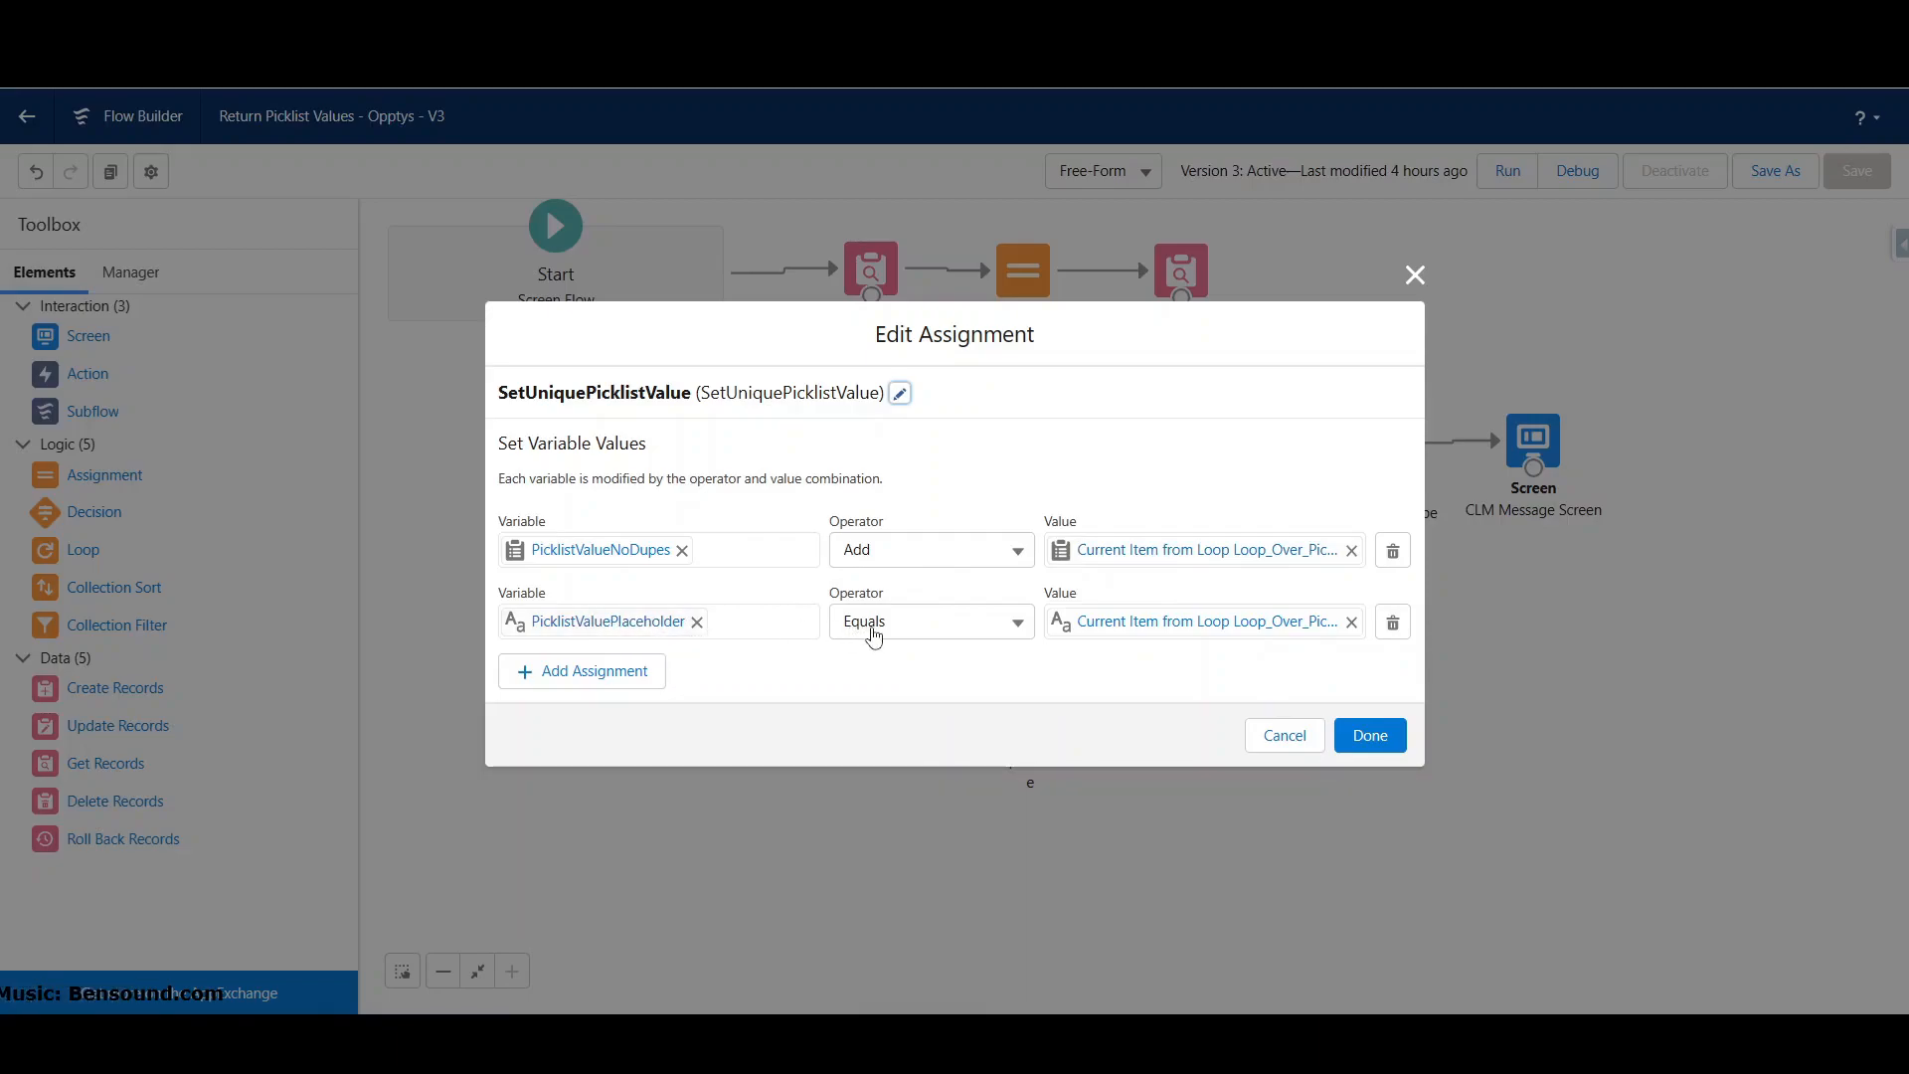
mouse_move(1157, 622)
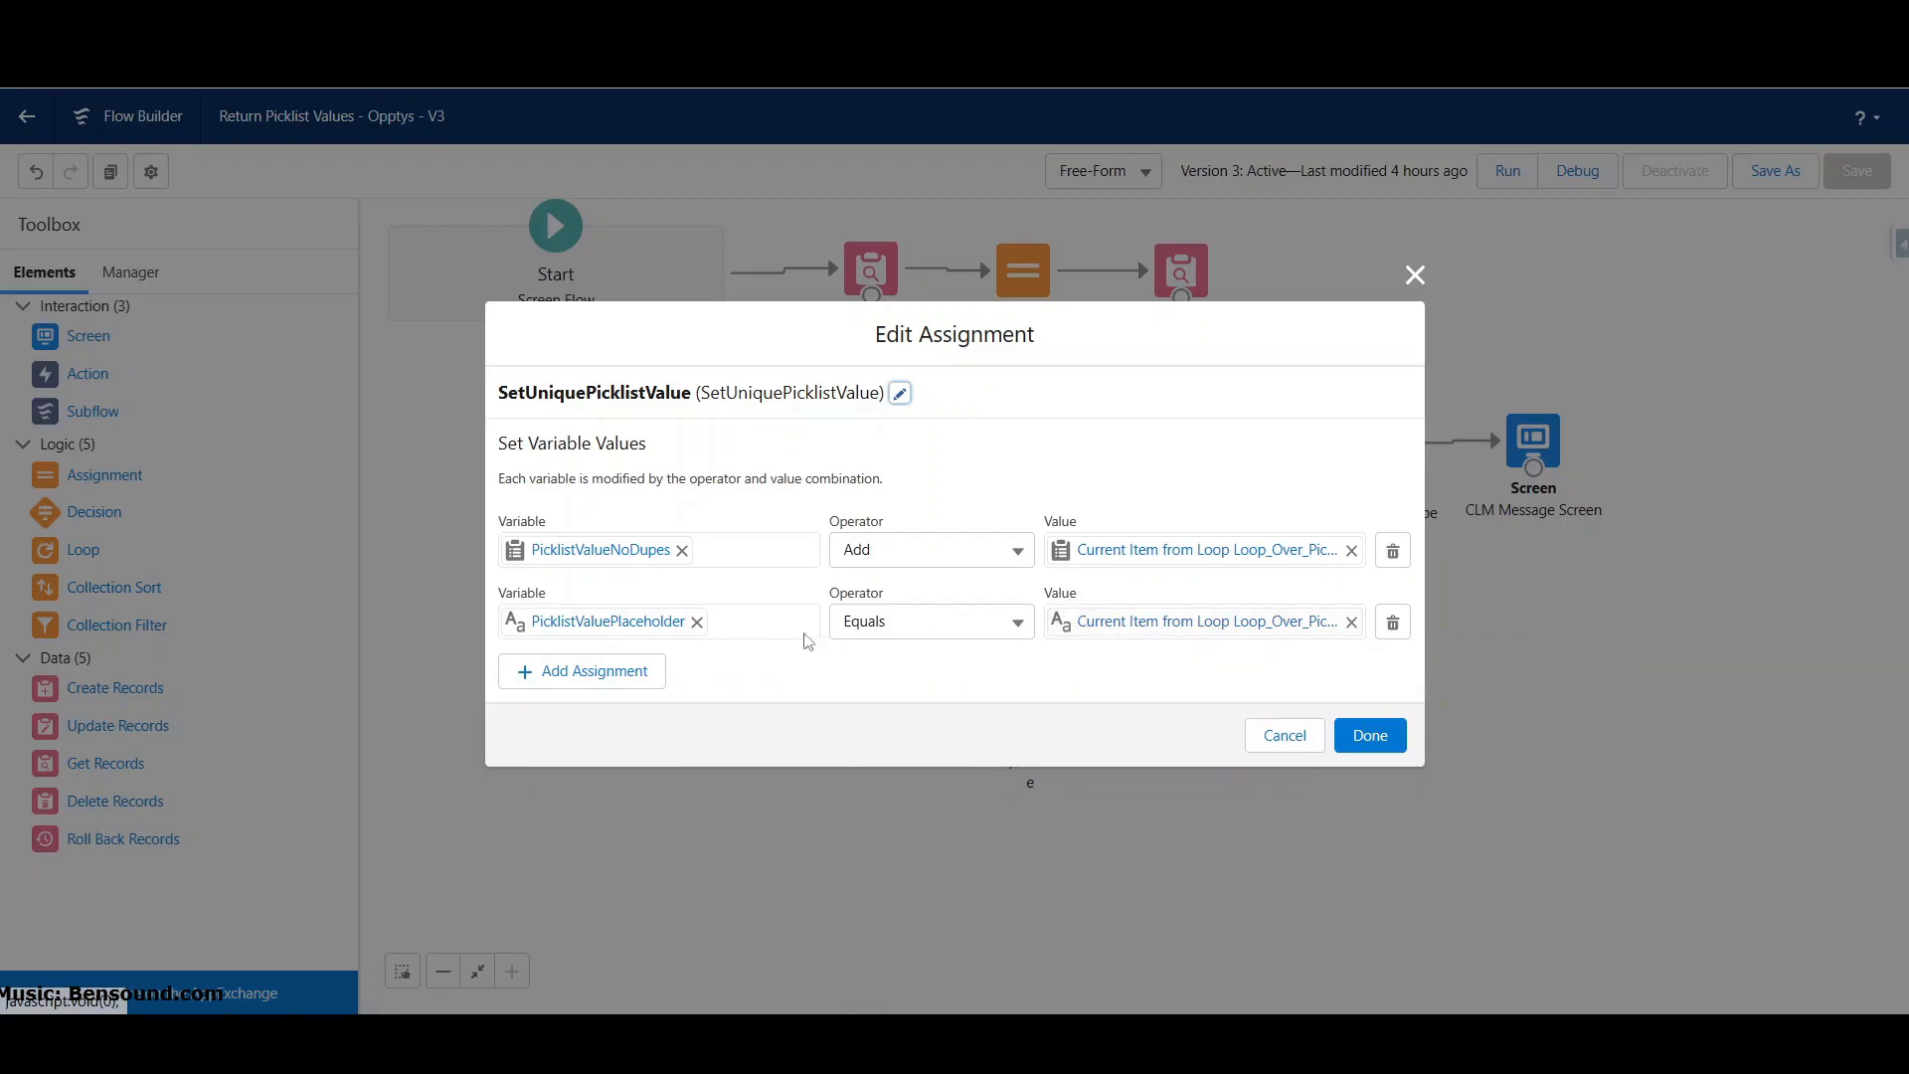
mouse_move(639, 625)
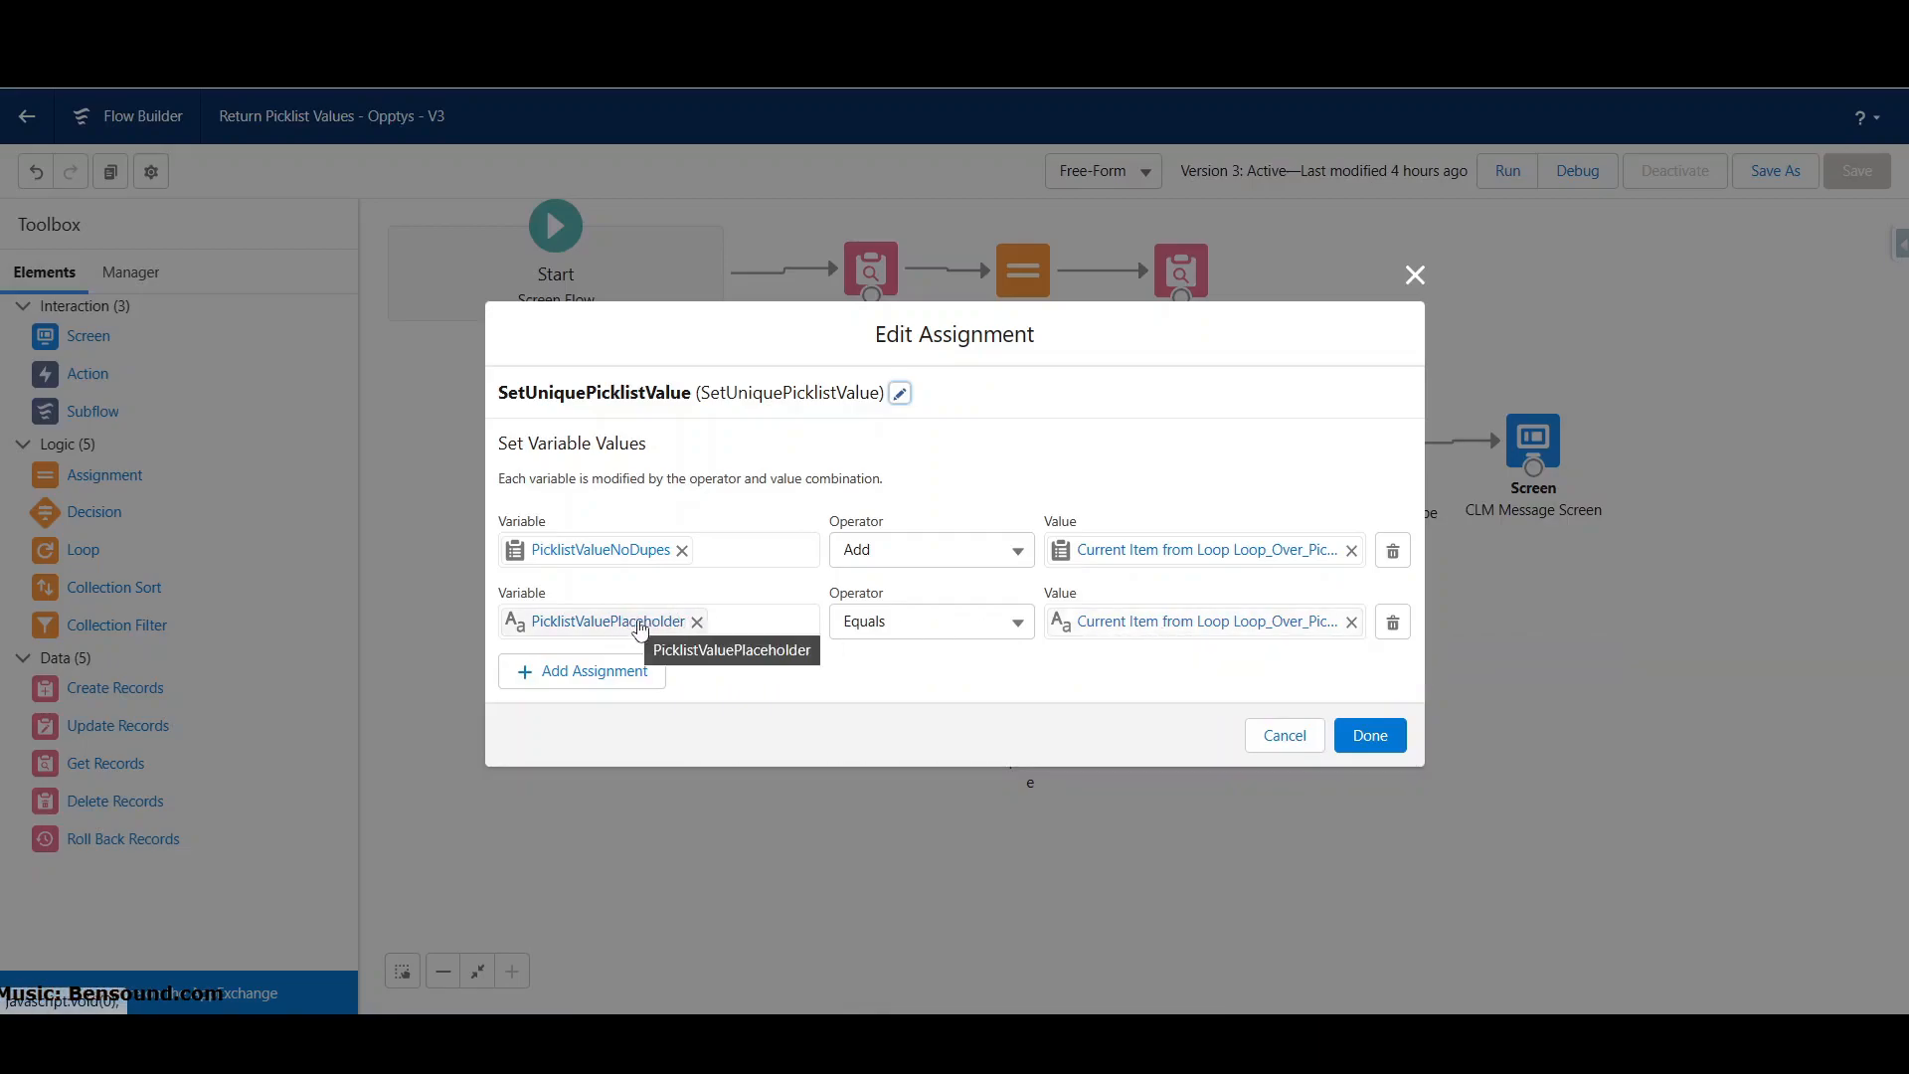
mouse_move(646, 629)
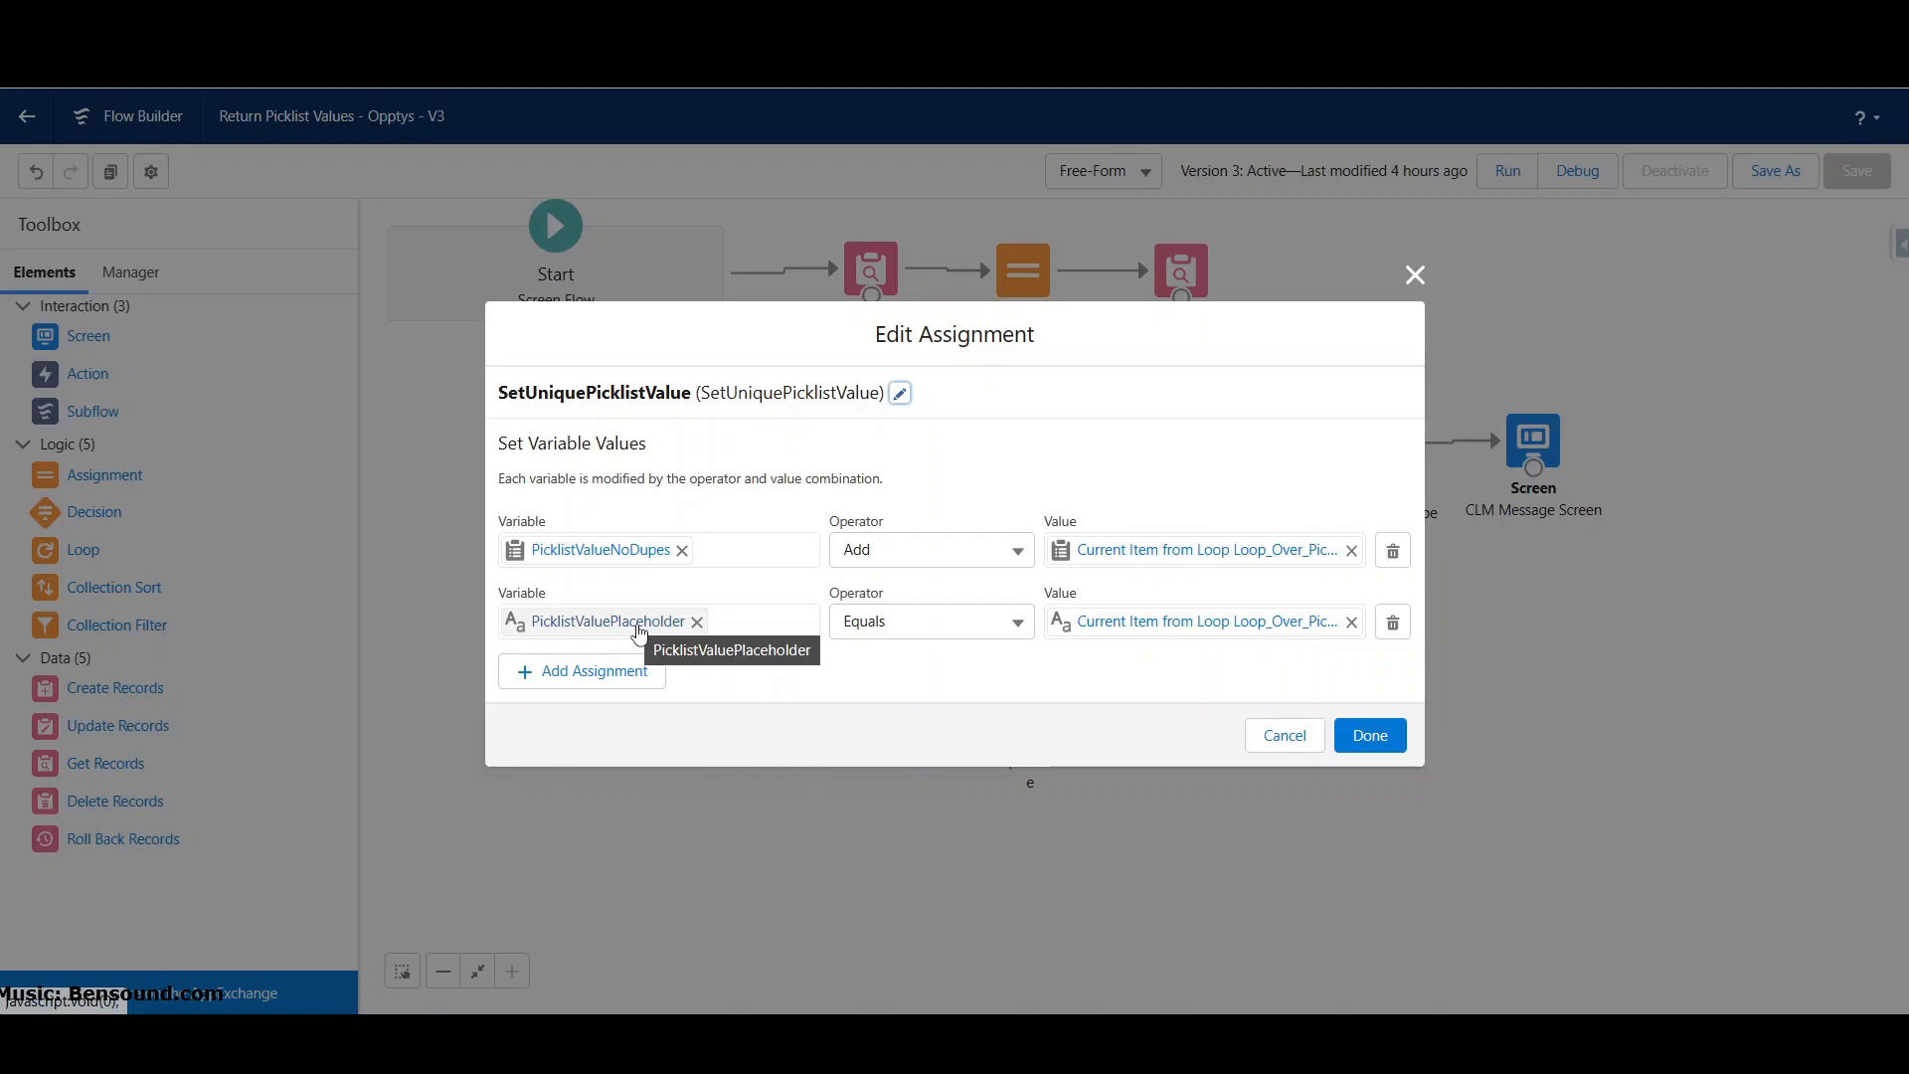
mouse_move(1123, 663)
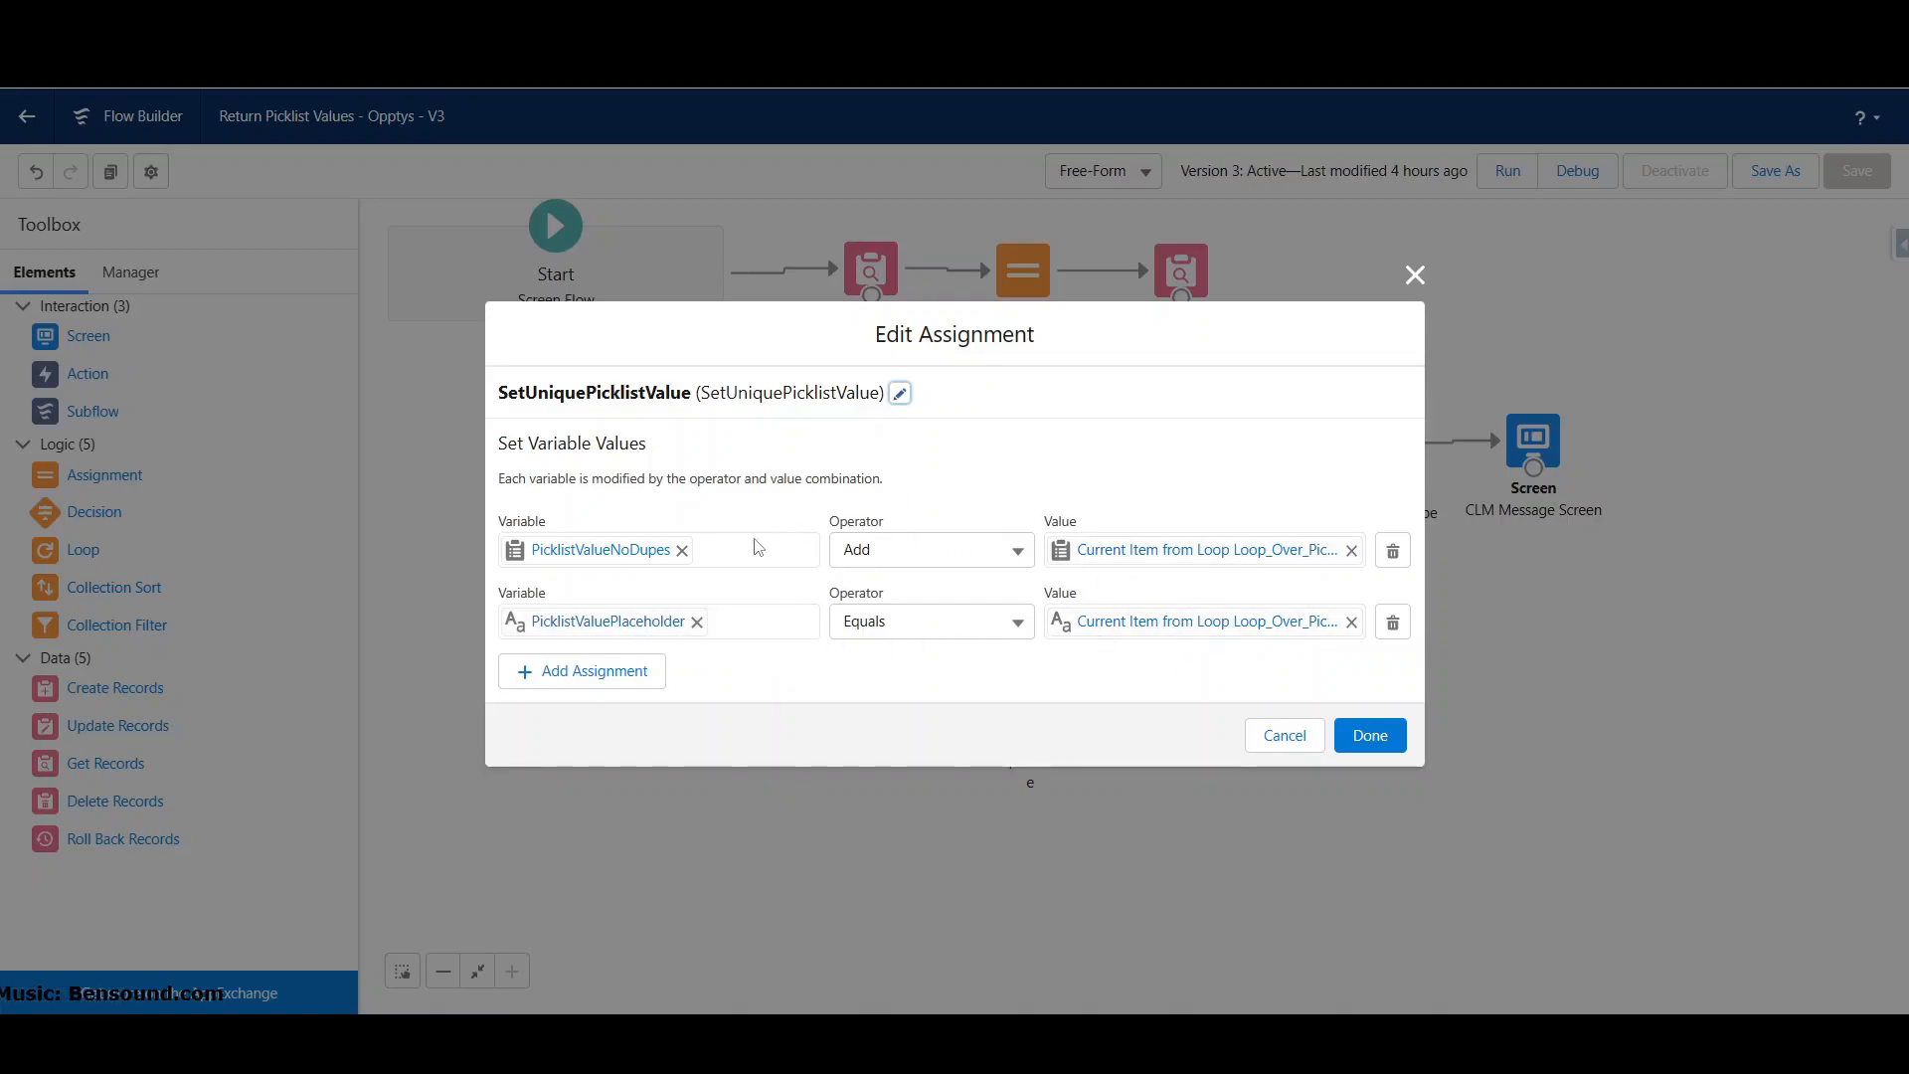
mouse_move(1029, 663)
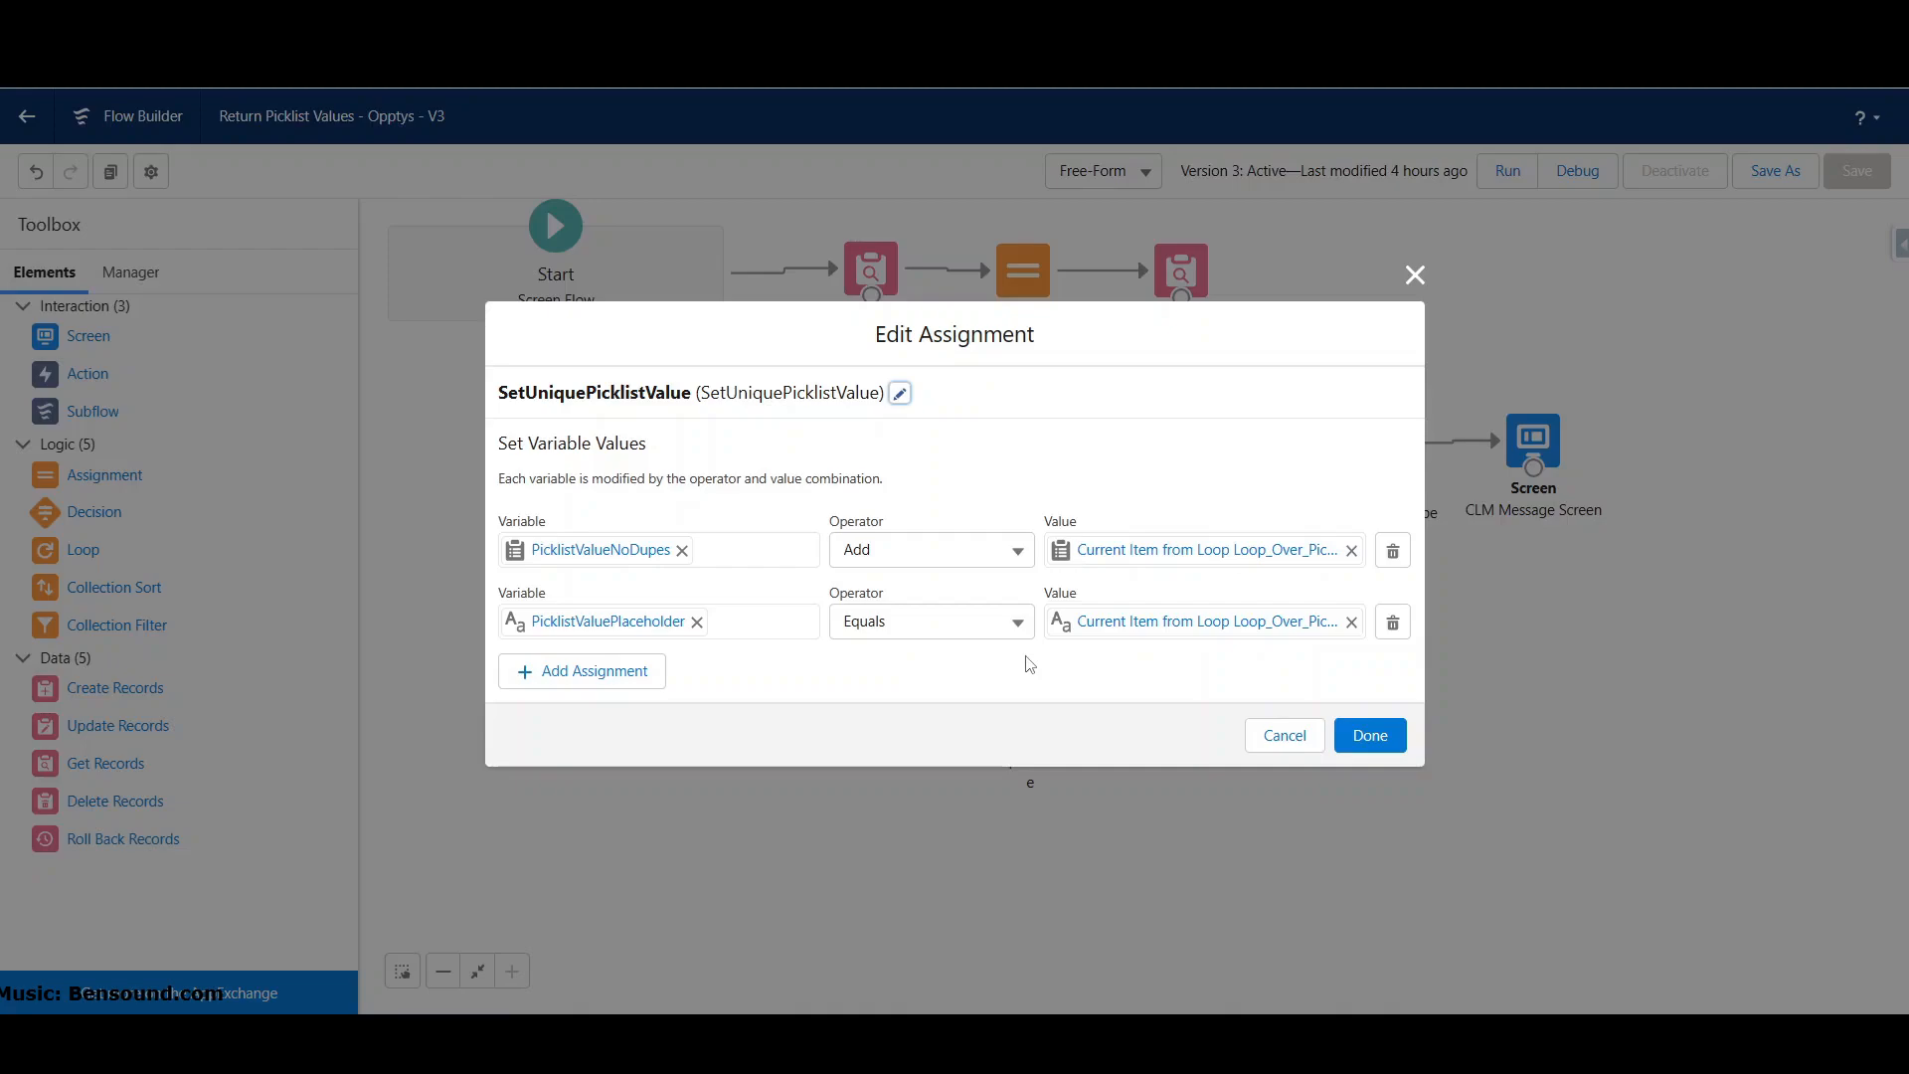
mouse_move(588, 556)
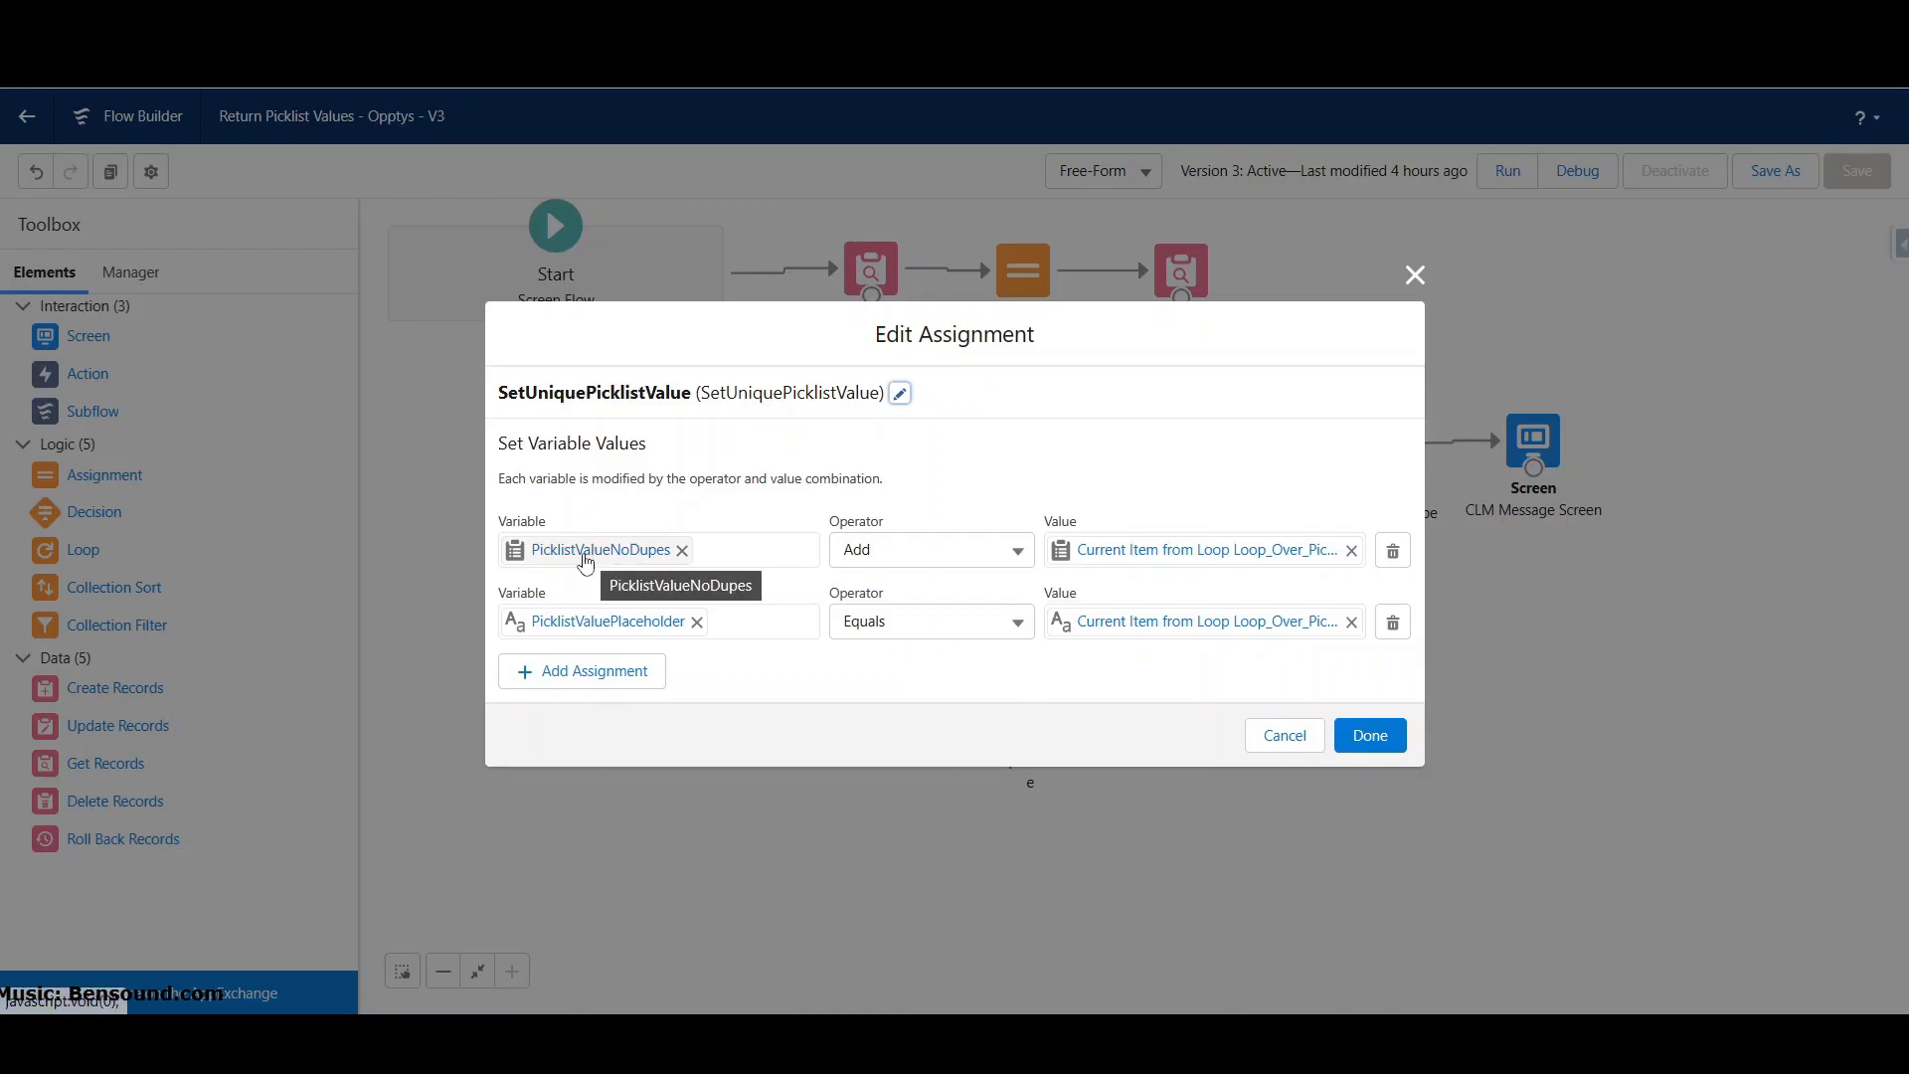
mouse_move(590, 588)
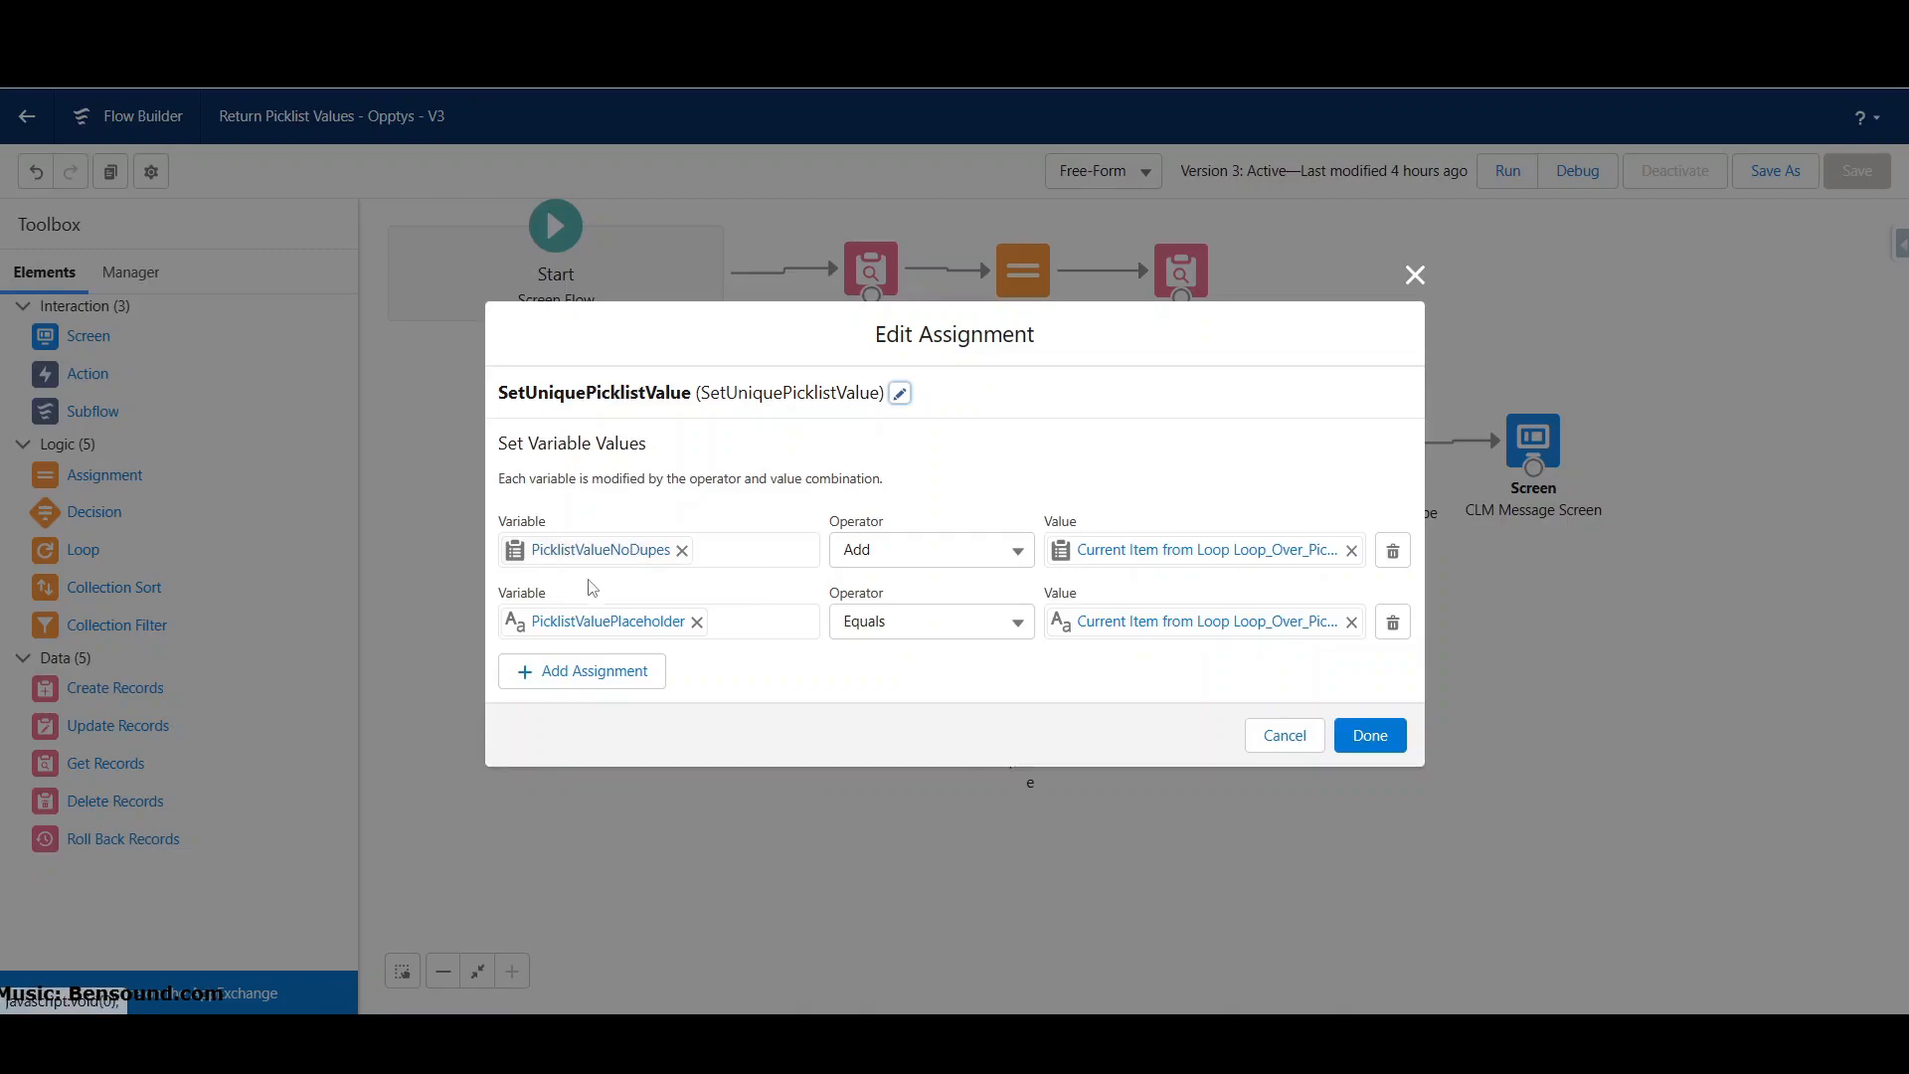
mouse_move(624, 550)
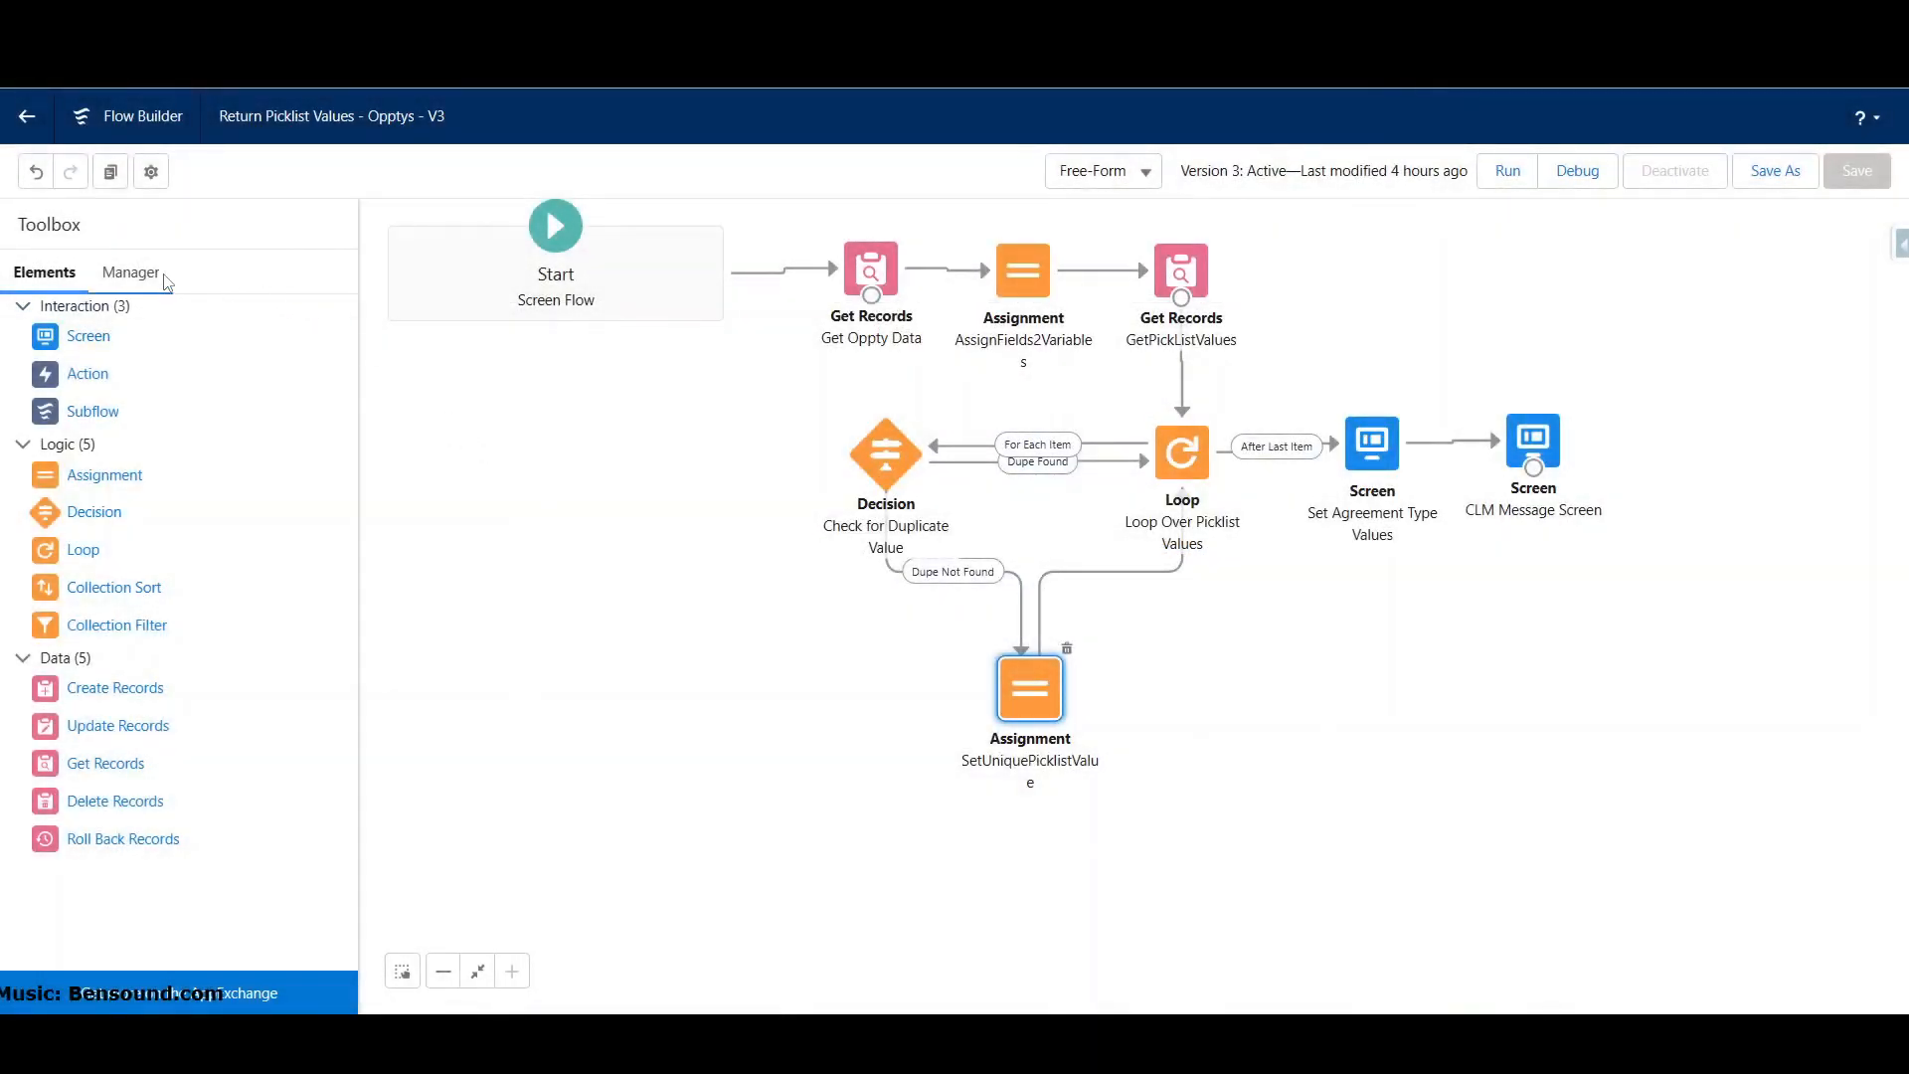
left_click(130, 271)
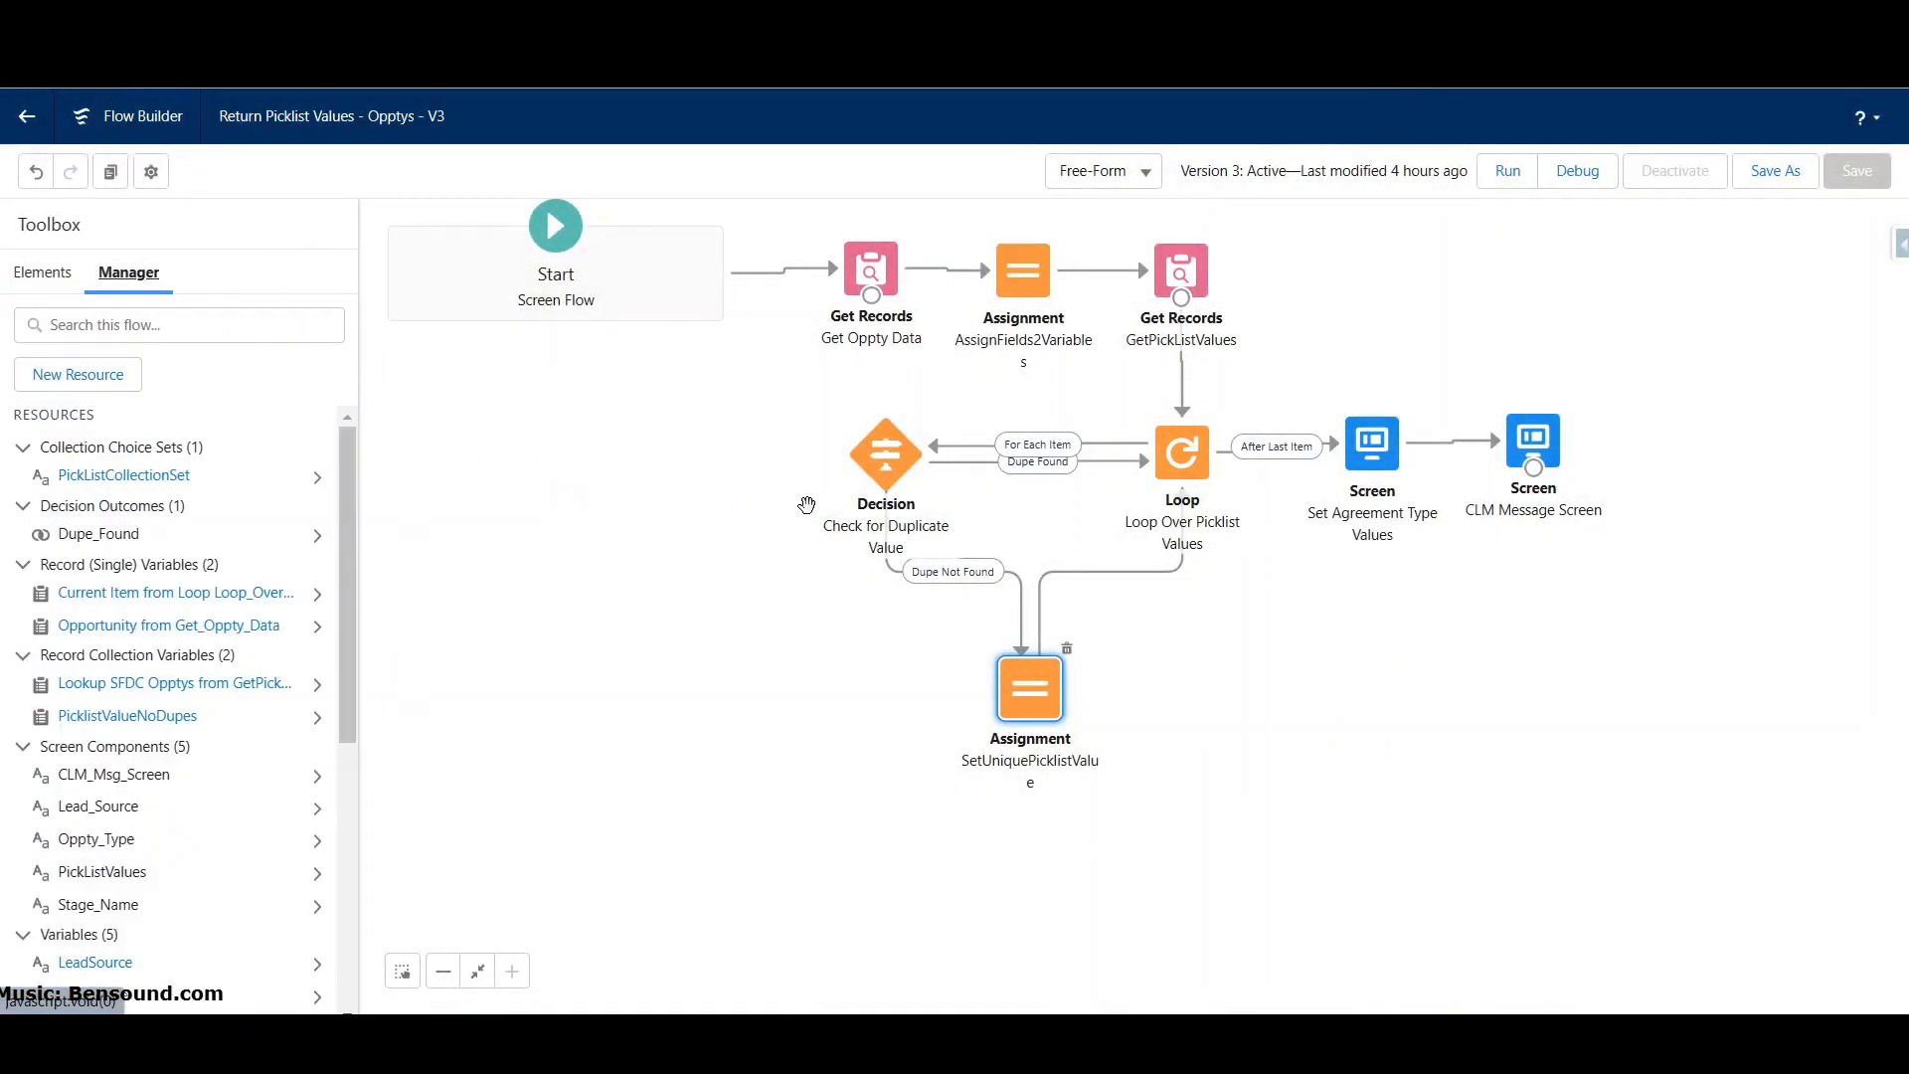
Step: Review the Check for Duplicate Value decision, then reopen SetUniquePicklistValue's assignments
double_click(885, 454)
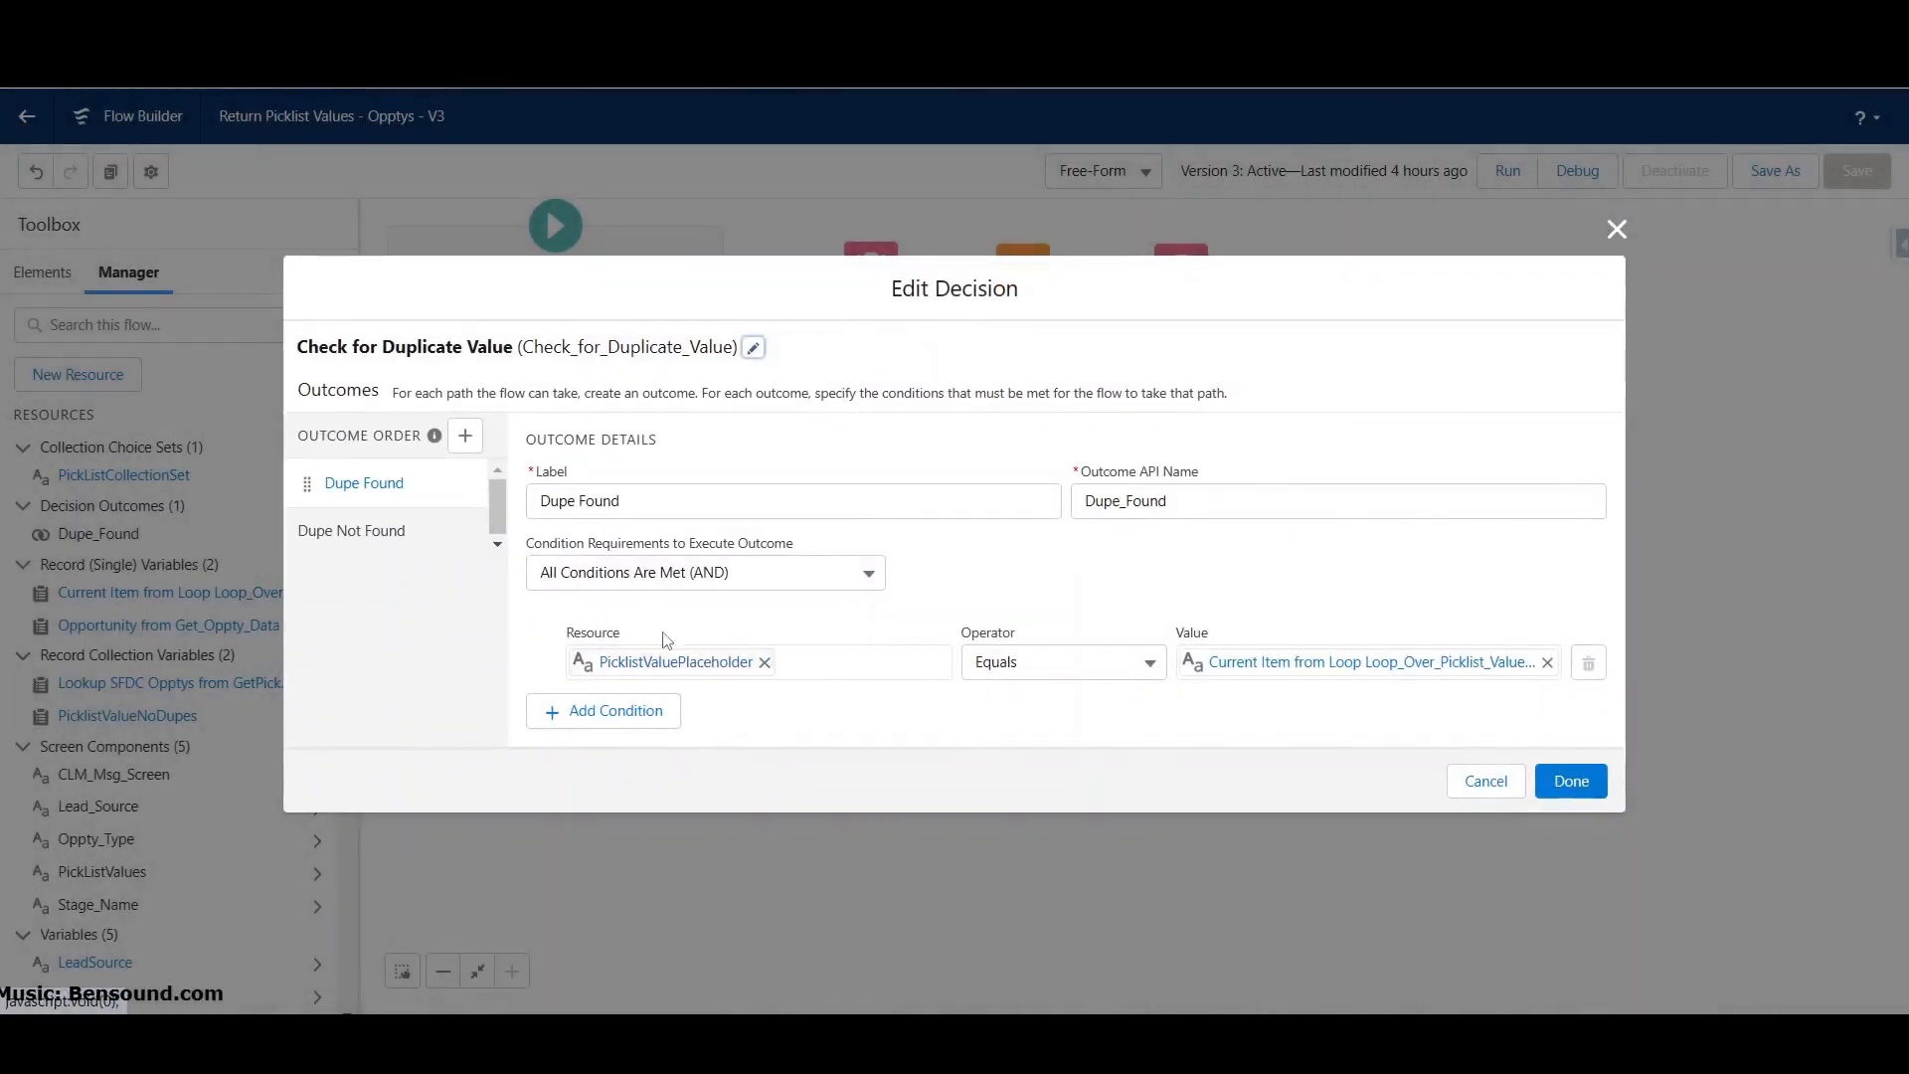
mouse_move(1095, 678)
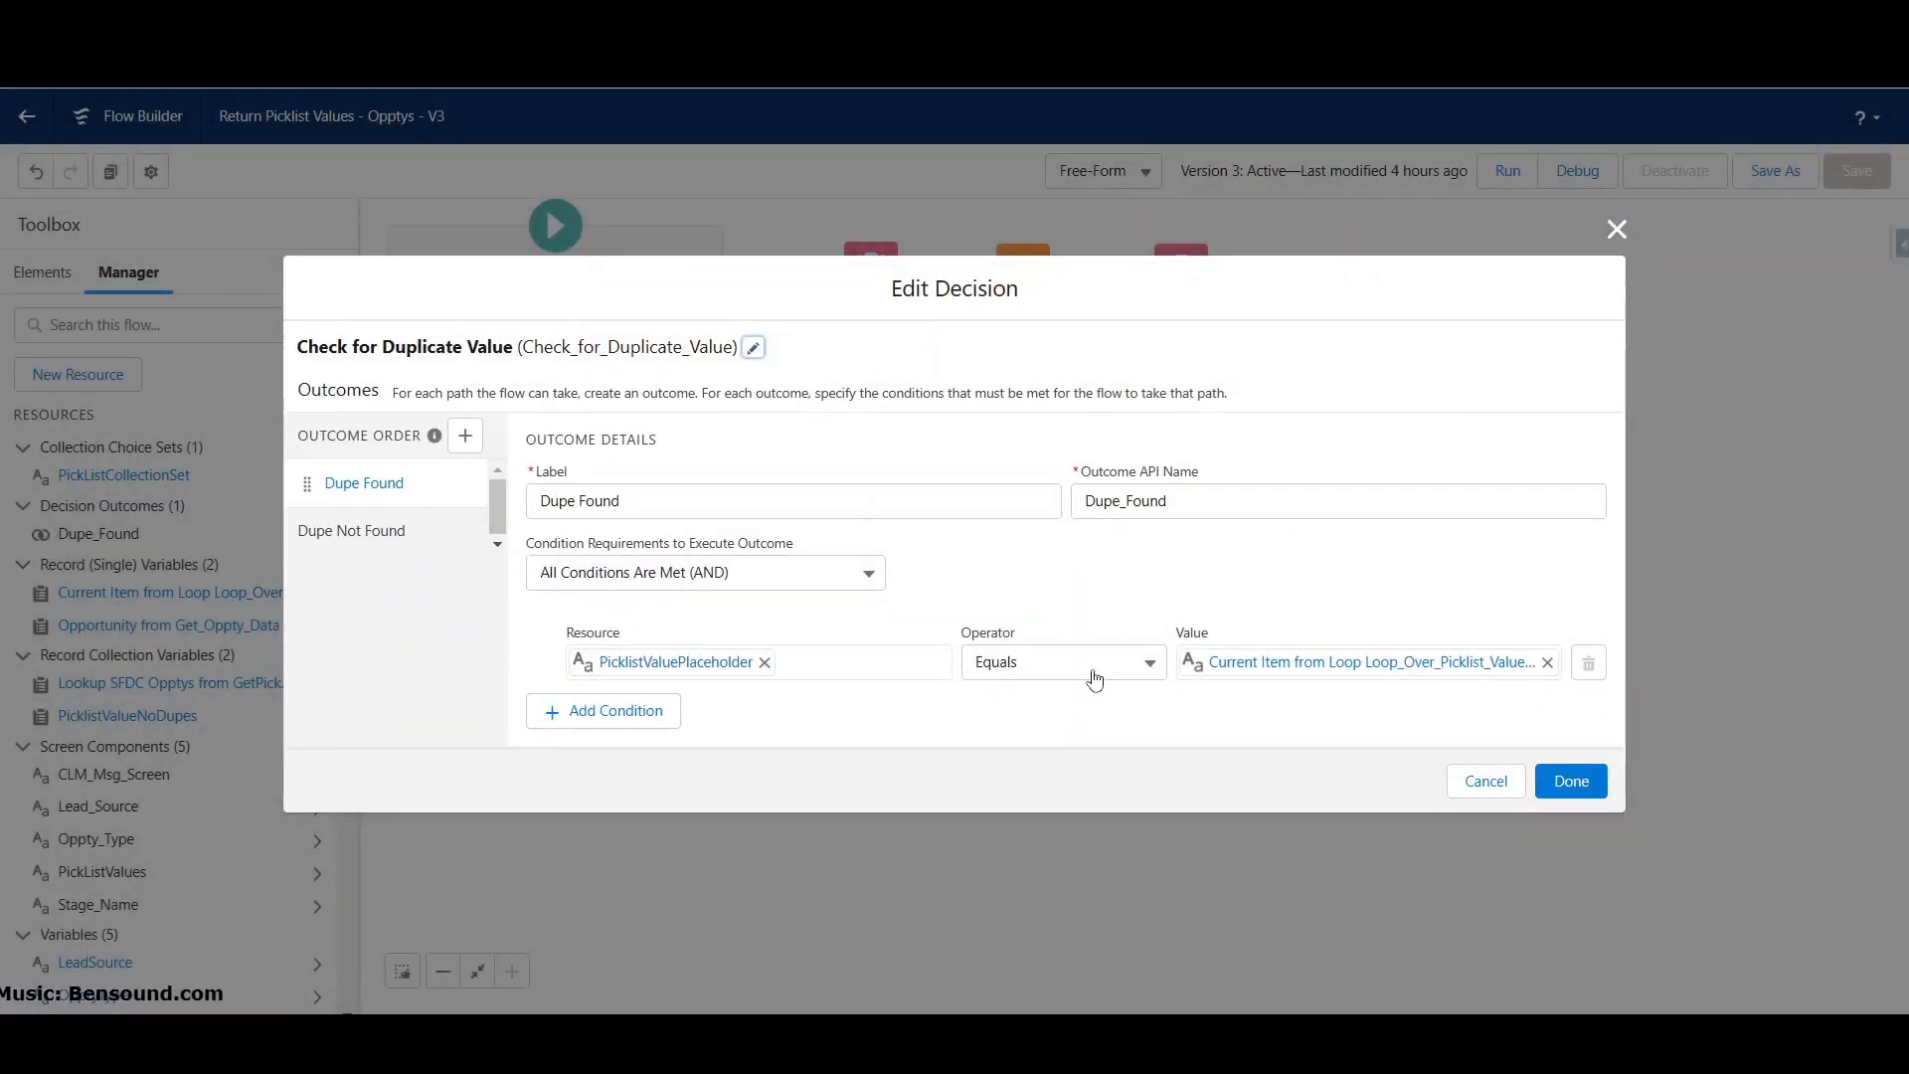
mouse_move(720, 662)
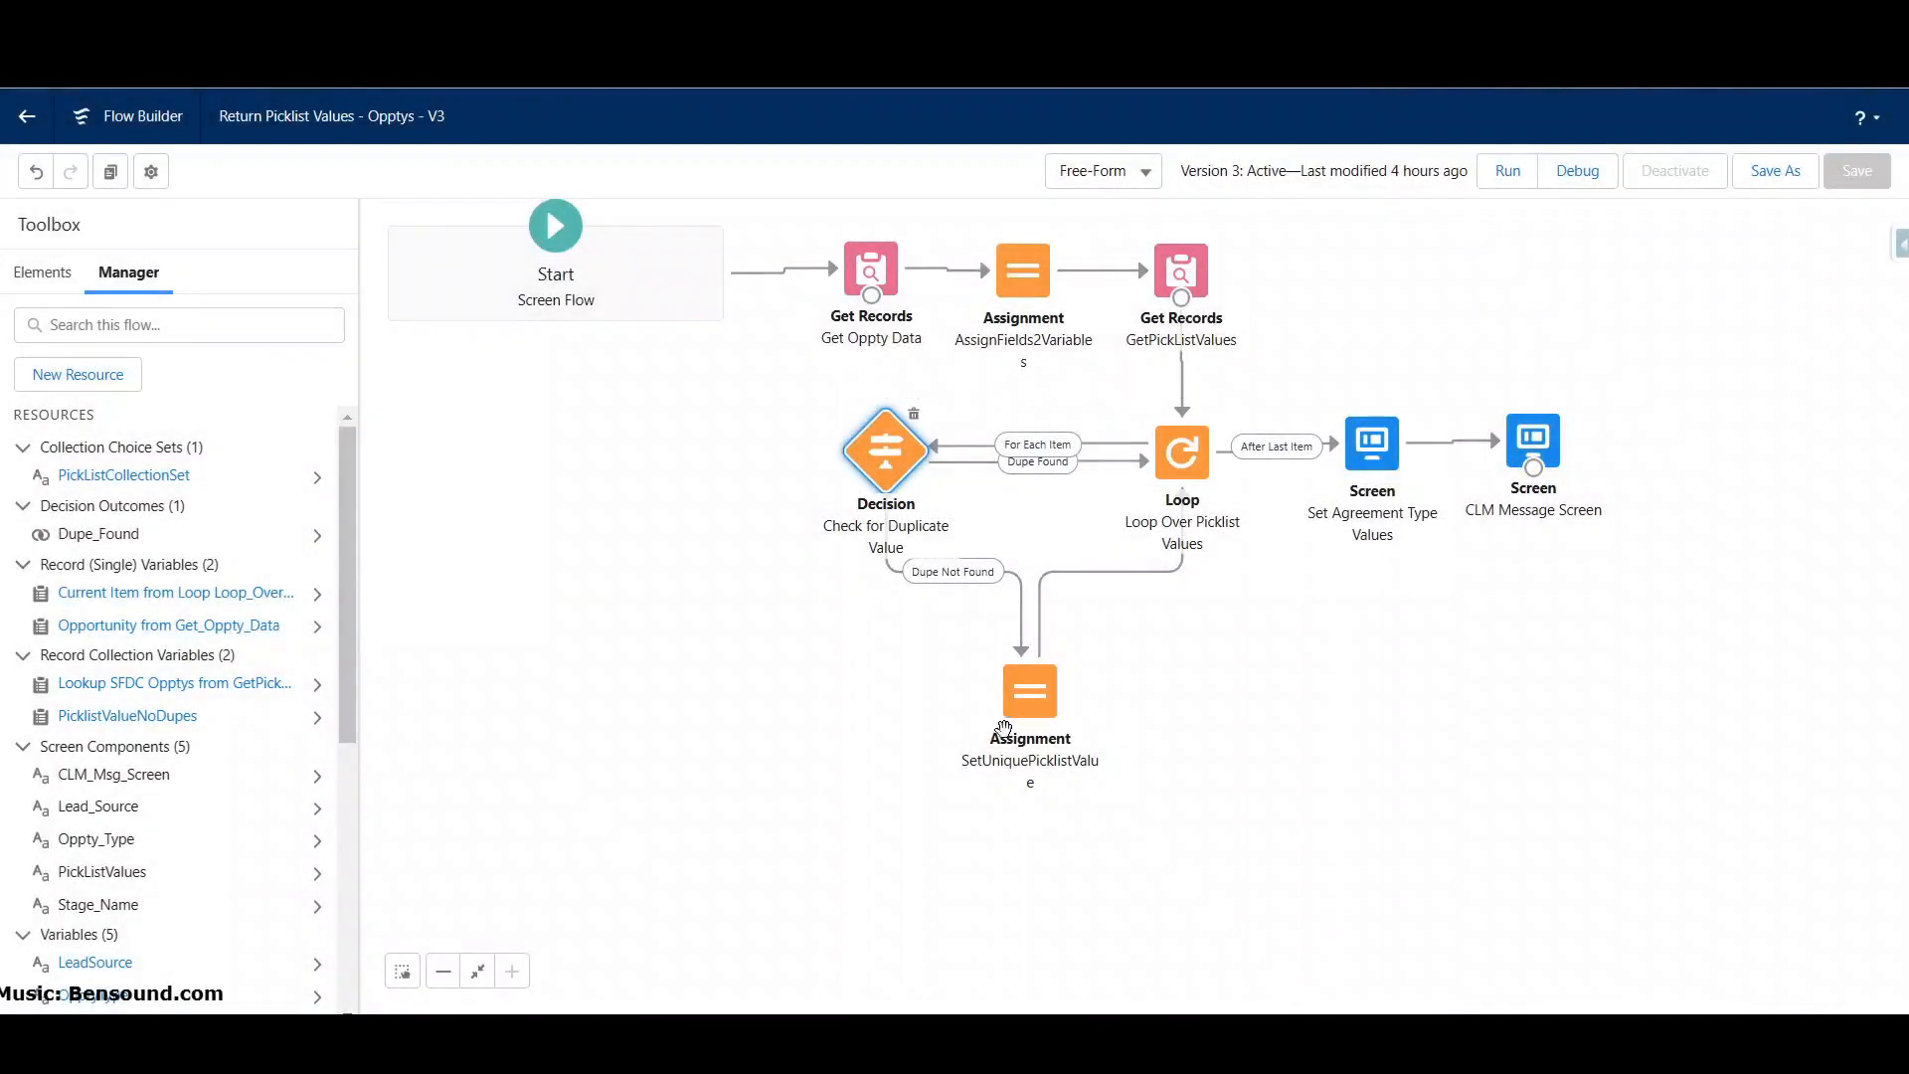
double_click(1030, 691)
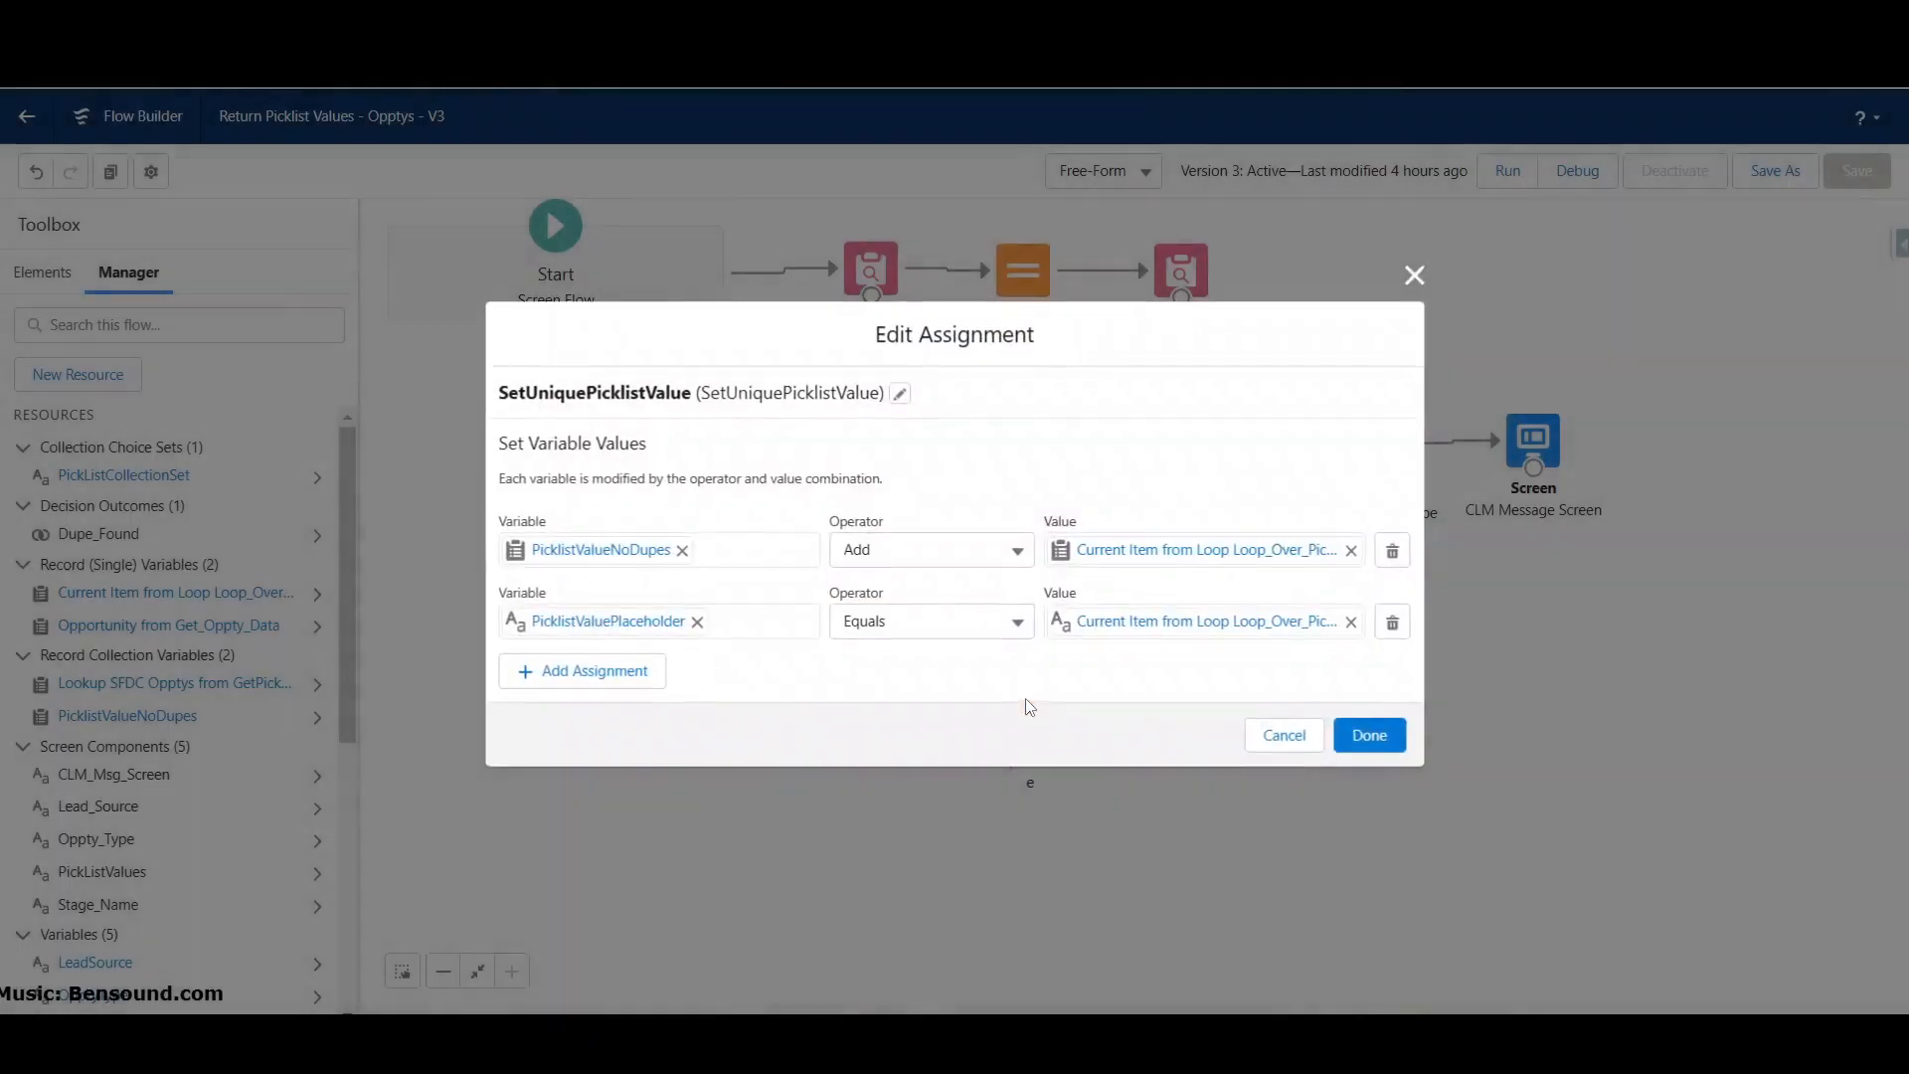
mouse_move(559, 557)
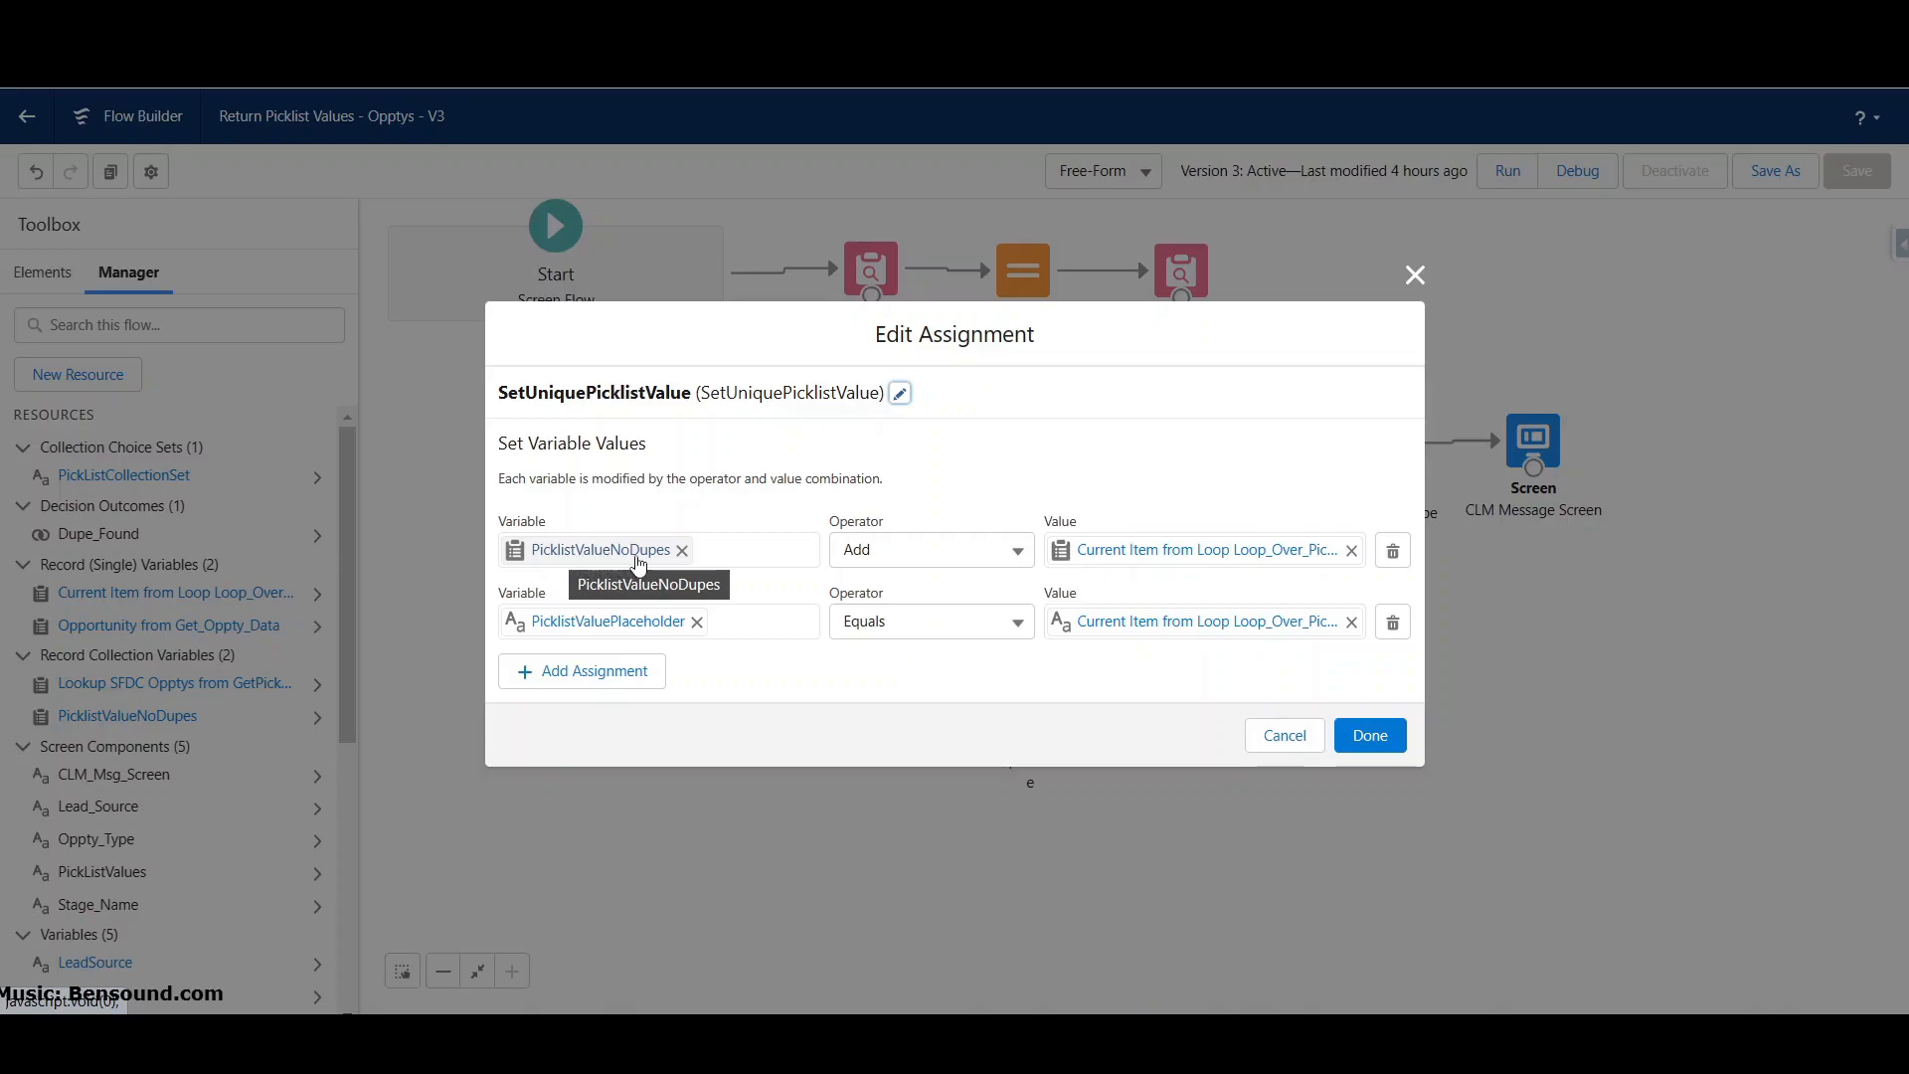
mouse_move(62, 718)
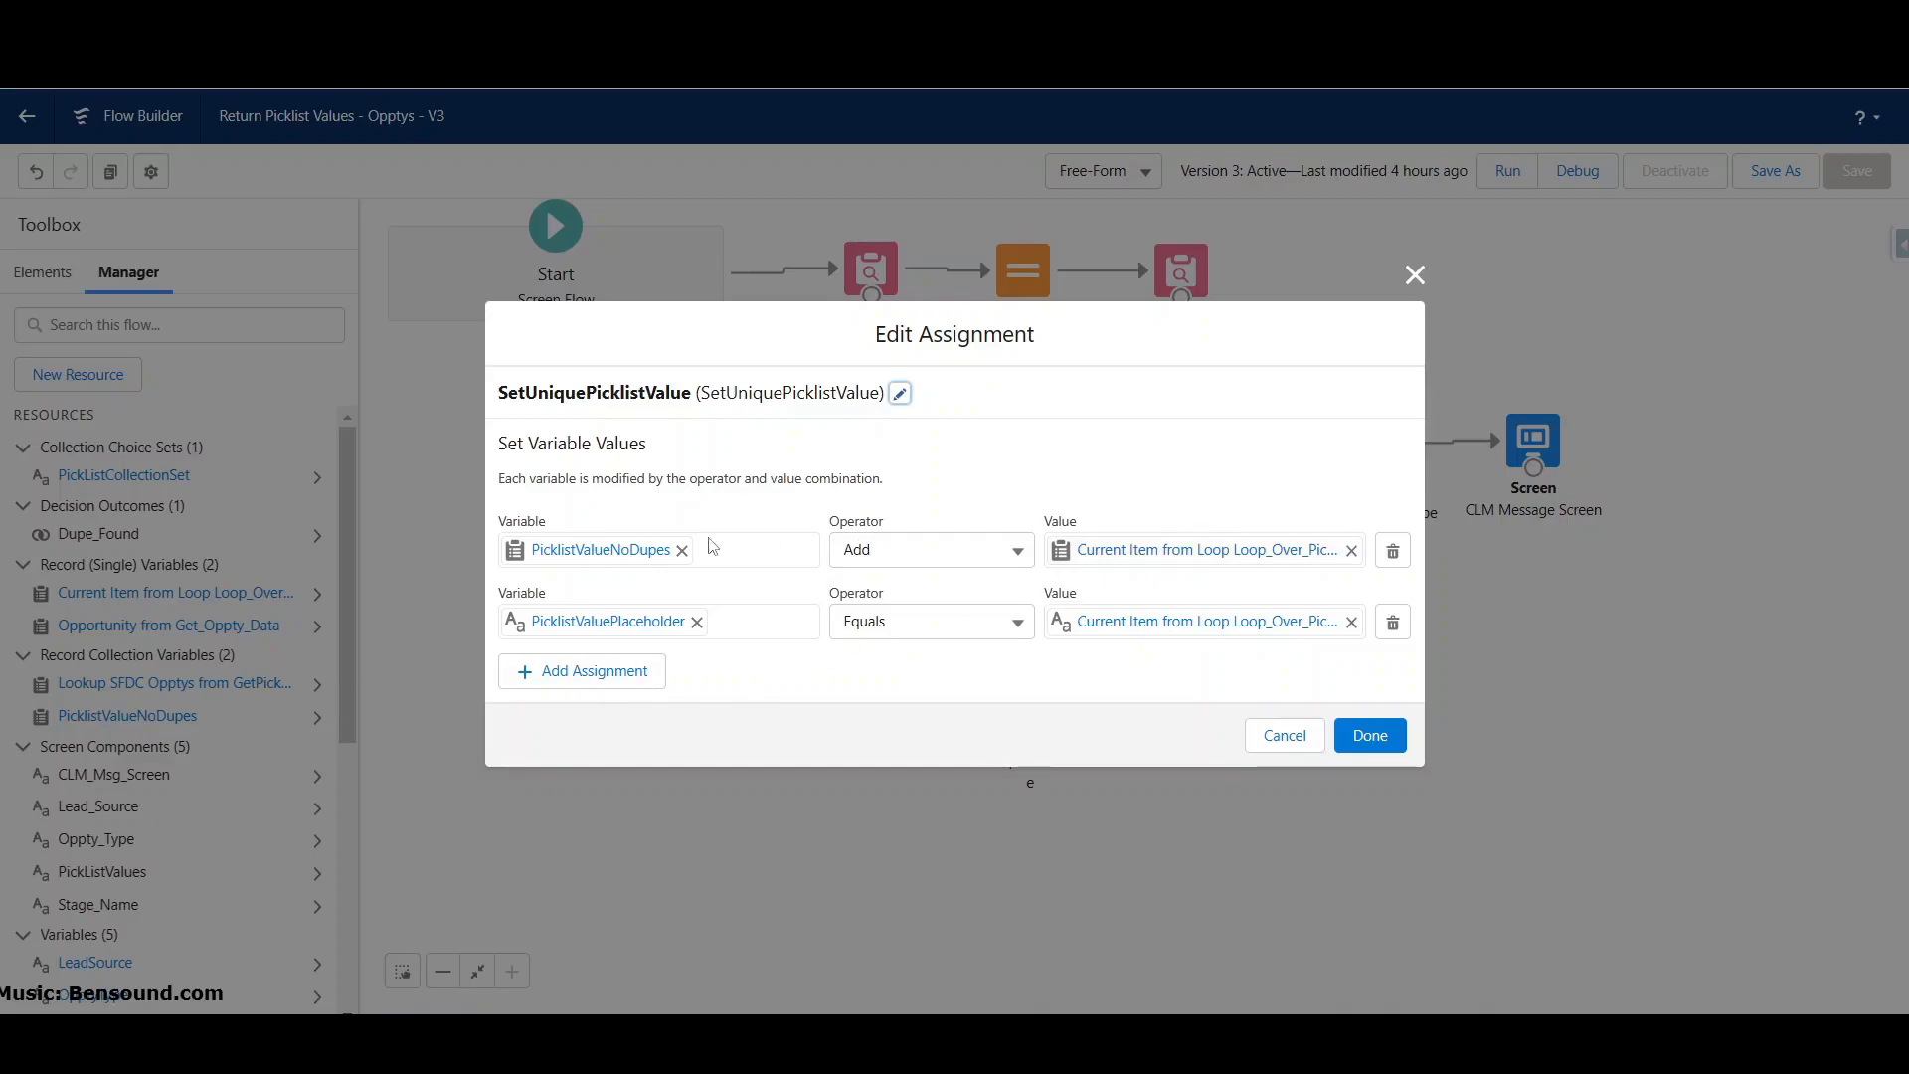
mouse_move(682, 550)
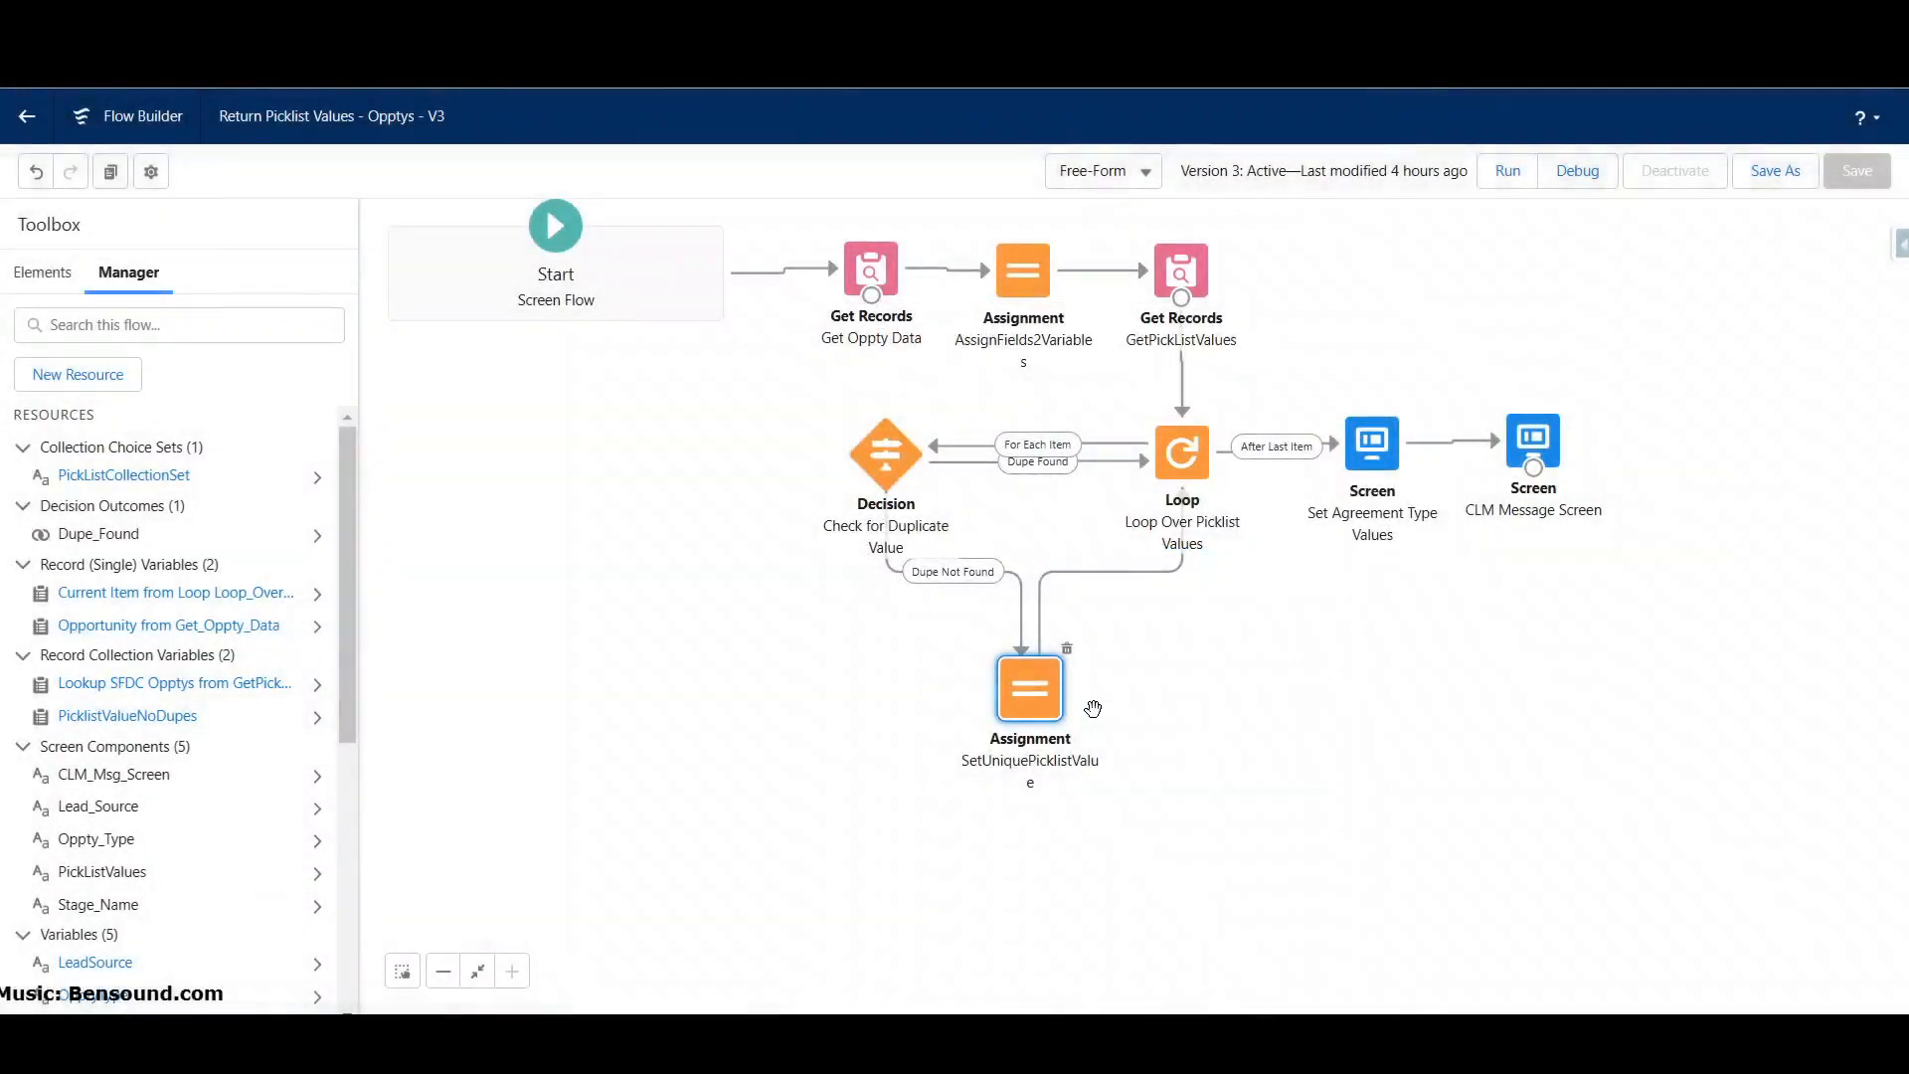
mouse_move(1032, 700)
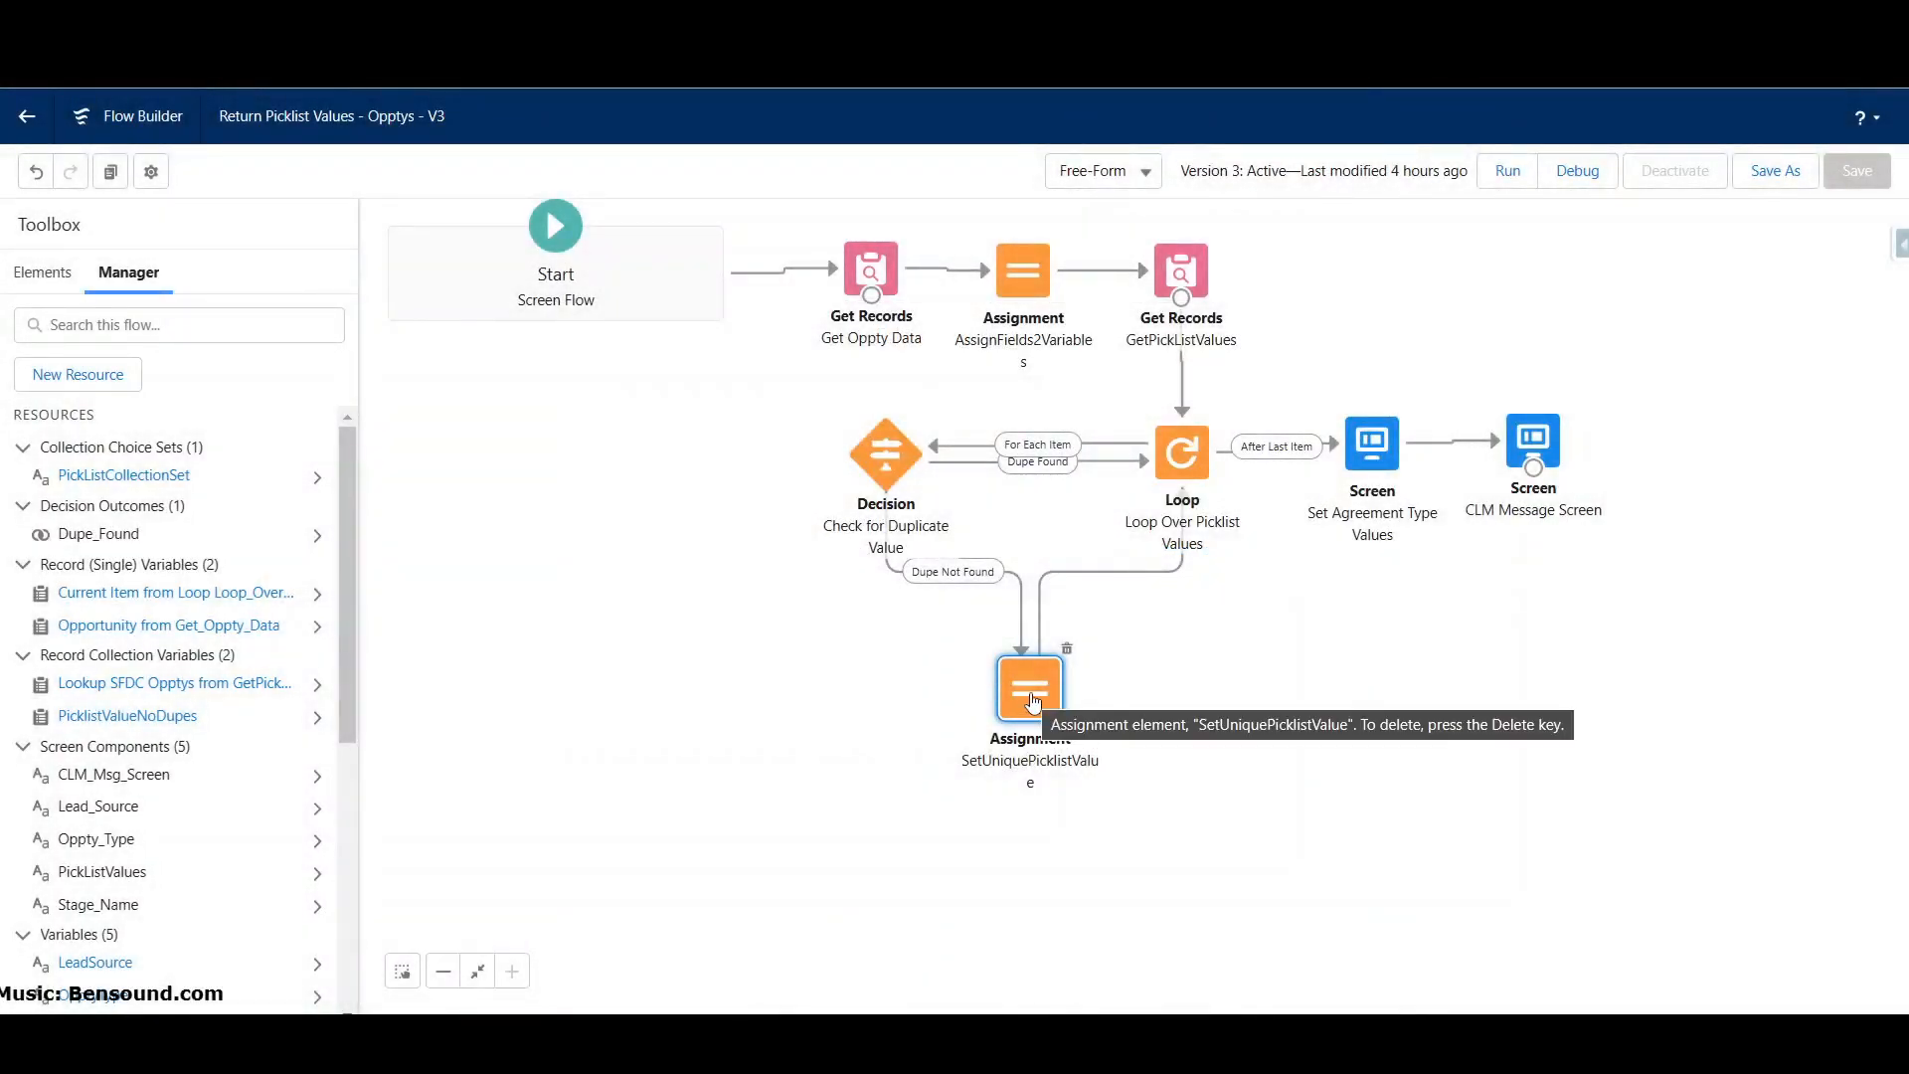
mouse_move(1185, 477)
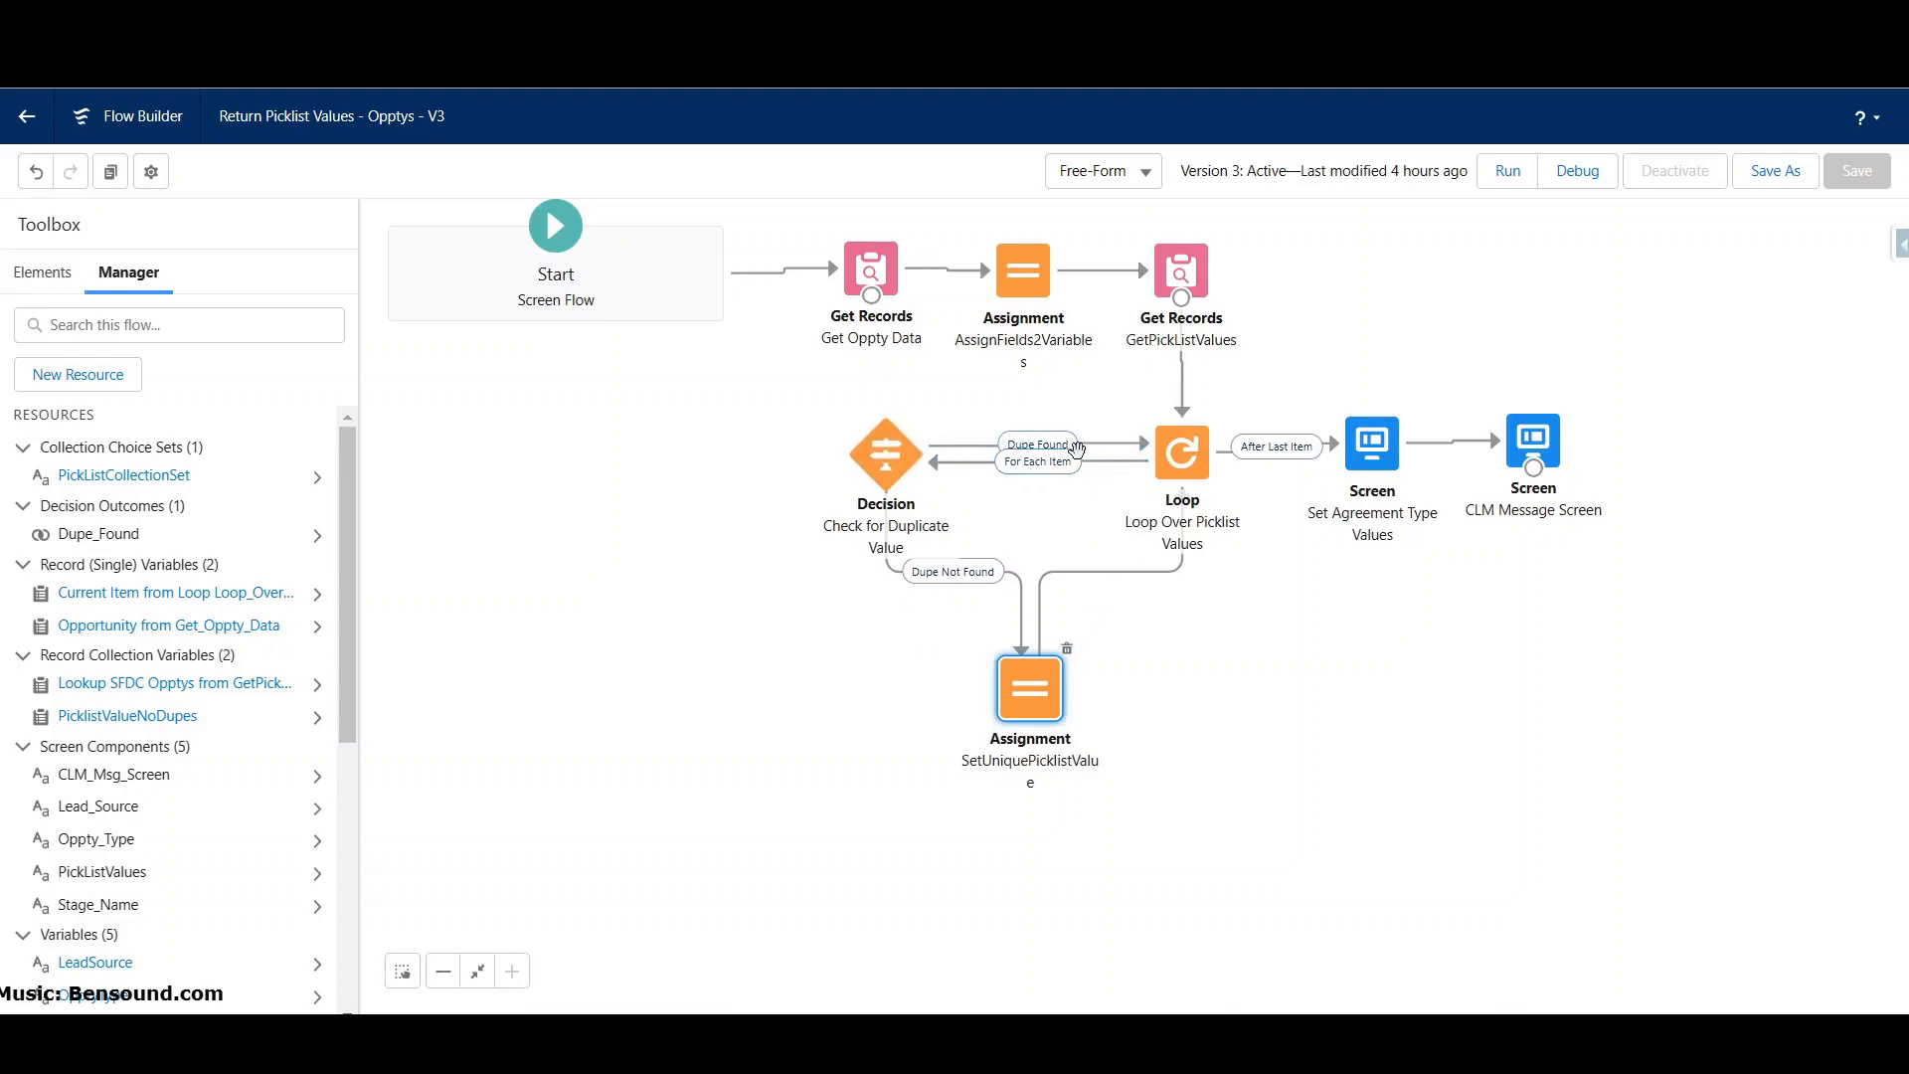
mouse_move(1028, 501)
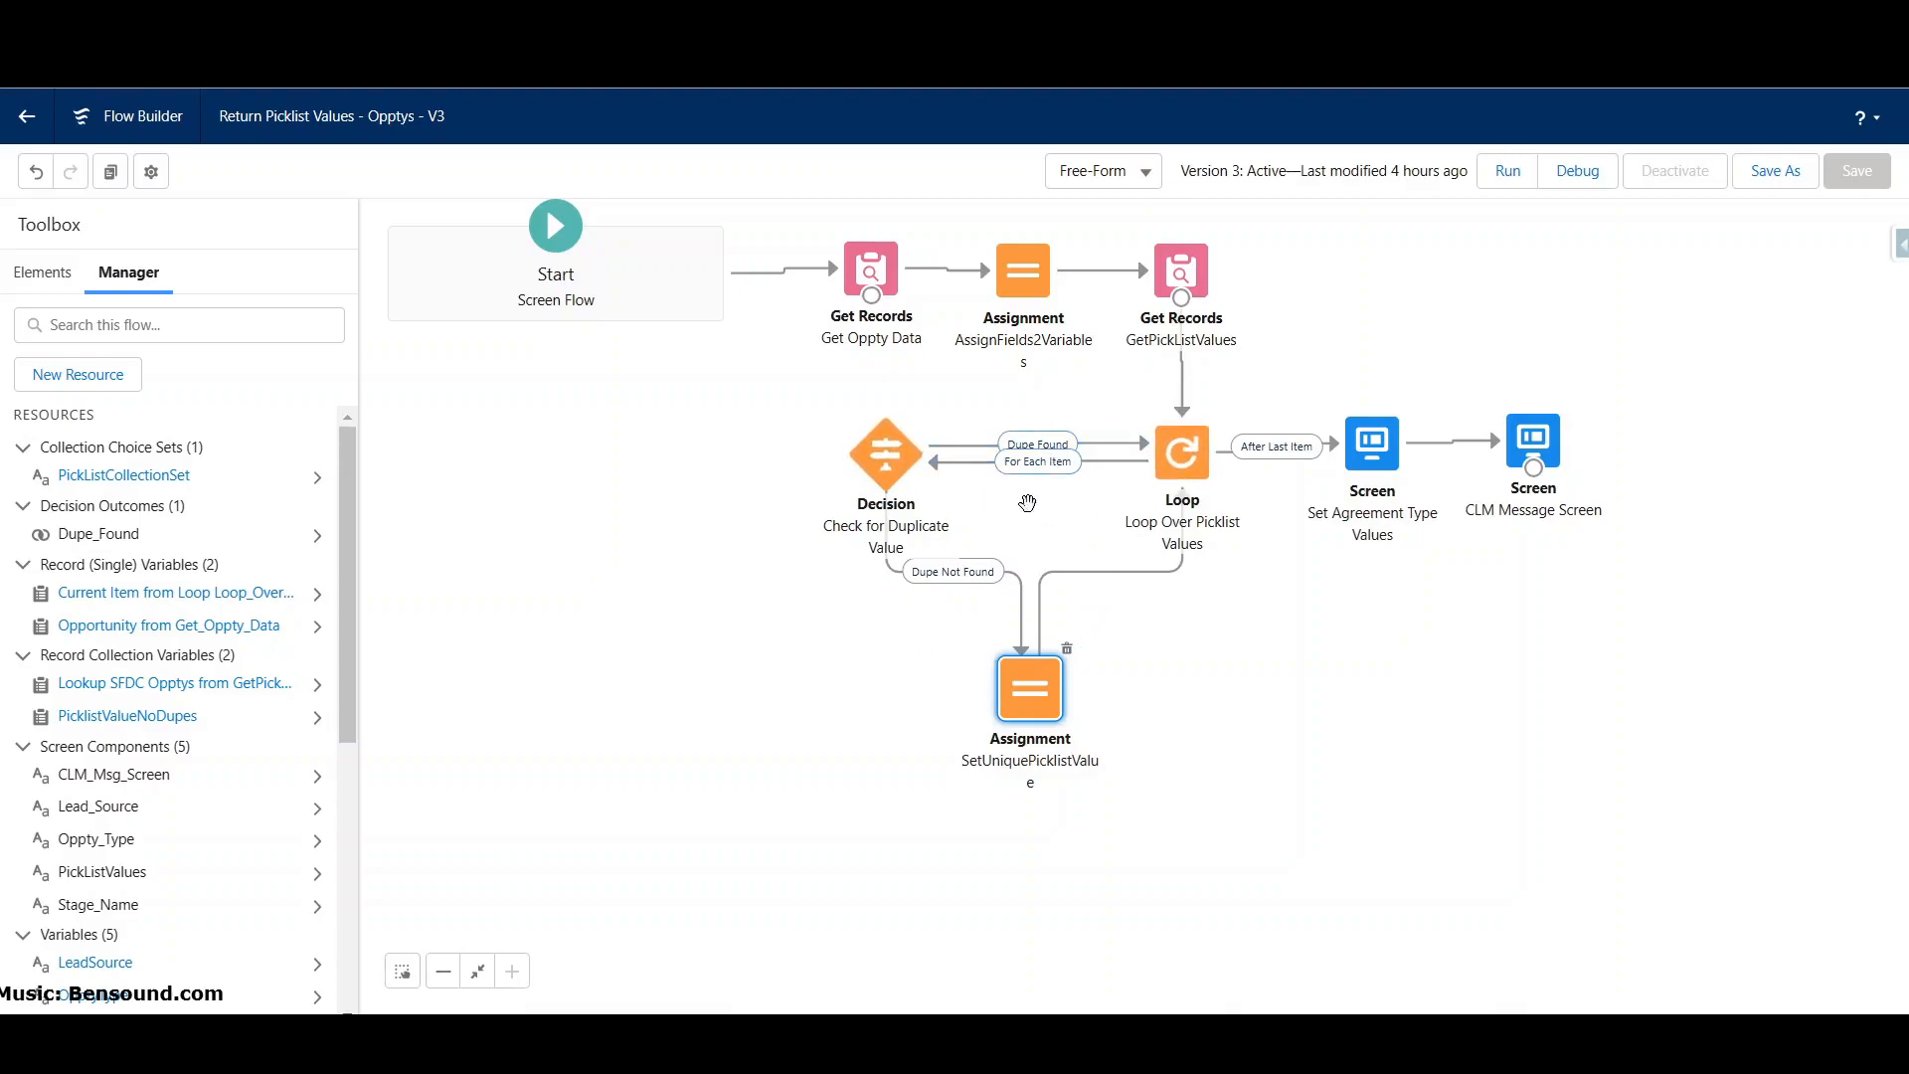
mouse_move(1232, 552)
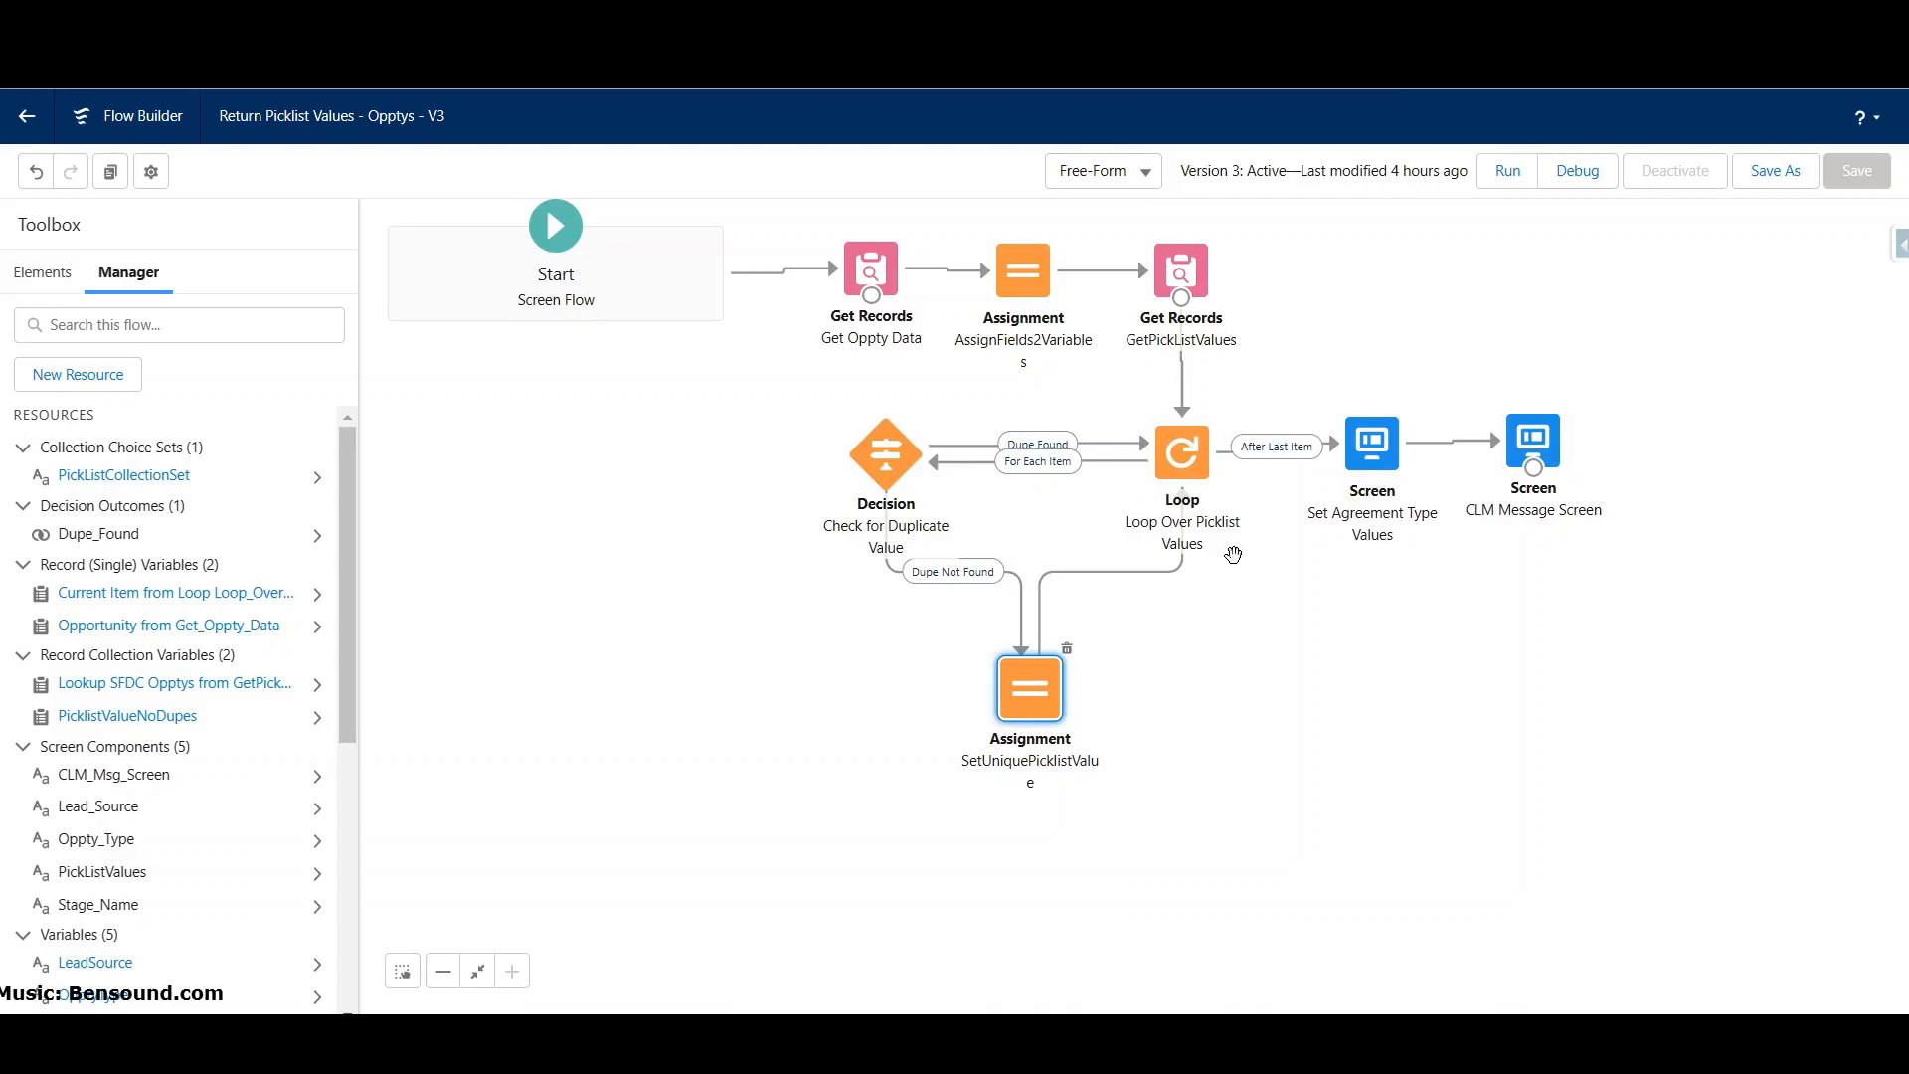
mouse_move(1290, 447)
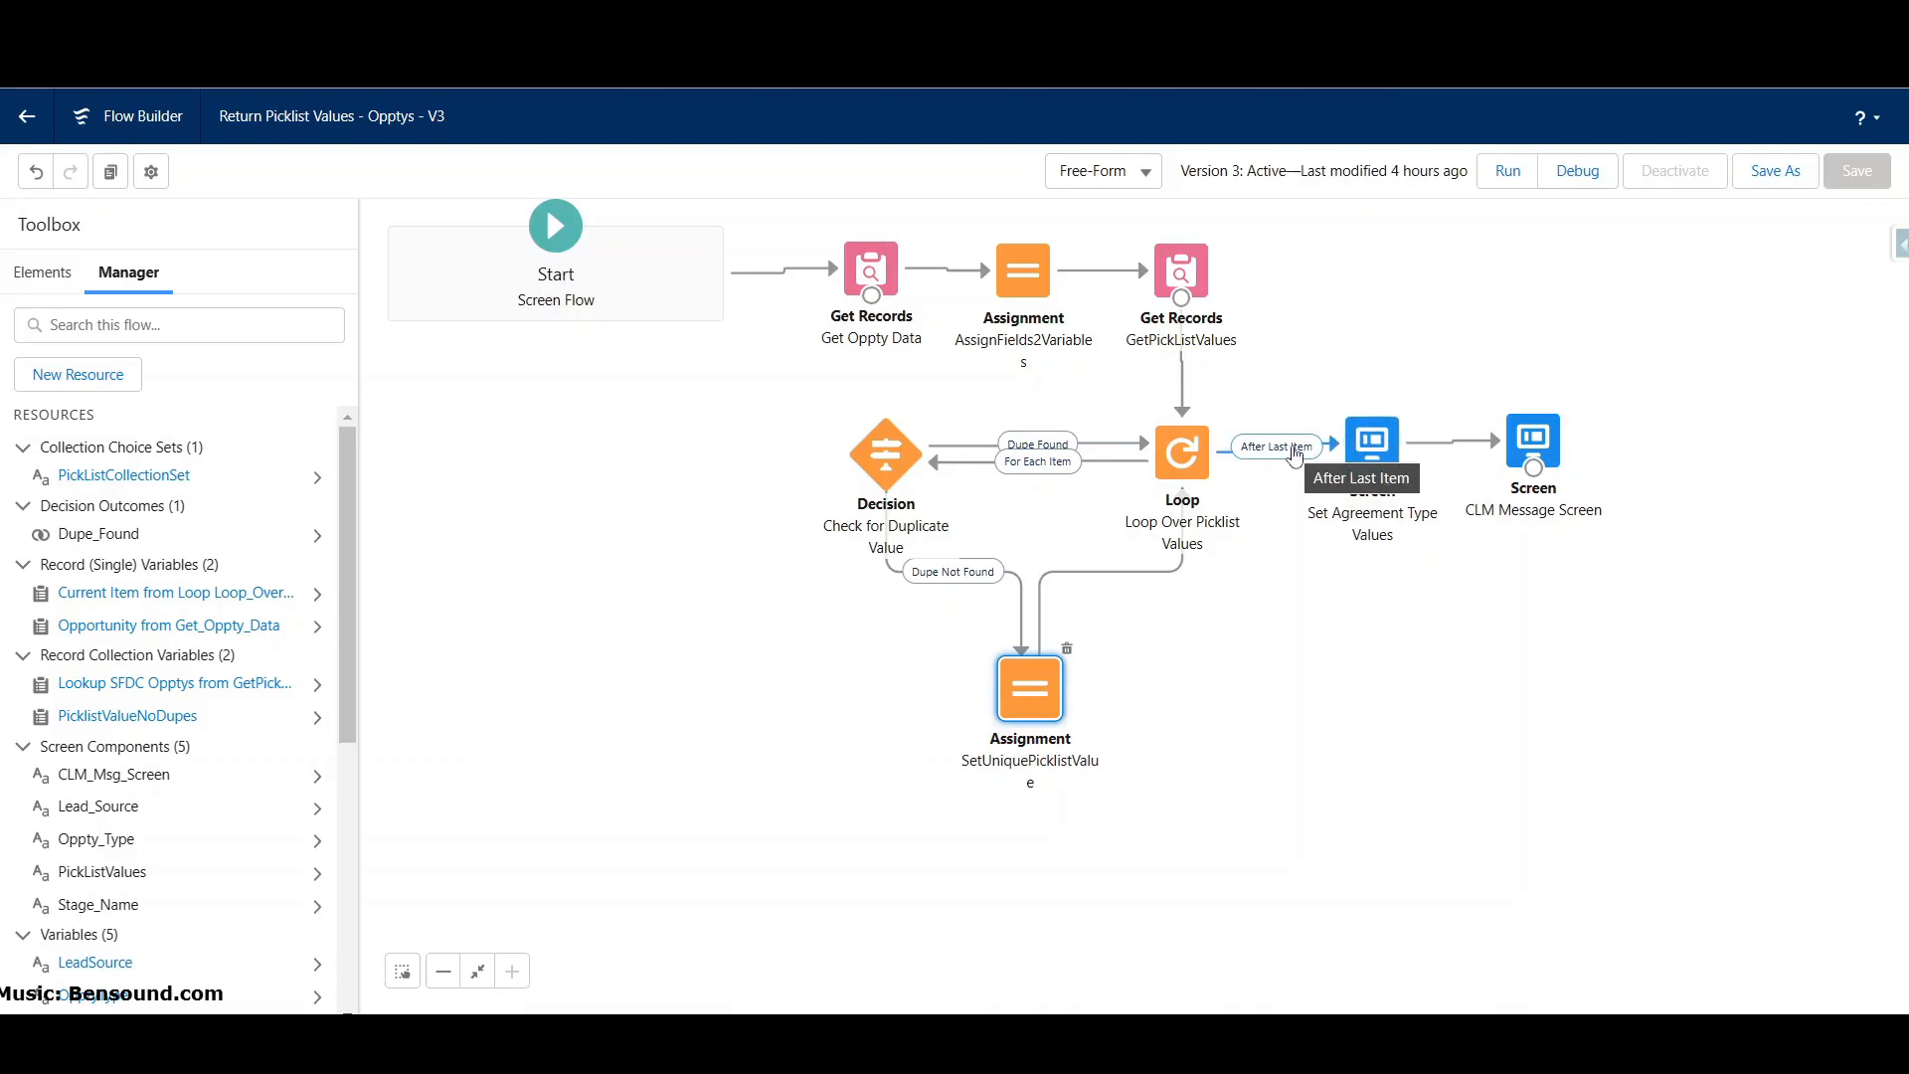
Step: Open the Set Agreement Type Values screen element in Edit Screen
double_click(1372, 439)
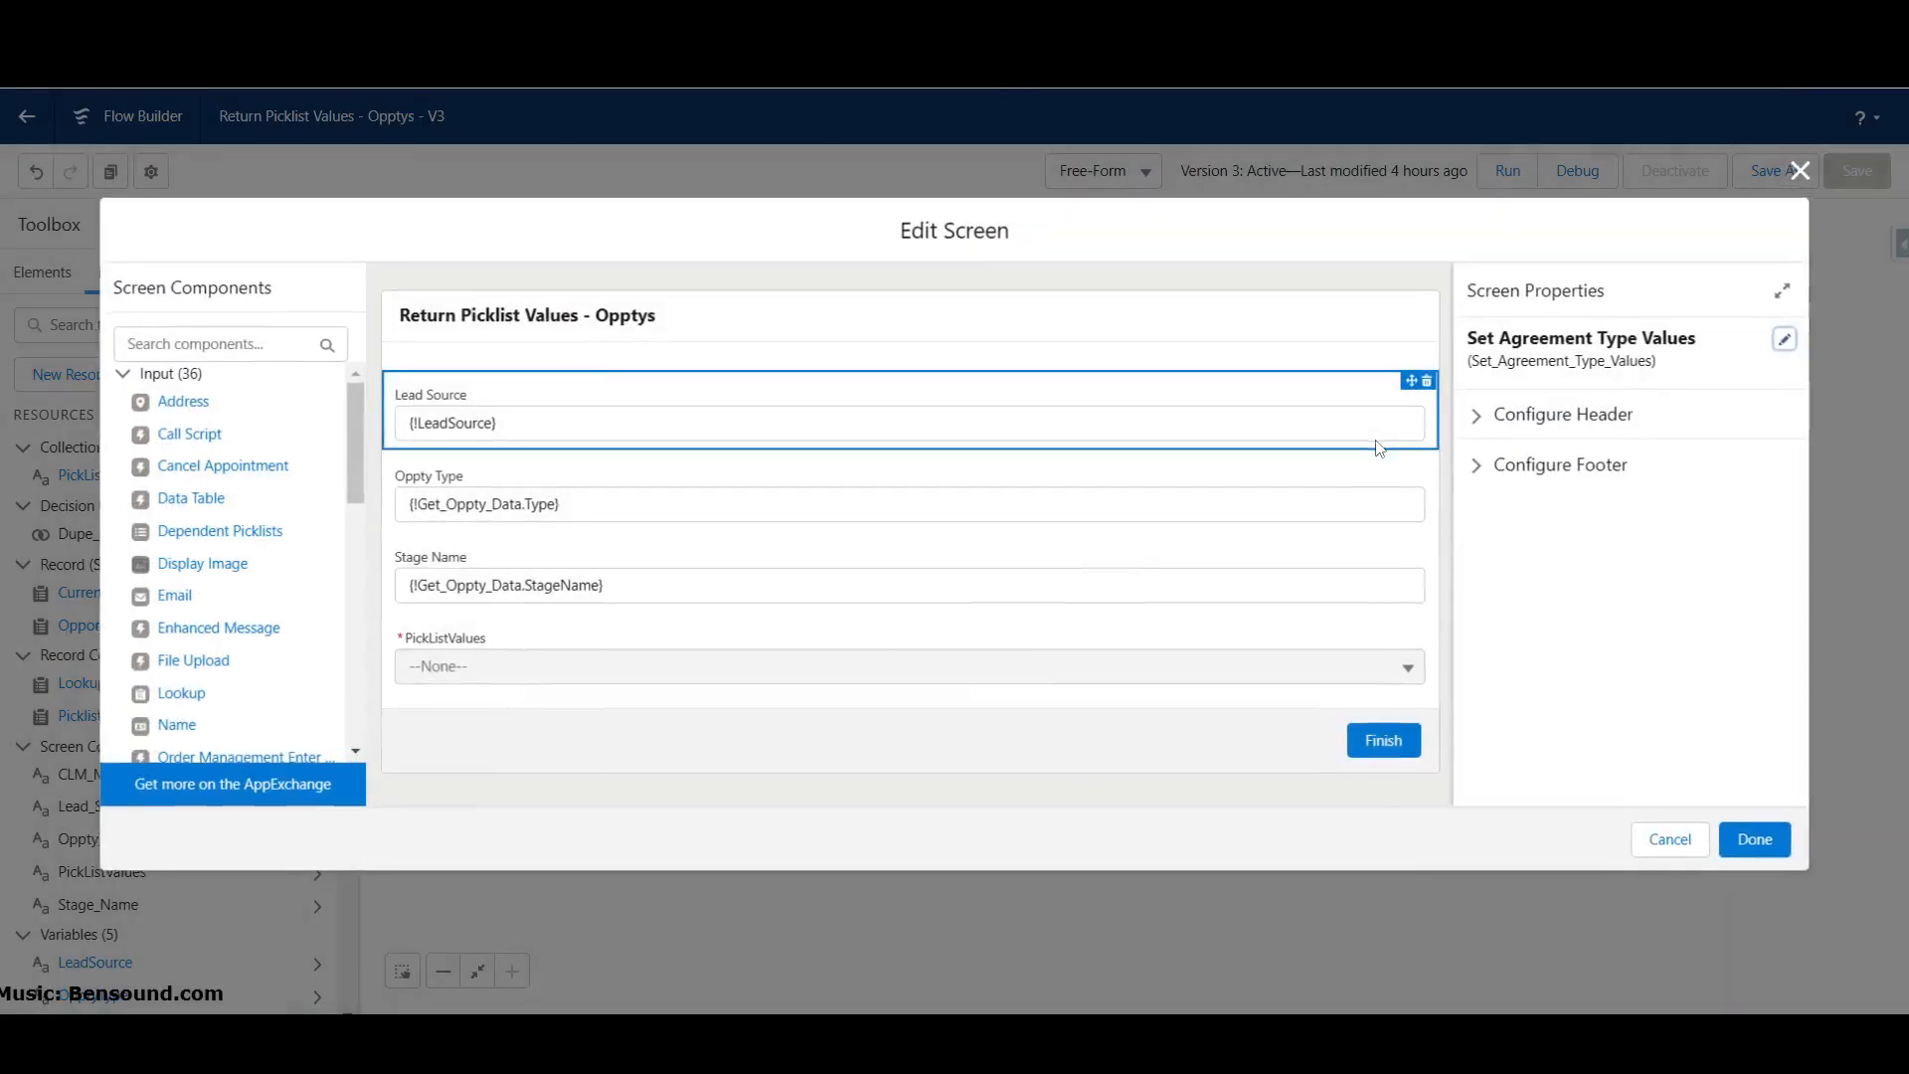
Step: Inspect the PickListValues picklist's PickListCollectionSet choice set, then cancel without changes
left_click(581, 640)
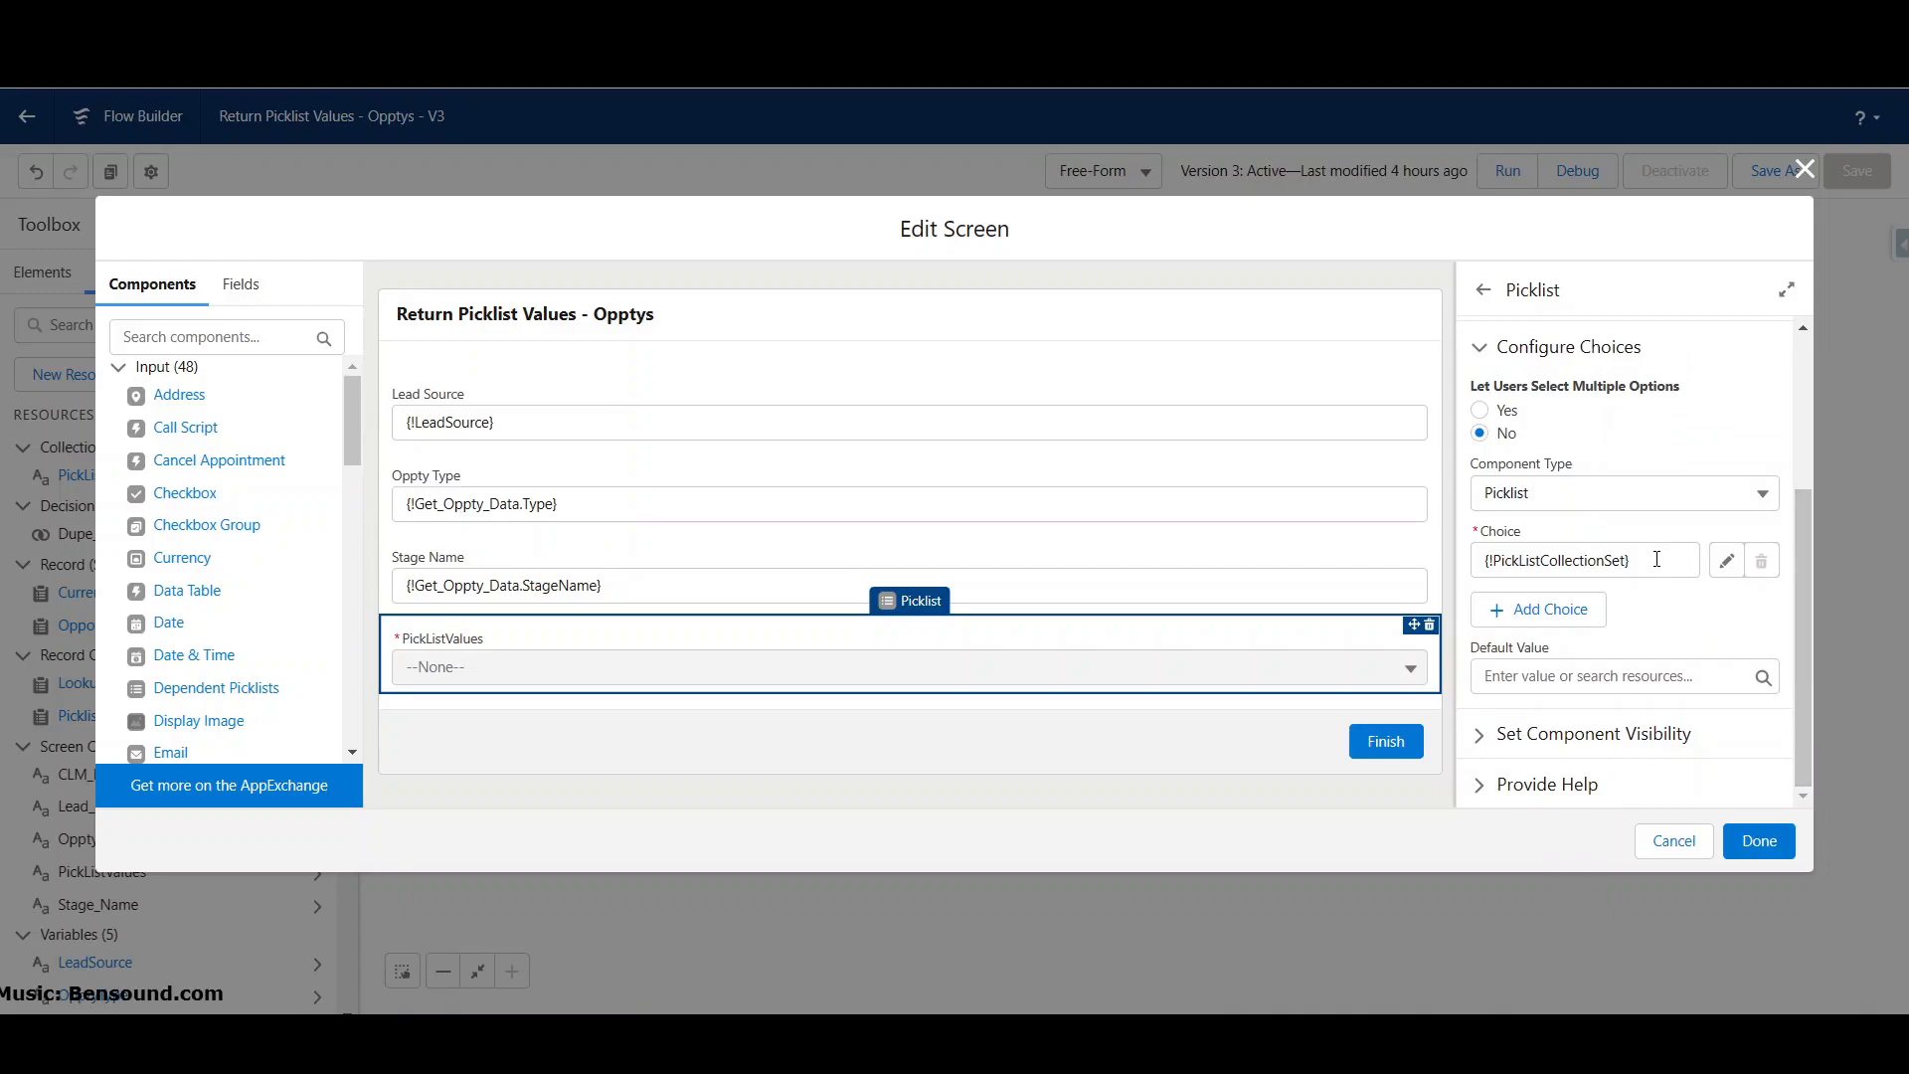
left_click(1585, 560)
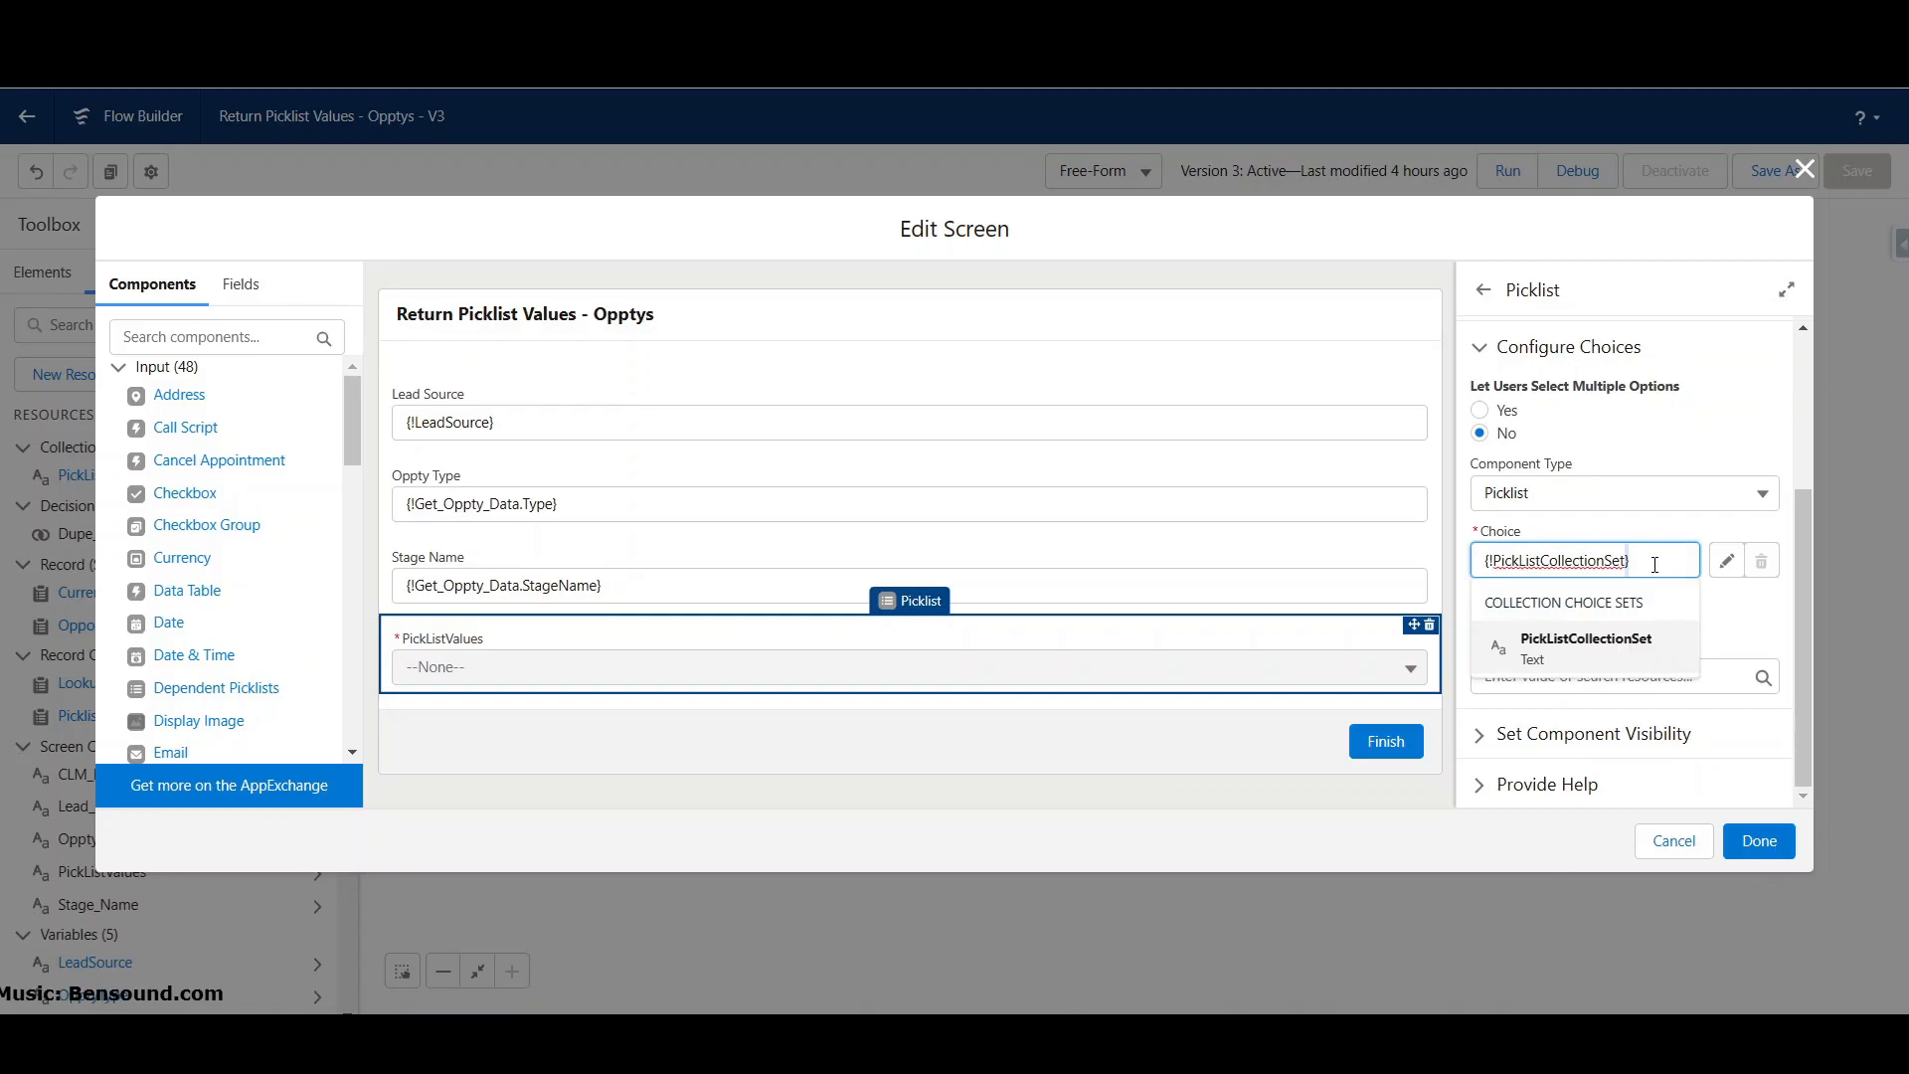
mouse_move(1631, 663)
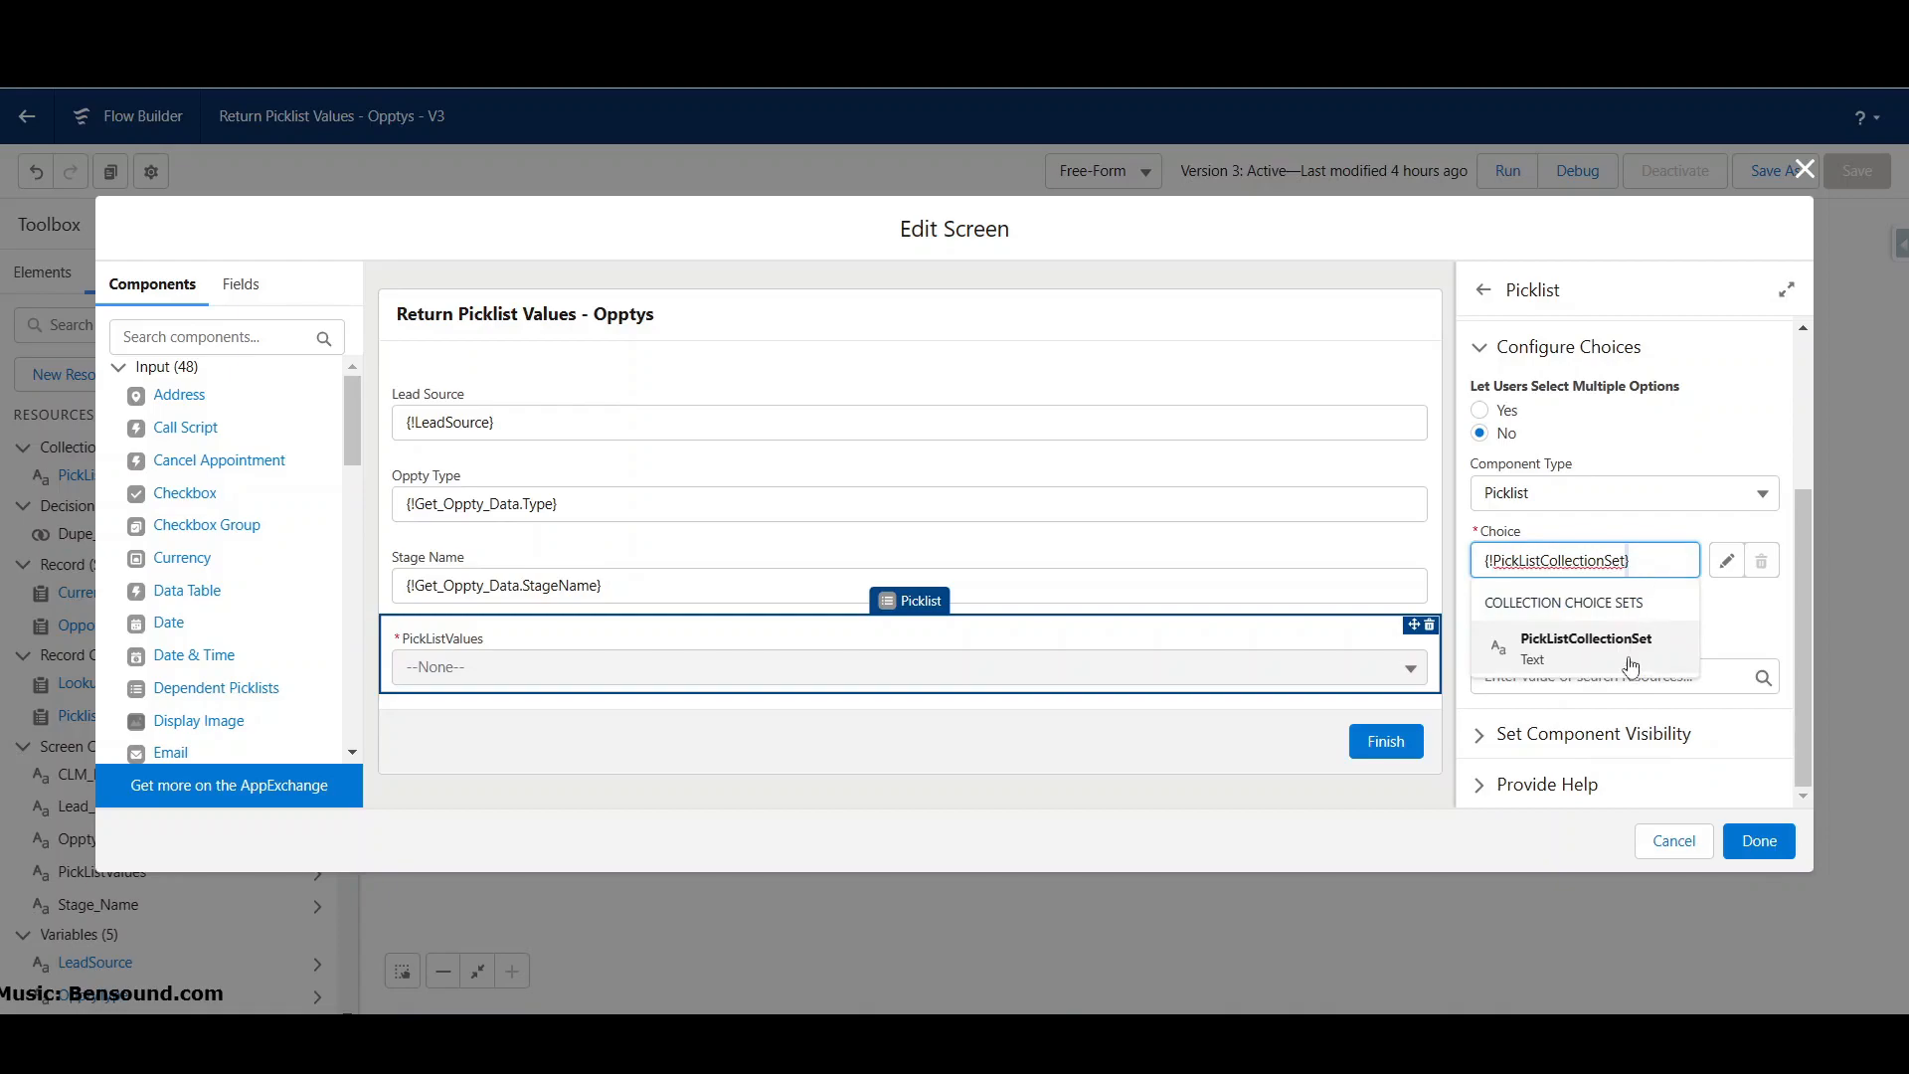
left_click(1727, 560)
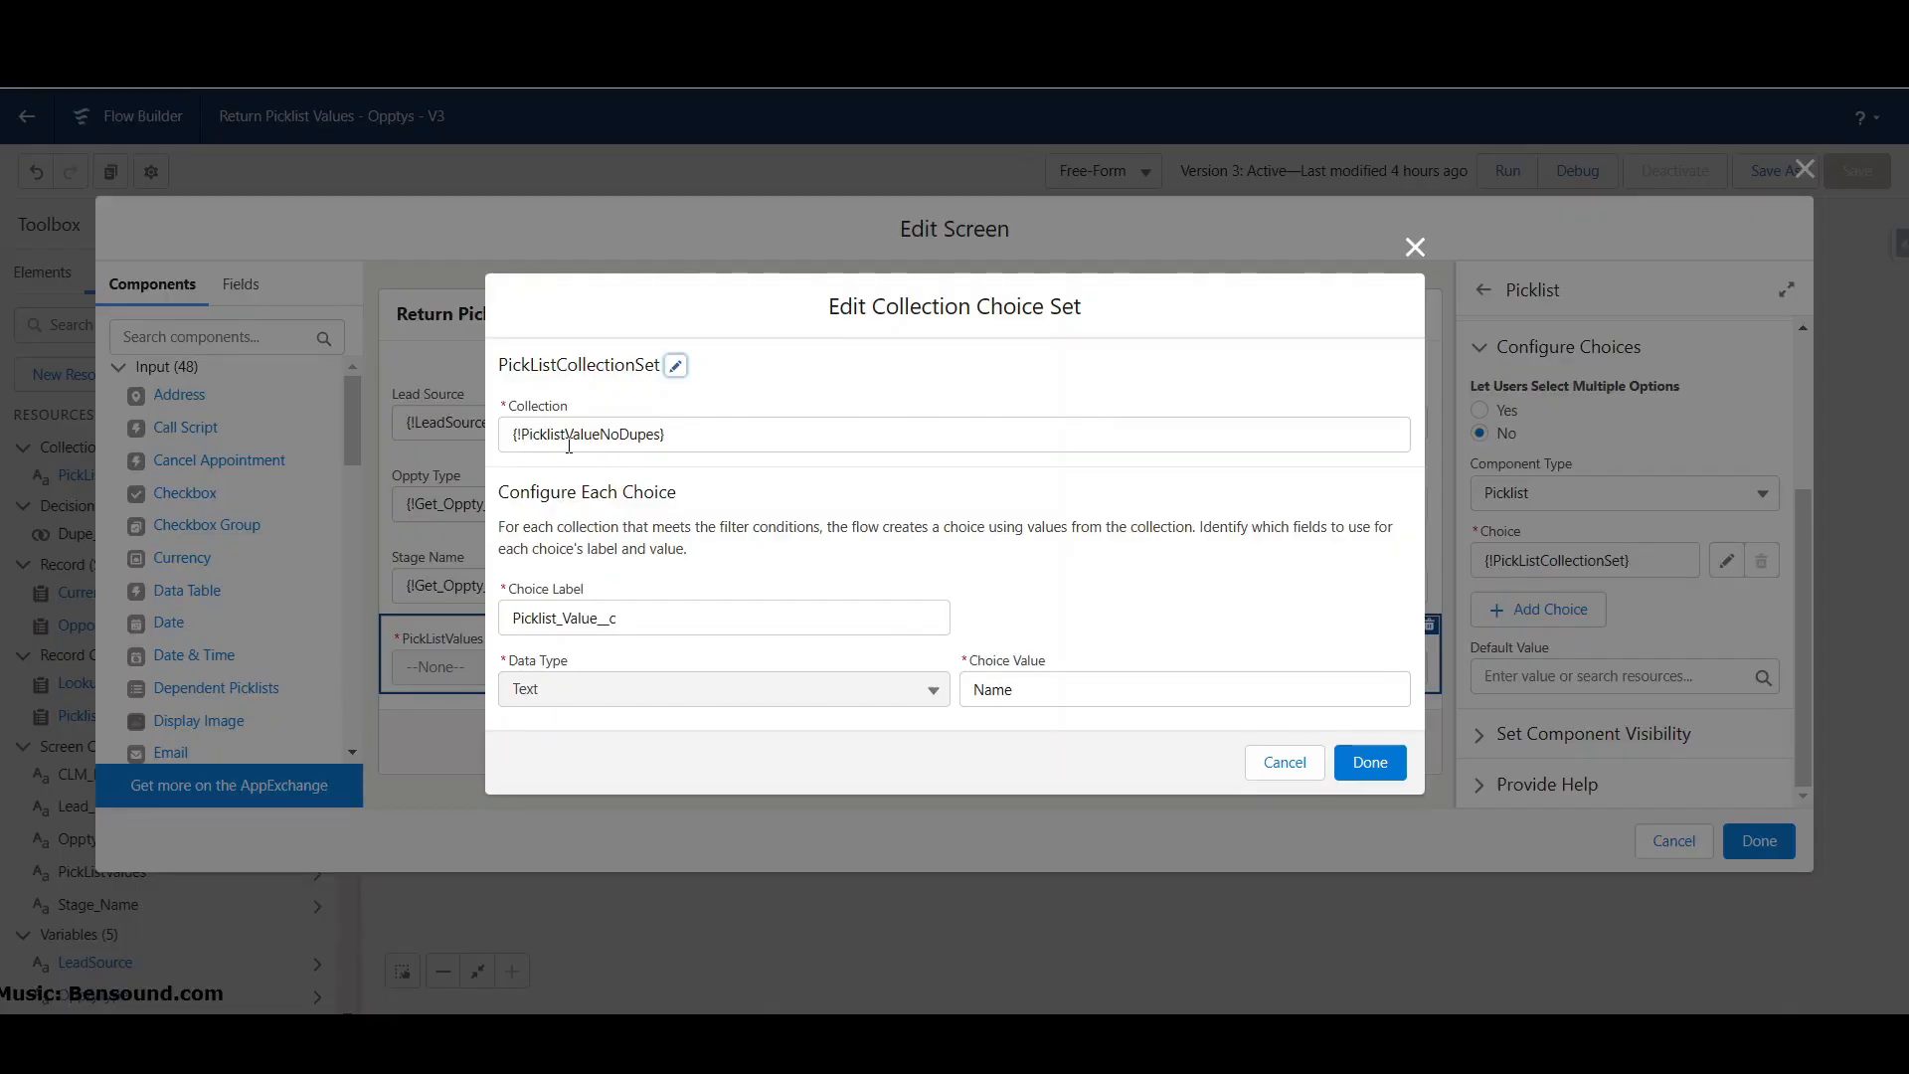
mouse_move(619, 435)
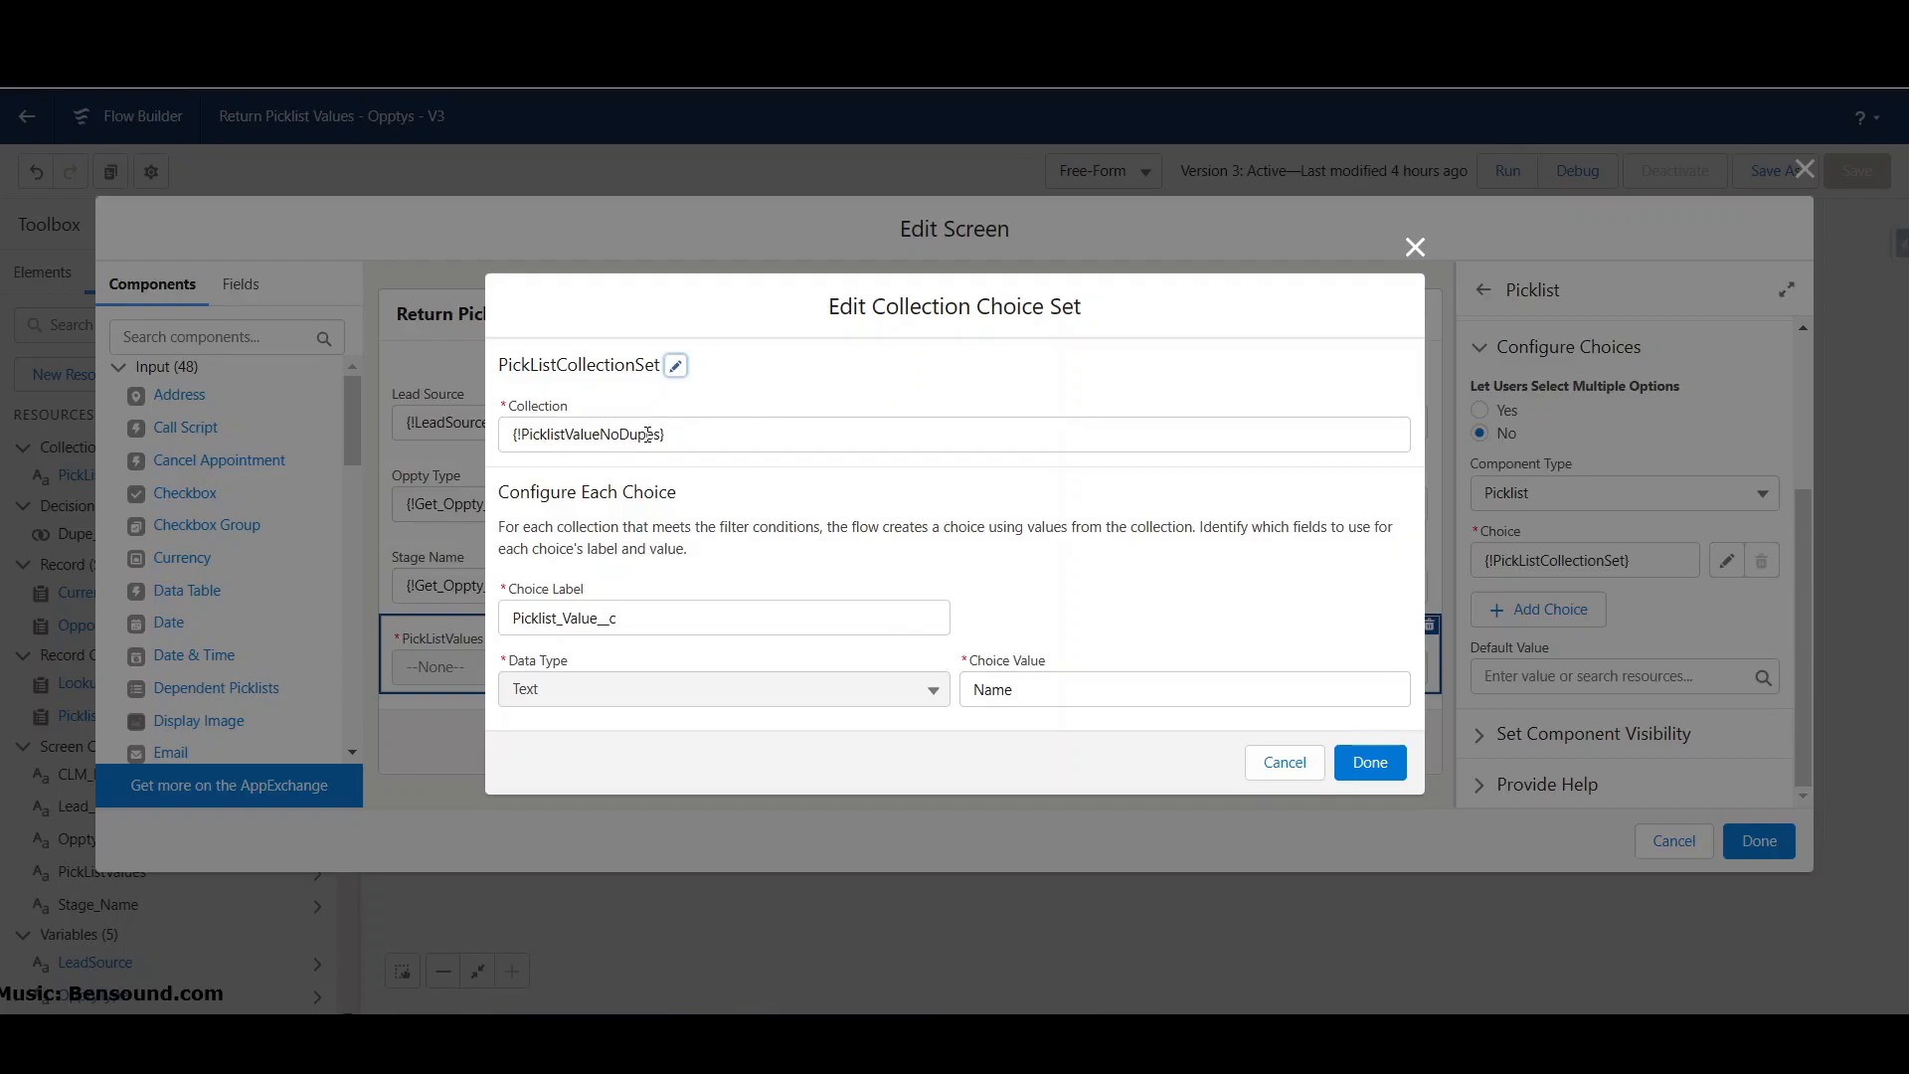
mouse_move(634, 472)
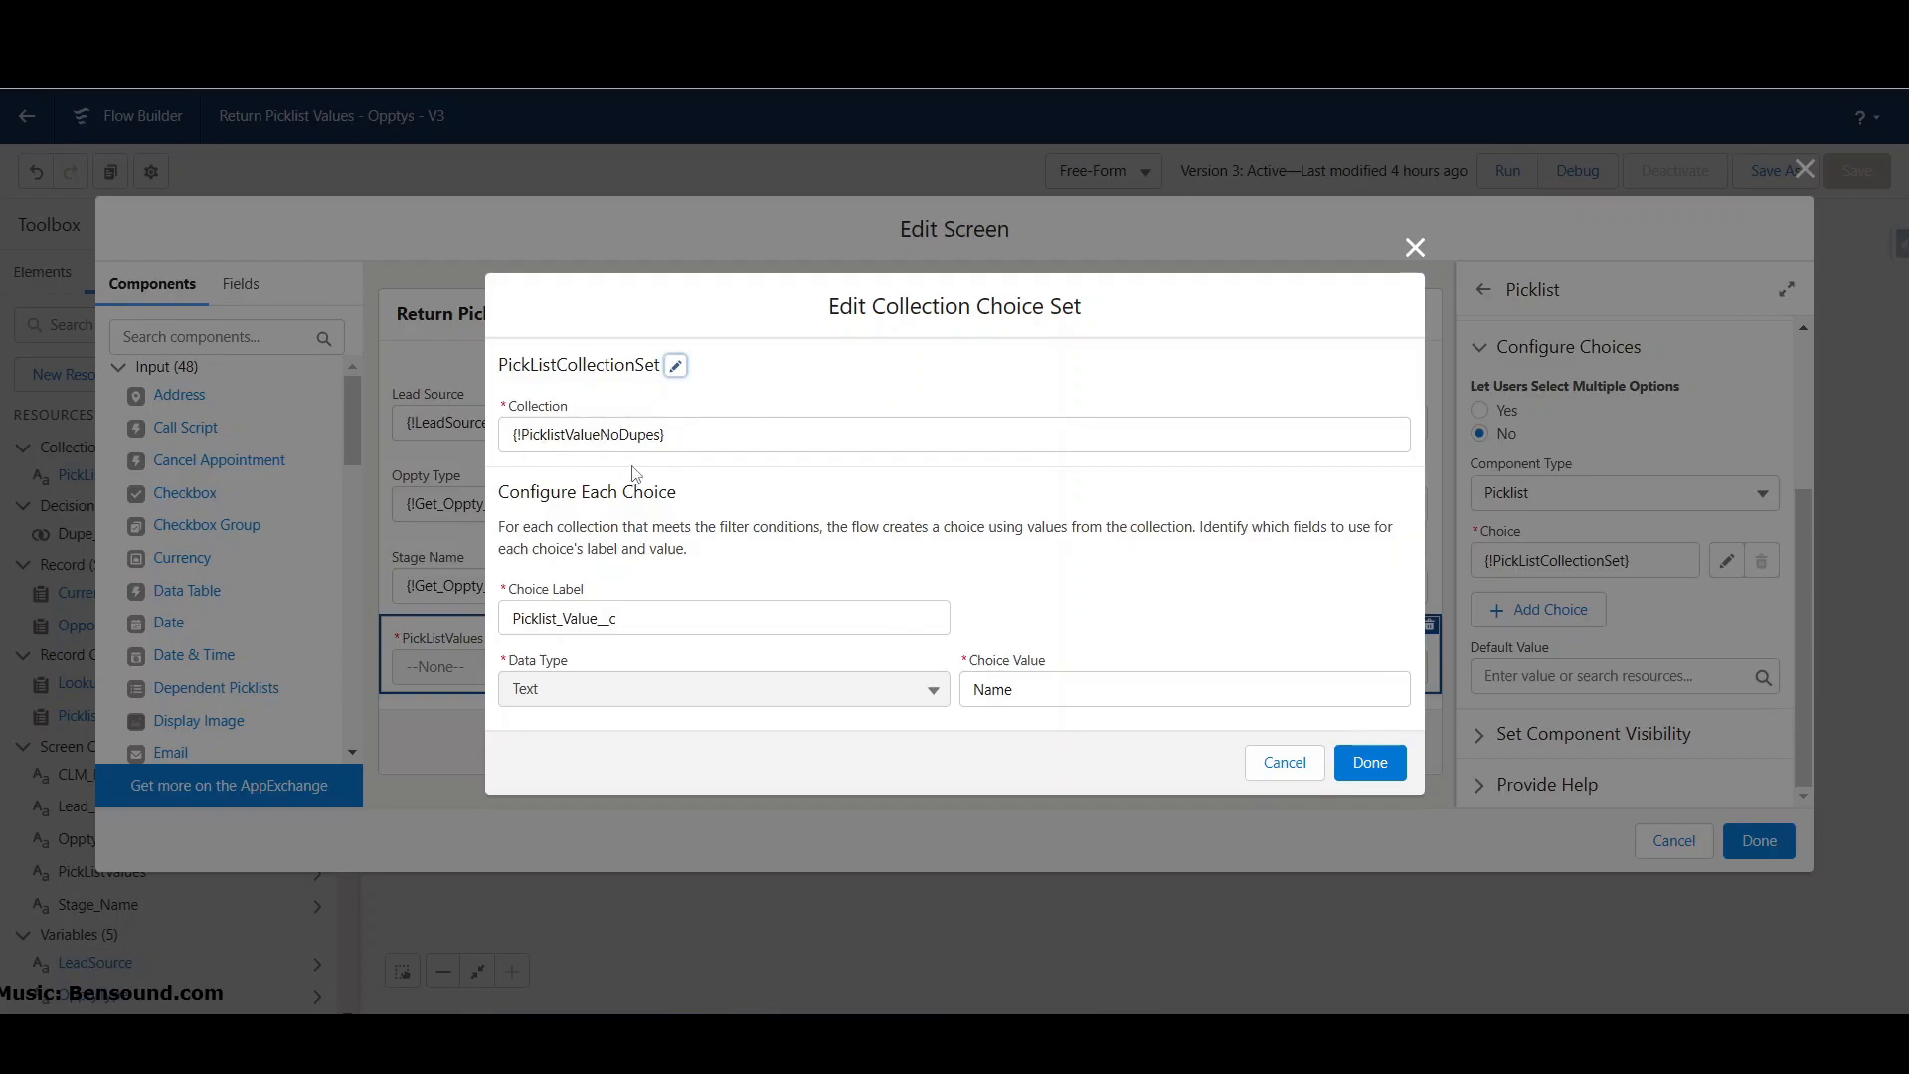
left_click(1370, 762)
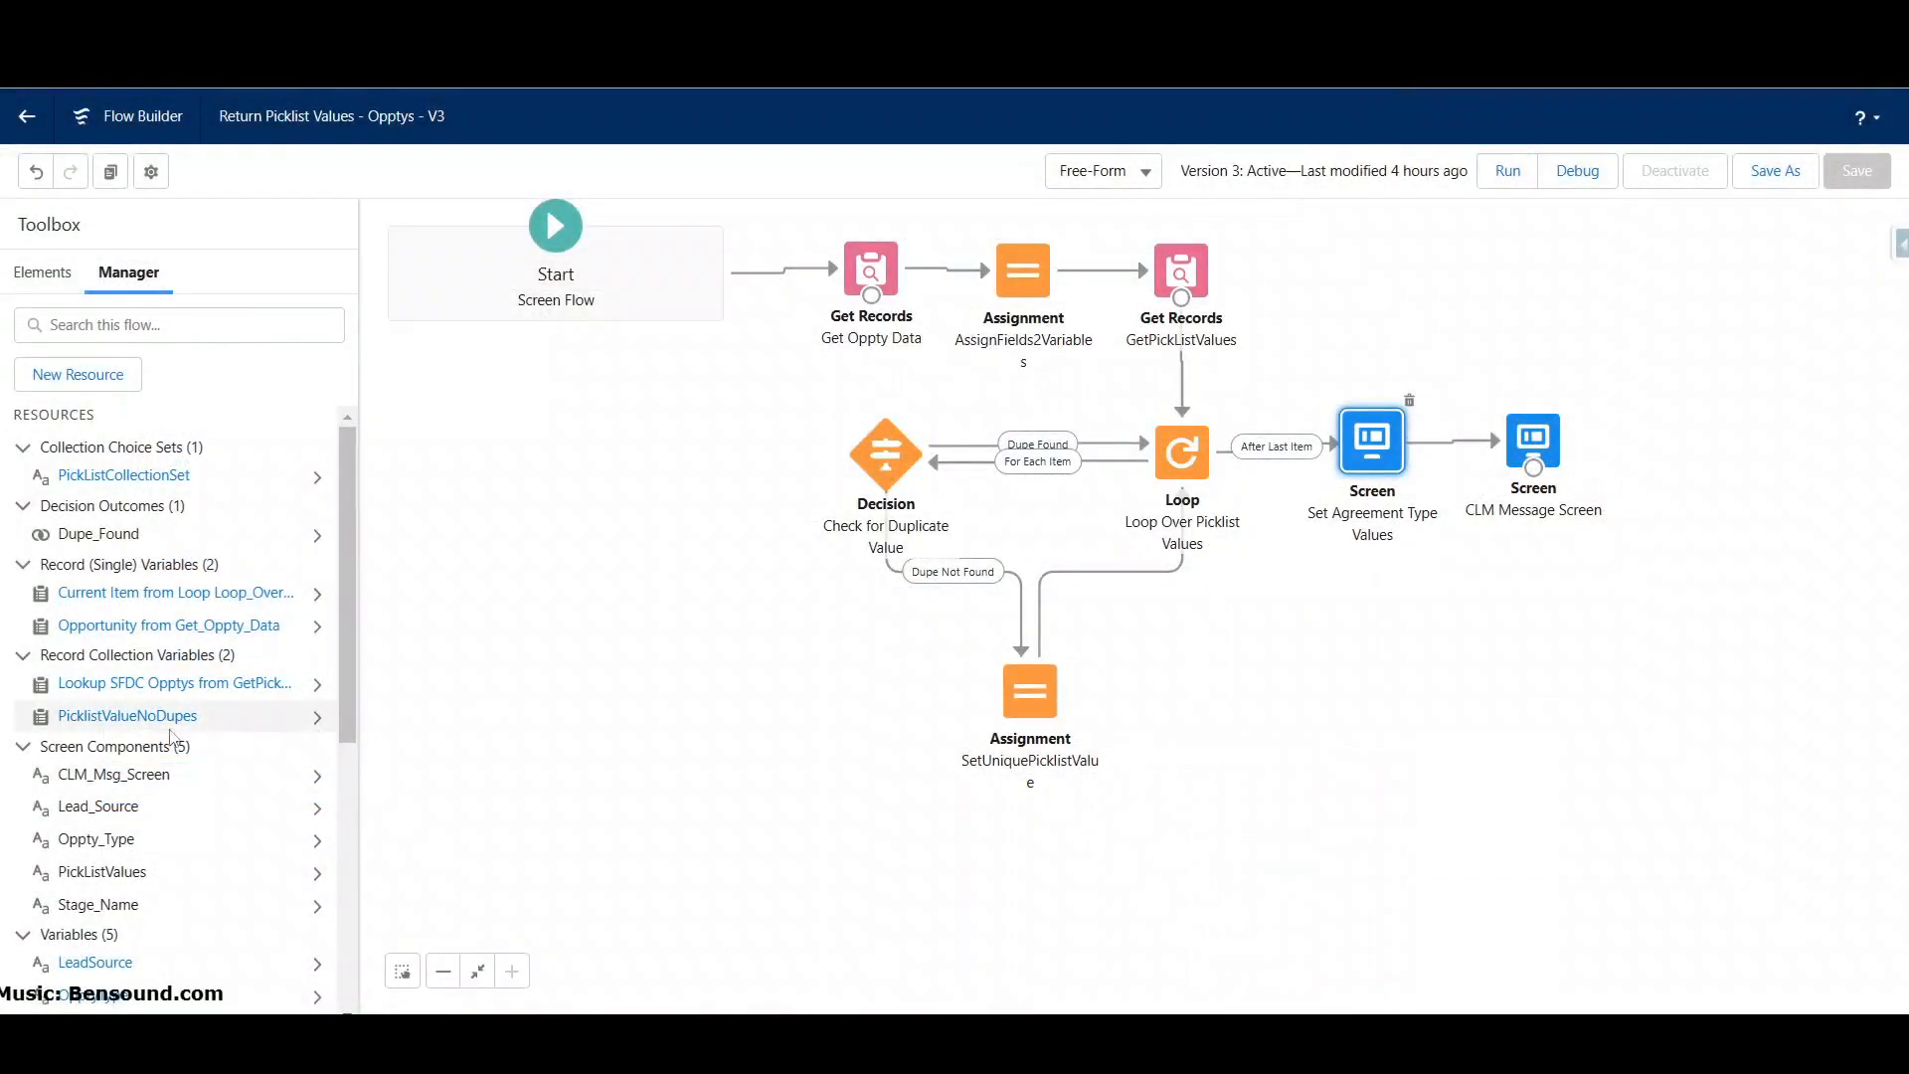
mouse_move(145, 728)
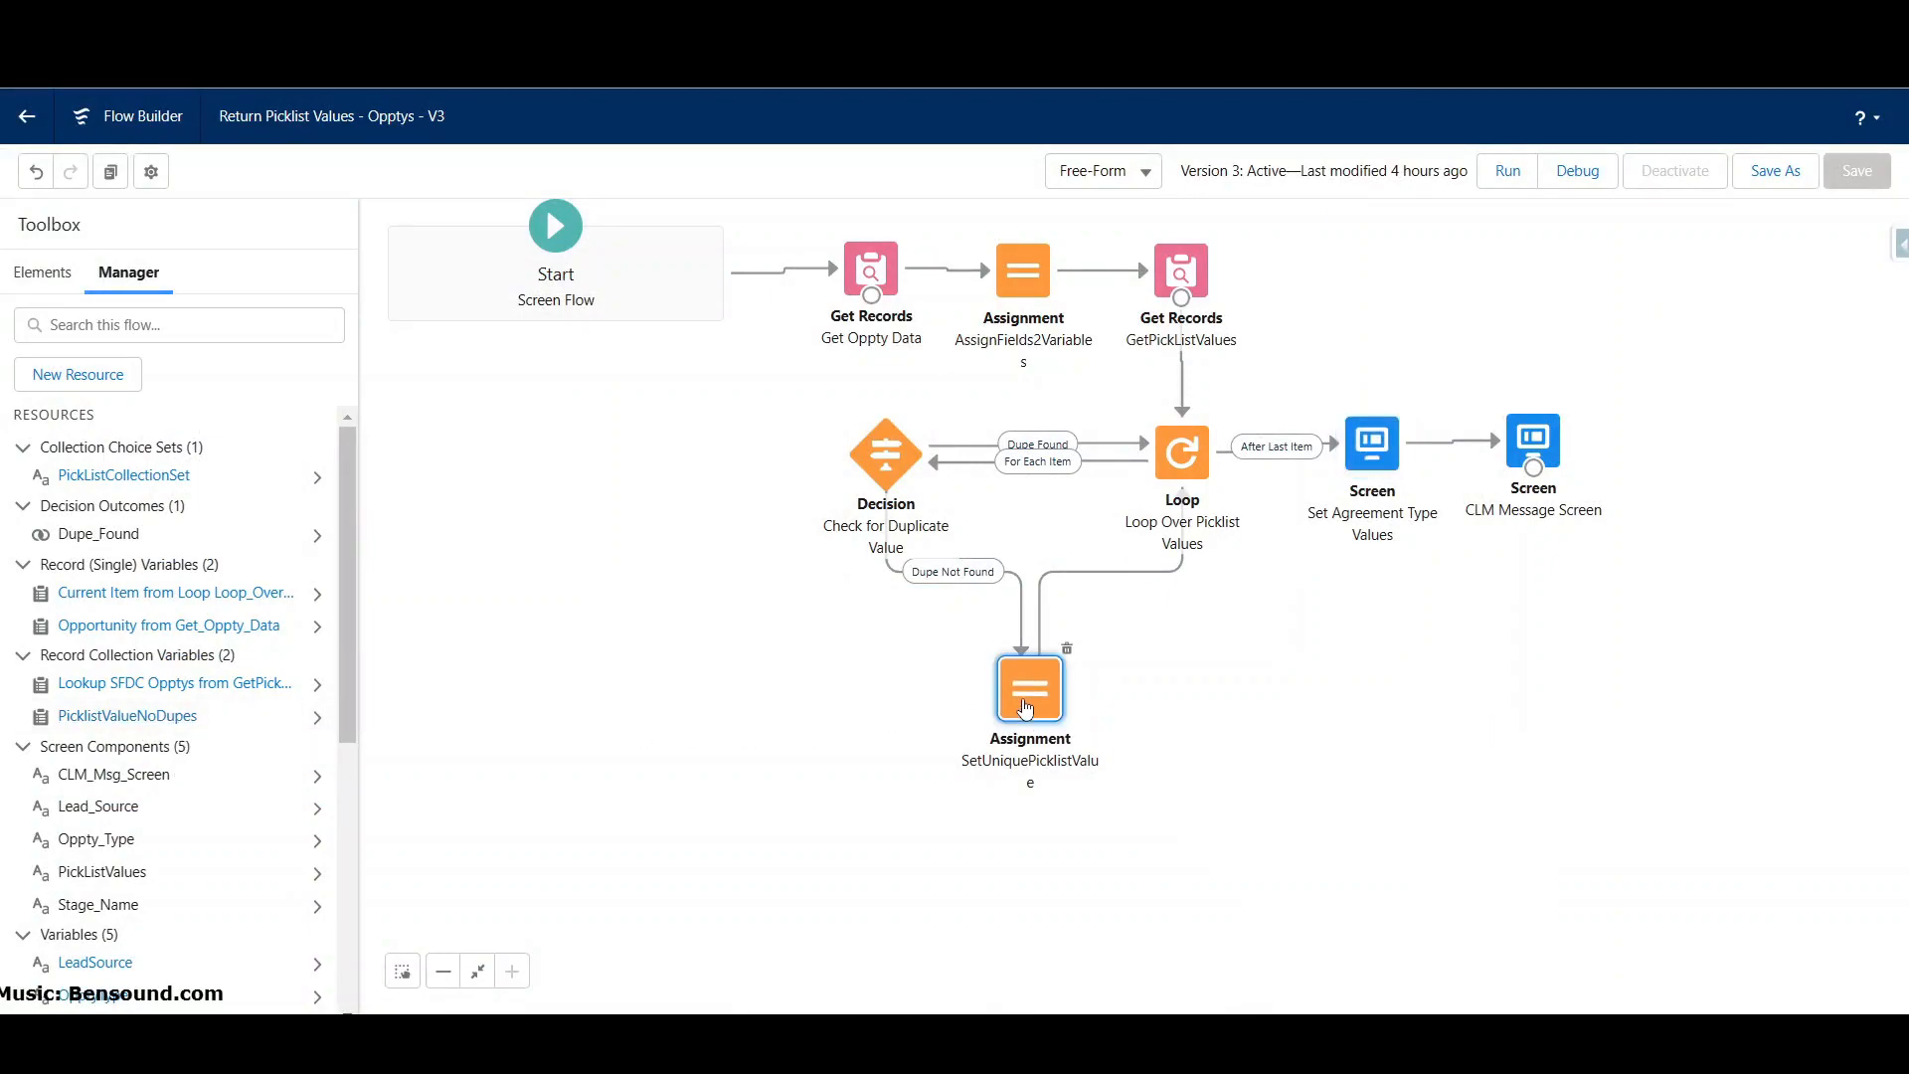
Step: Review SetUniquePicklistValue's variable rows and cancel without changes
double_click(1030, 688)
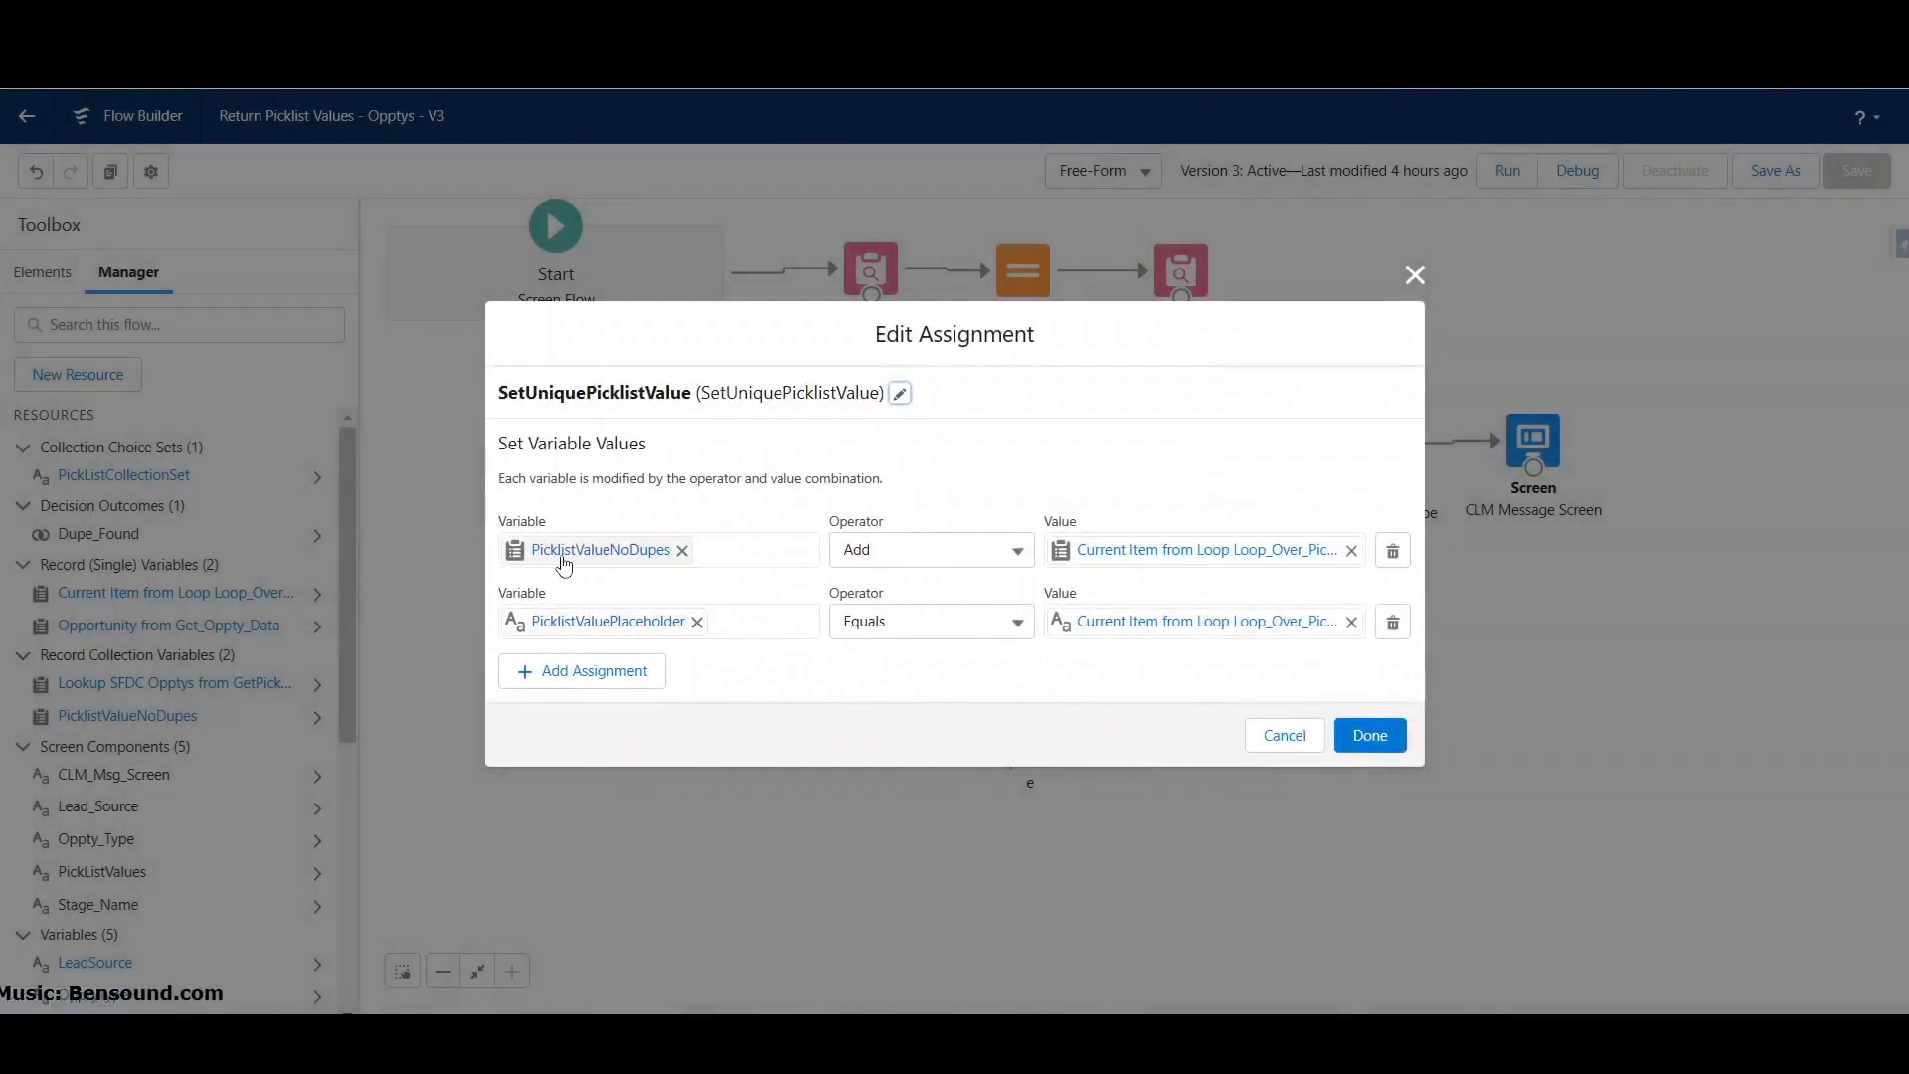
mouse_move(663, 559)
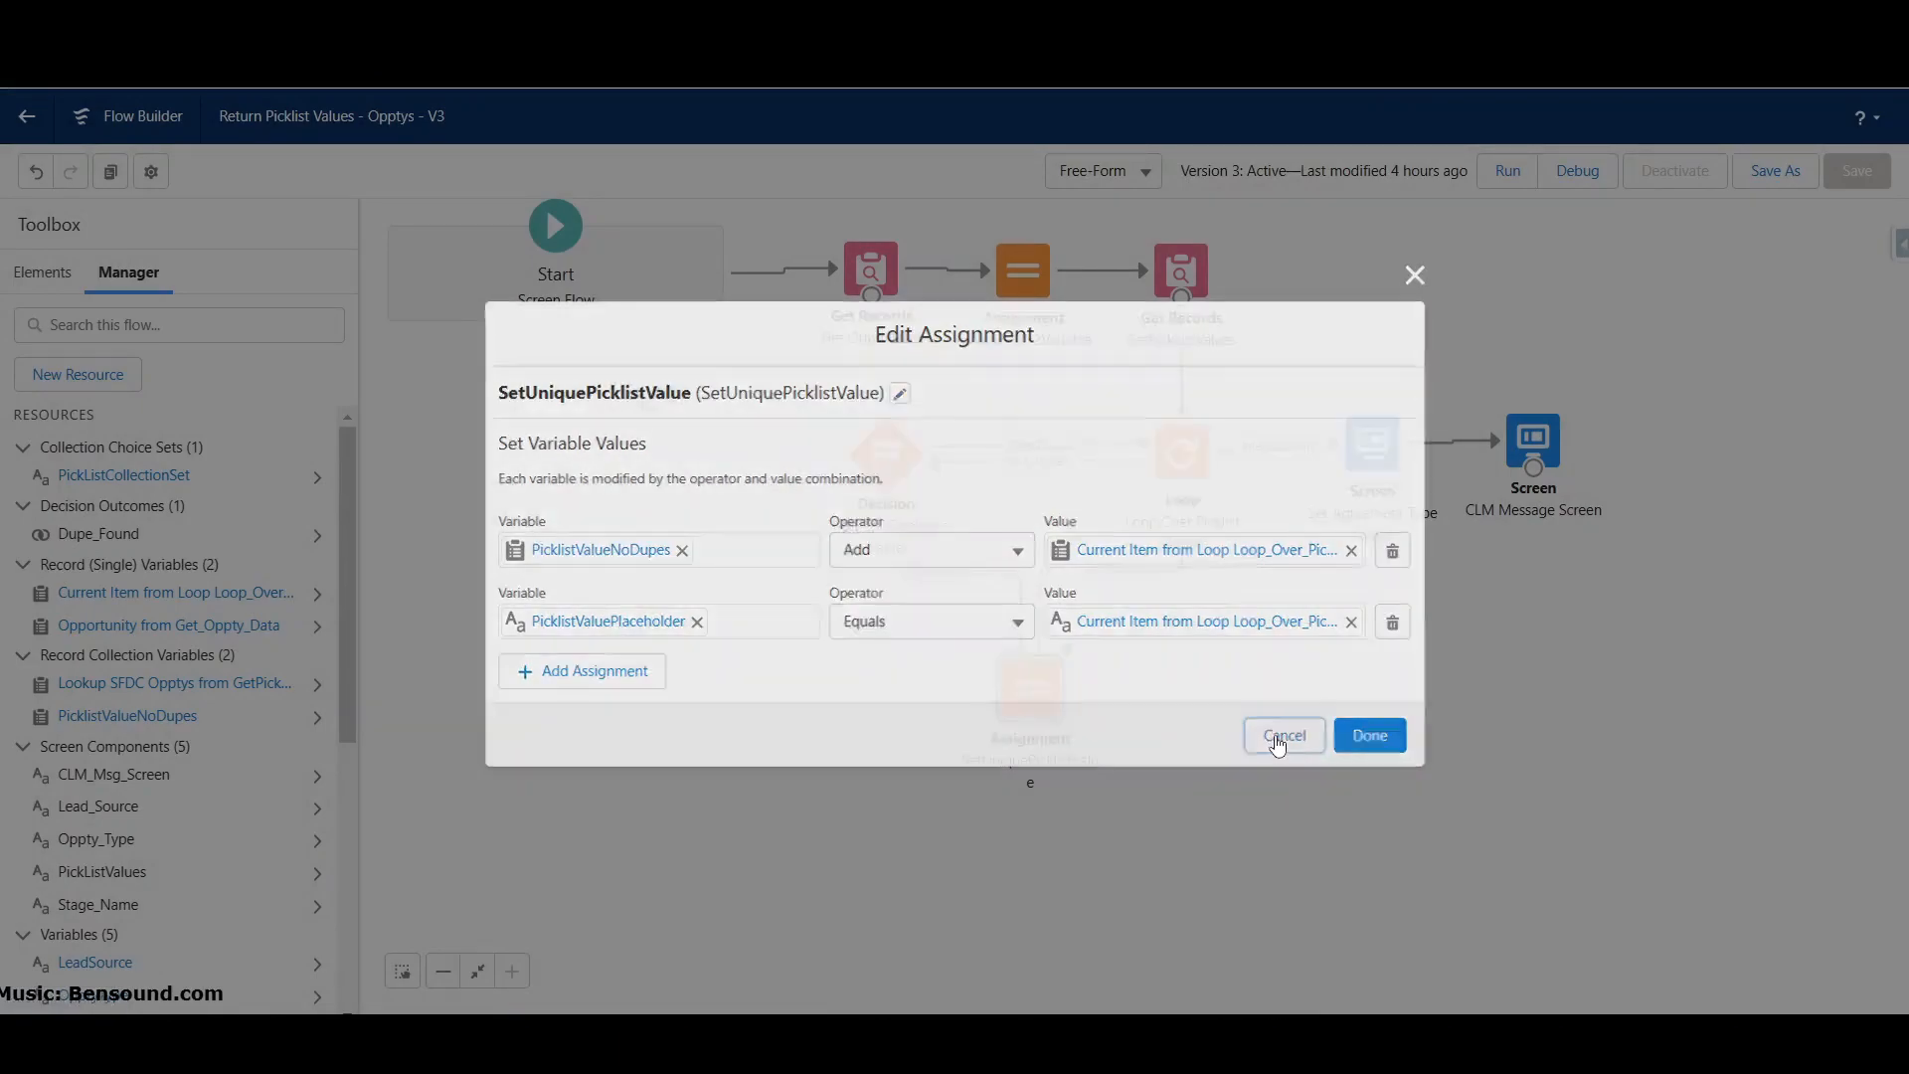
left_click(1283, 735)
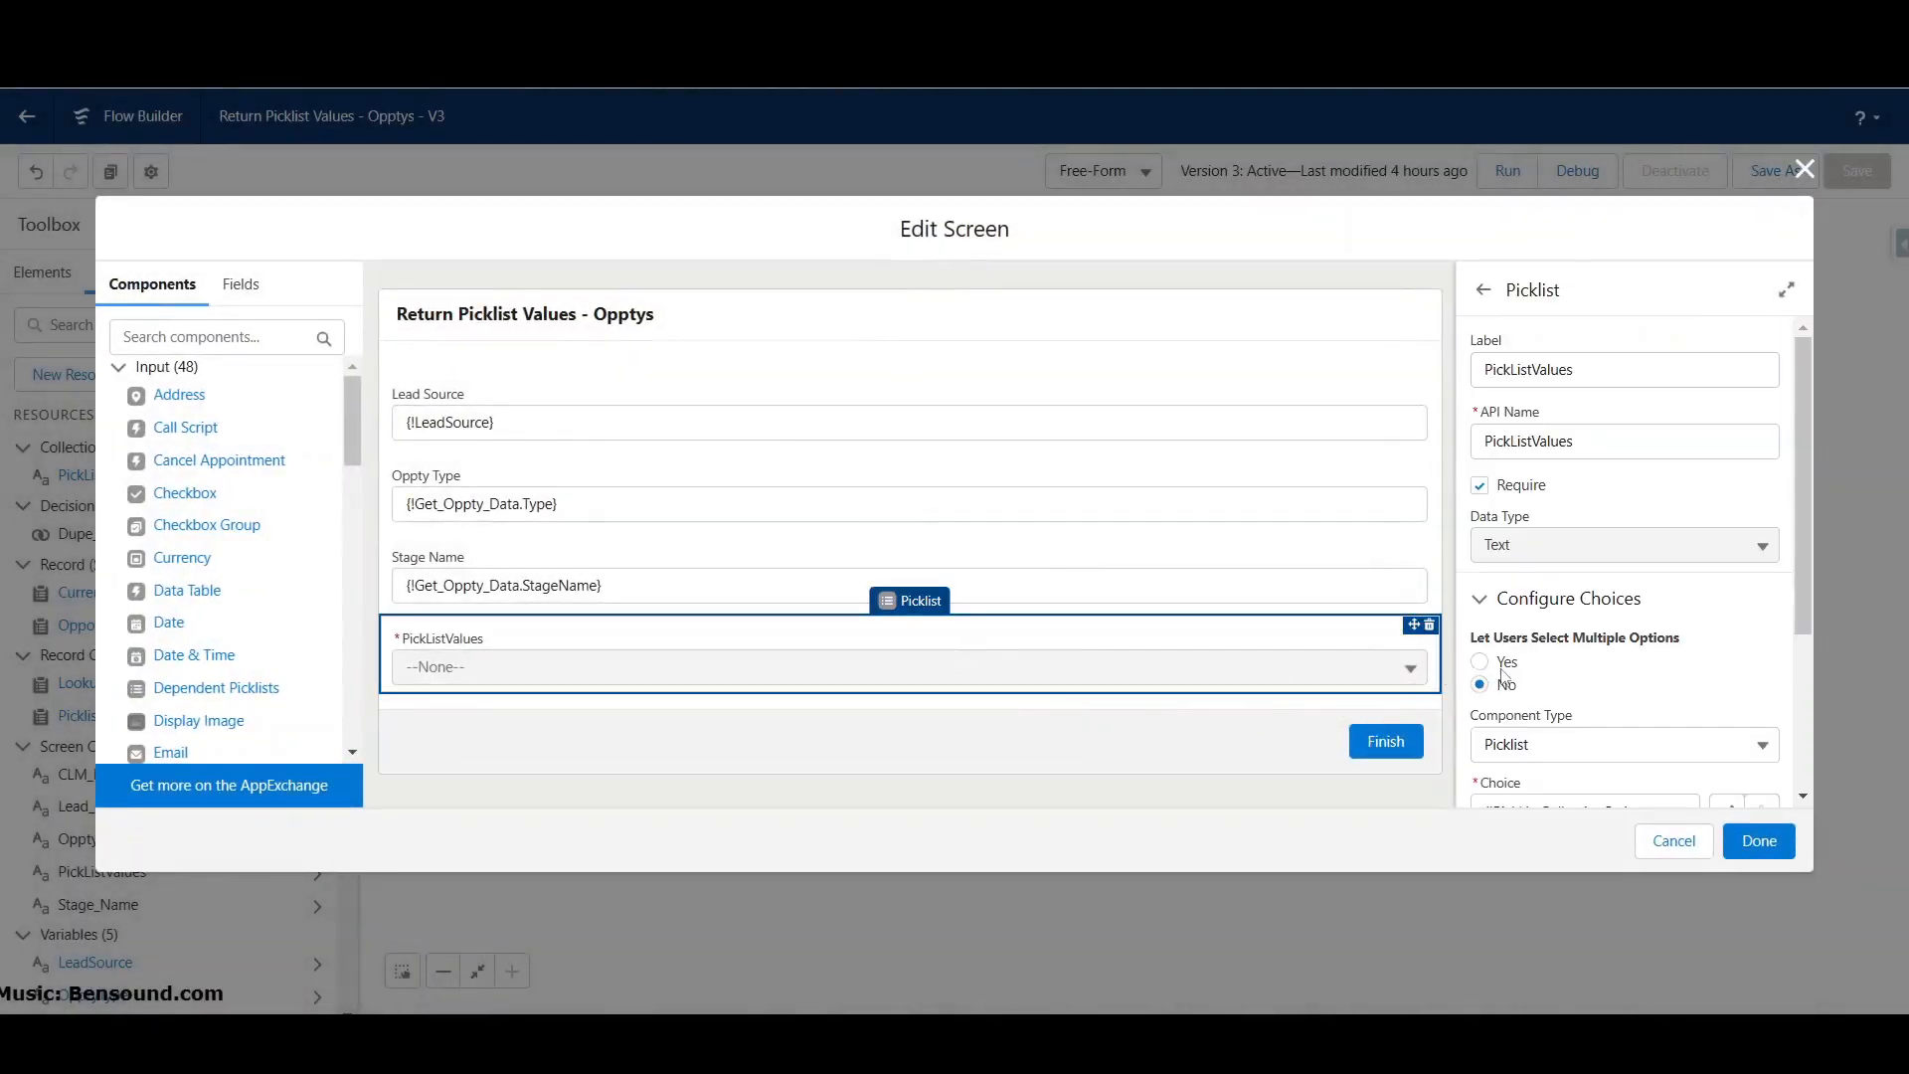
Step: Verify the PickListValues choice is still PickListCollectionSet and cancel the screen editor
scroll("down", 3)
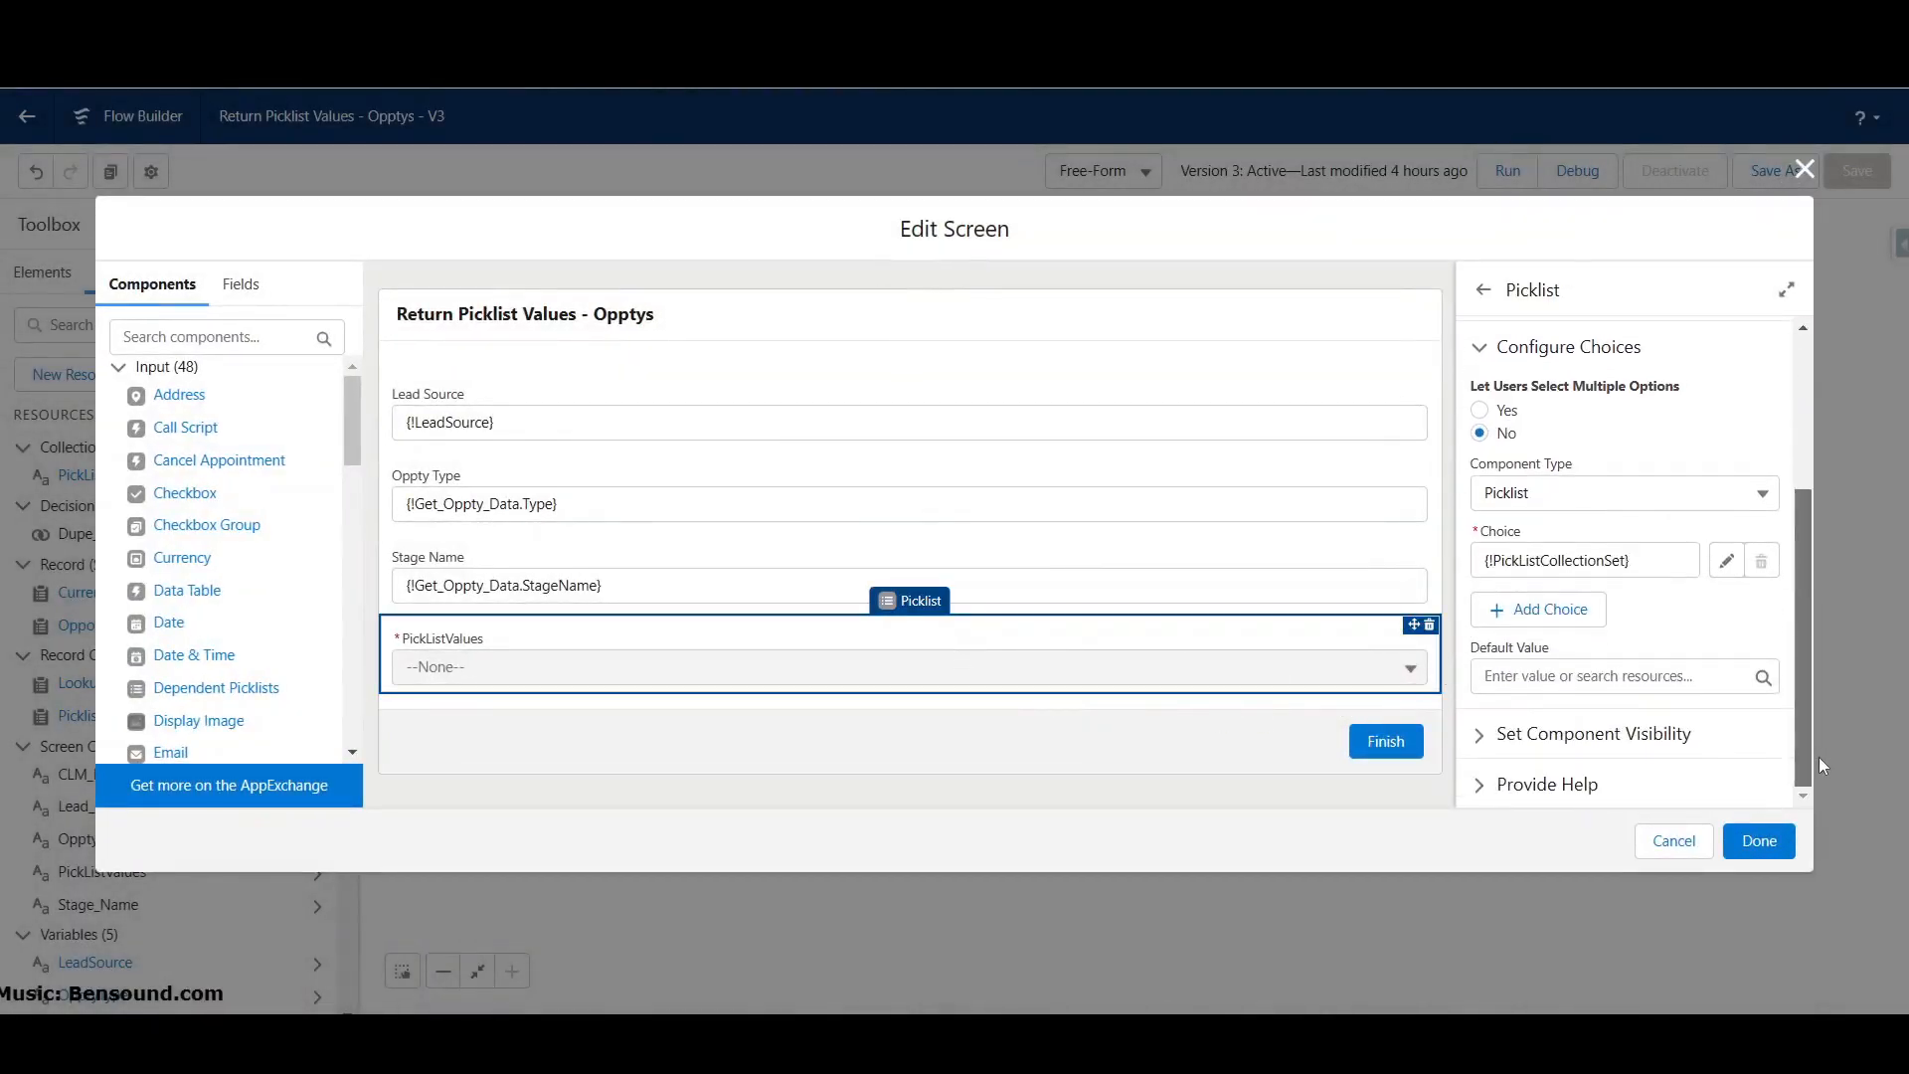
left_click(1585, 560)
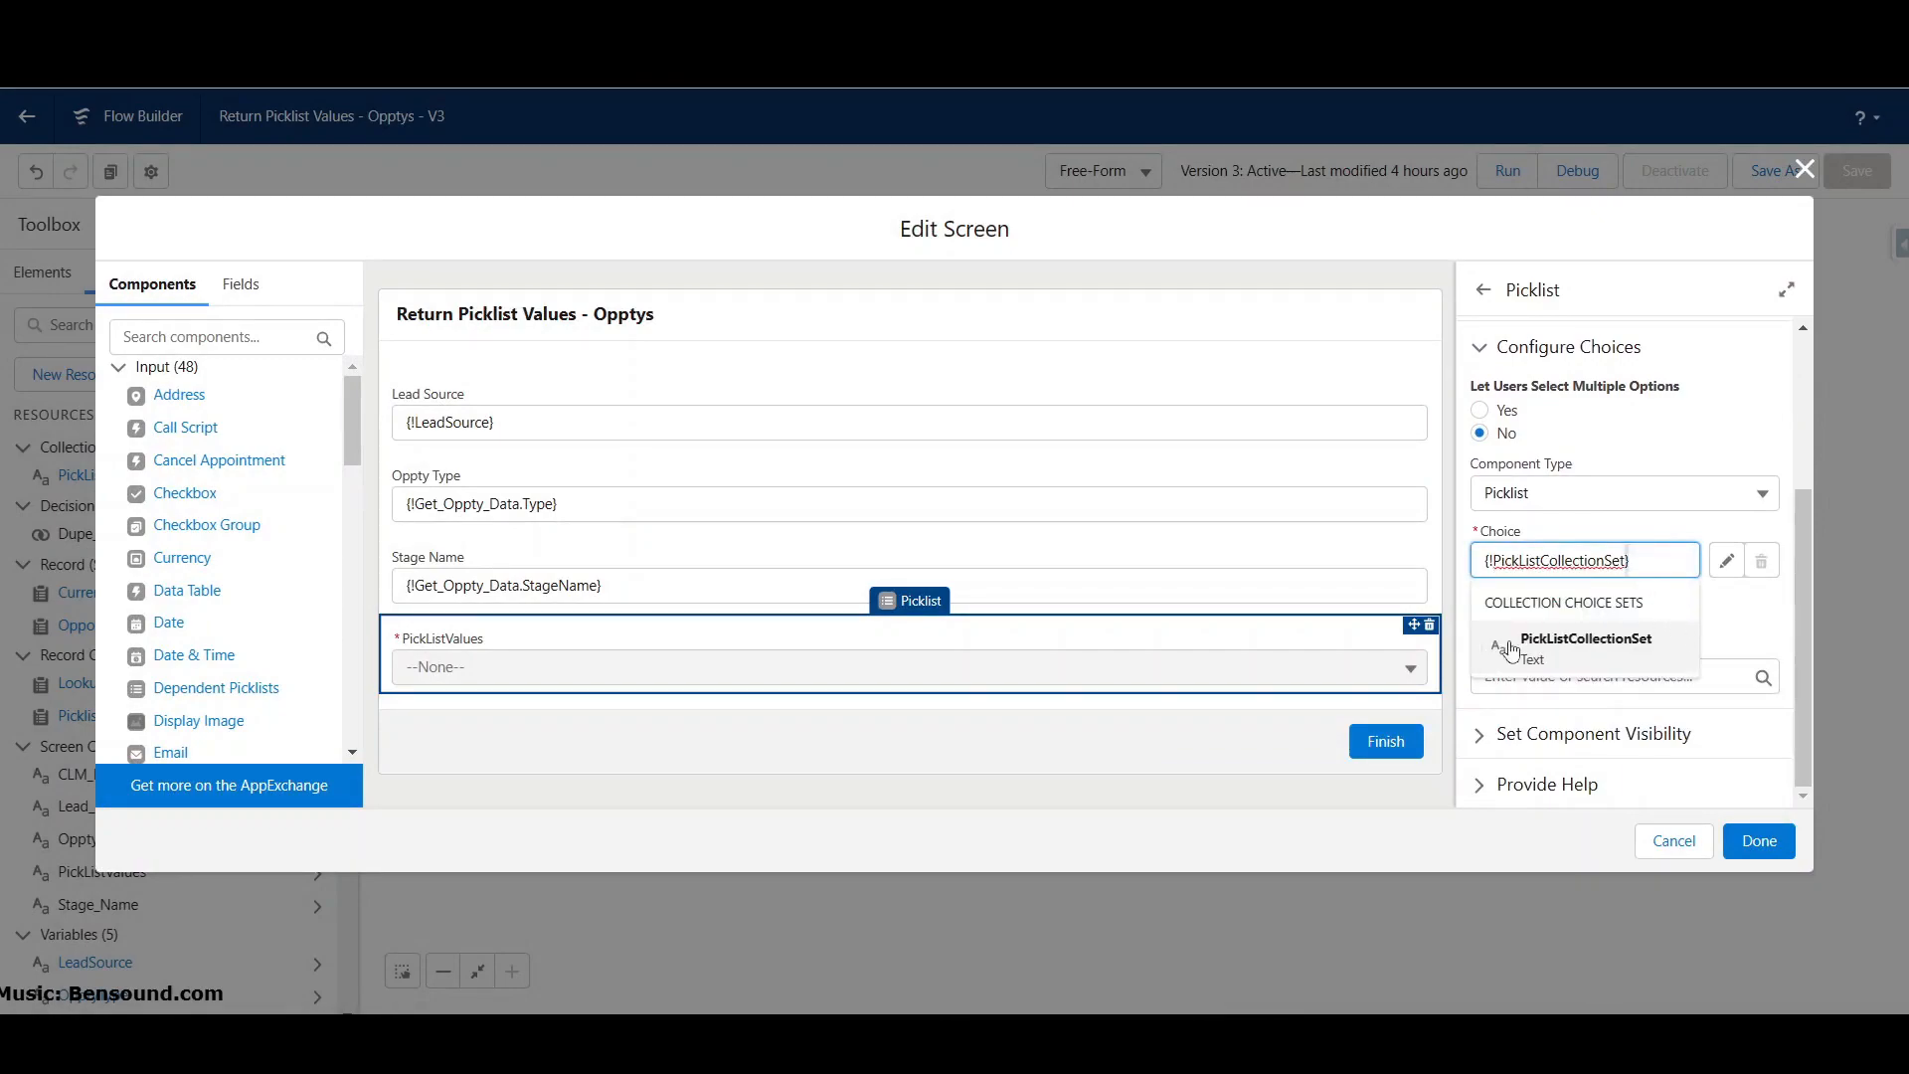
left_click(1726, 561)
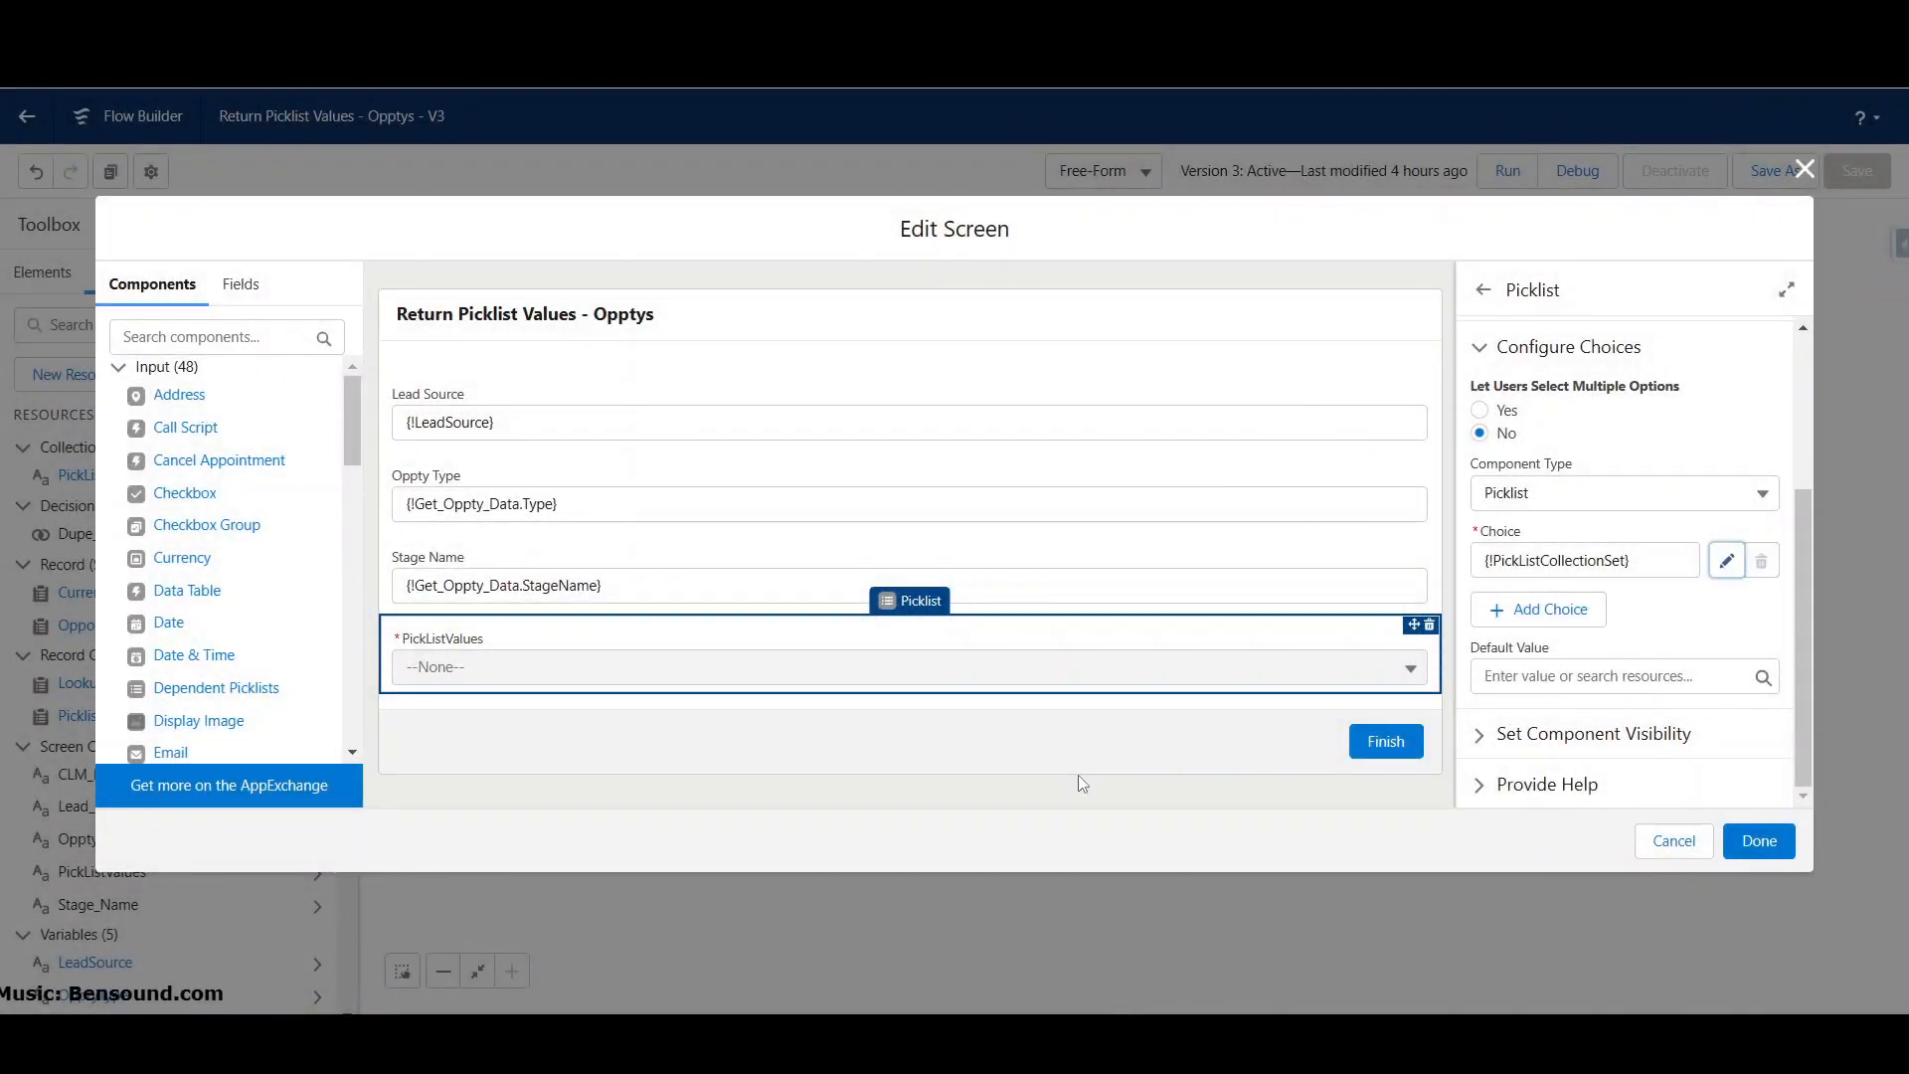
mouse_move(1678, 851)
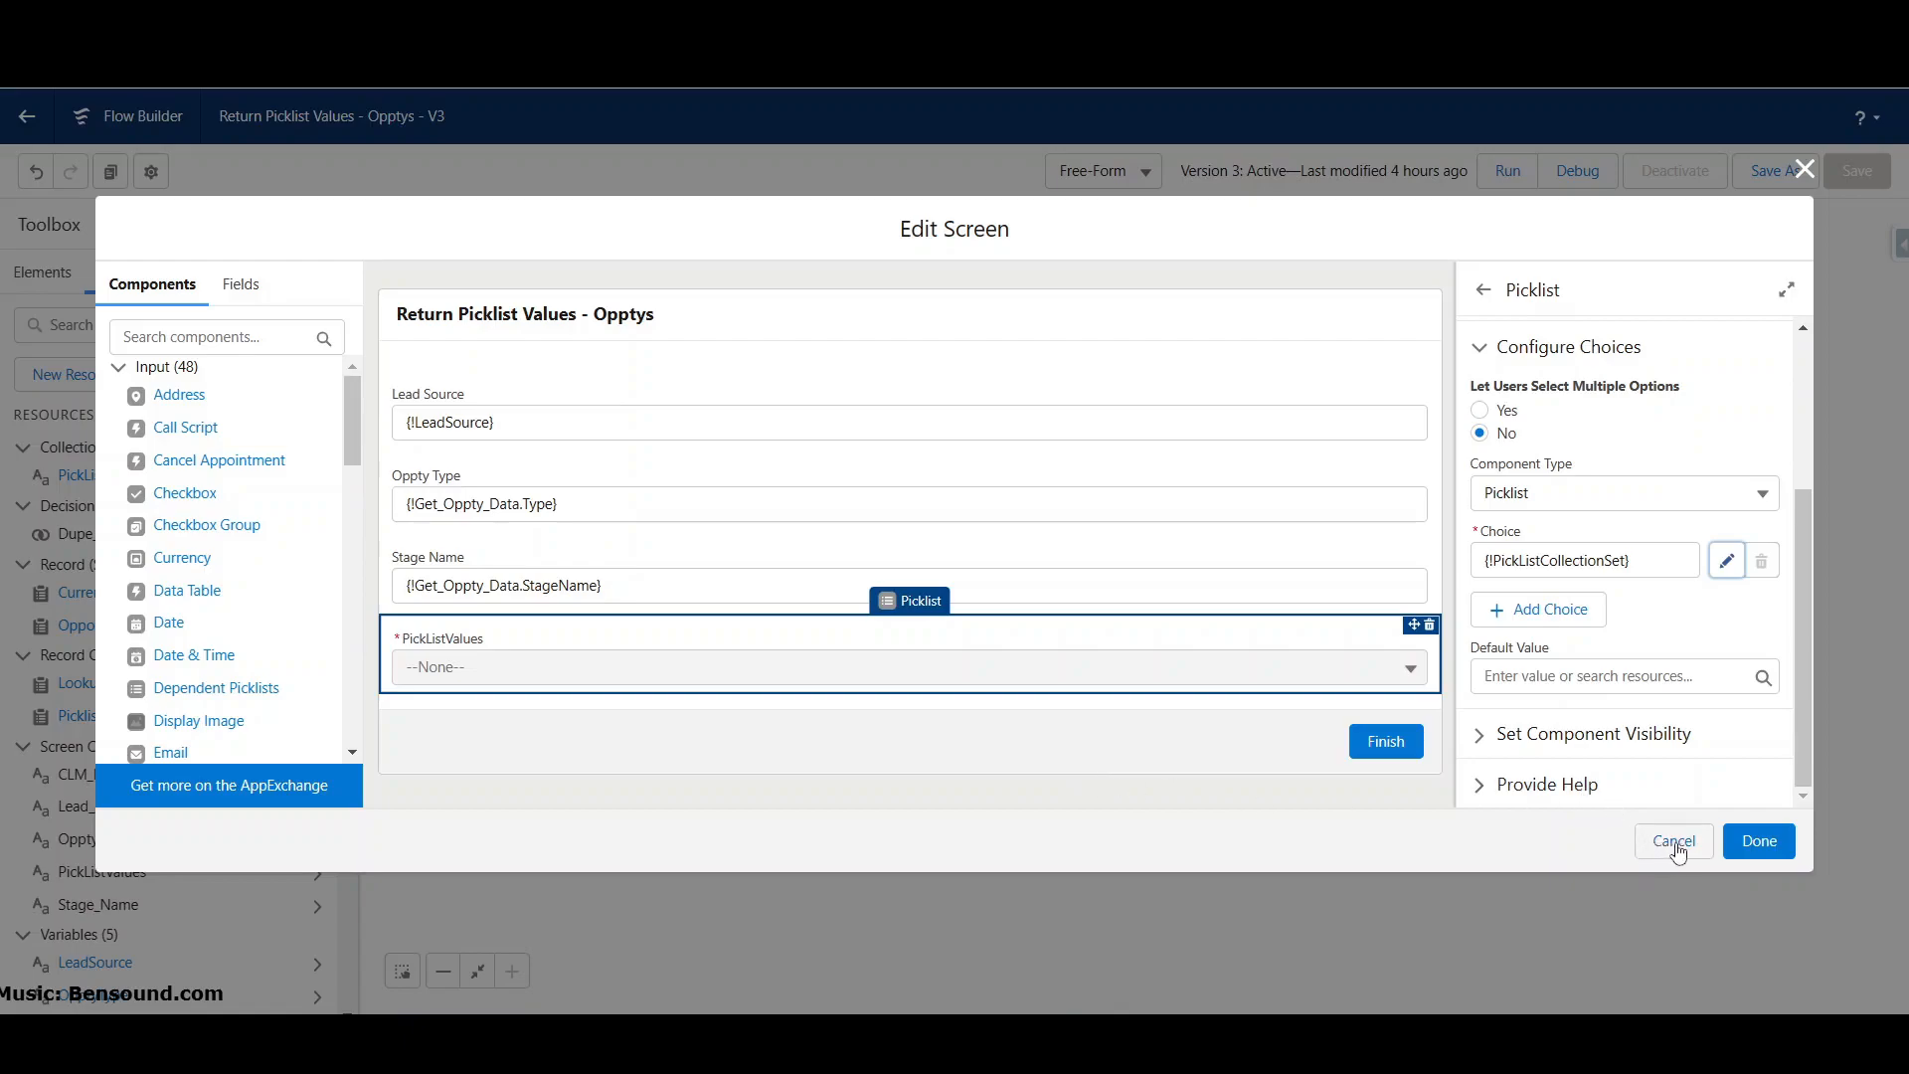
left_click(1674, 842)
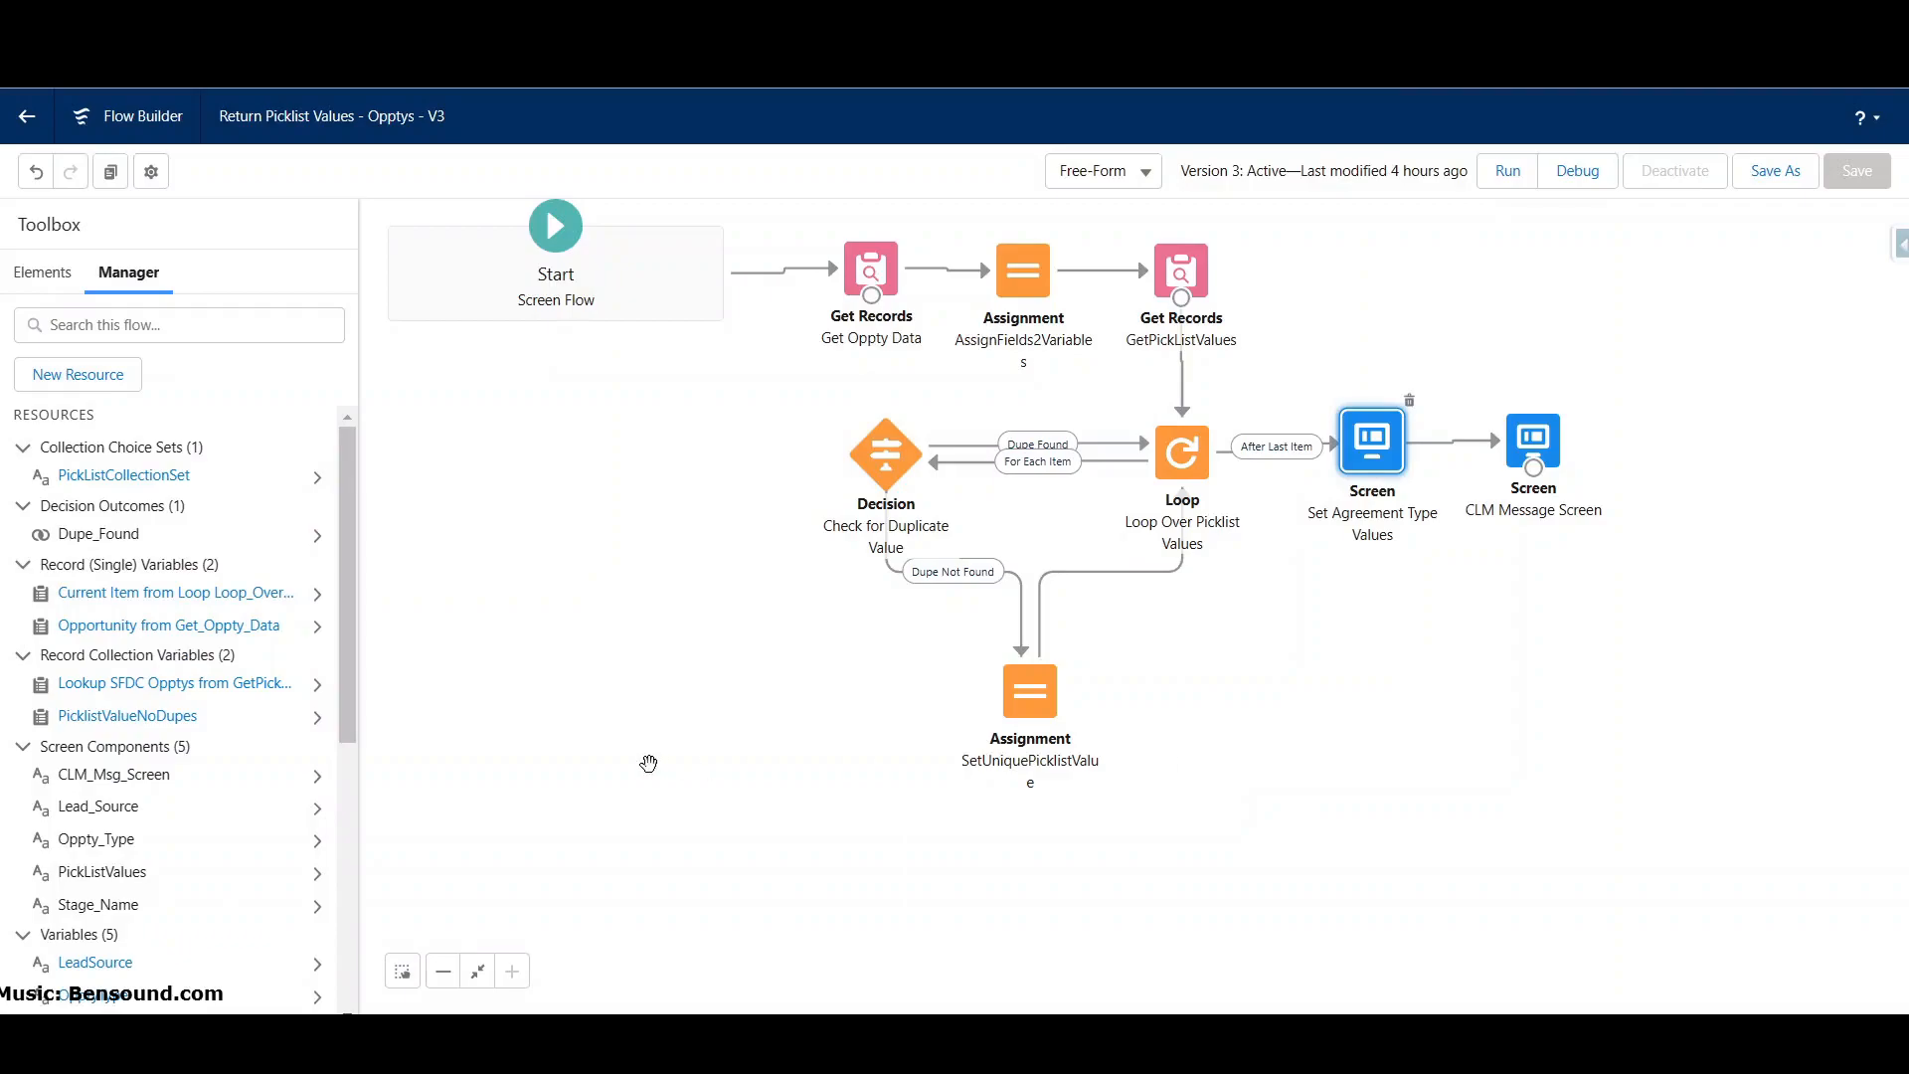
mouse_move(117, 724)
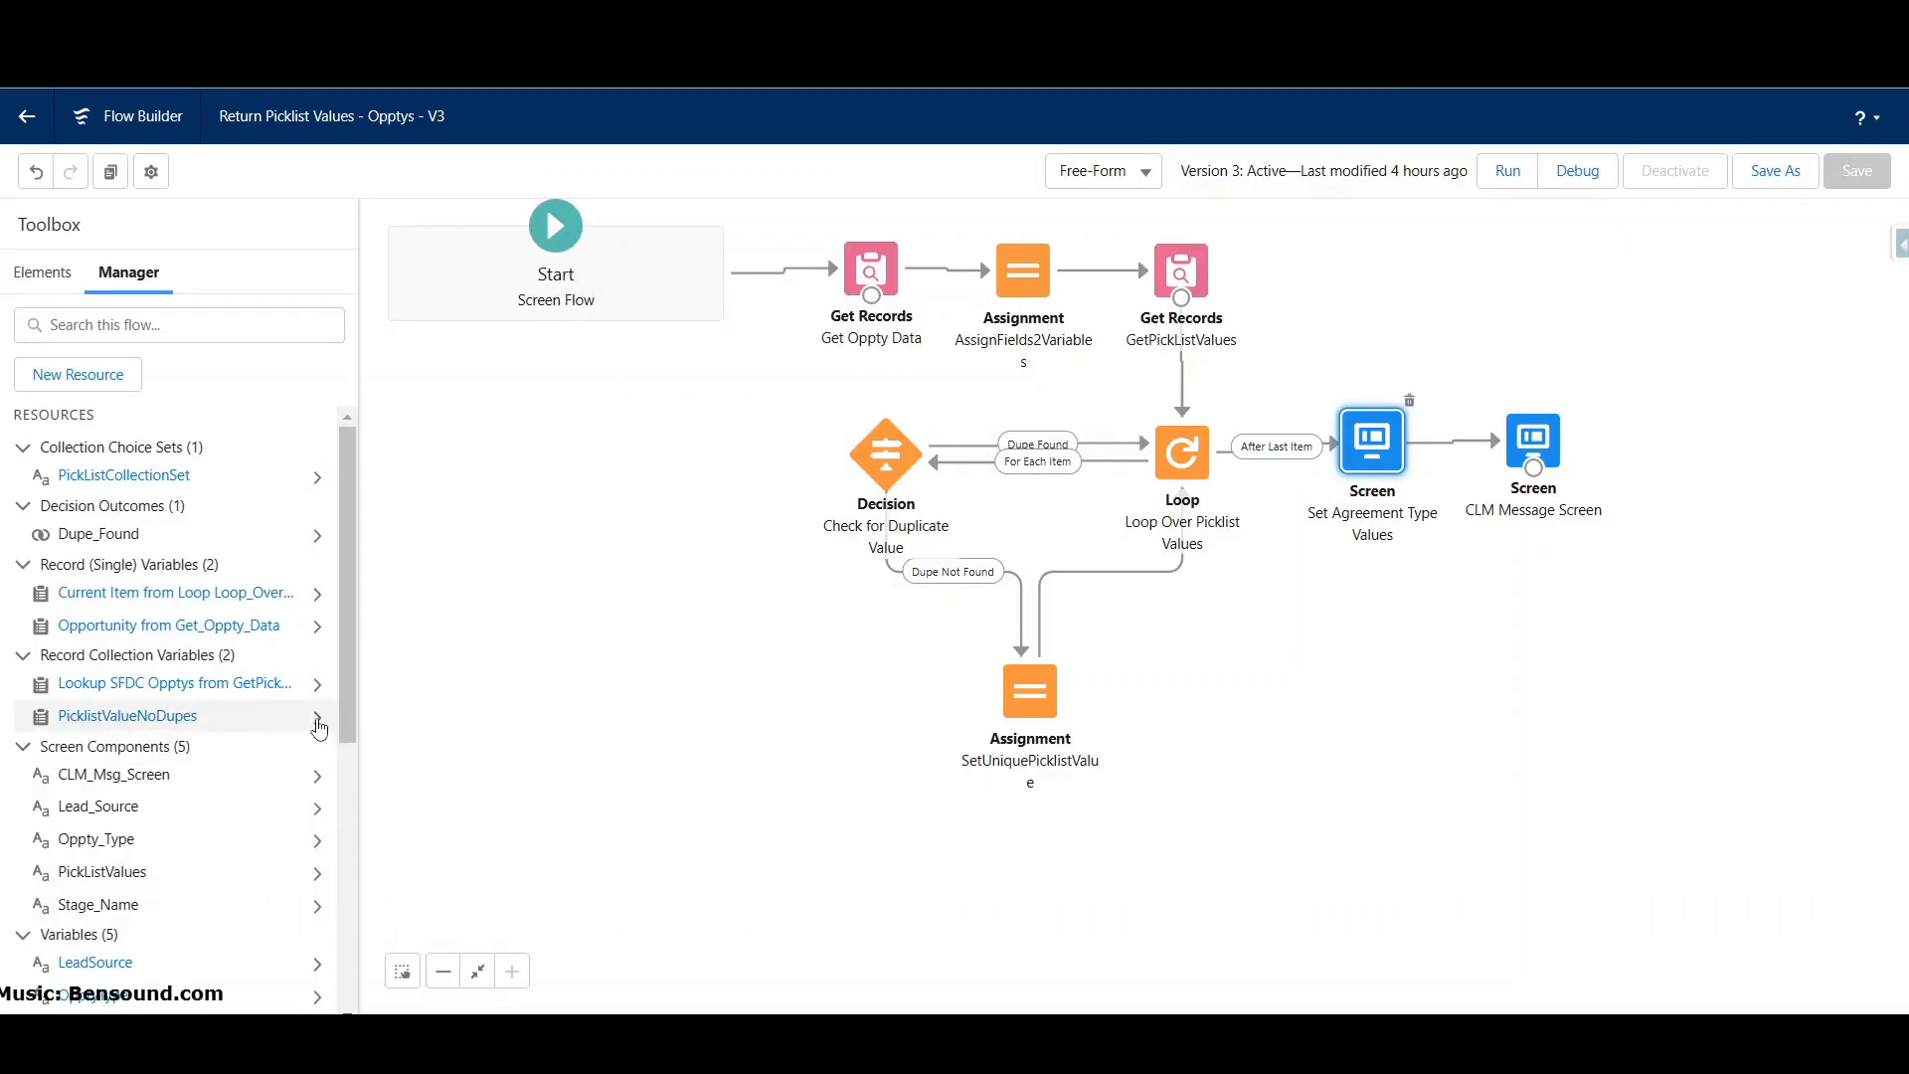
Step: View PicklistValueNoDupes' usage, then open and cancel the SetUniquePicklistValue assignment
left_click(126, 717)
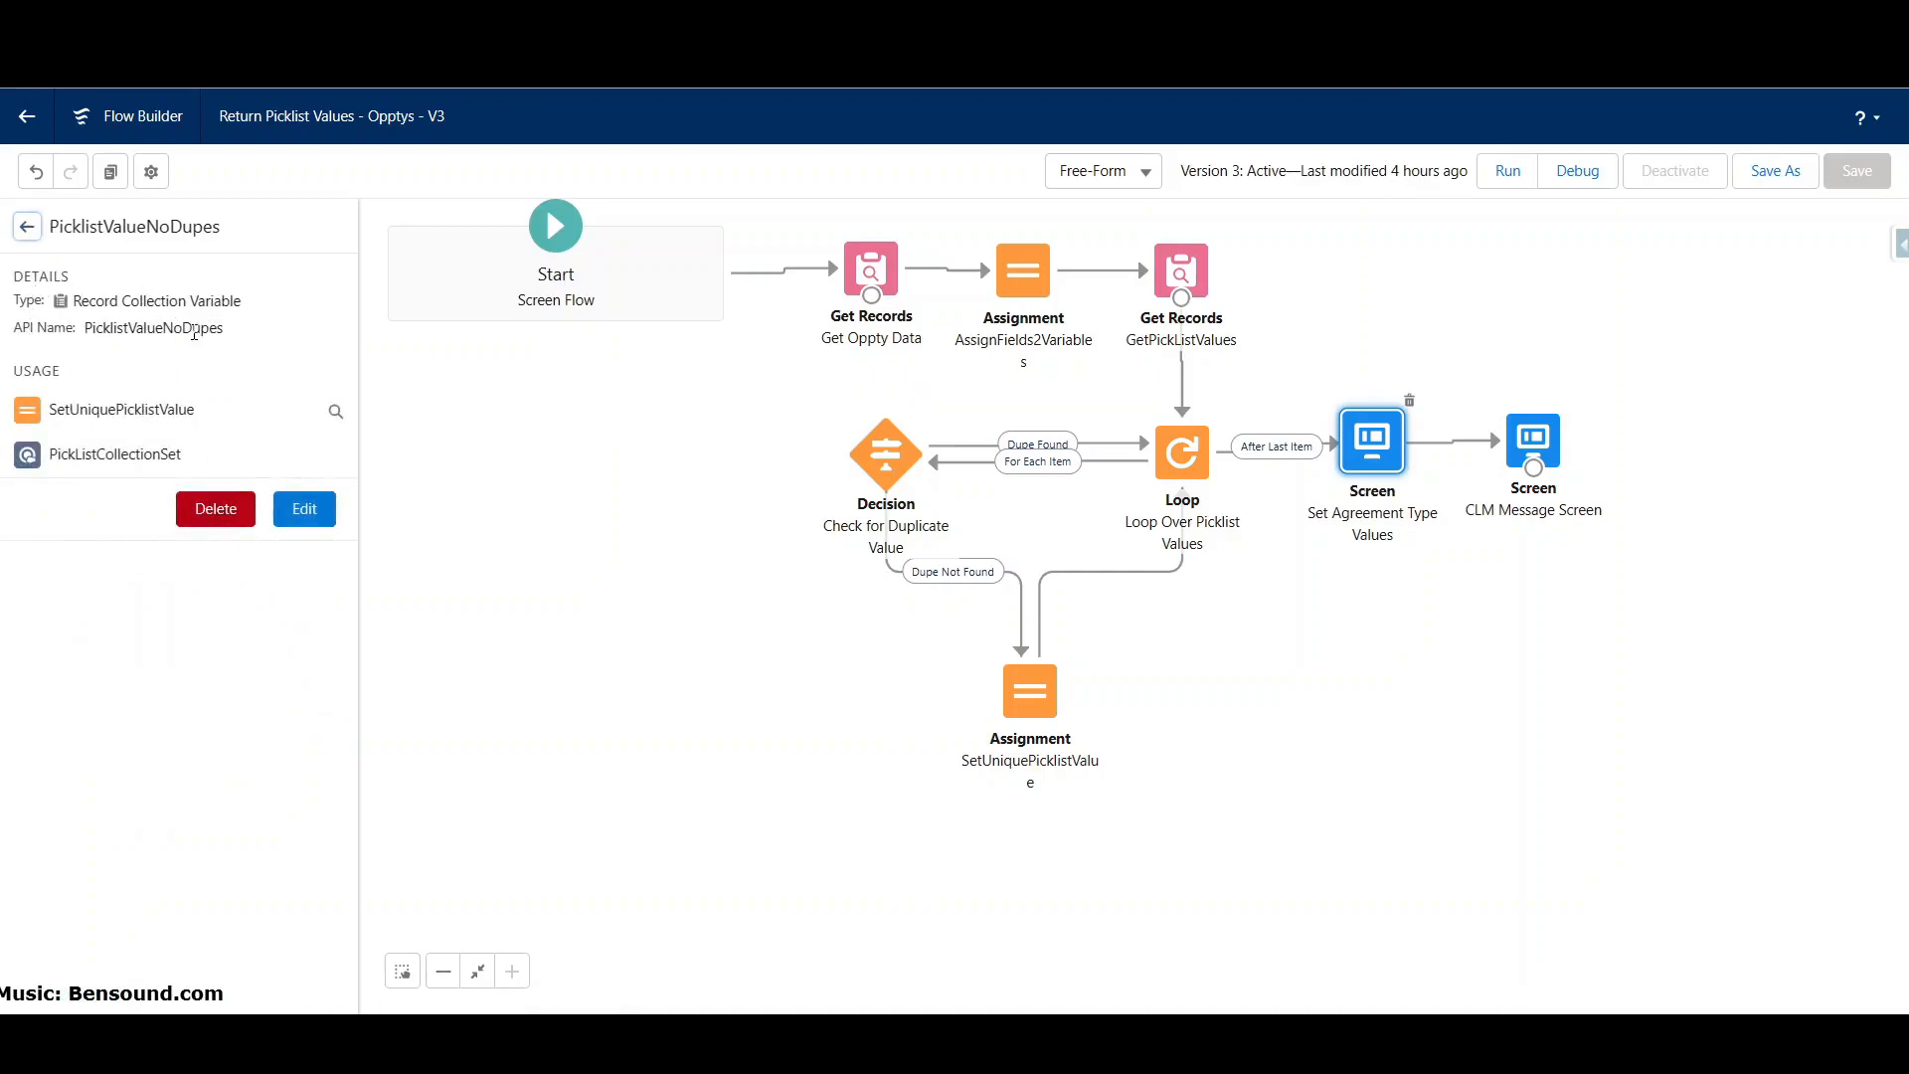
mouse_move(233, 301)
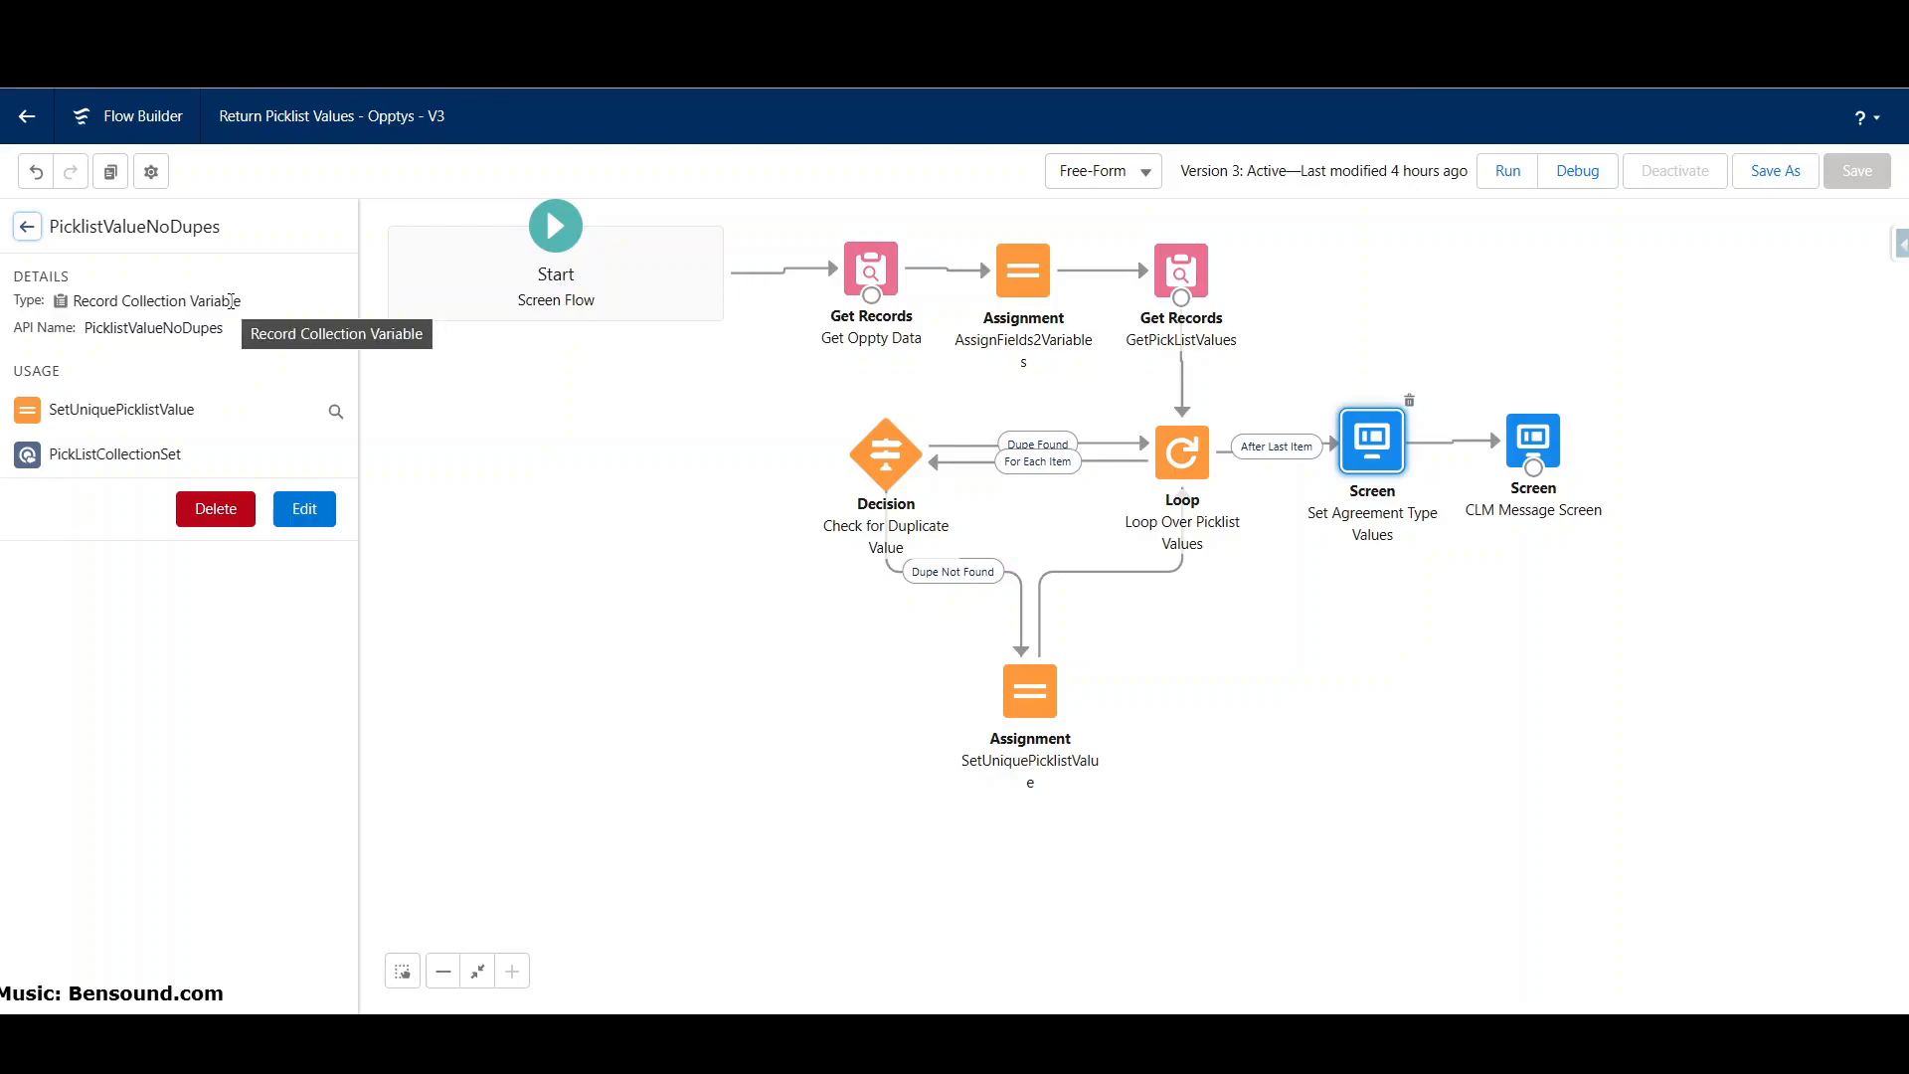
mouse_move(1014, 705)
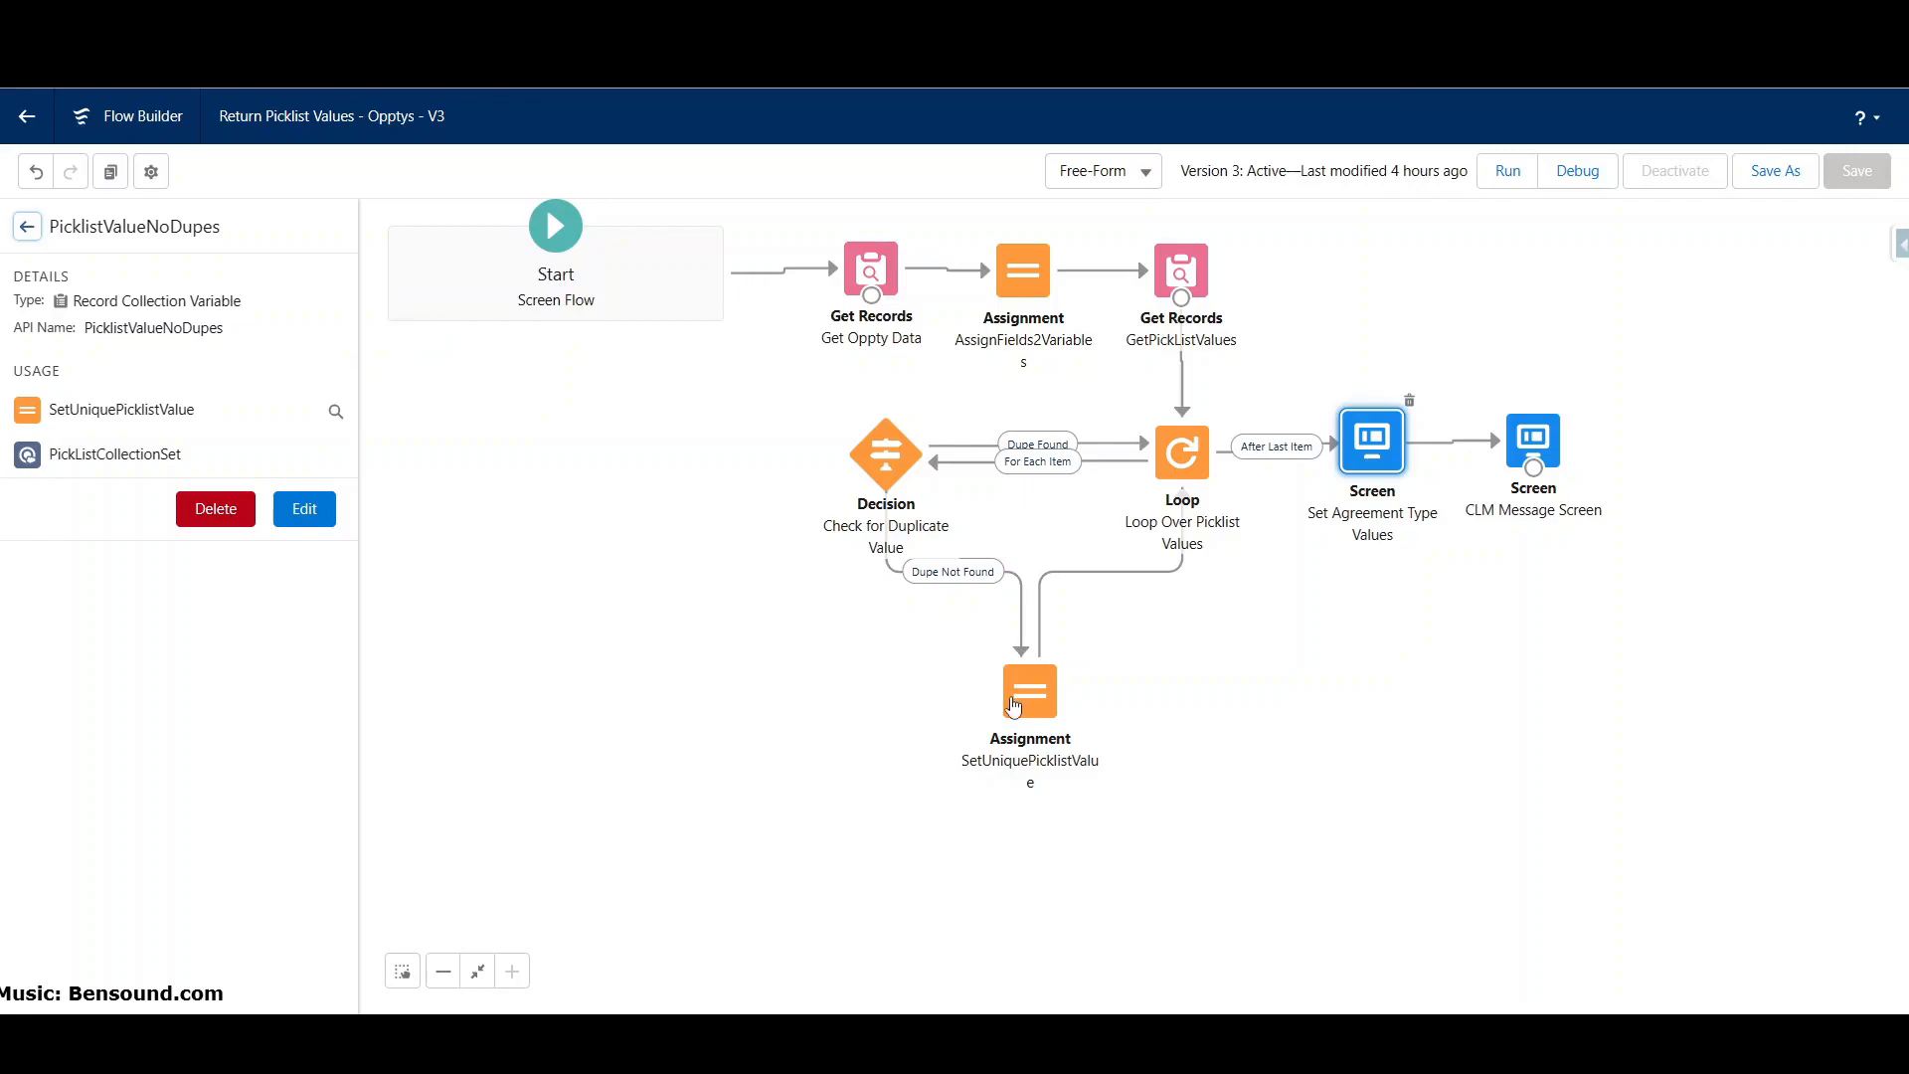
left_click(1030, 690)
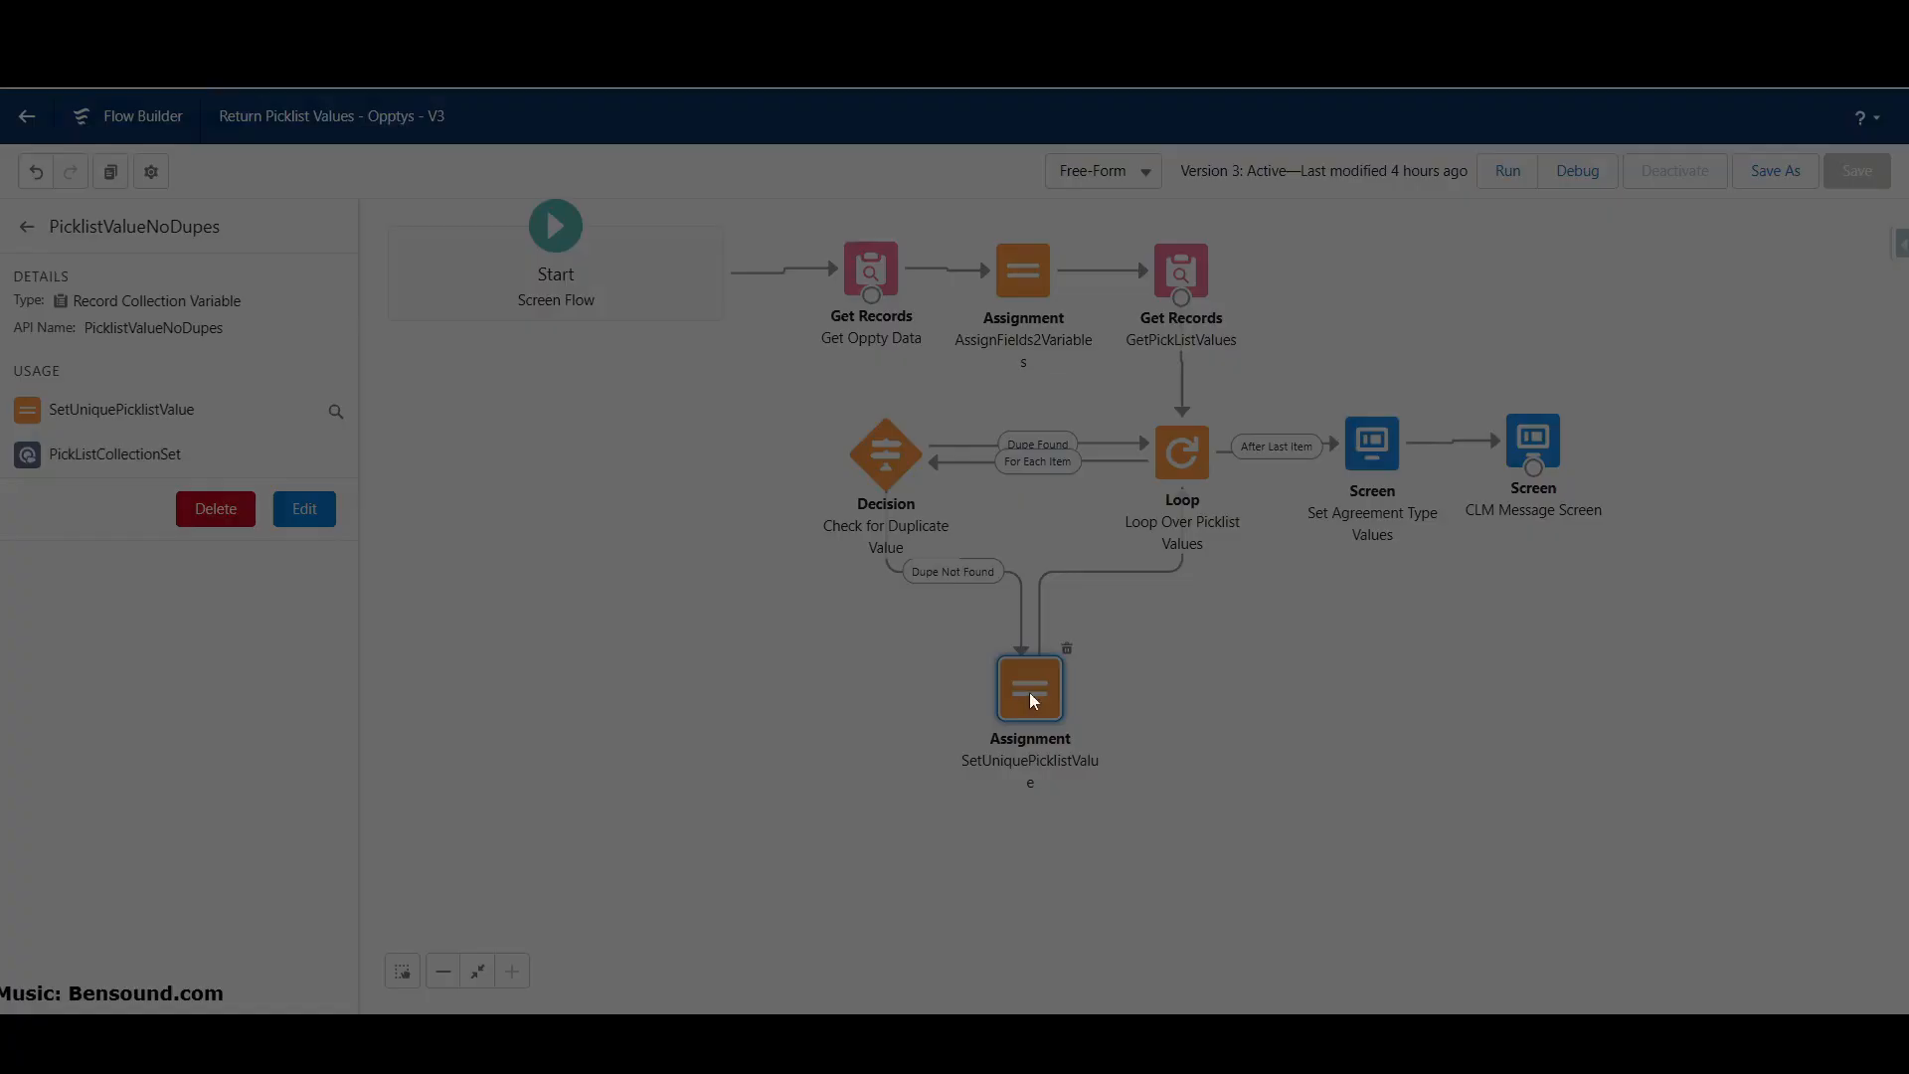
double_click(1030, 688)
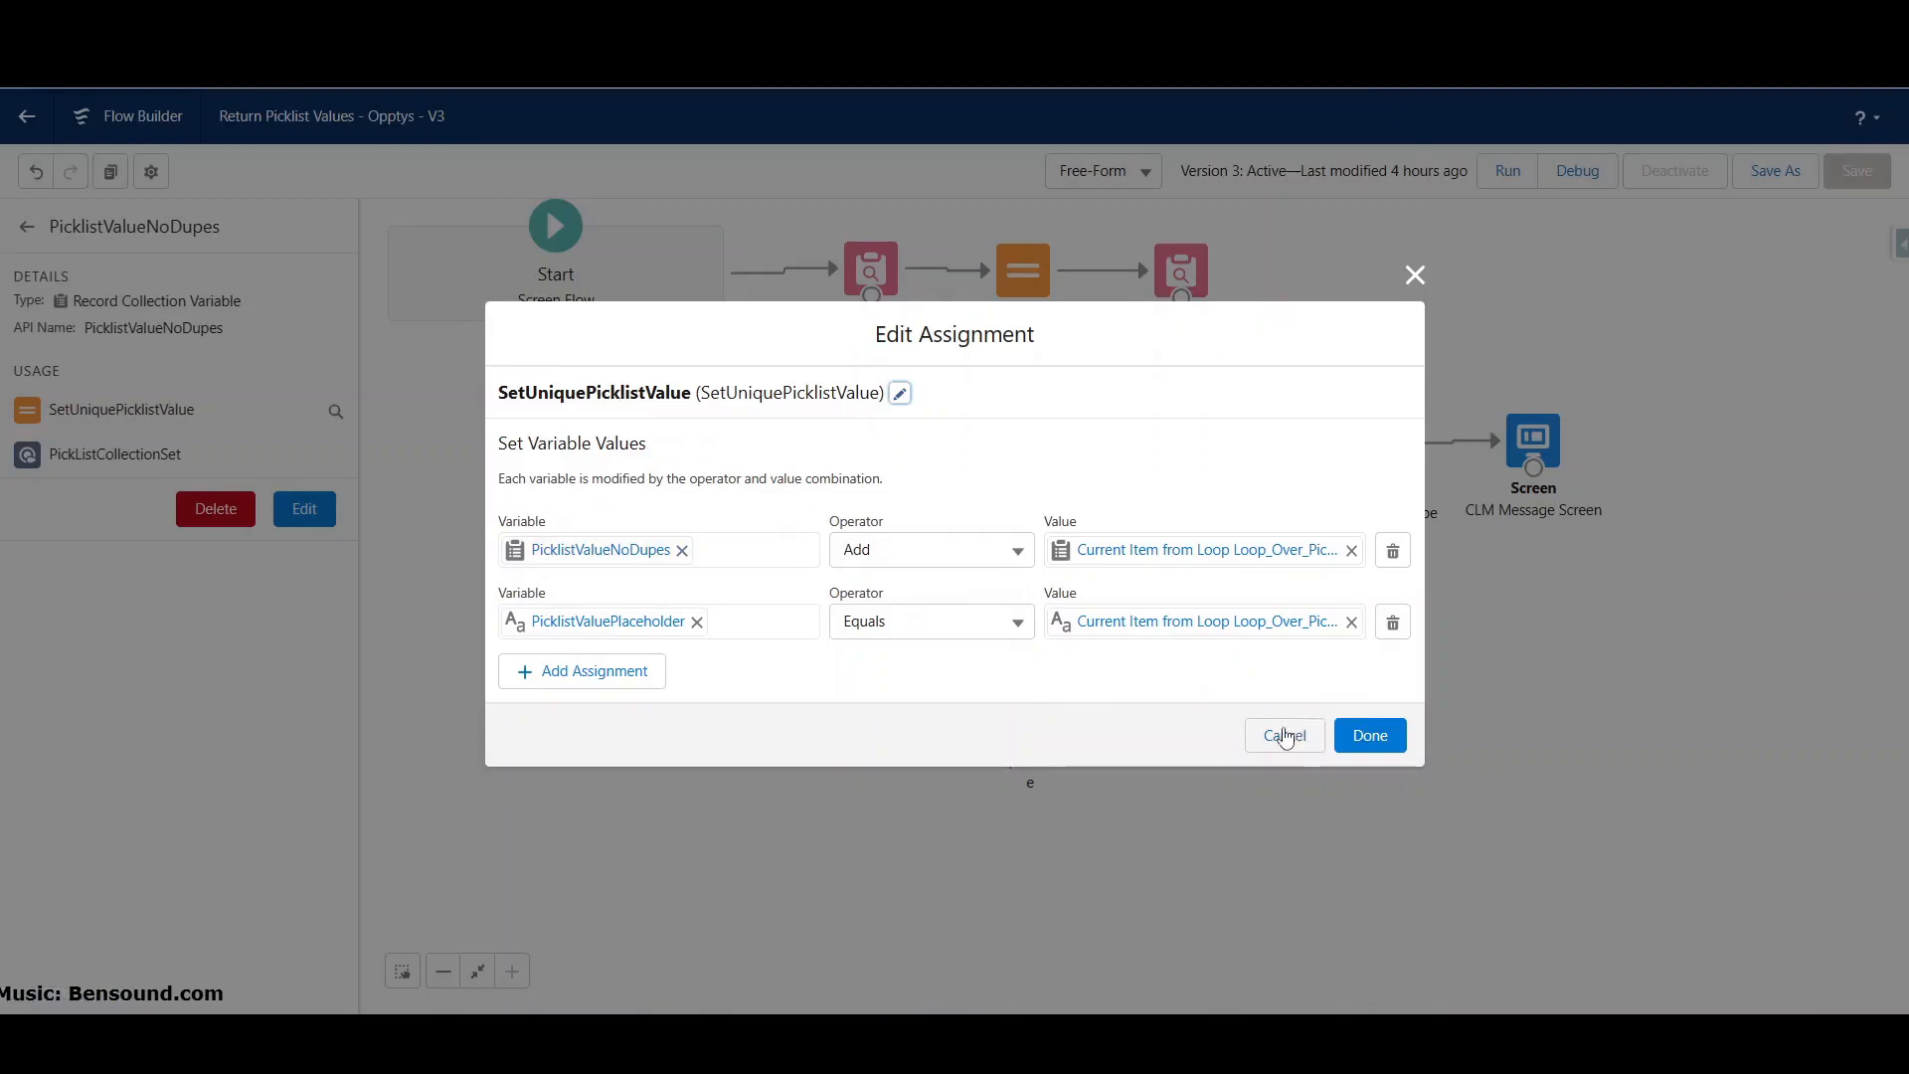
left_click(1285, 735)
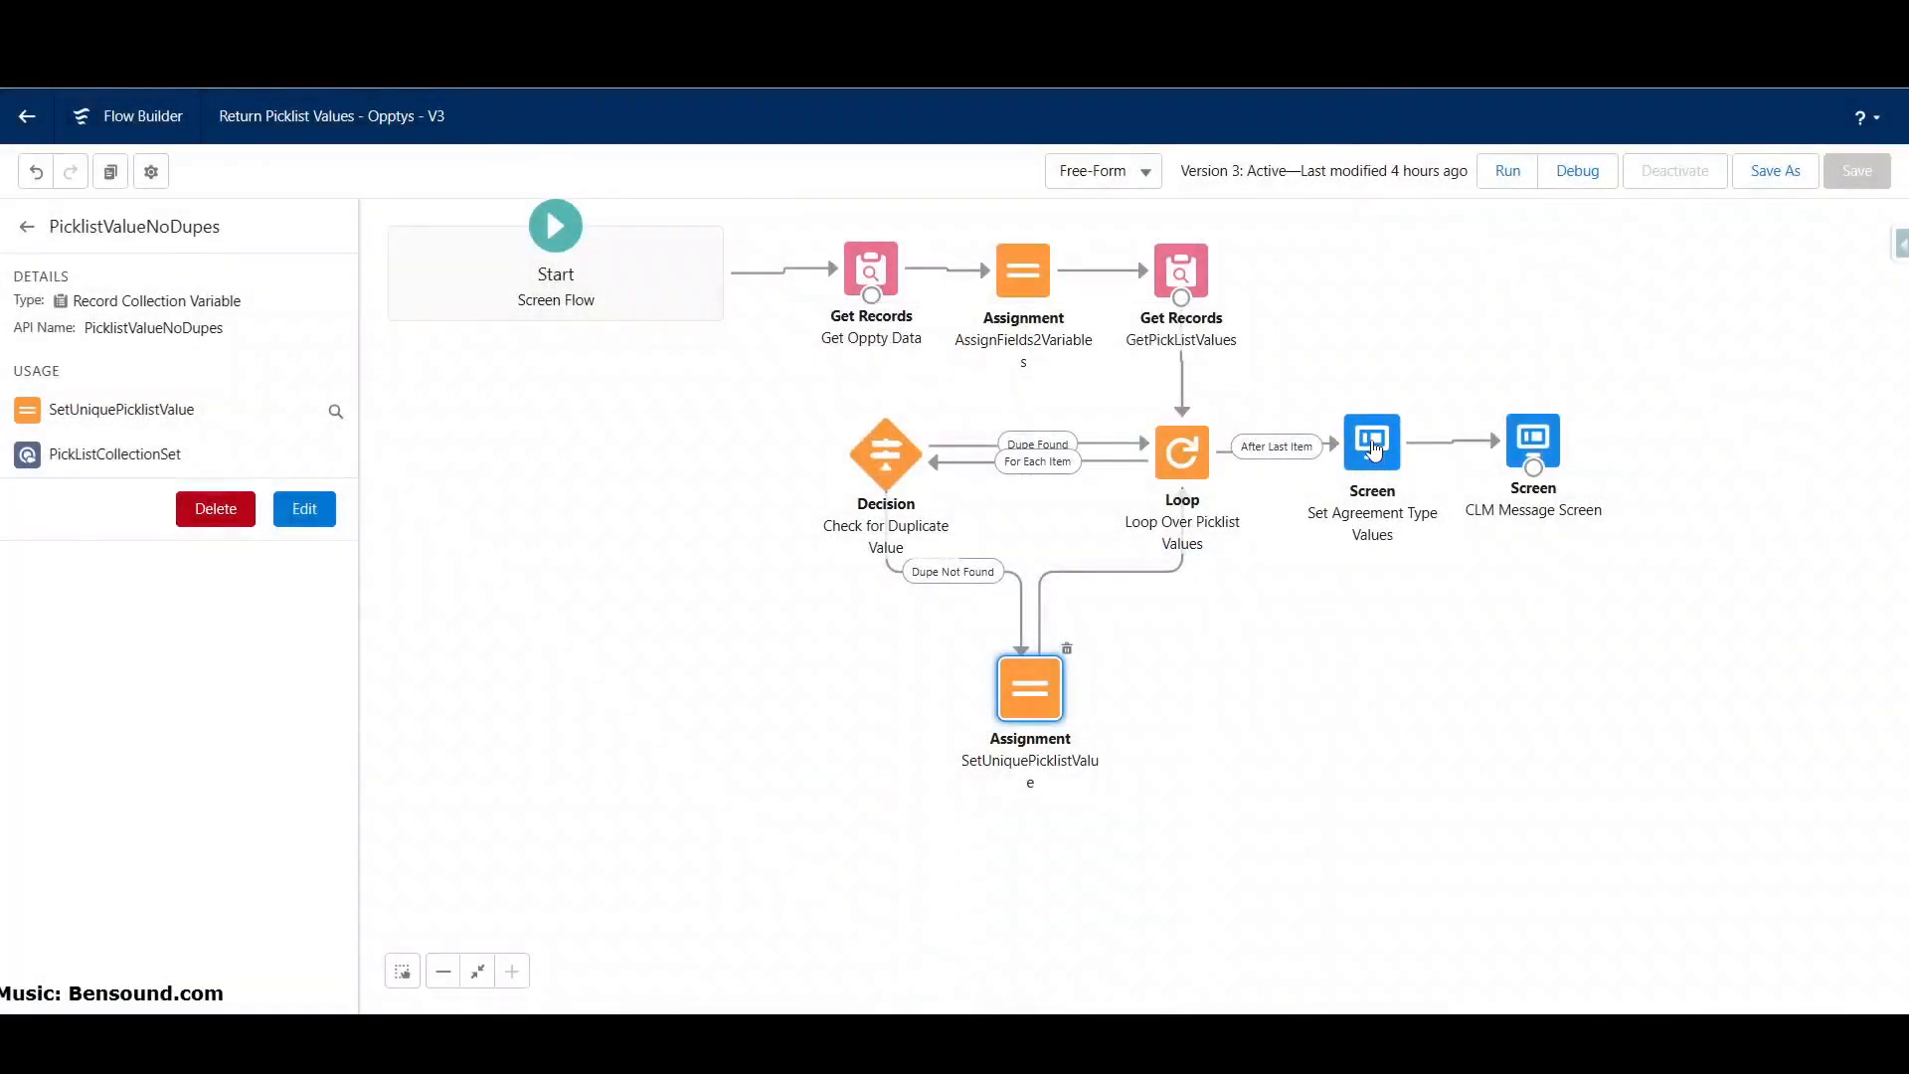
double_click(1372, 443)
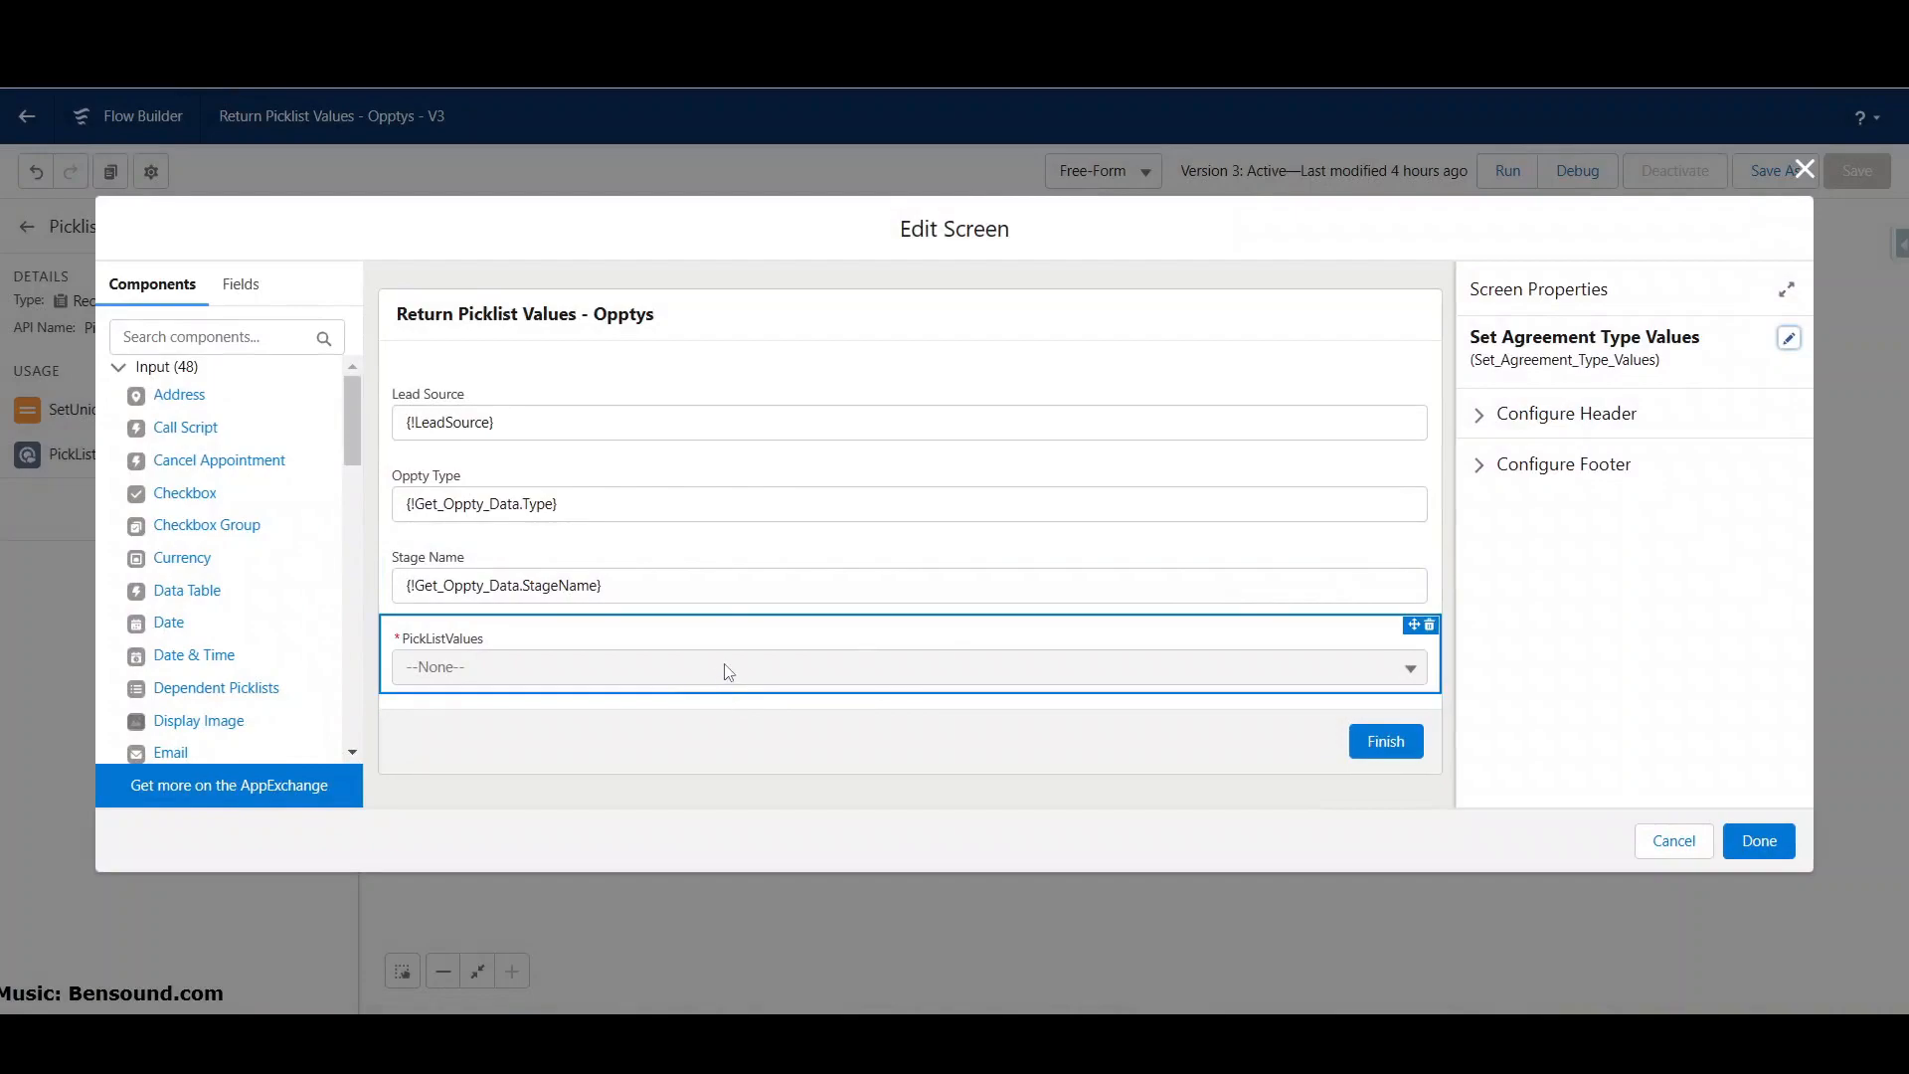
left_click(729, 668)
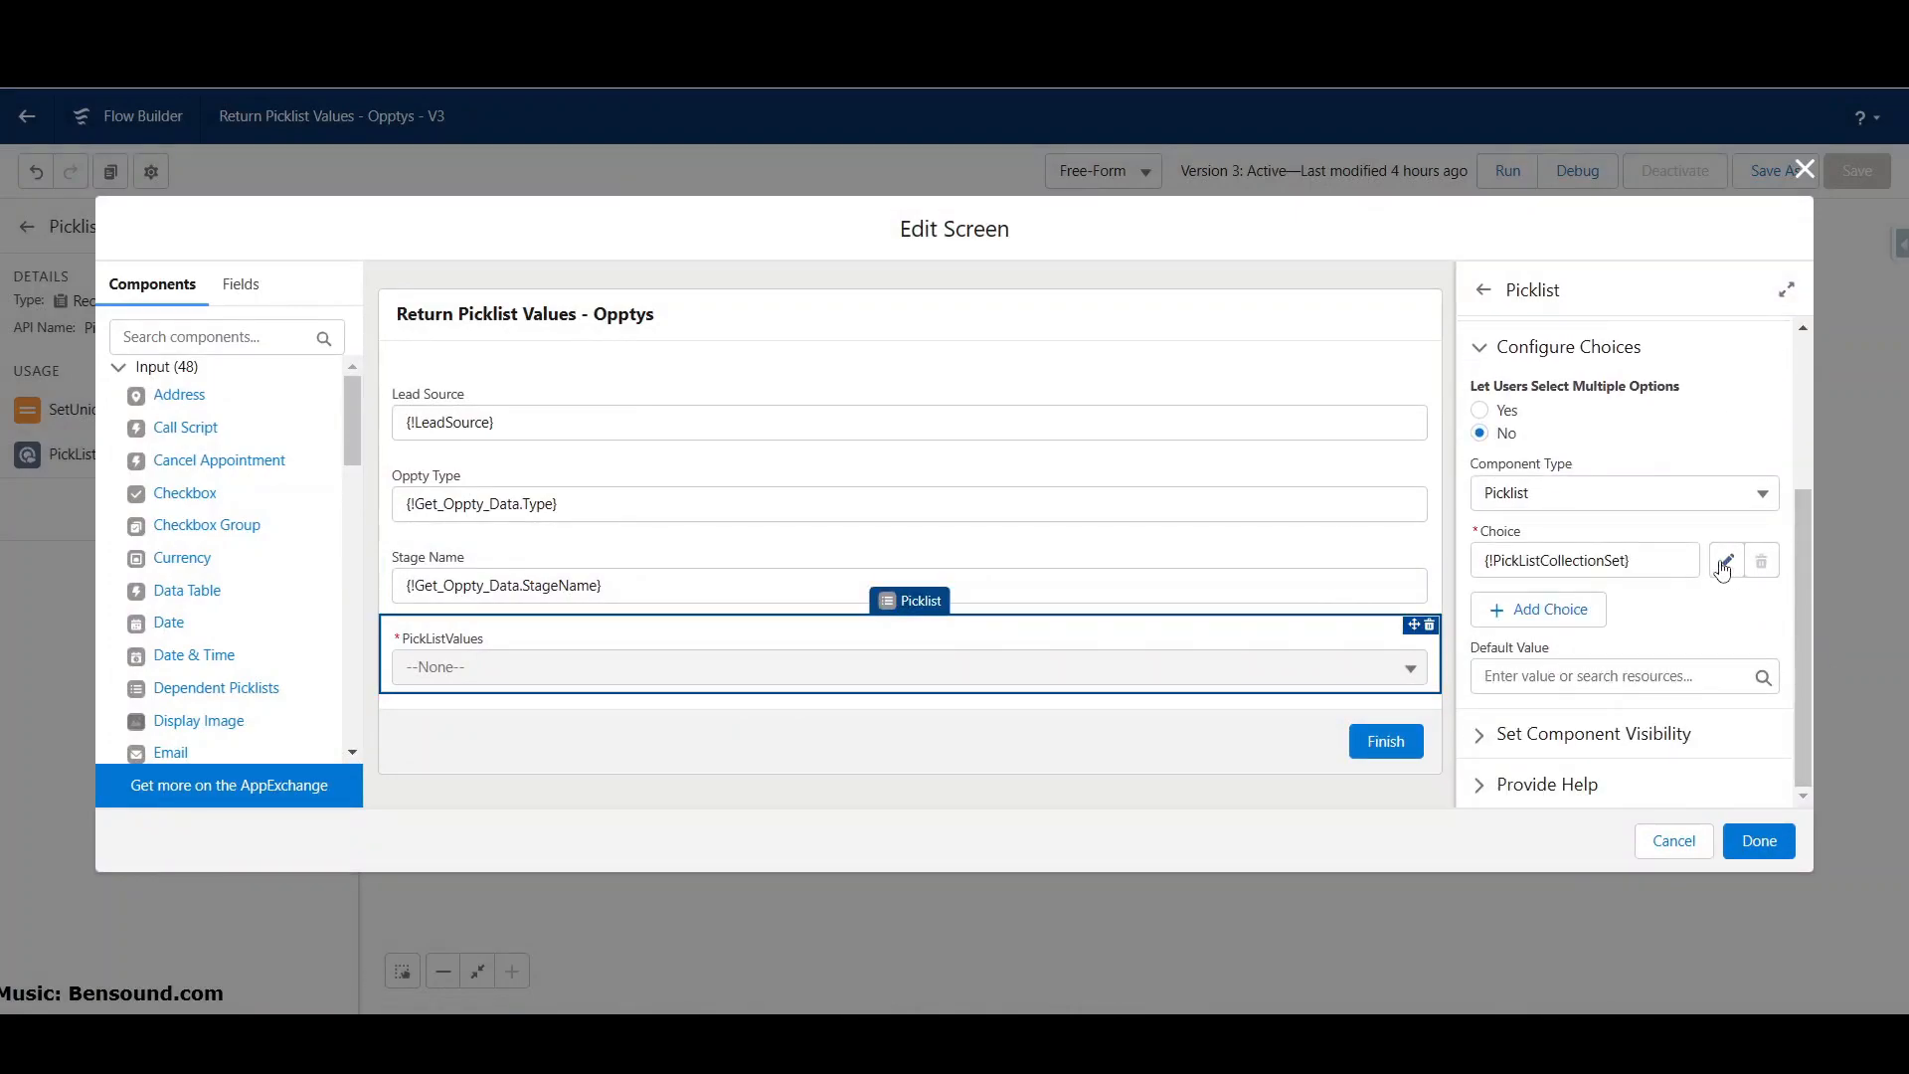
left_click(1725, 560)
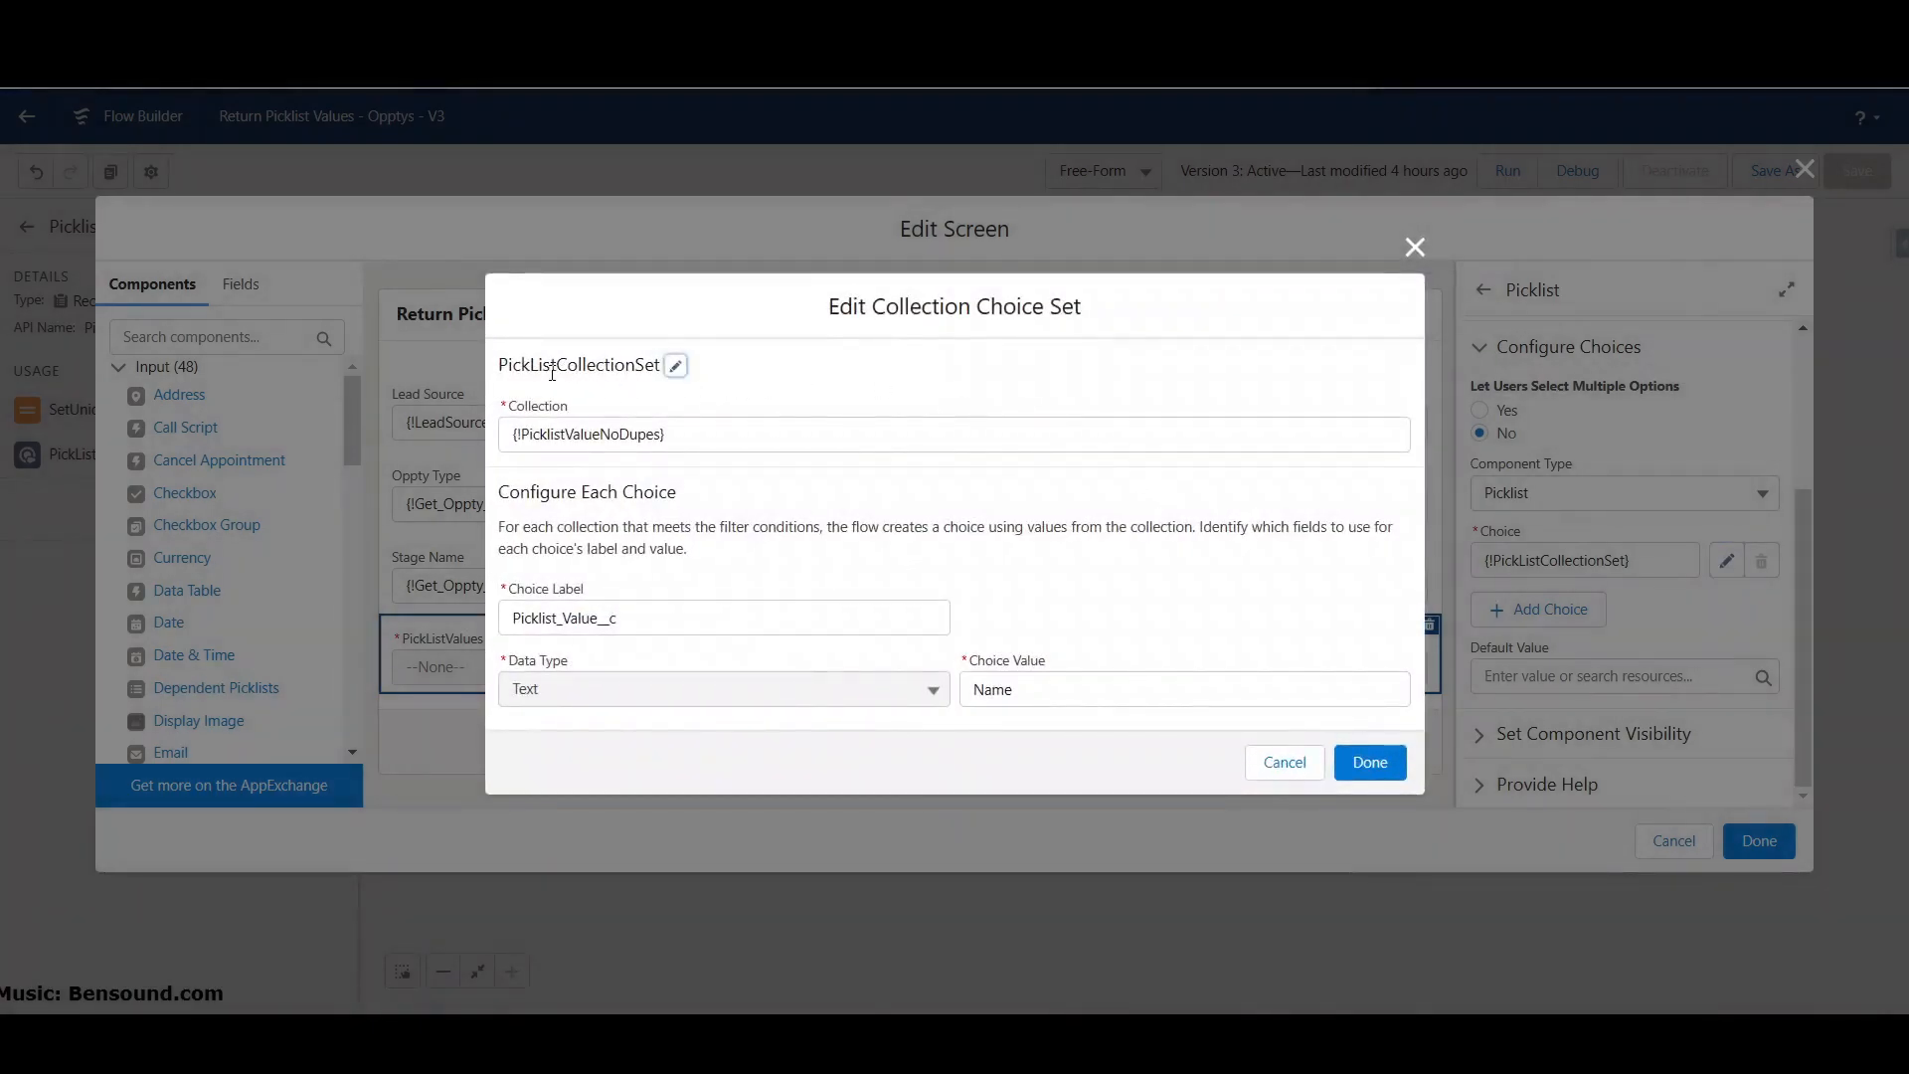
mouse_move(568, 369)
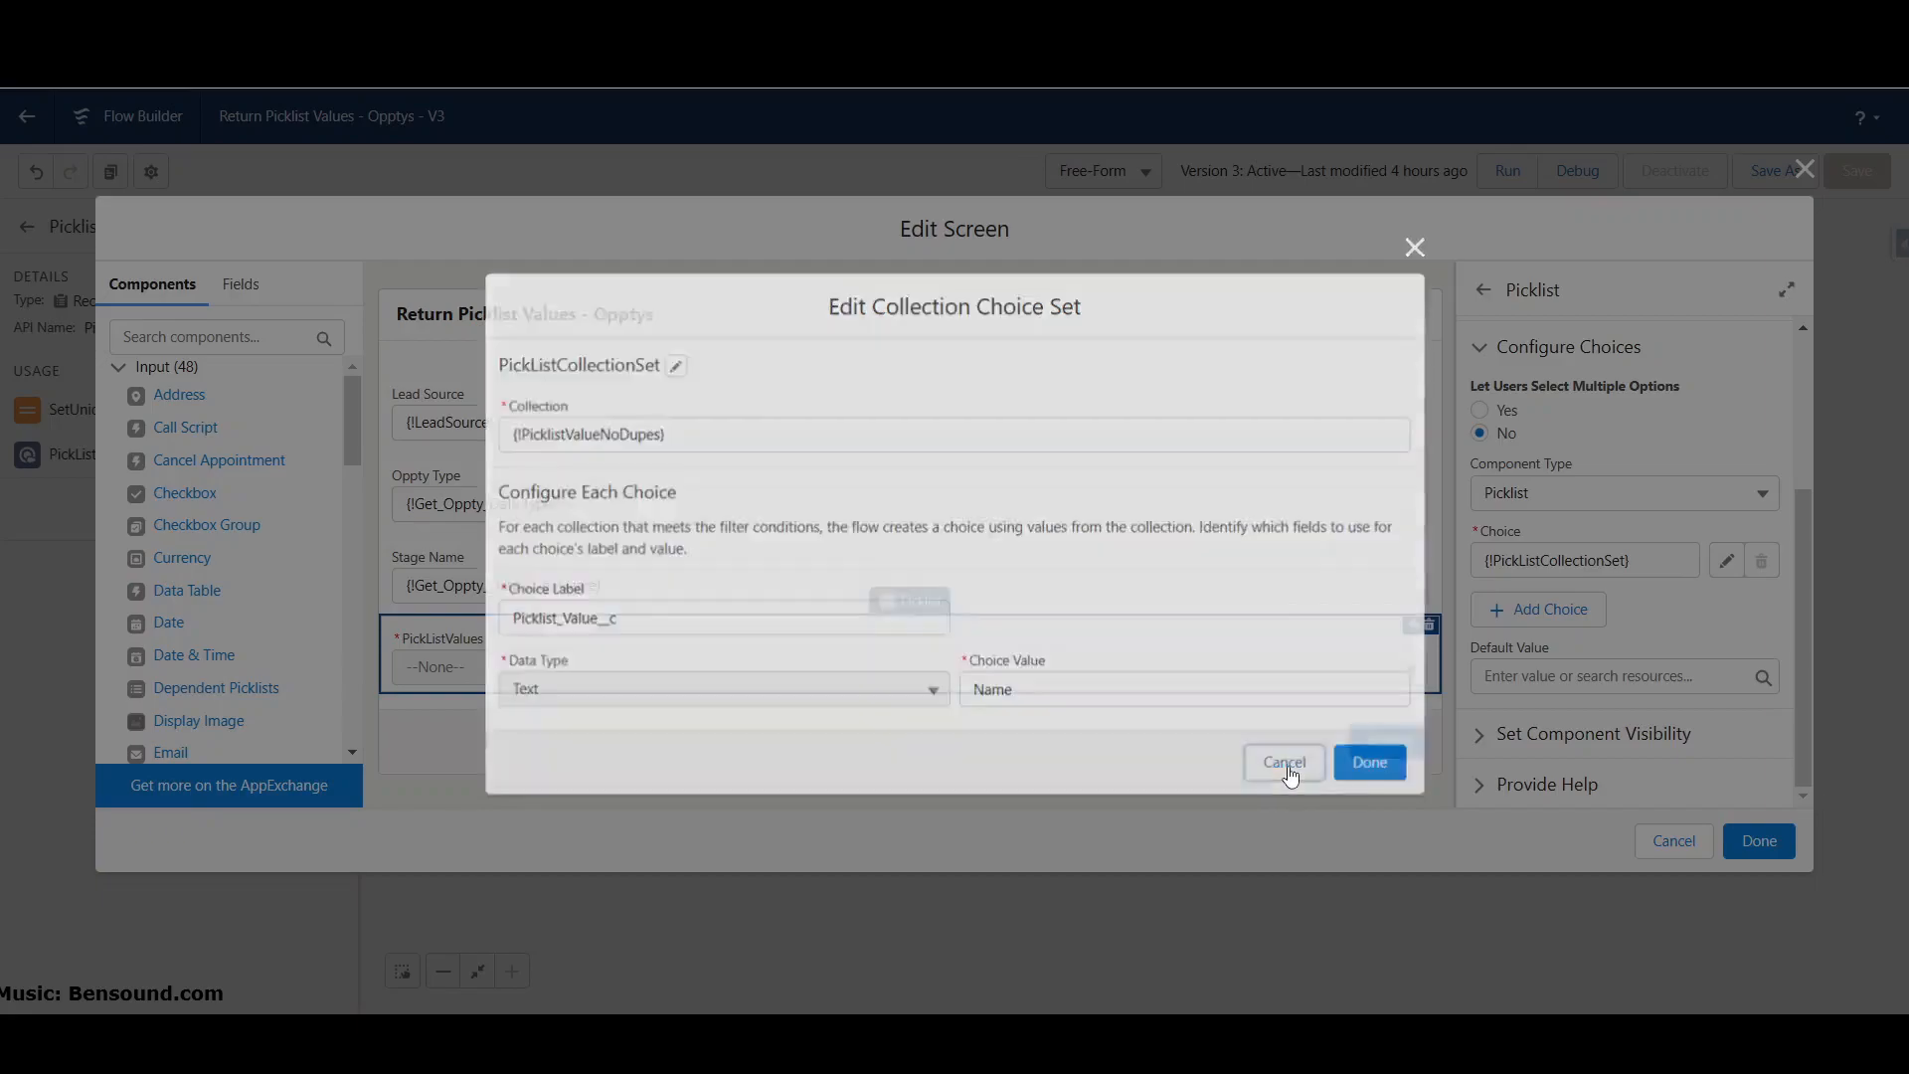
left_click(1284, 761)
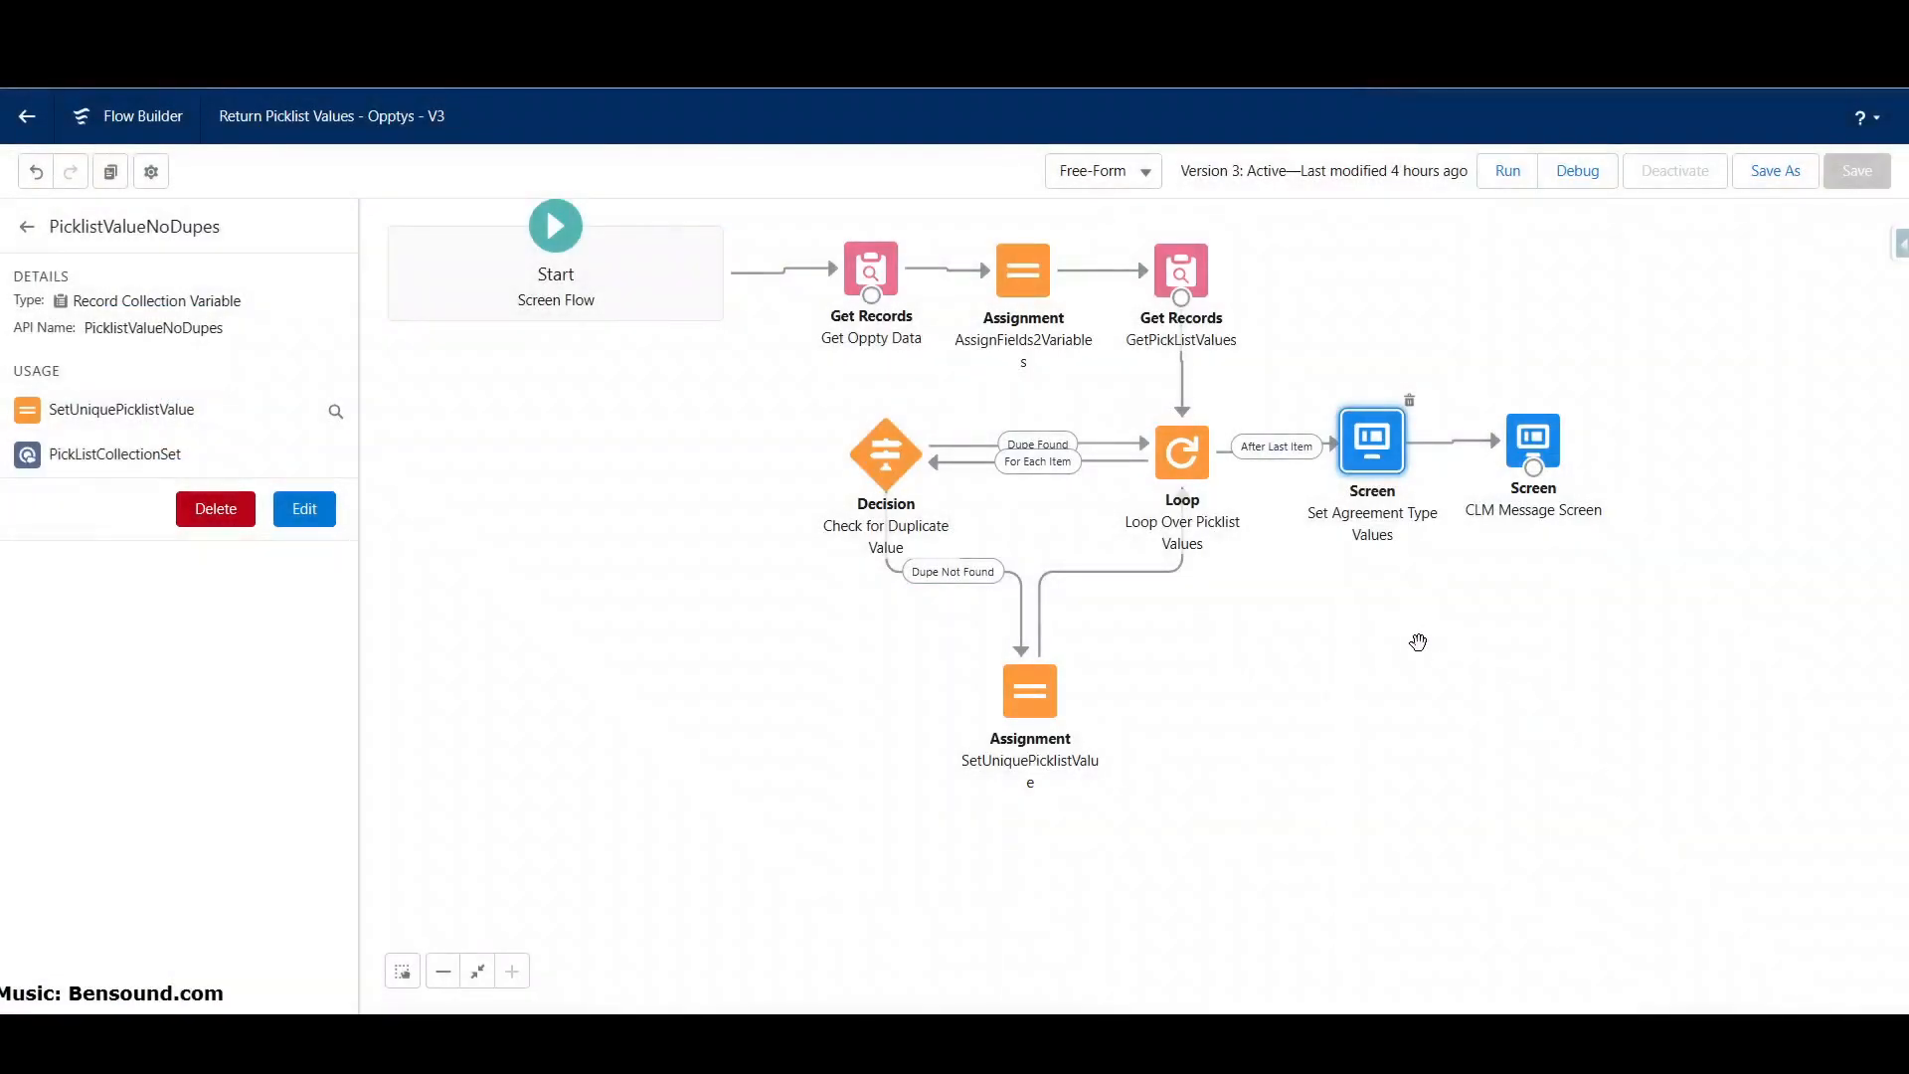